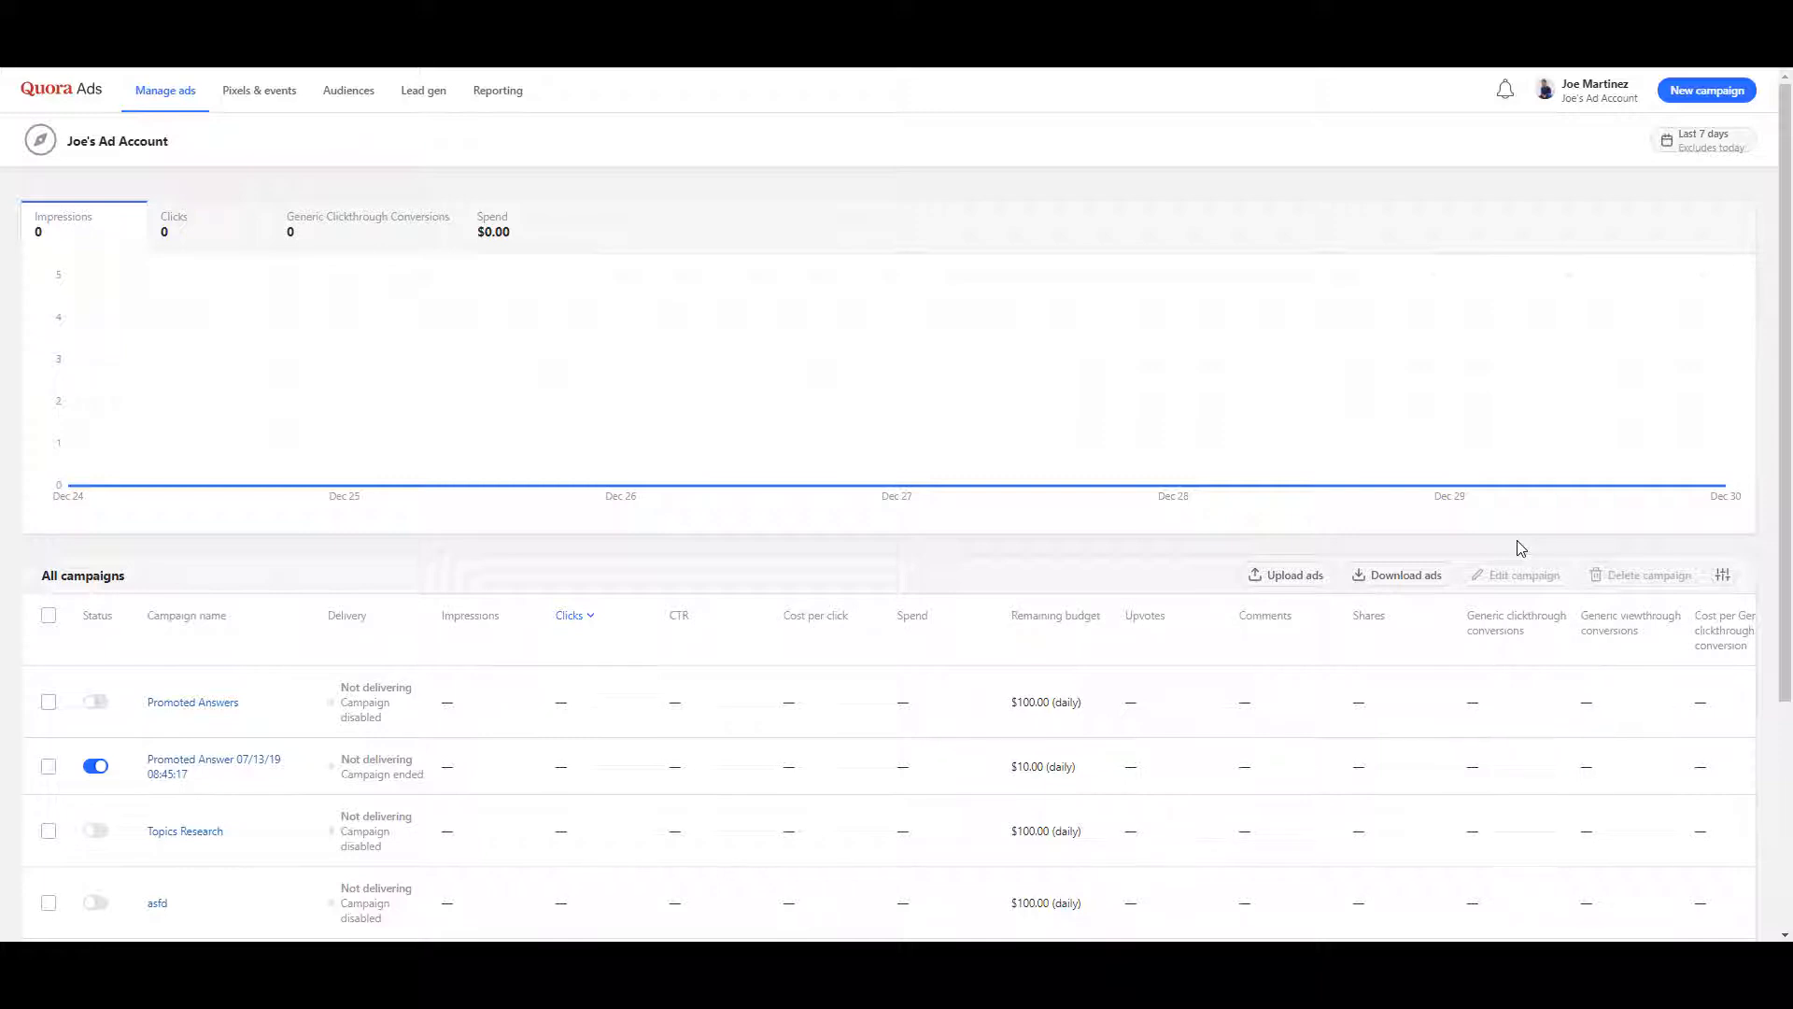
{"action": "mouse_move", "coordinate": [1542, 533]}
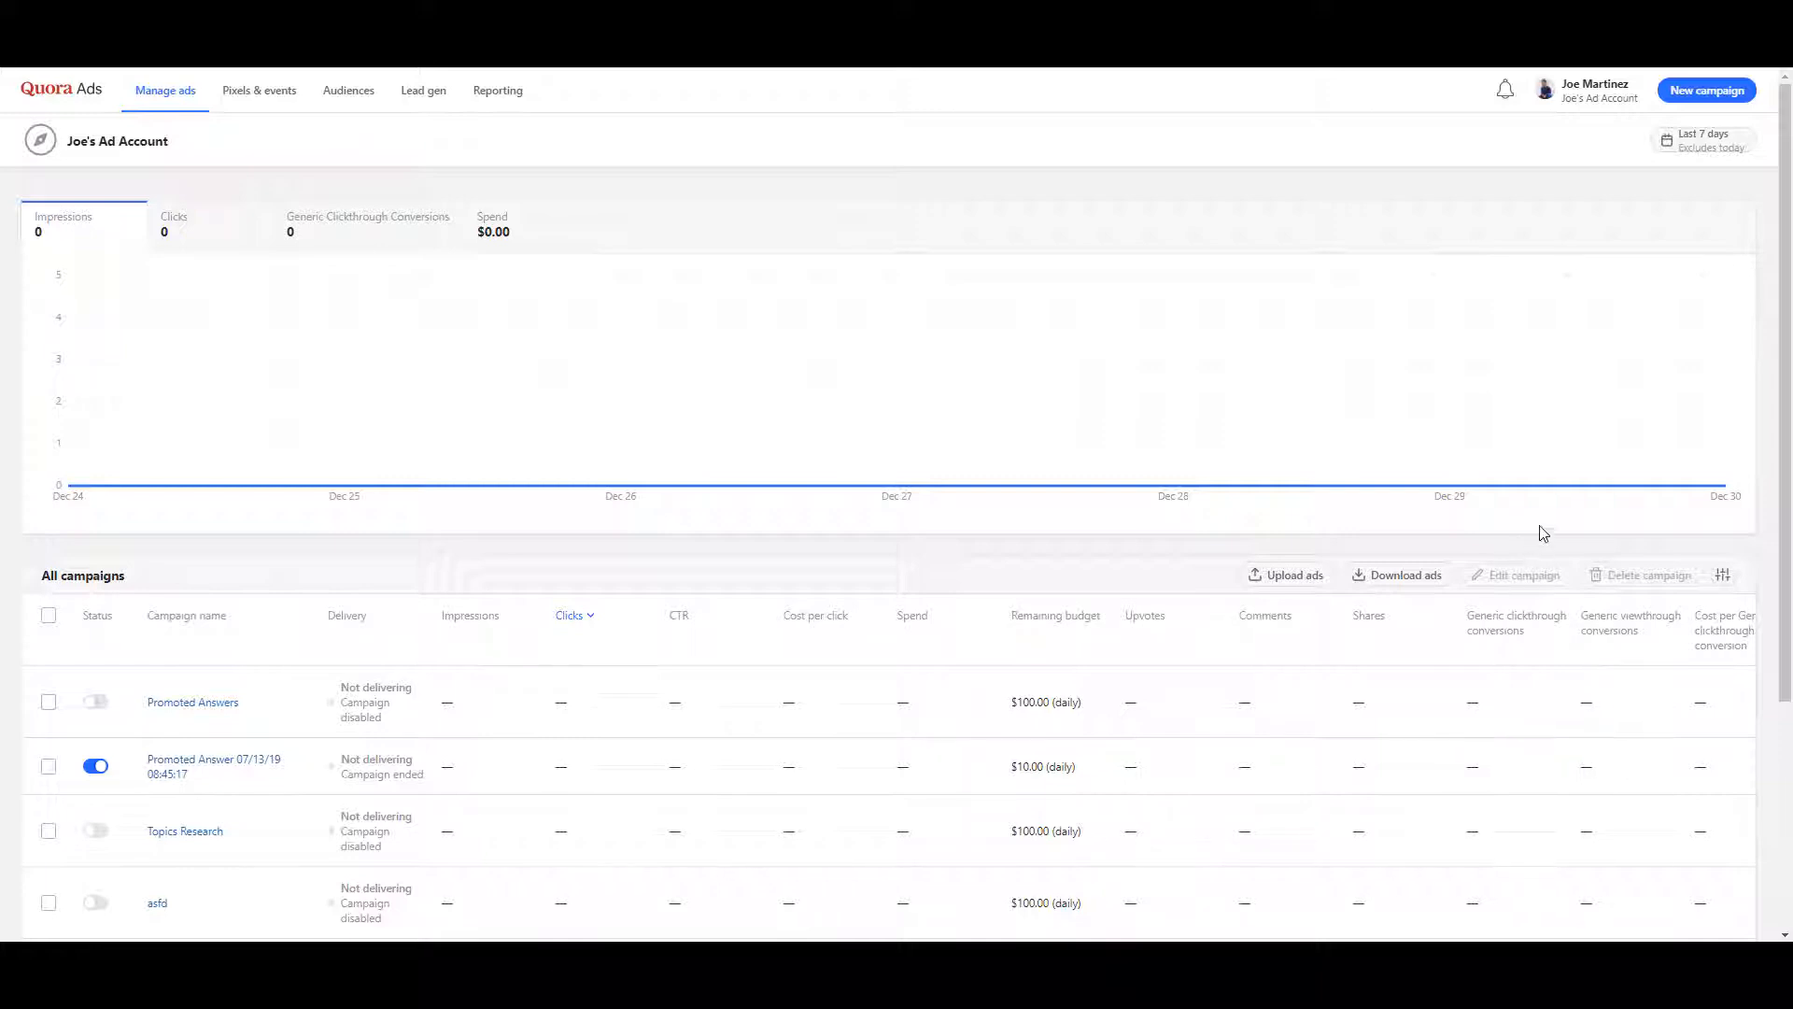
{"action": "mouse_move", "coordinate": [348, 90]}
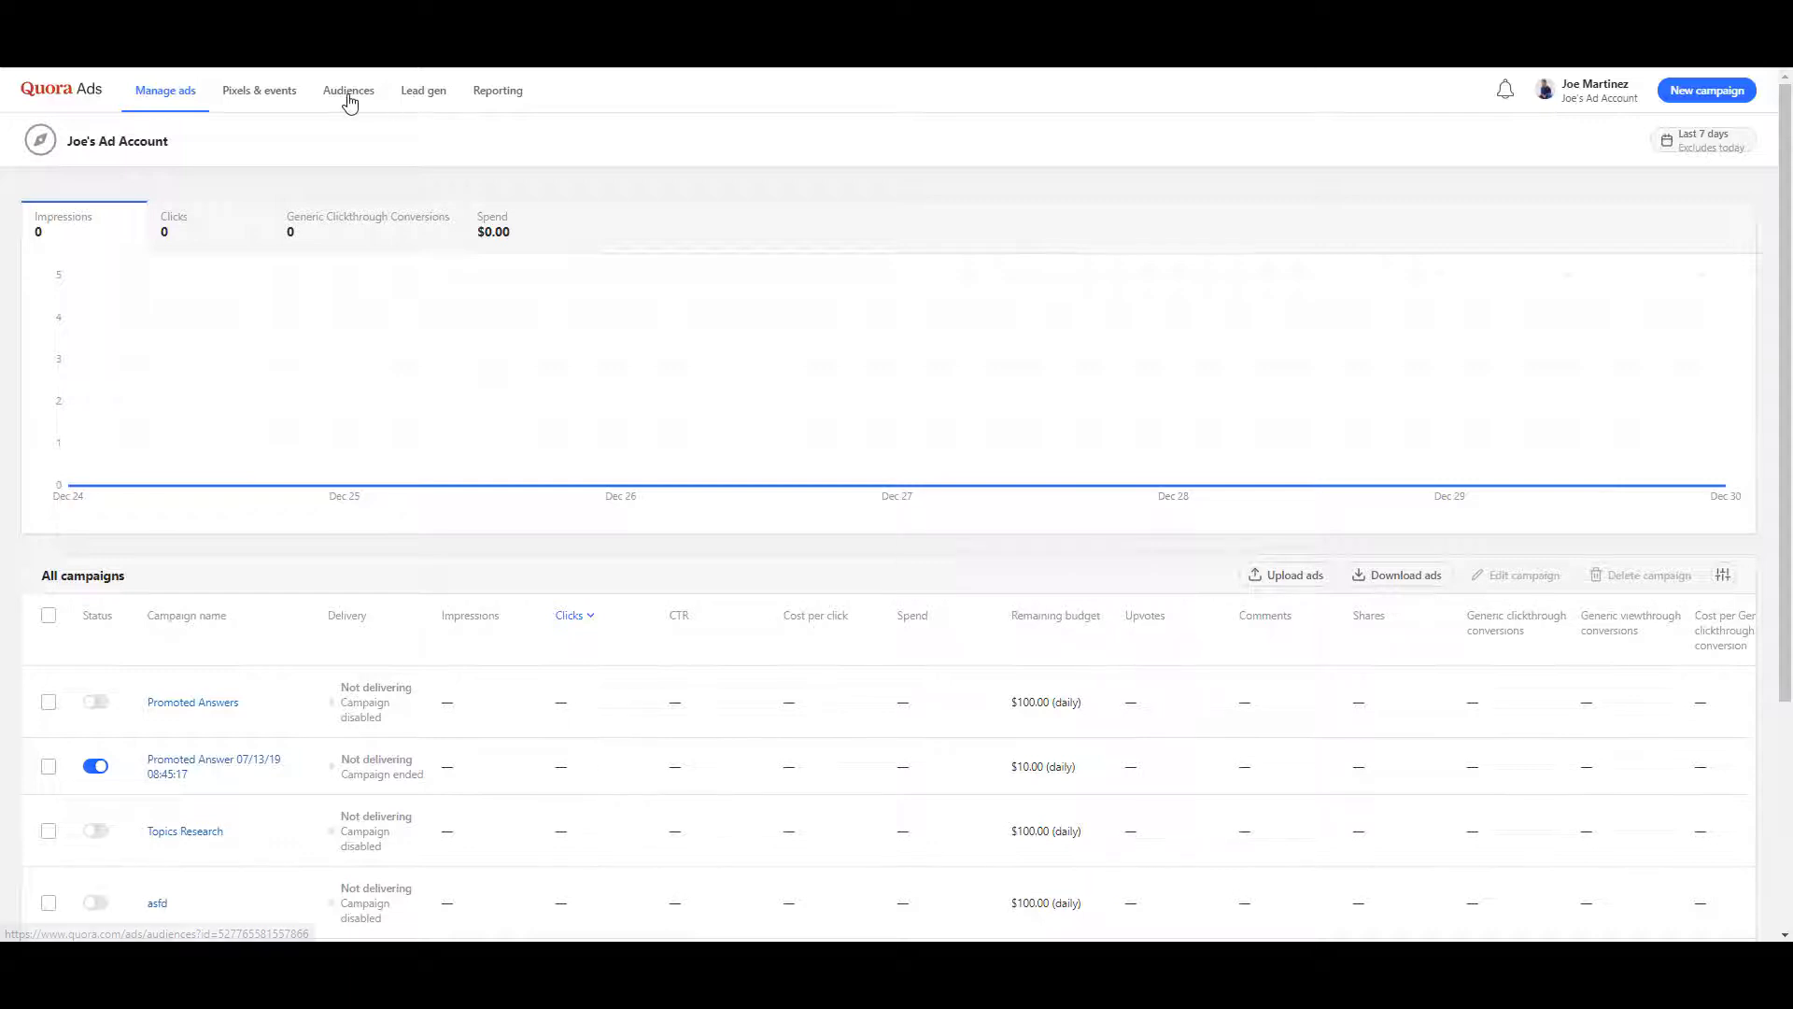
Go to Audiences, review the Pixels & events list, then return to the audiences list
{"action": "left_click", "coordinate": [350, 90]}
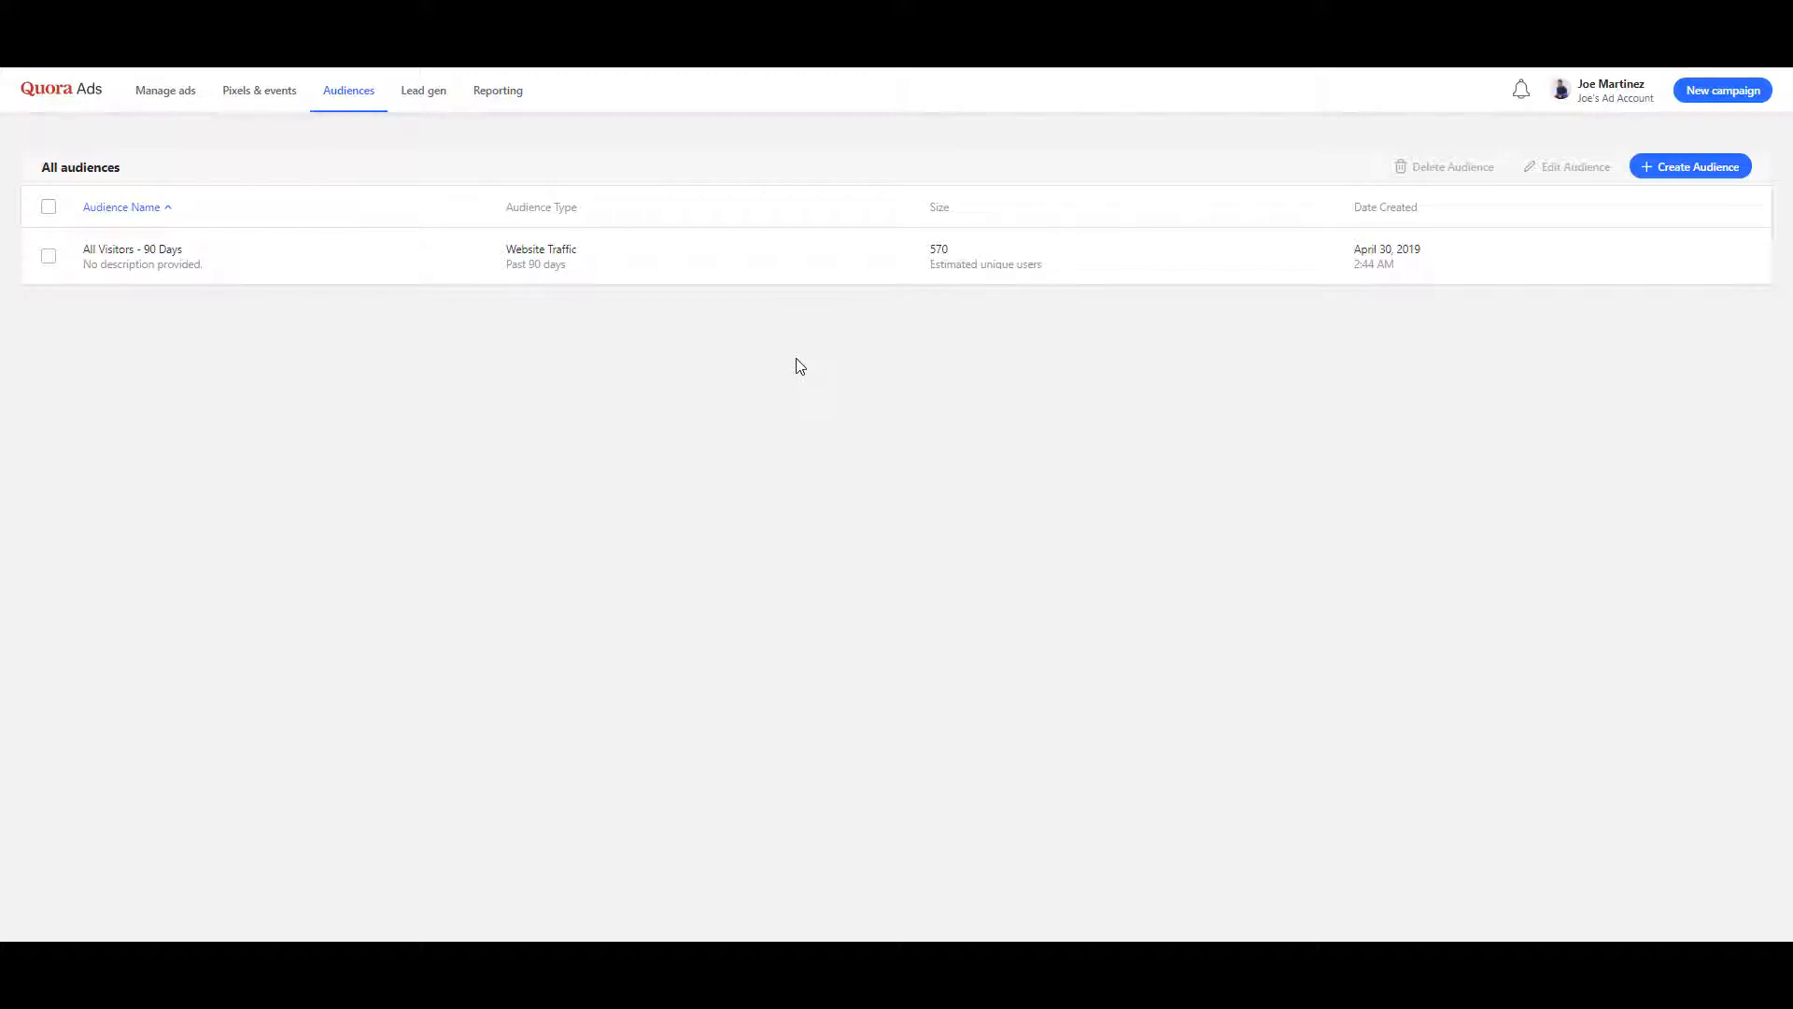
{"action": "mouse_move", "coordinate": [405, 136]}
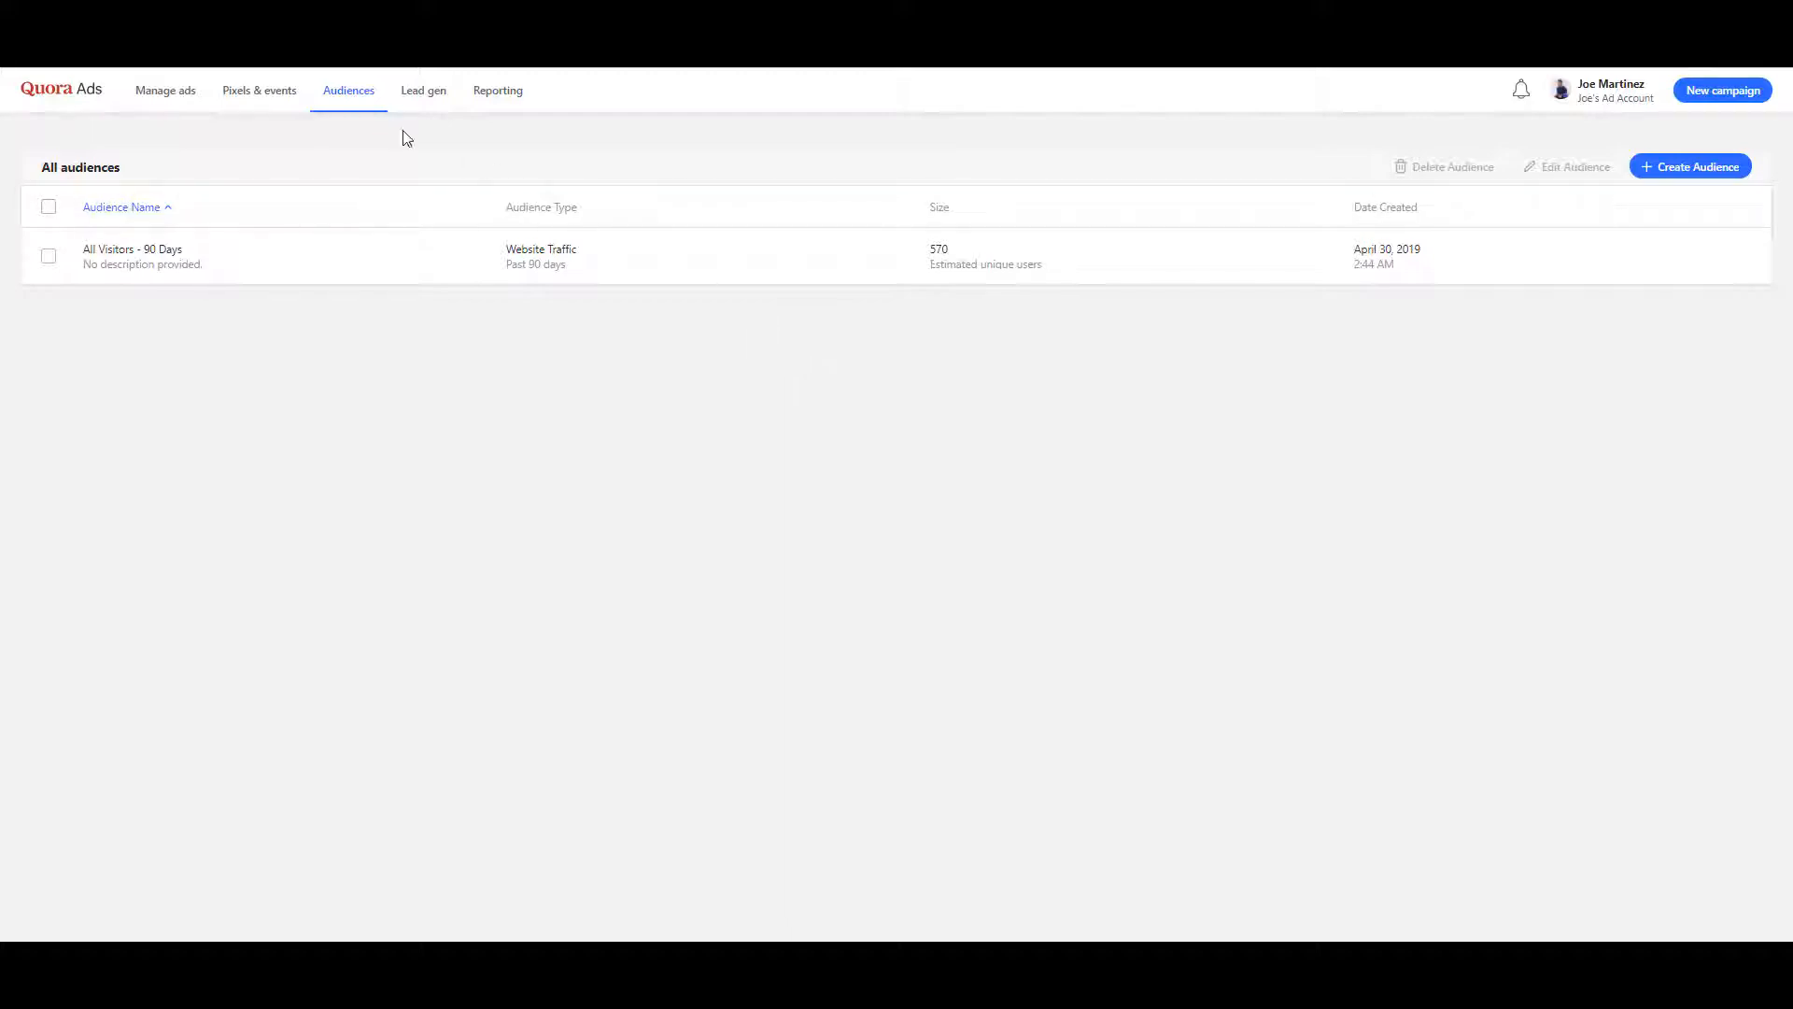
{"action": "mouse_move", "coordinate": [243, 104]}
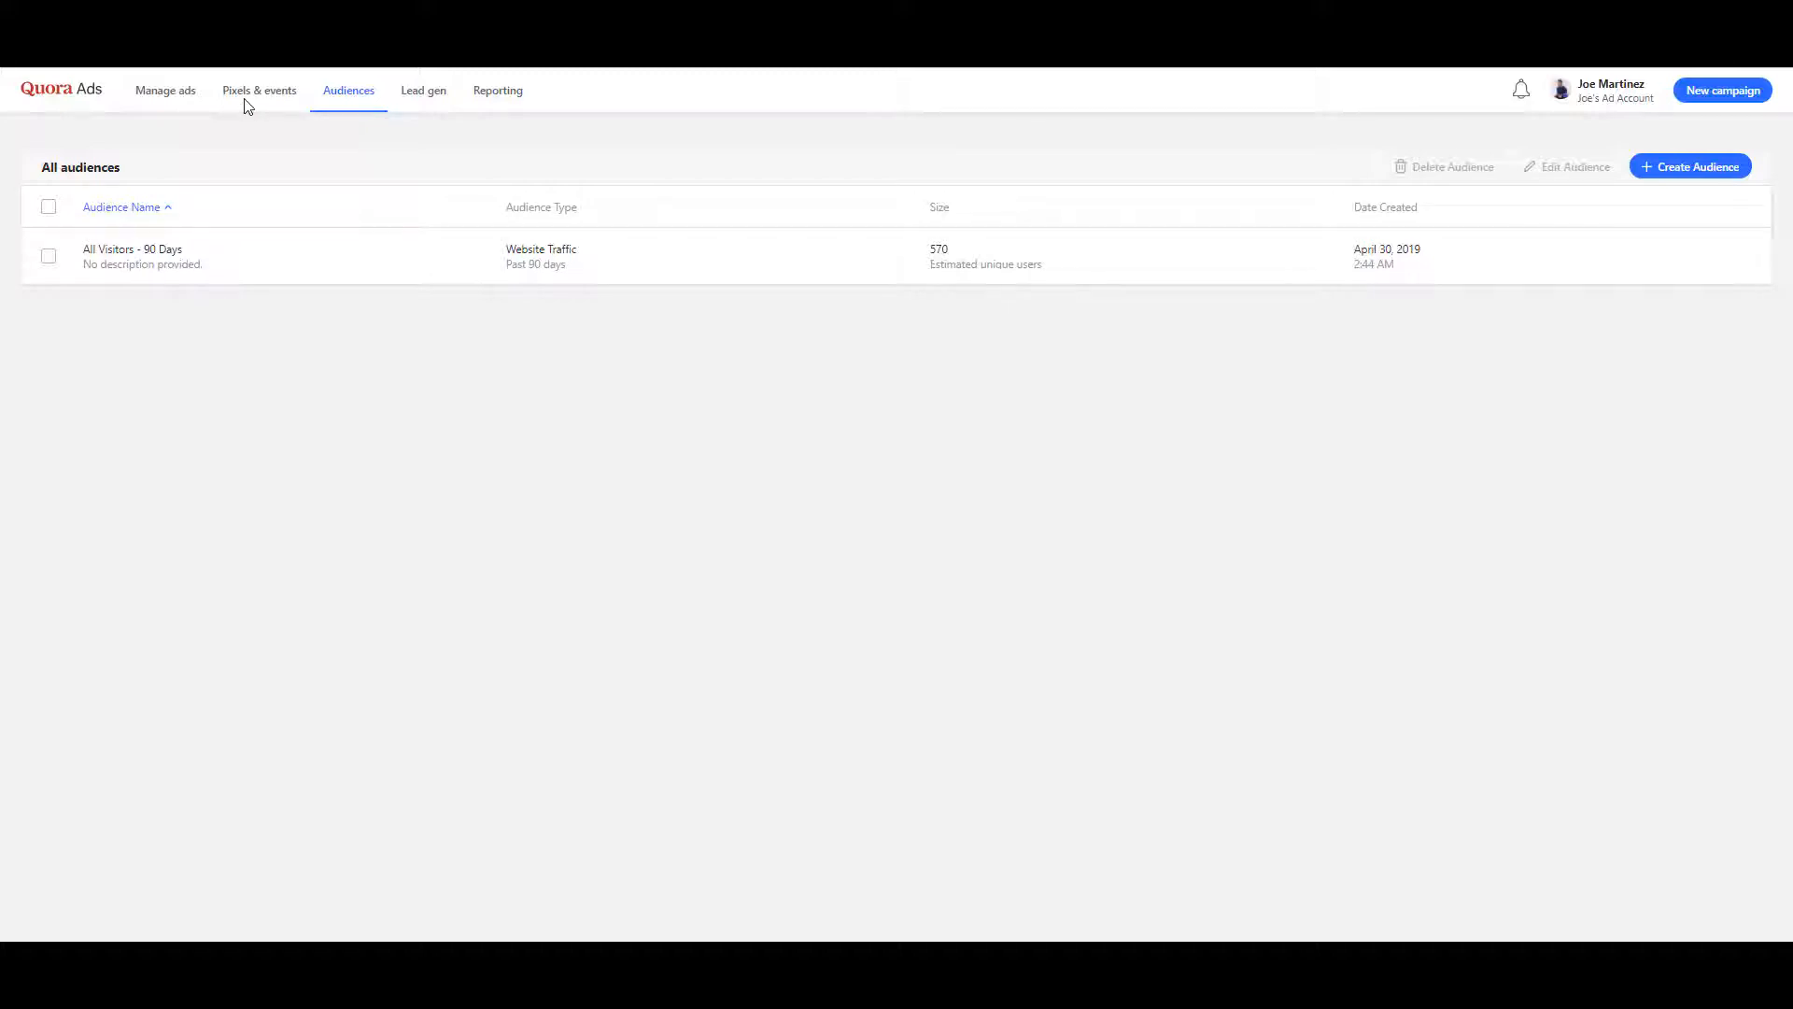
{"action": "left_click", "coordinate": [258, 90]}
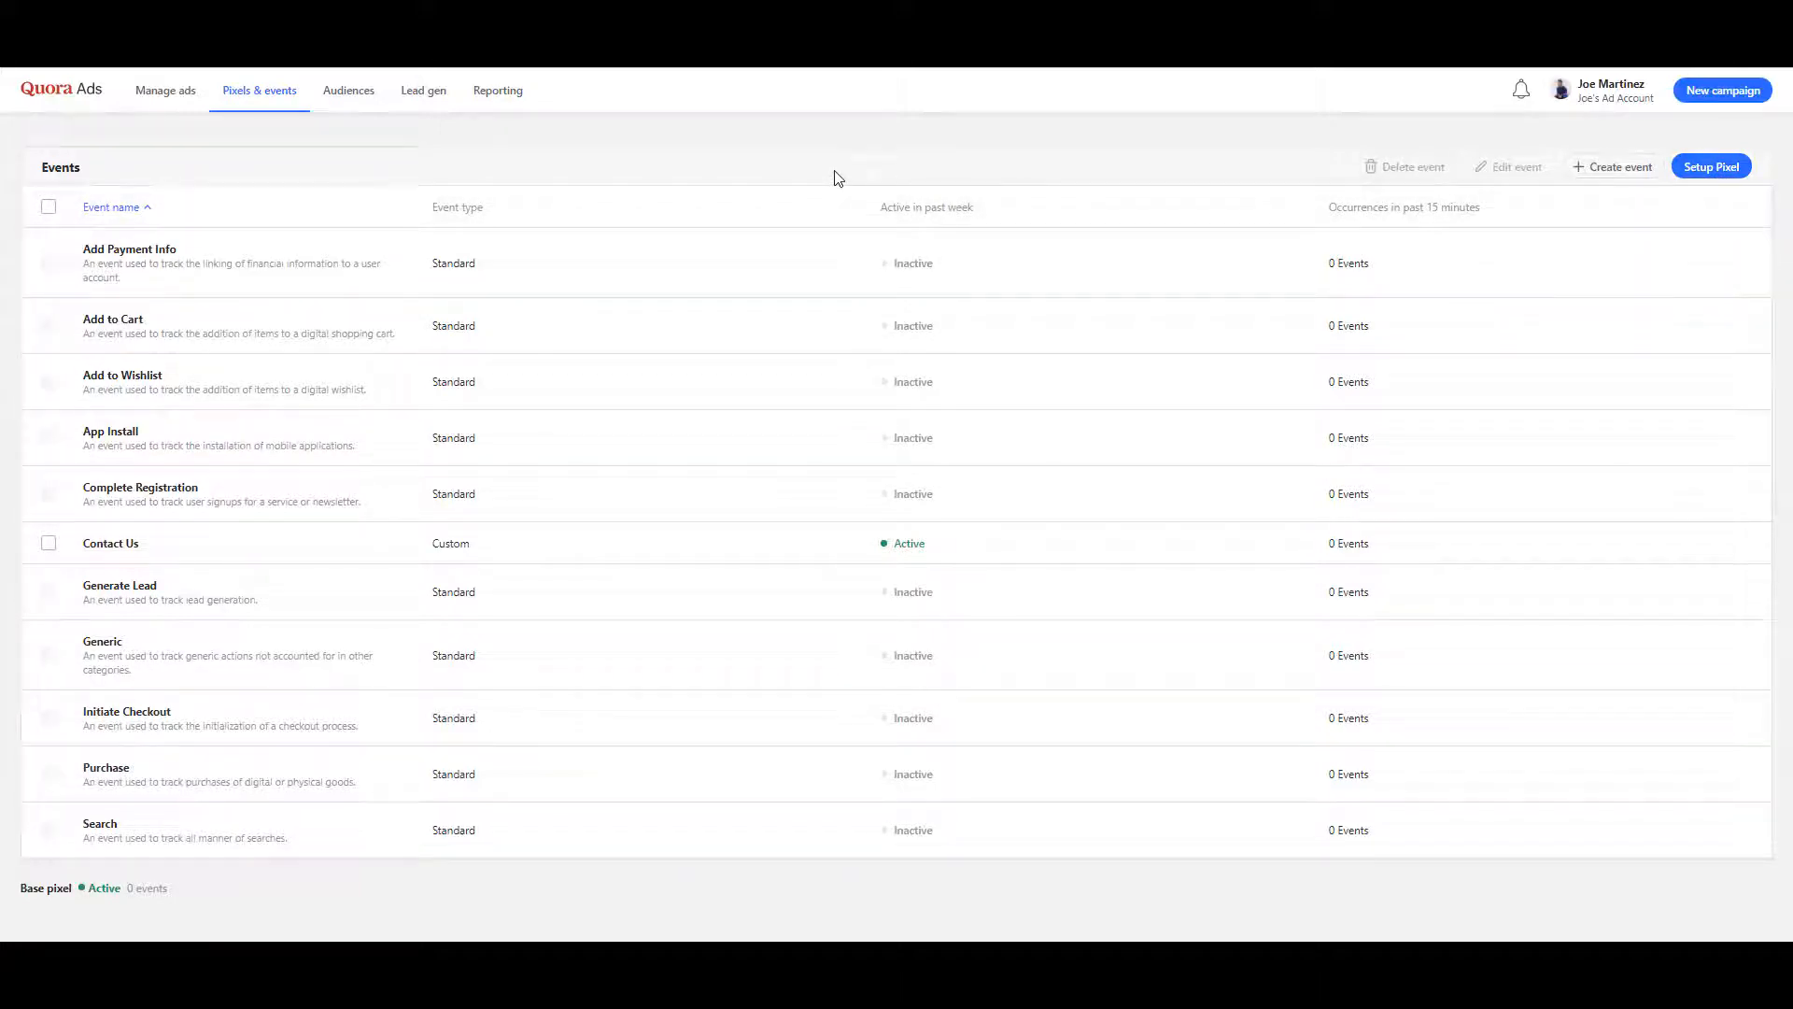
{"action": "mouse_move", "coordinate": [347, 97]}
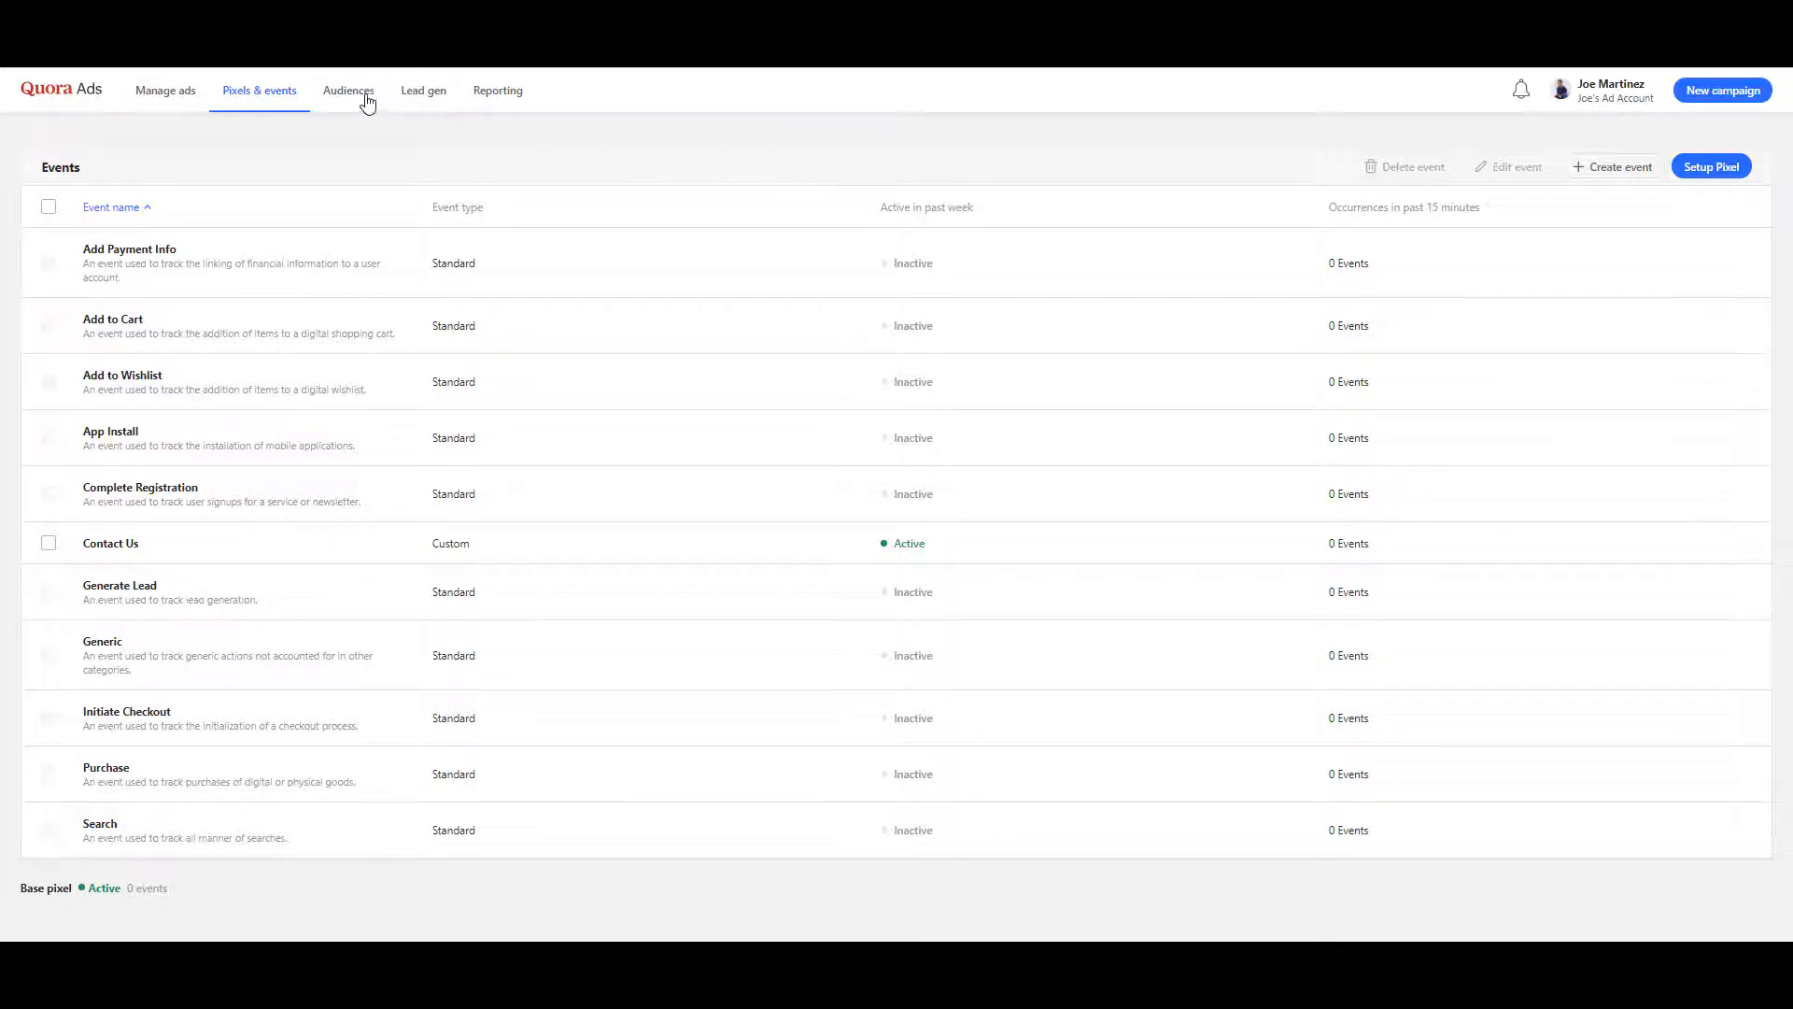
{"action": "left_click", "coordinate": [347, 89]}
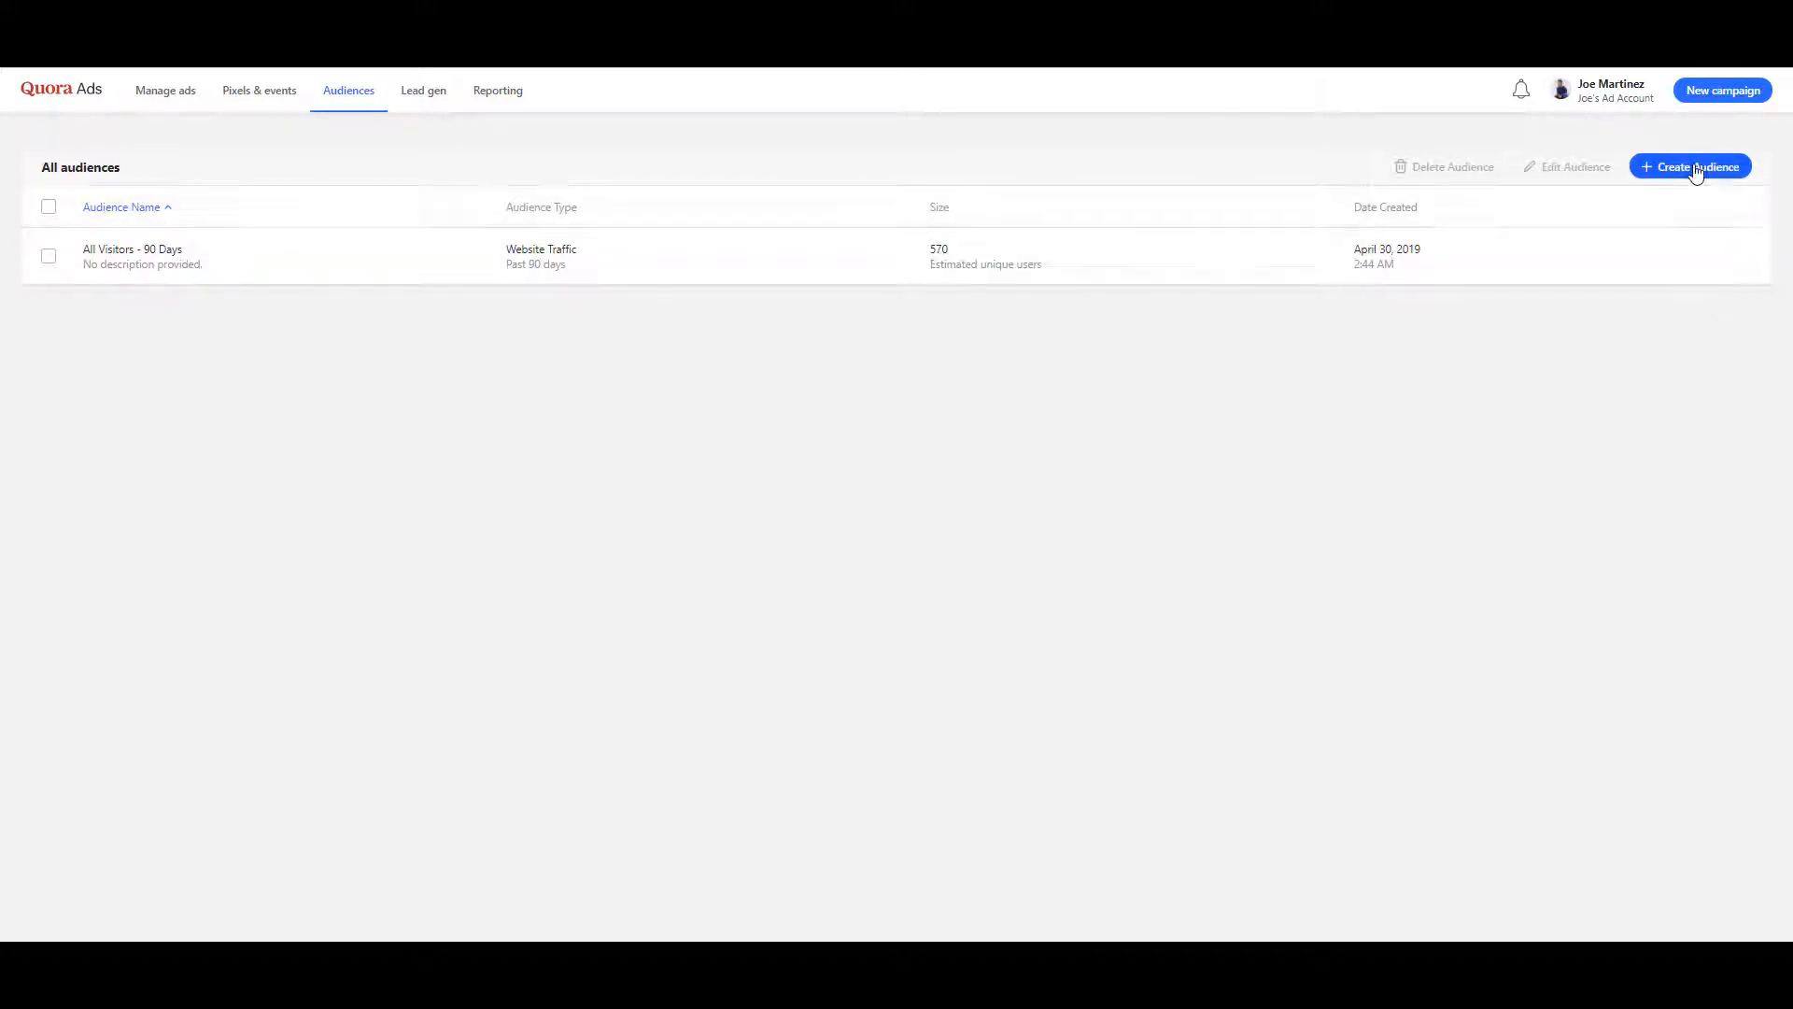
Create a Website Traffic audience filtered to visitors of specific but not all pages
{"action": "left_click", "coordinate": [1694, 166]}
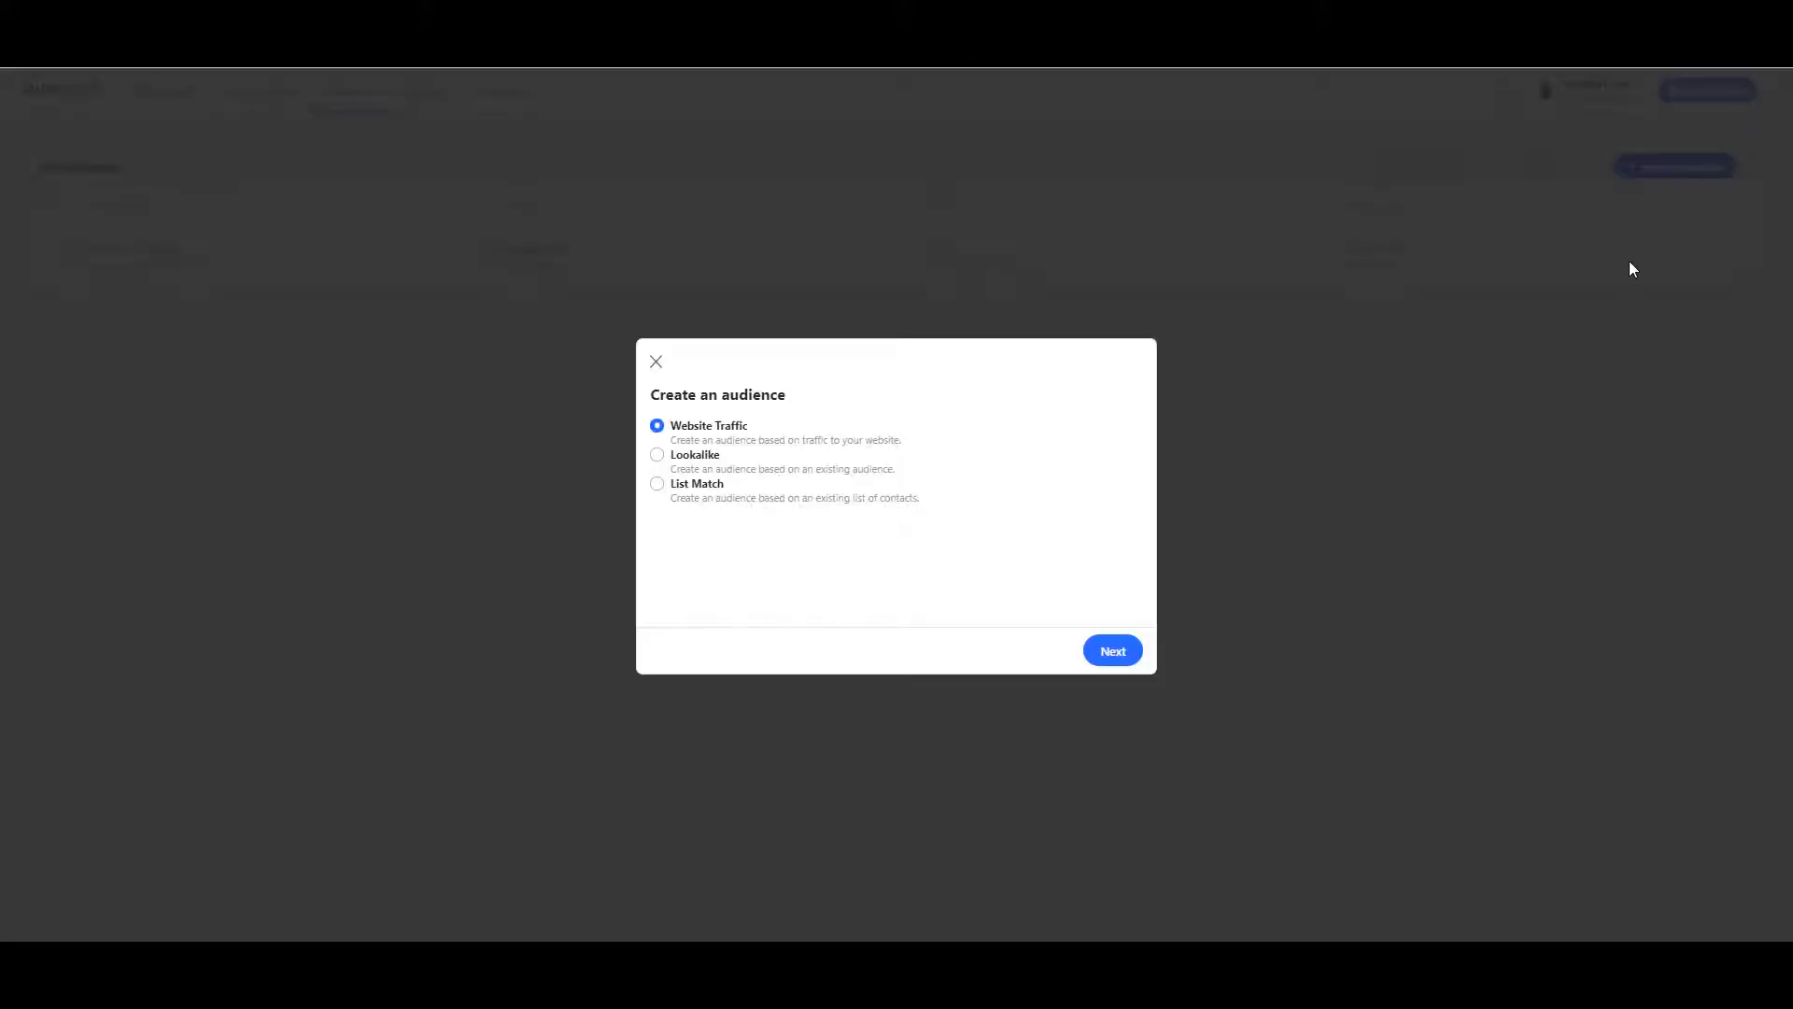
{"action": "left_click", "coordinate": [1109, 650]}
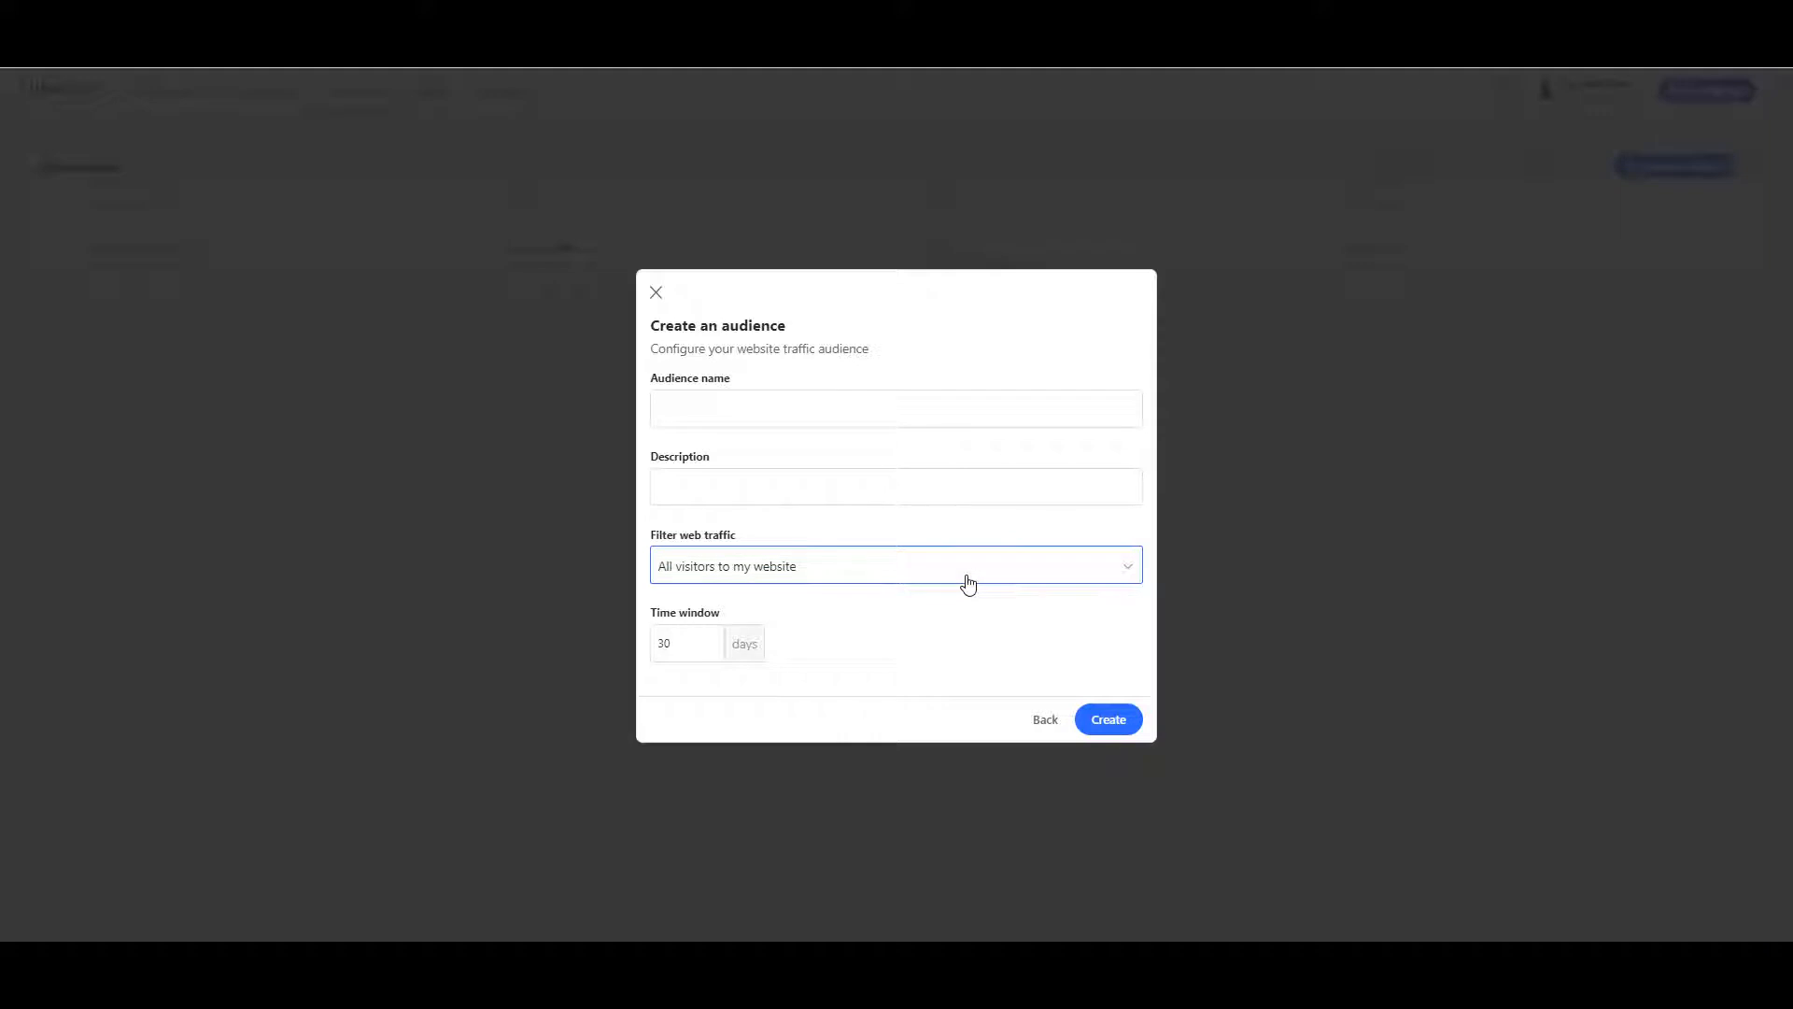
{"action": "left_click", "coordinate": [895, 564]}
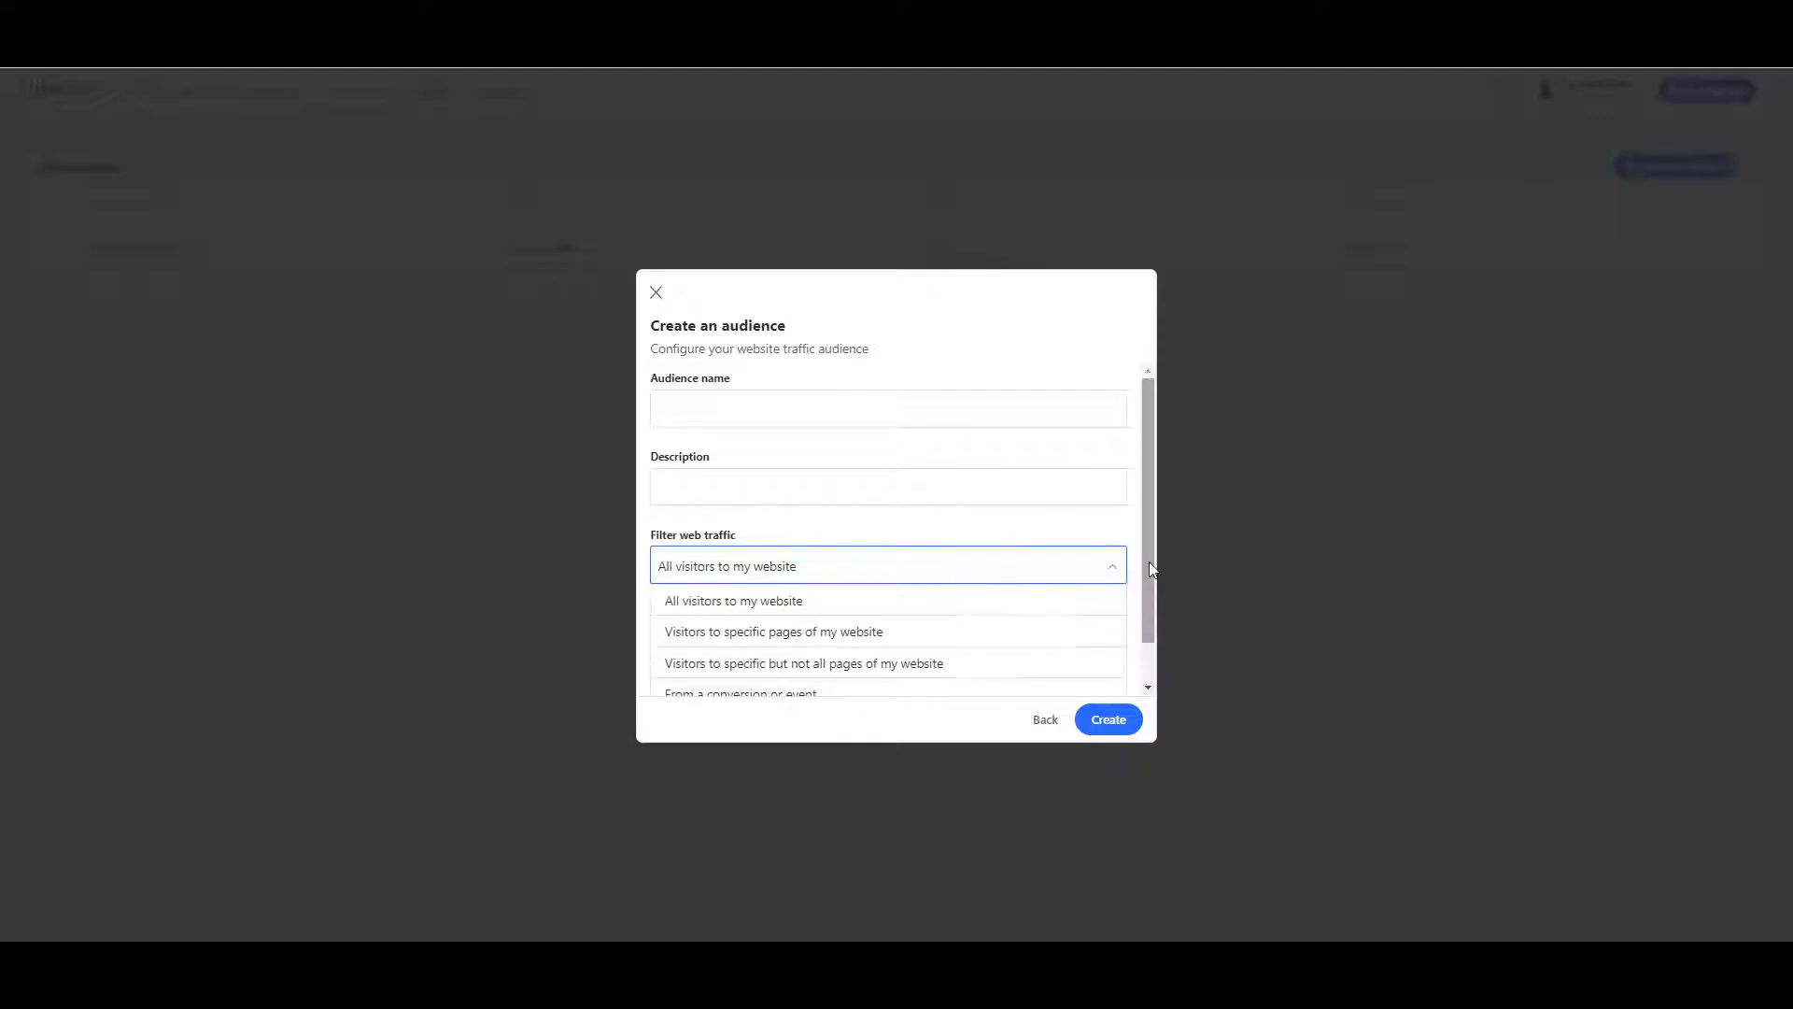
{"action": "scroll", "scroll_direction": "down", "scroll_amount": 3}
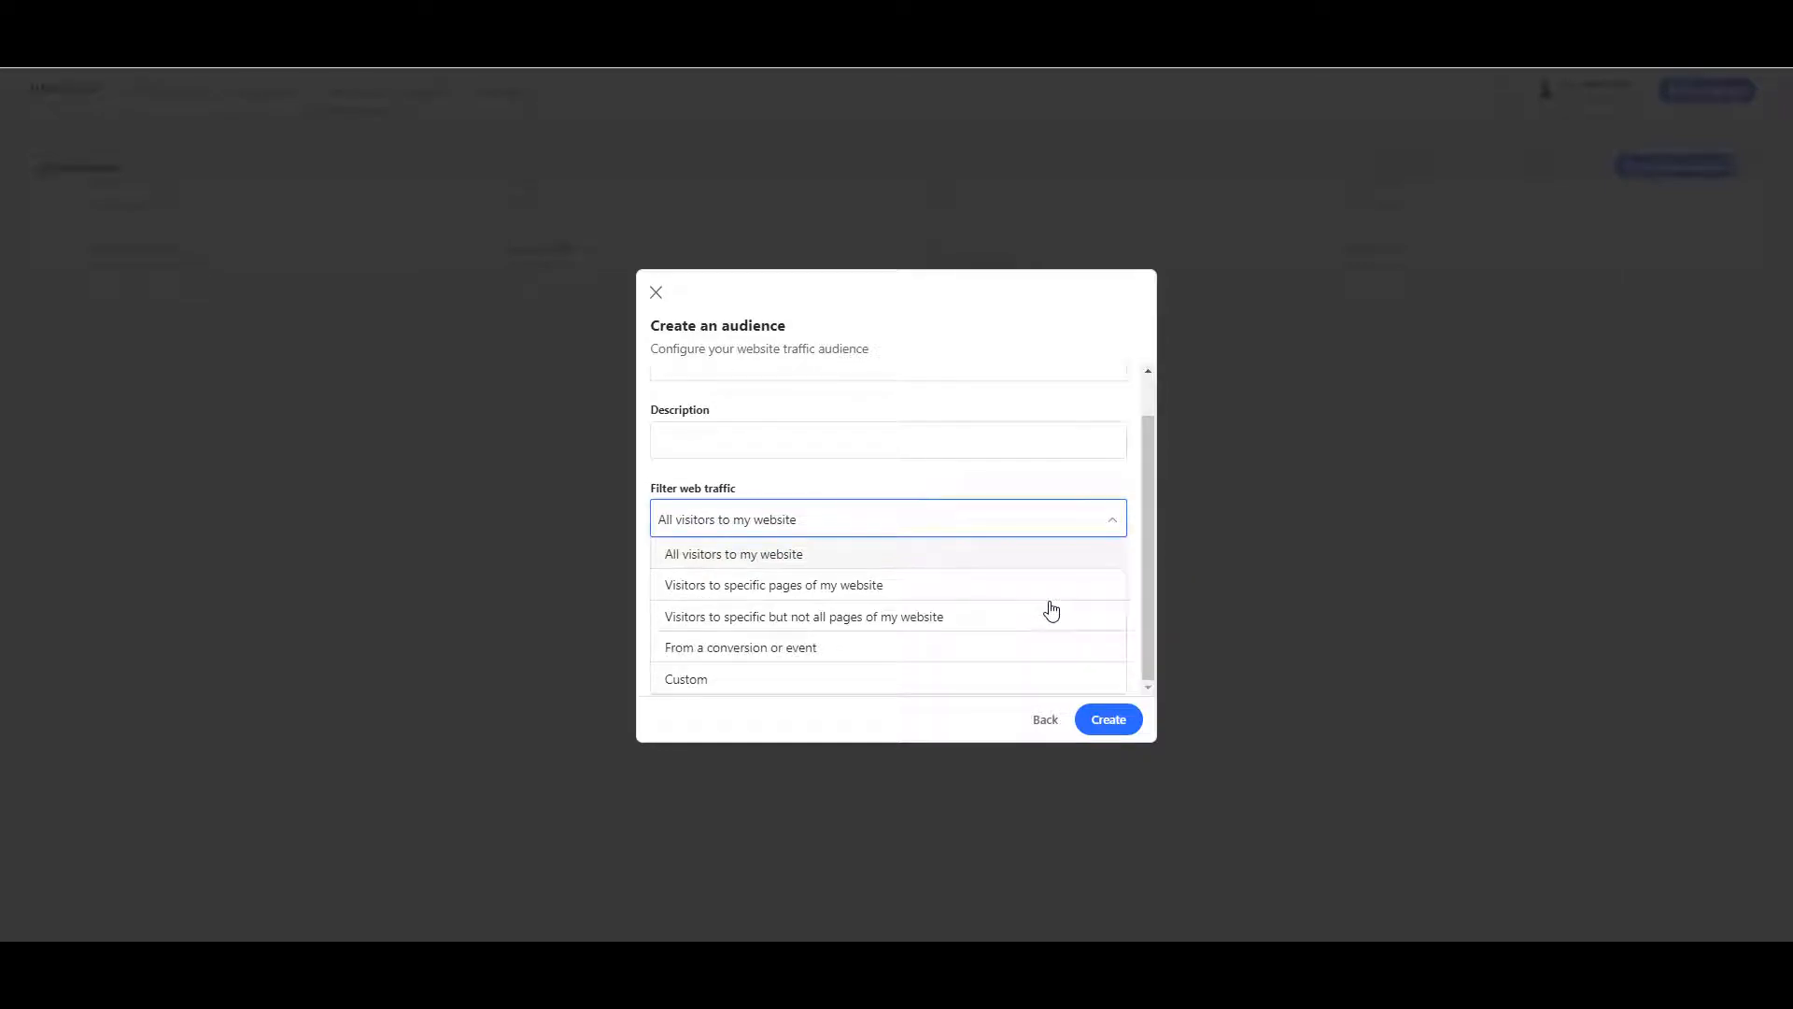
{"action": "left_click", "coordinate": [773, 585]}
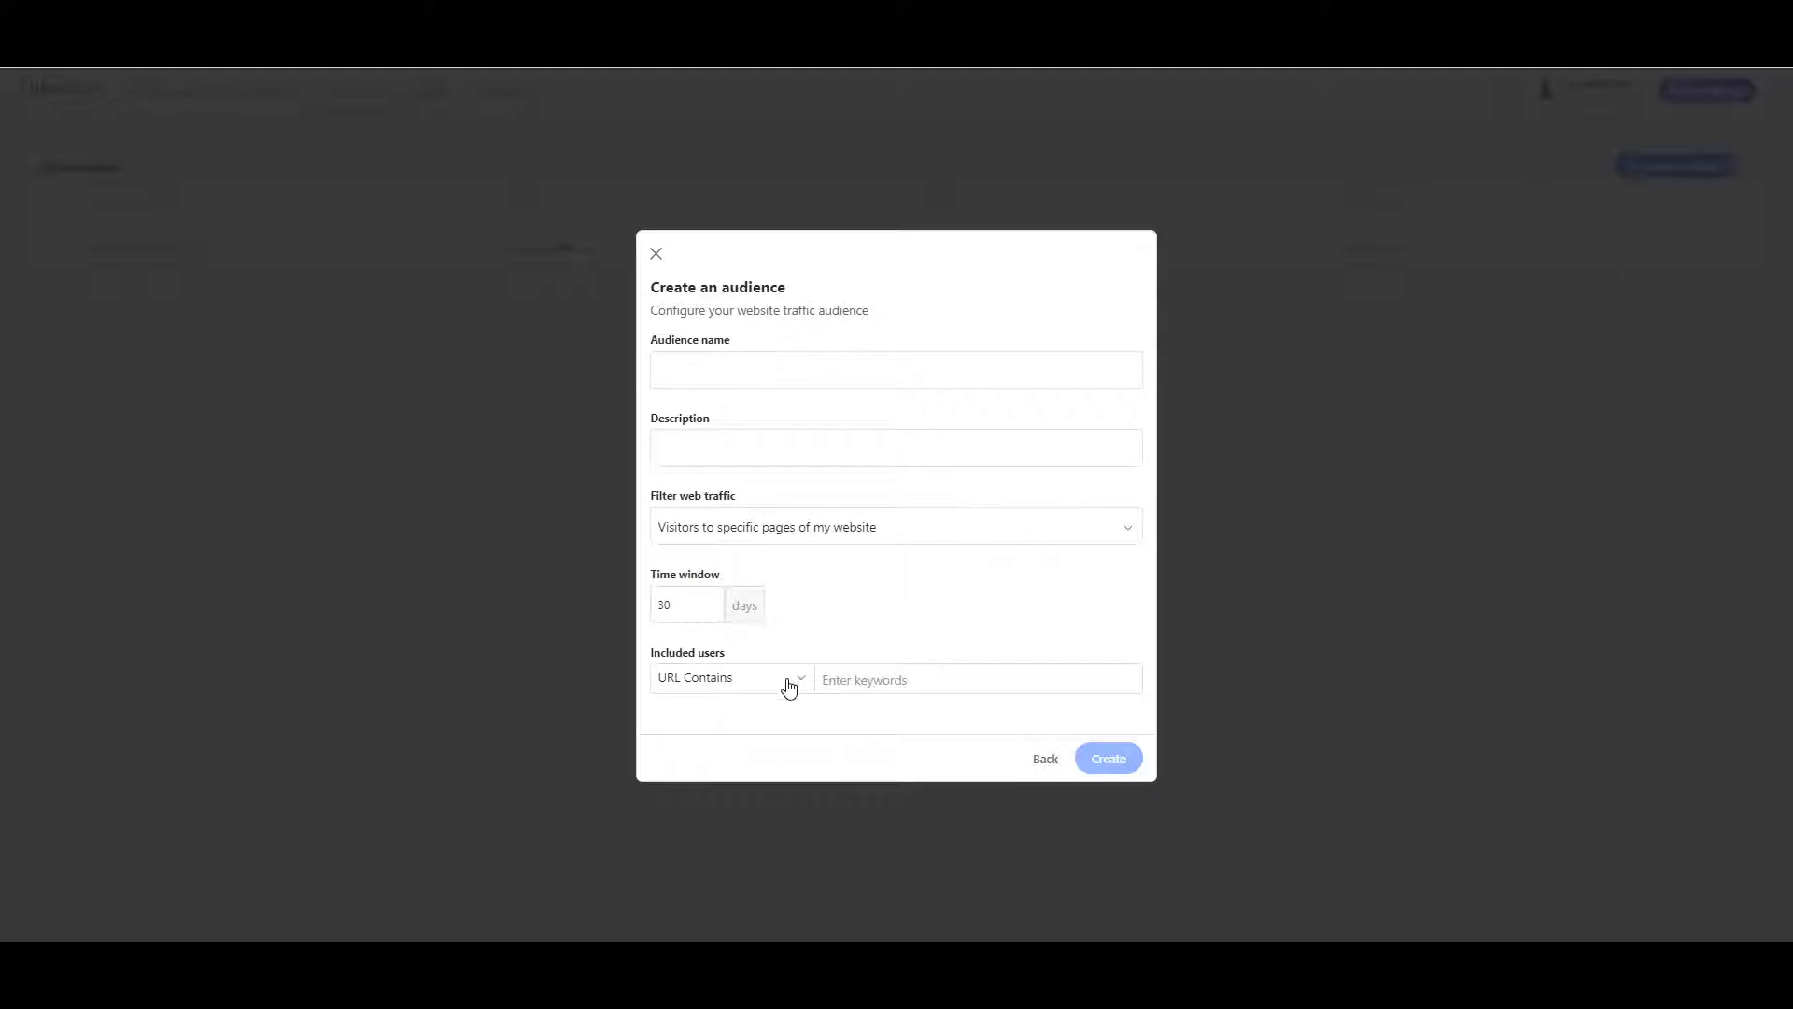
{"action": "left_click", "coordinate": [728, 676]}
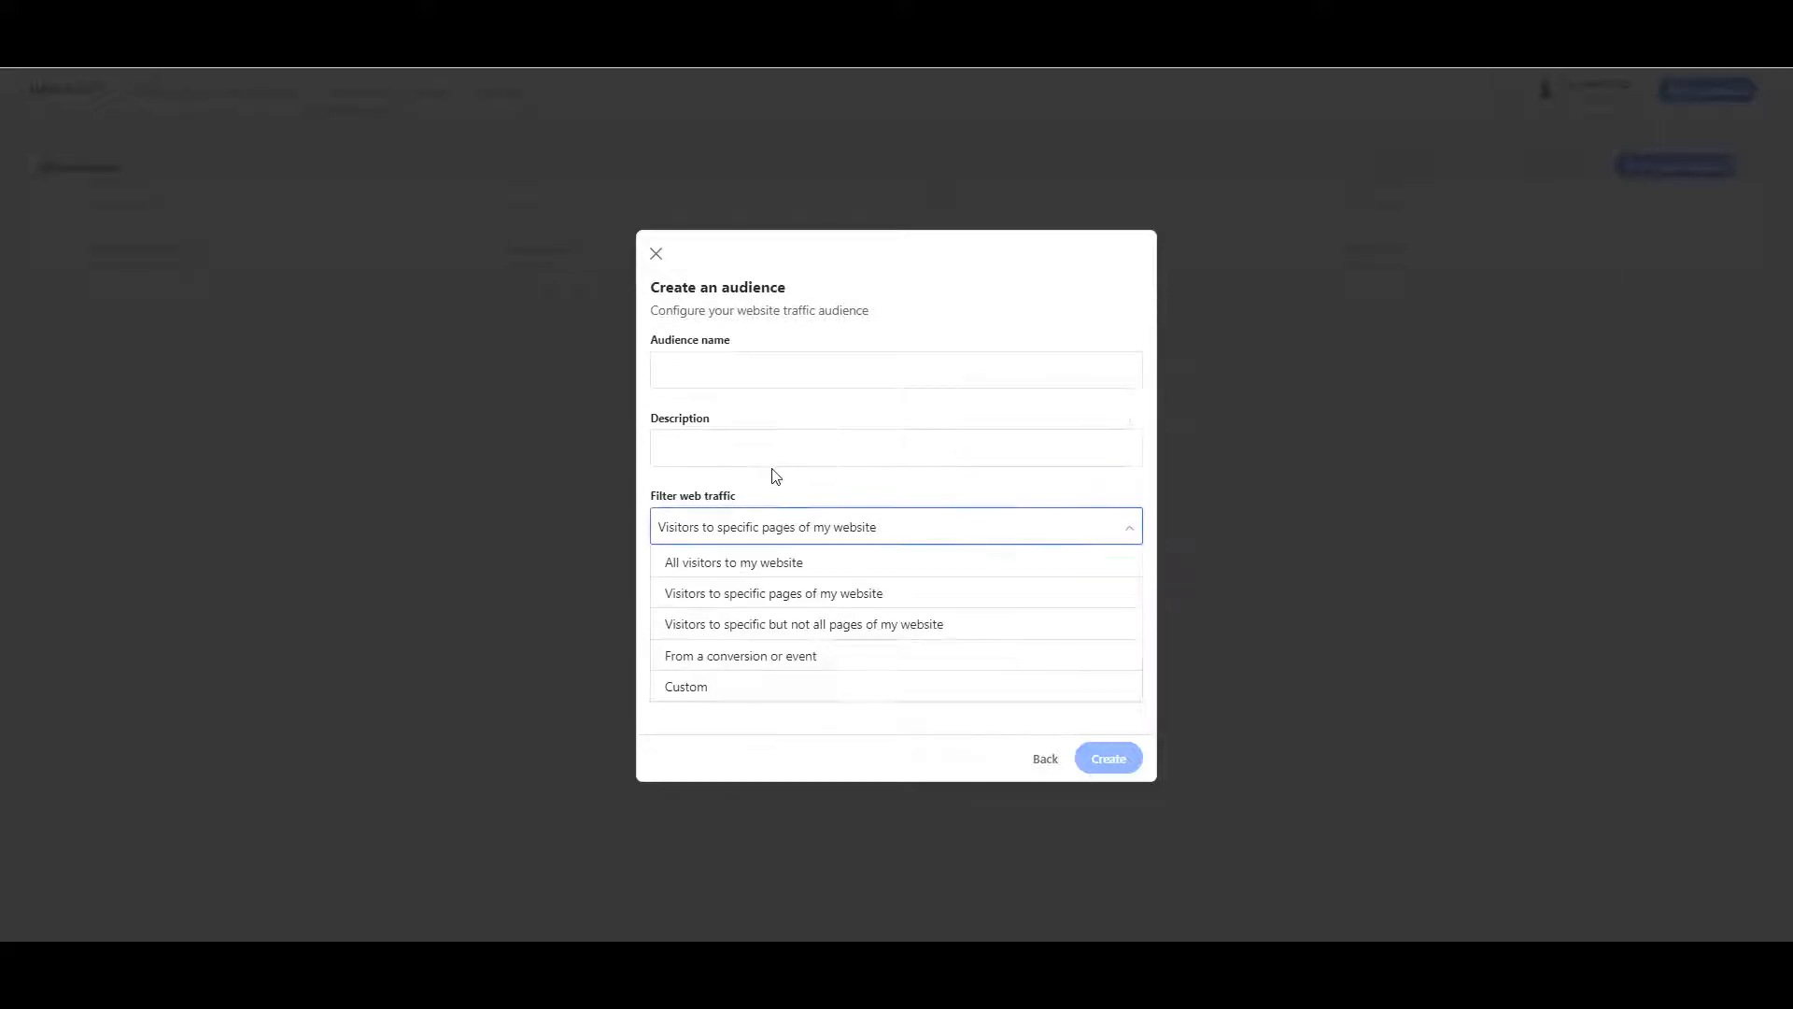
{"action": "mouse_move", "coordinate": [802, 624]}
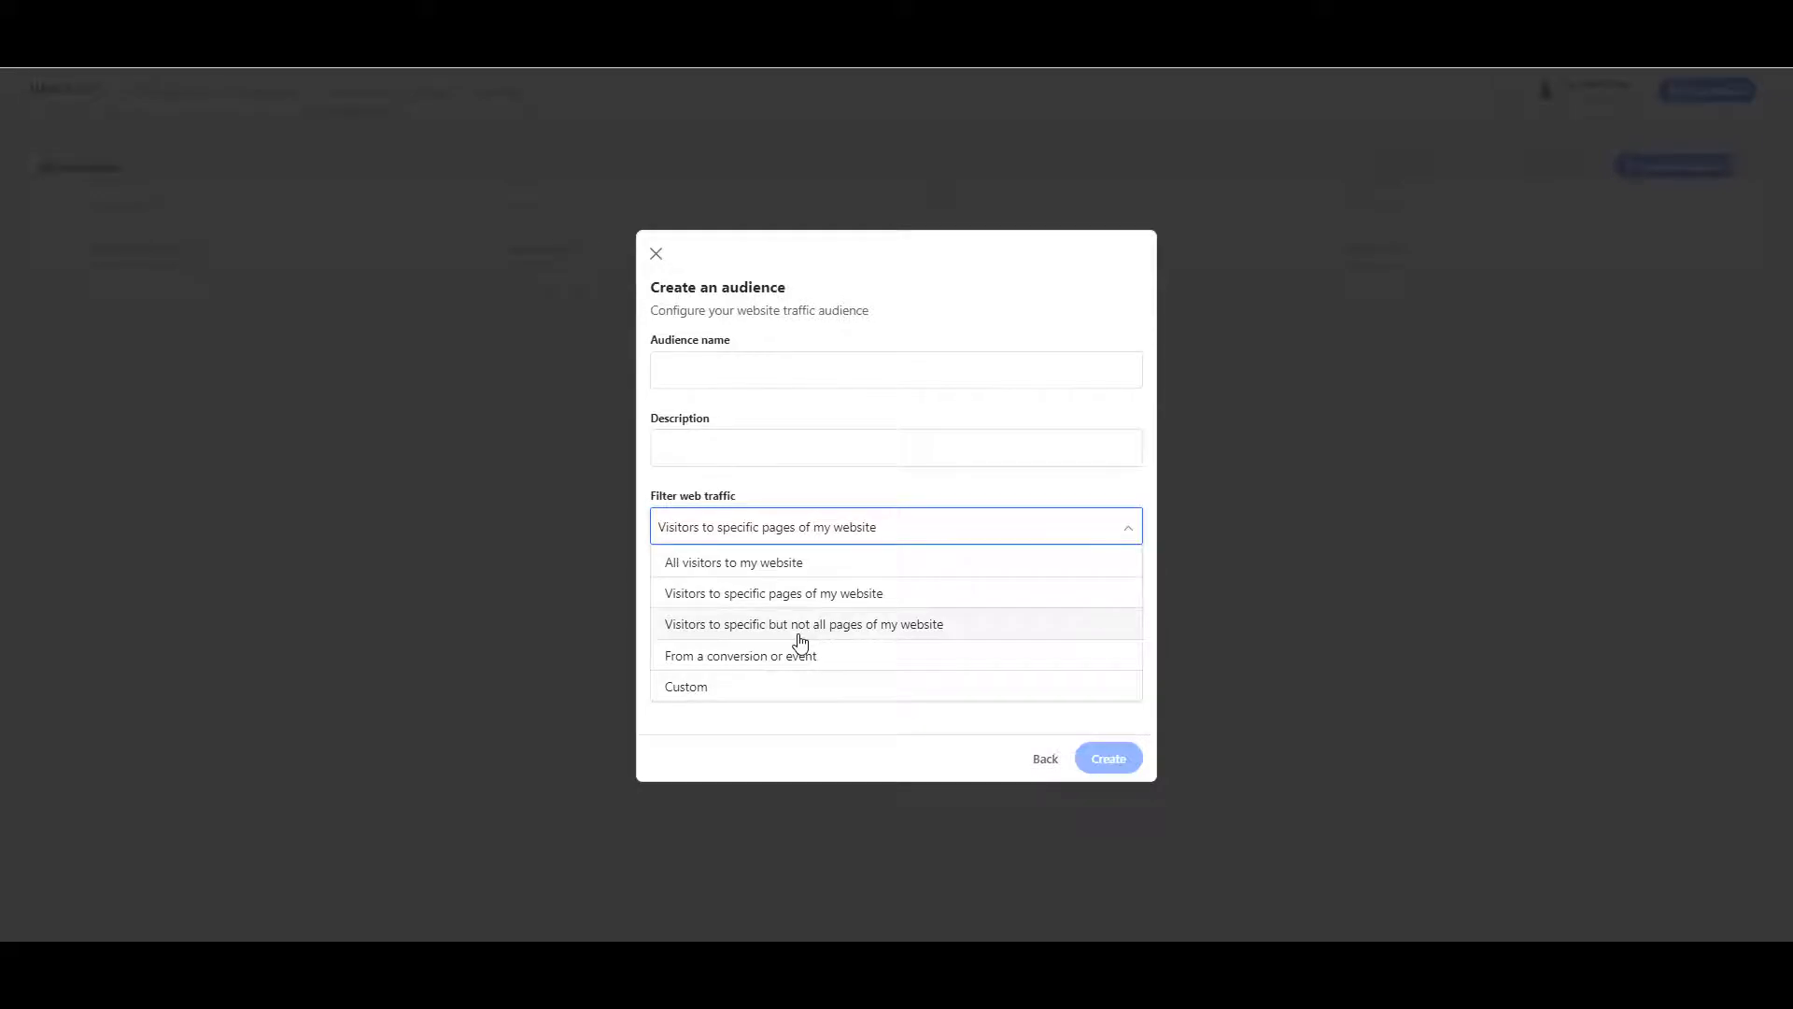
{"action": "left_click", "coordinate": [804, 623]}
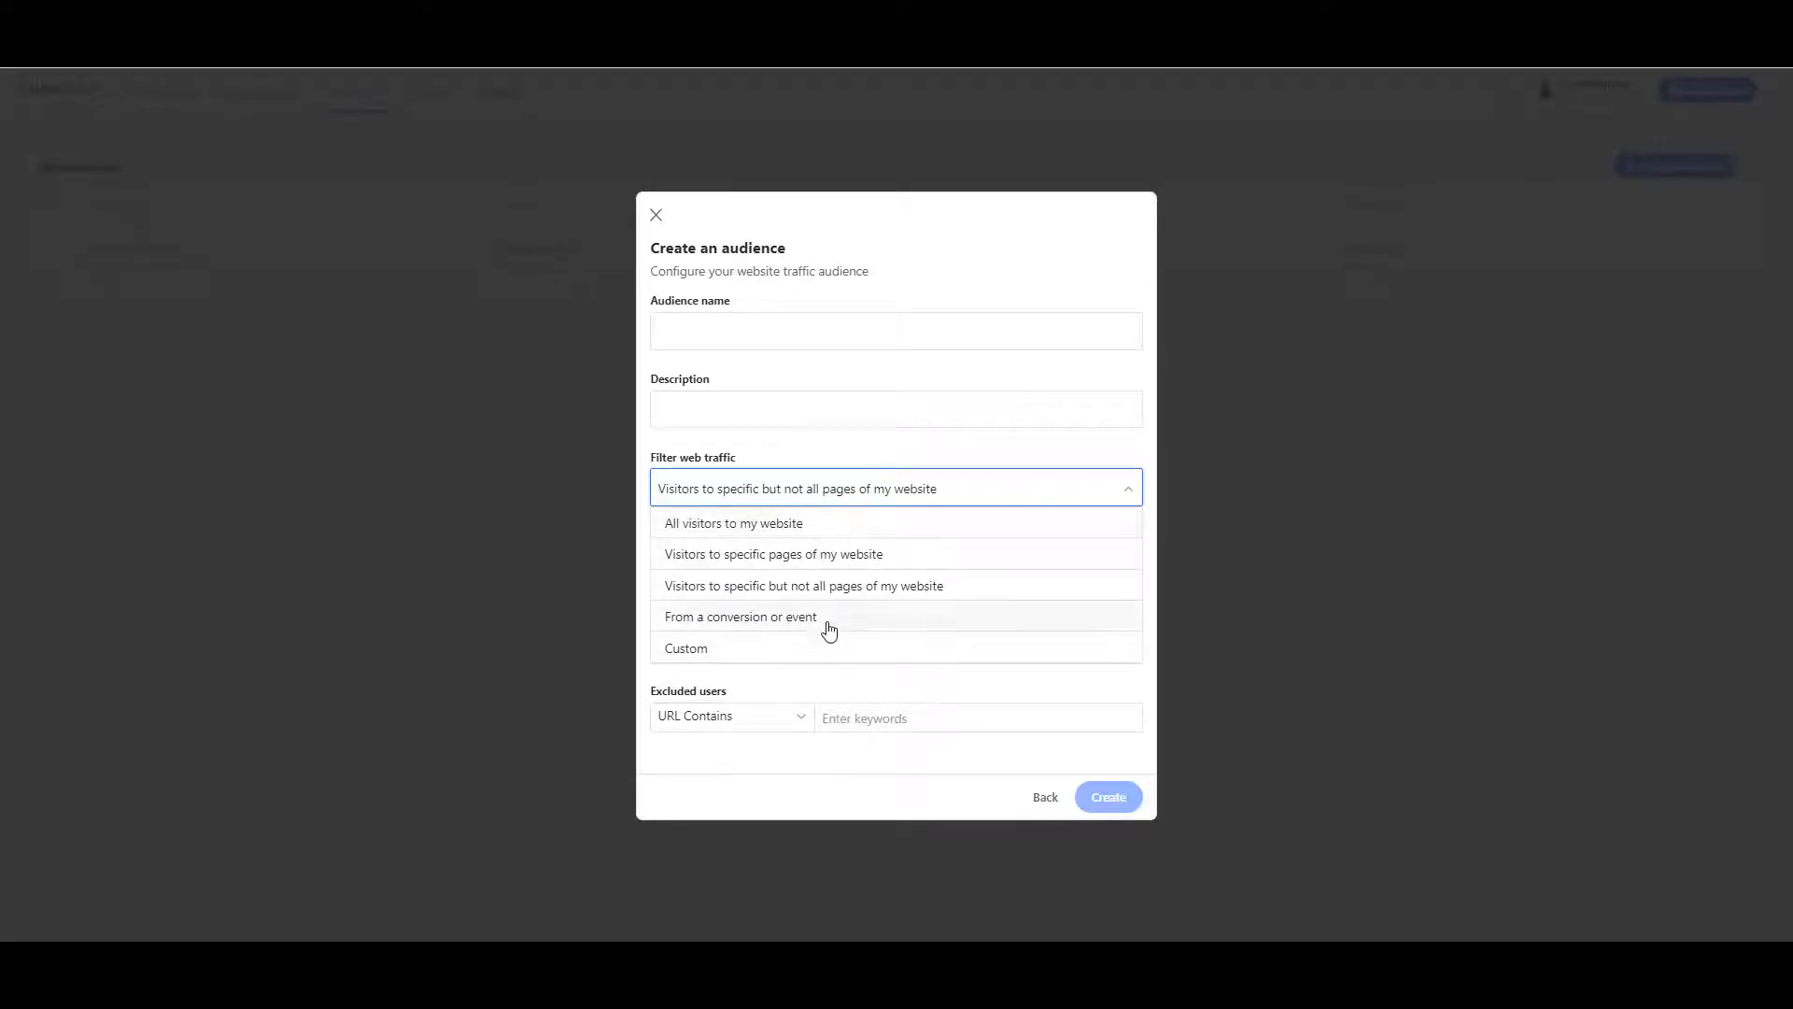
Filter the audience from a conversion or event and include users from the Contact Us event
{"action": "left_click", "coordinate": [739, 617]}
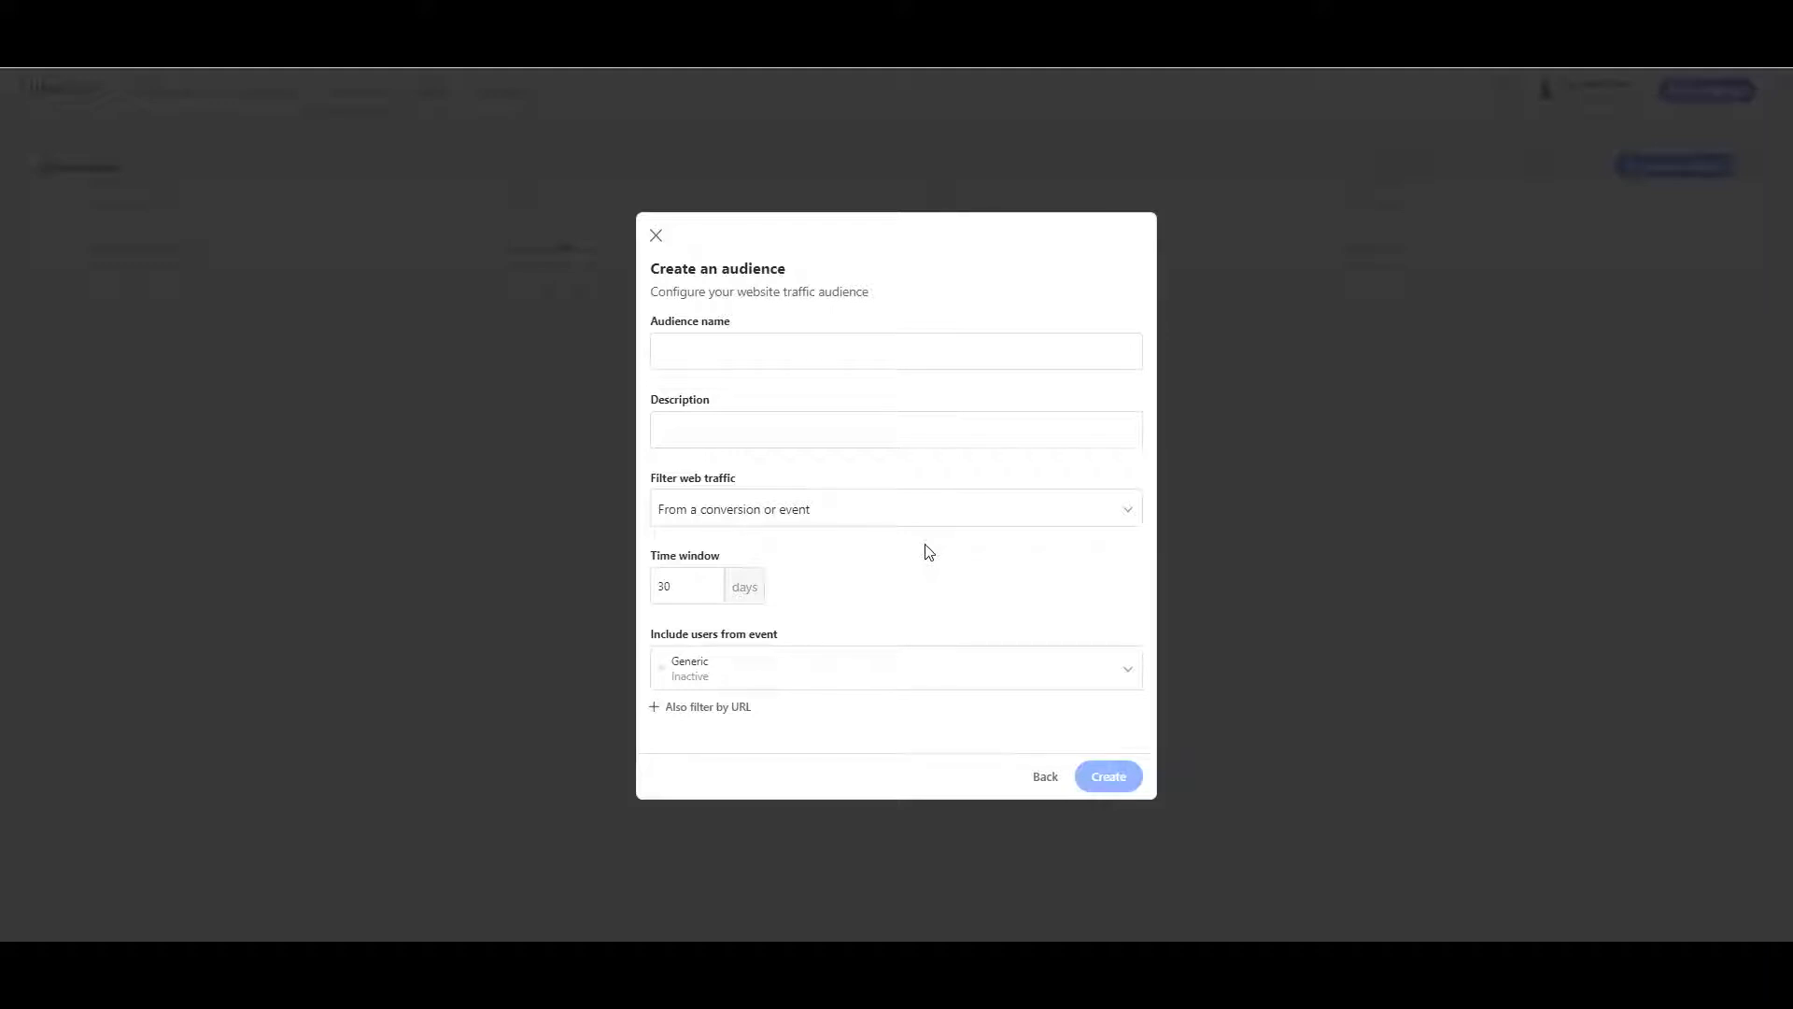
{"action": "left_click", "coordinate": [895, 668]}
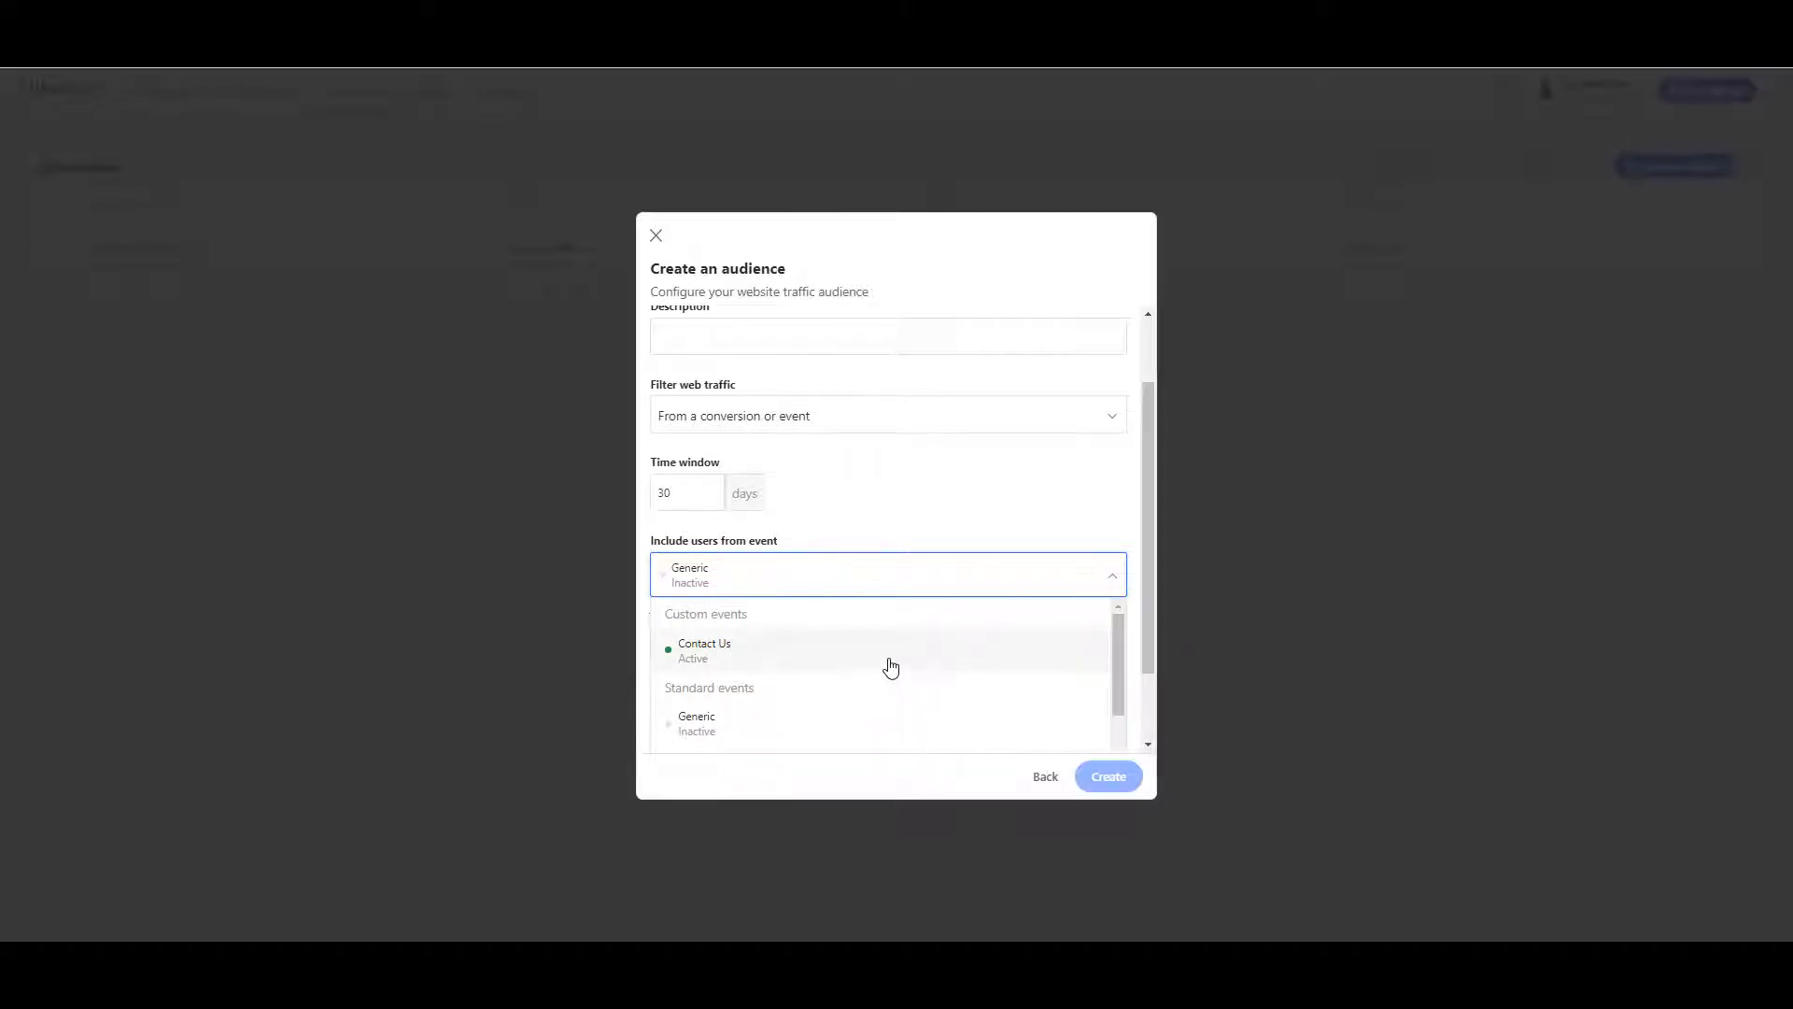
{"action": "mouse_move", "coordinate": [889, 657]}
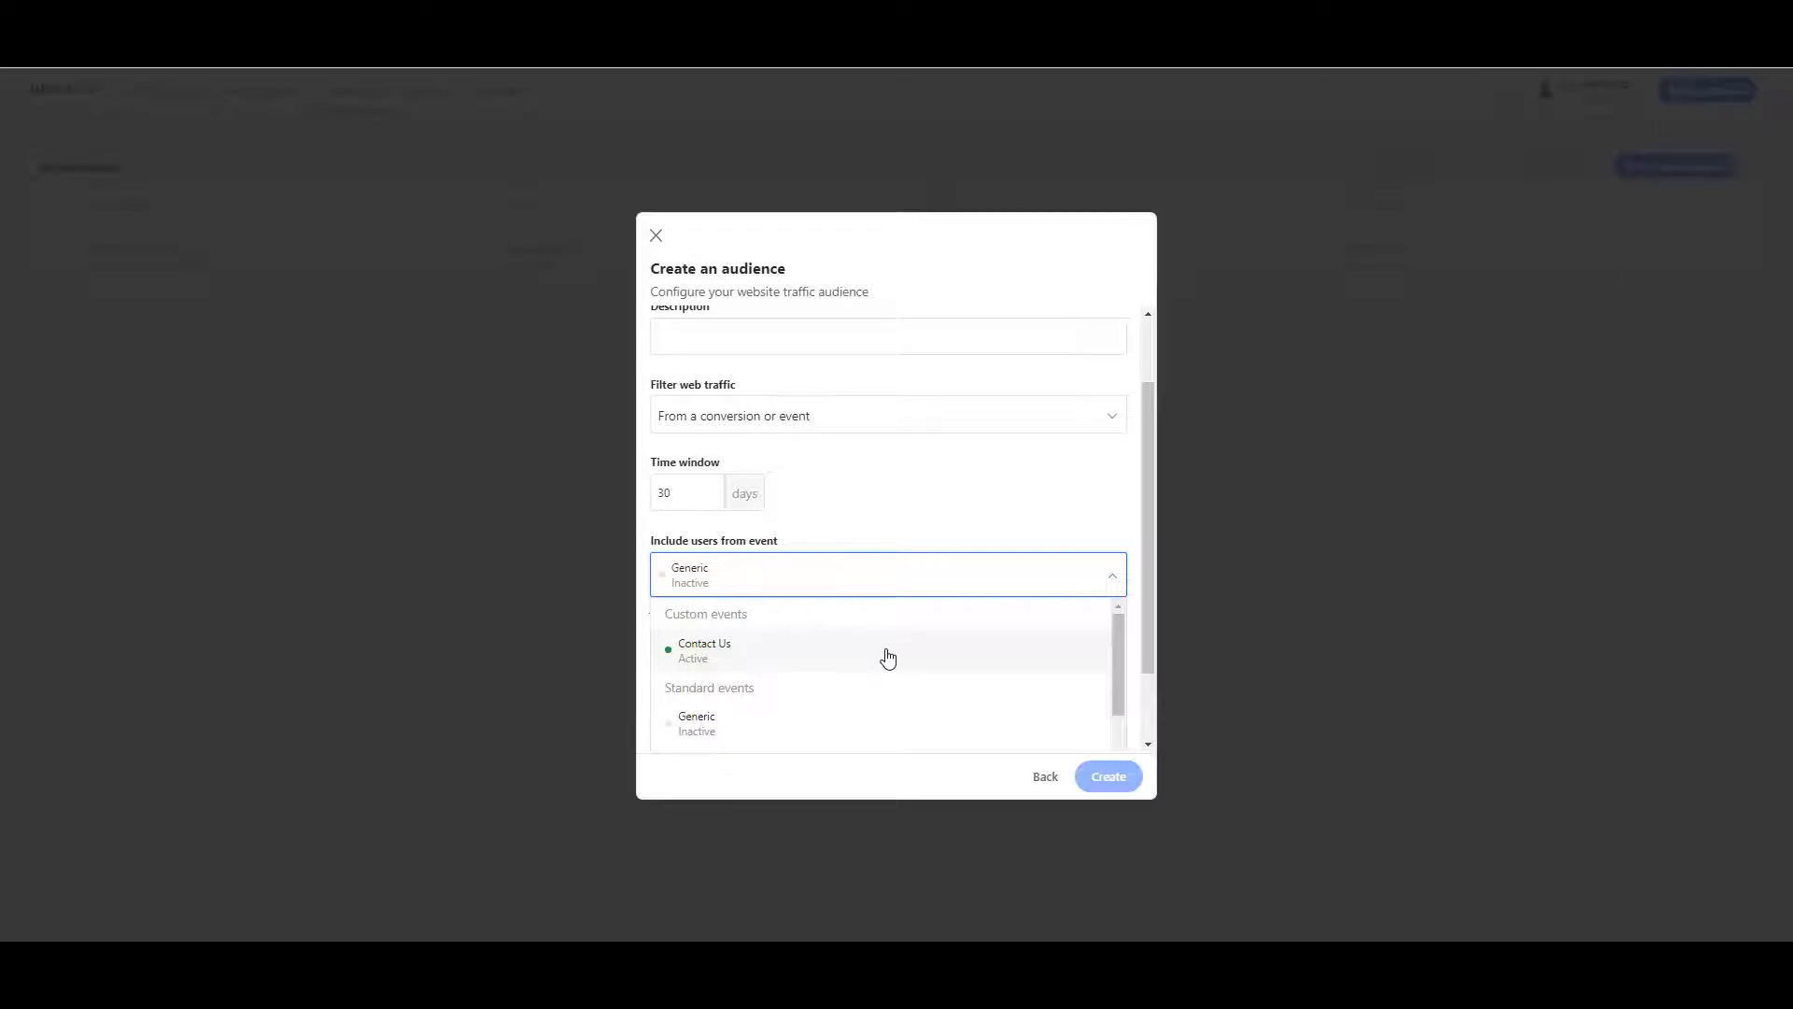
{"action": "left_click", "coordinate": [704, 650]}
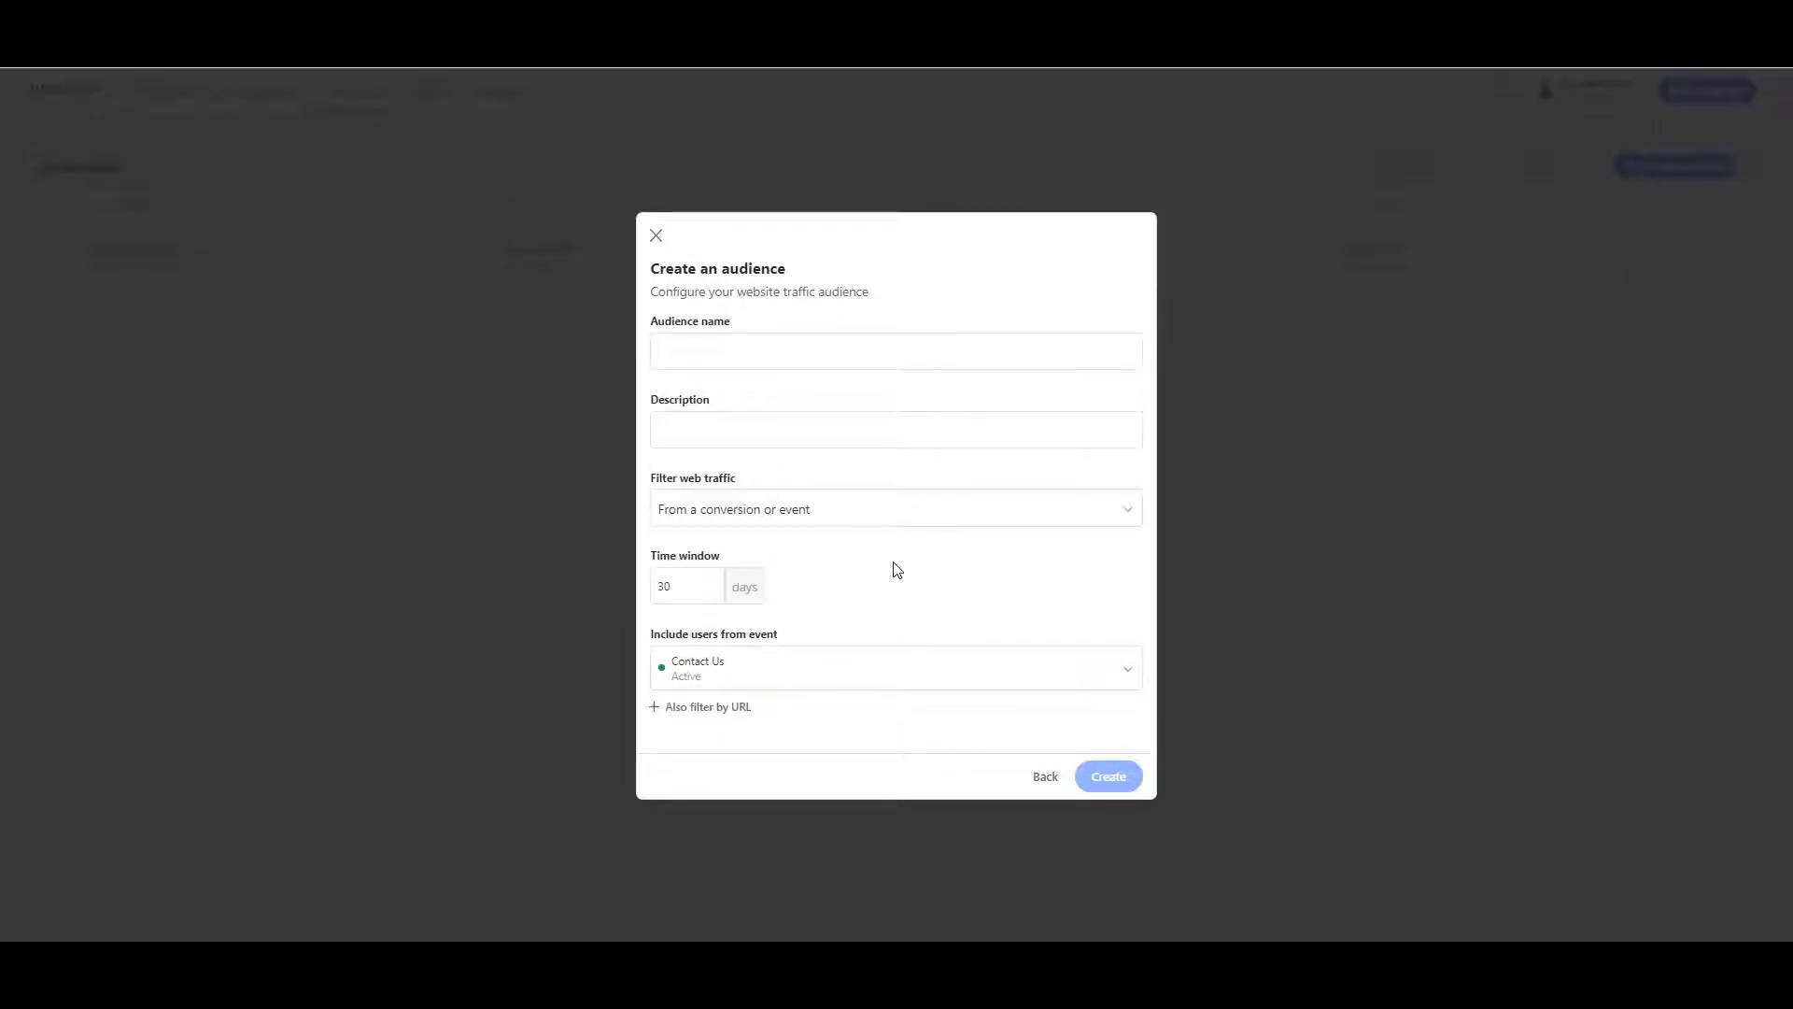
Switch to a Custom filter and make the third exclusion rule 'URL doesn't contain'
{"action": "left_click", "coordinate": [894, 508]}
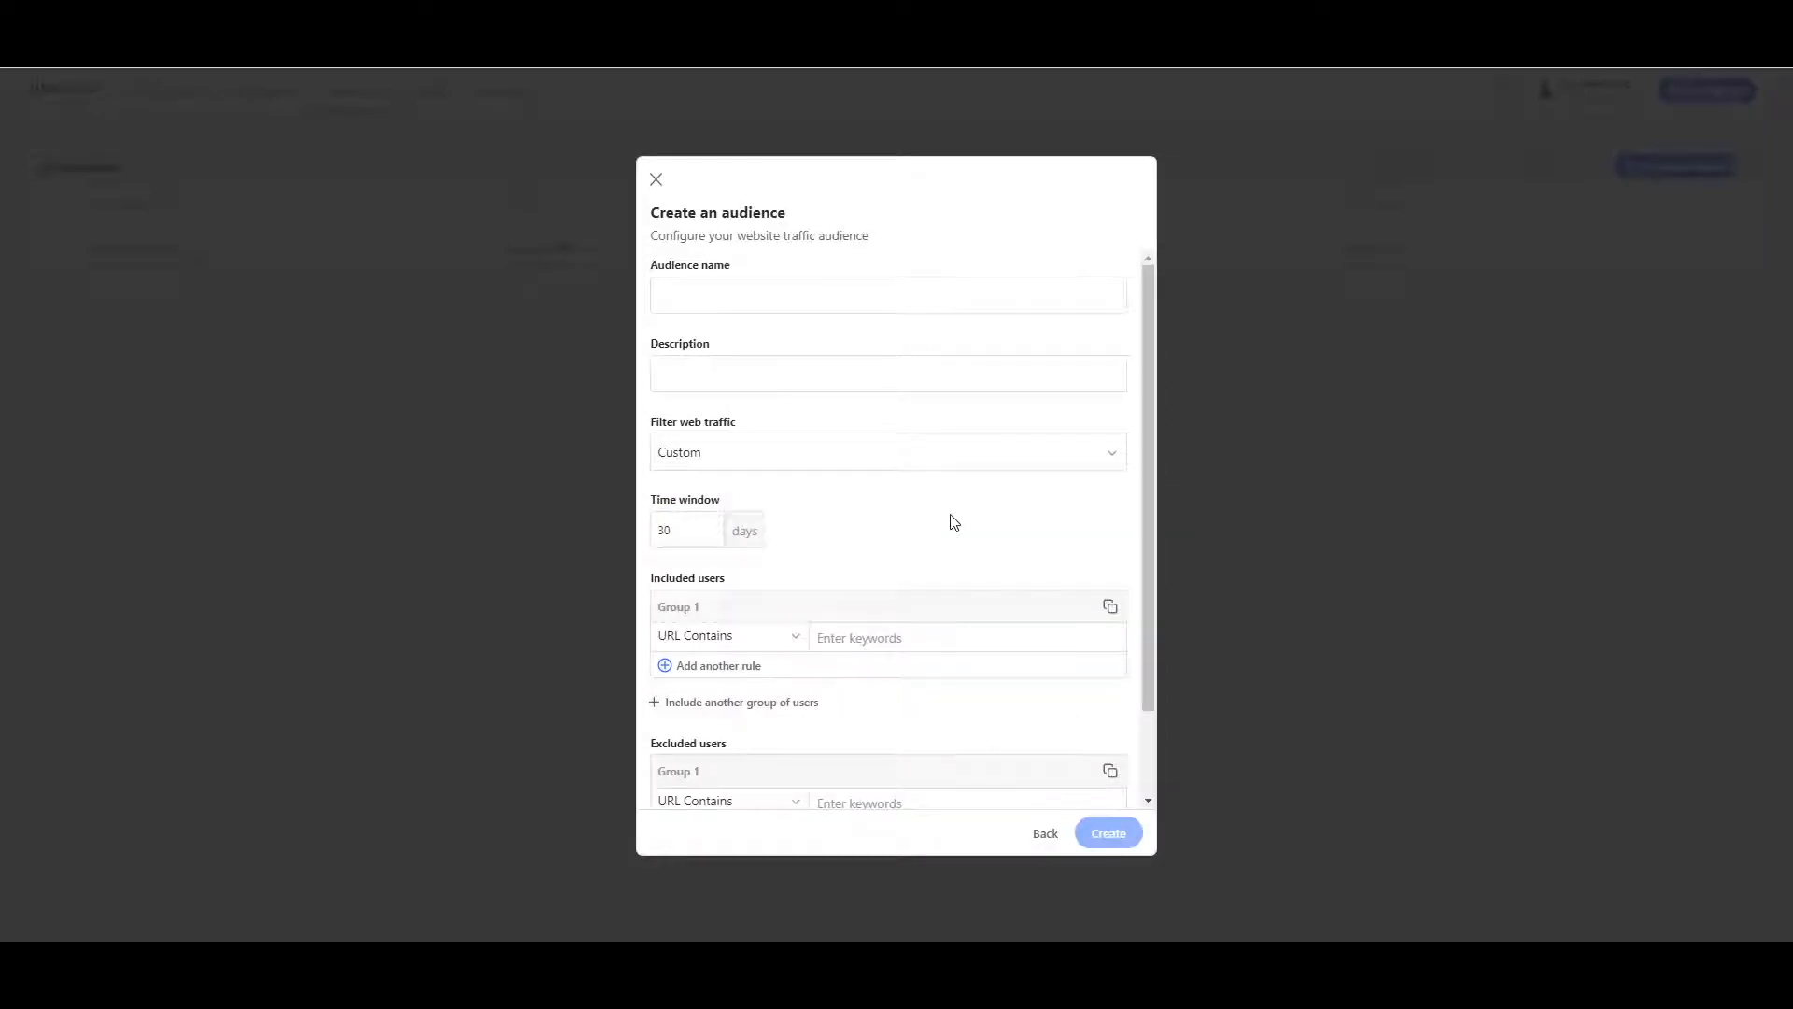
{"action": "scroll", "scroll_direction": "down", "scroll_amount": 3}
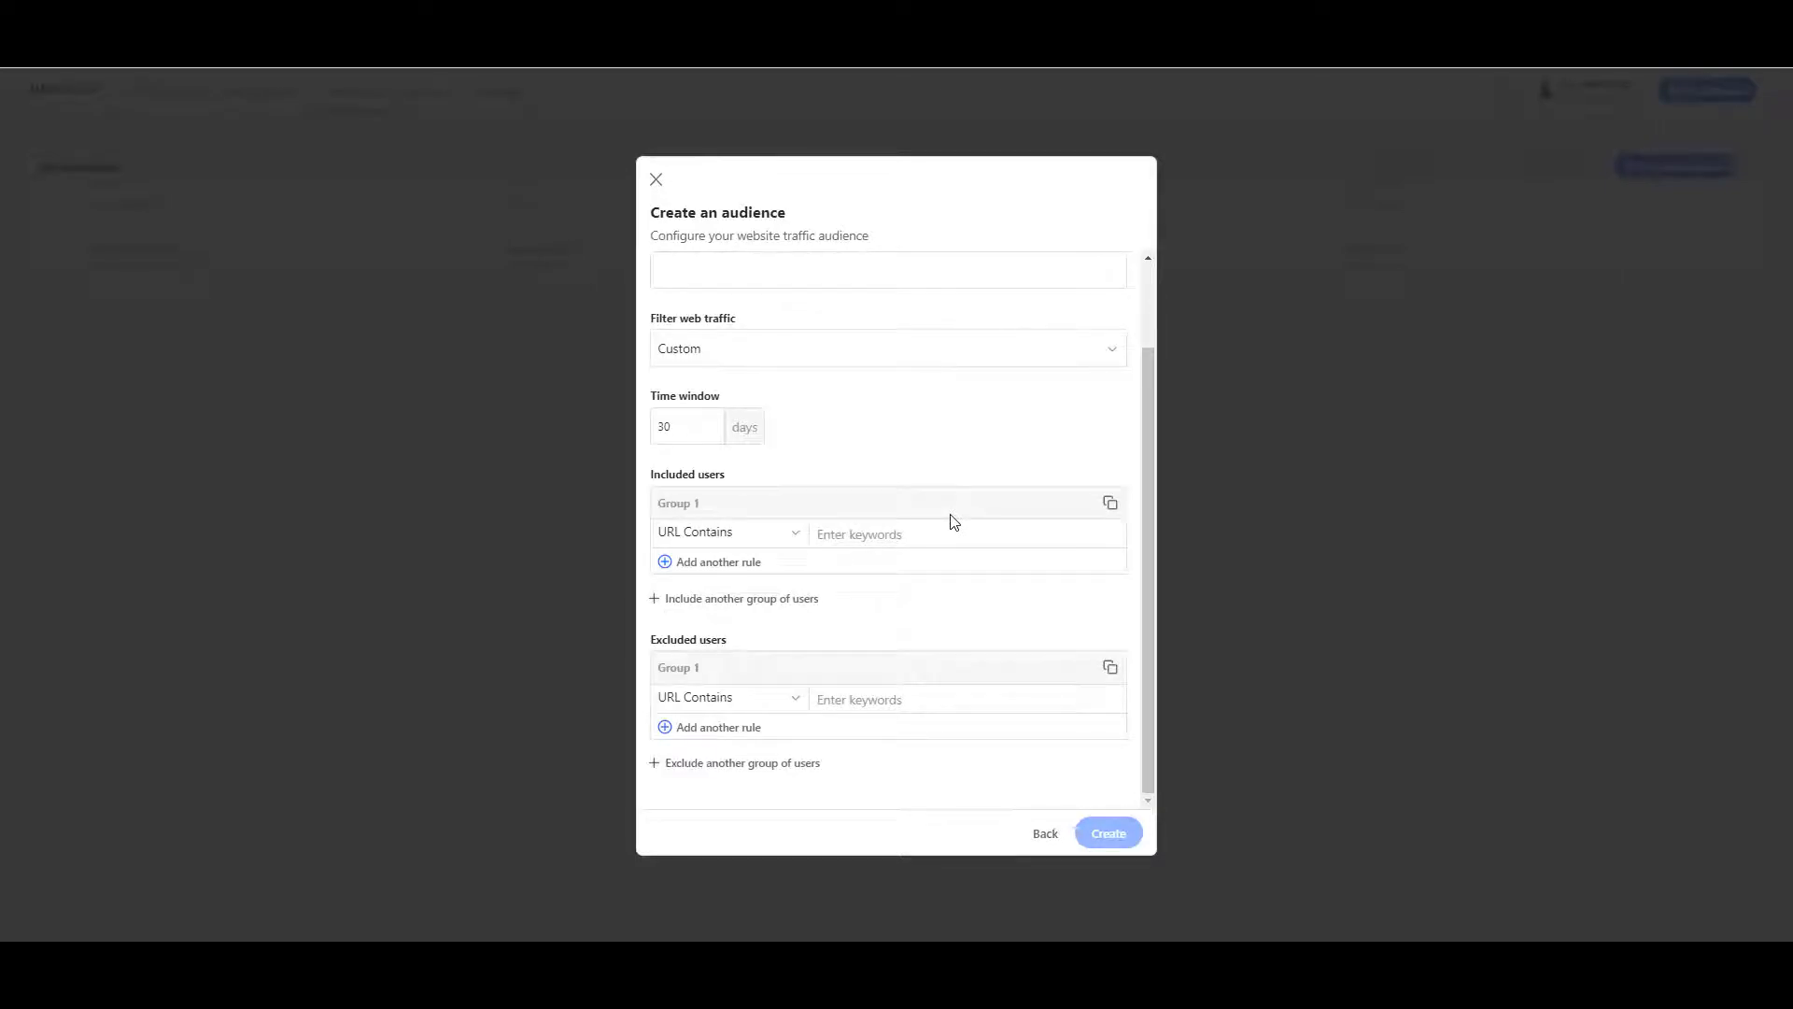
{"action": "left_click", "coordinate": [717, 562]}
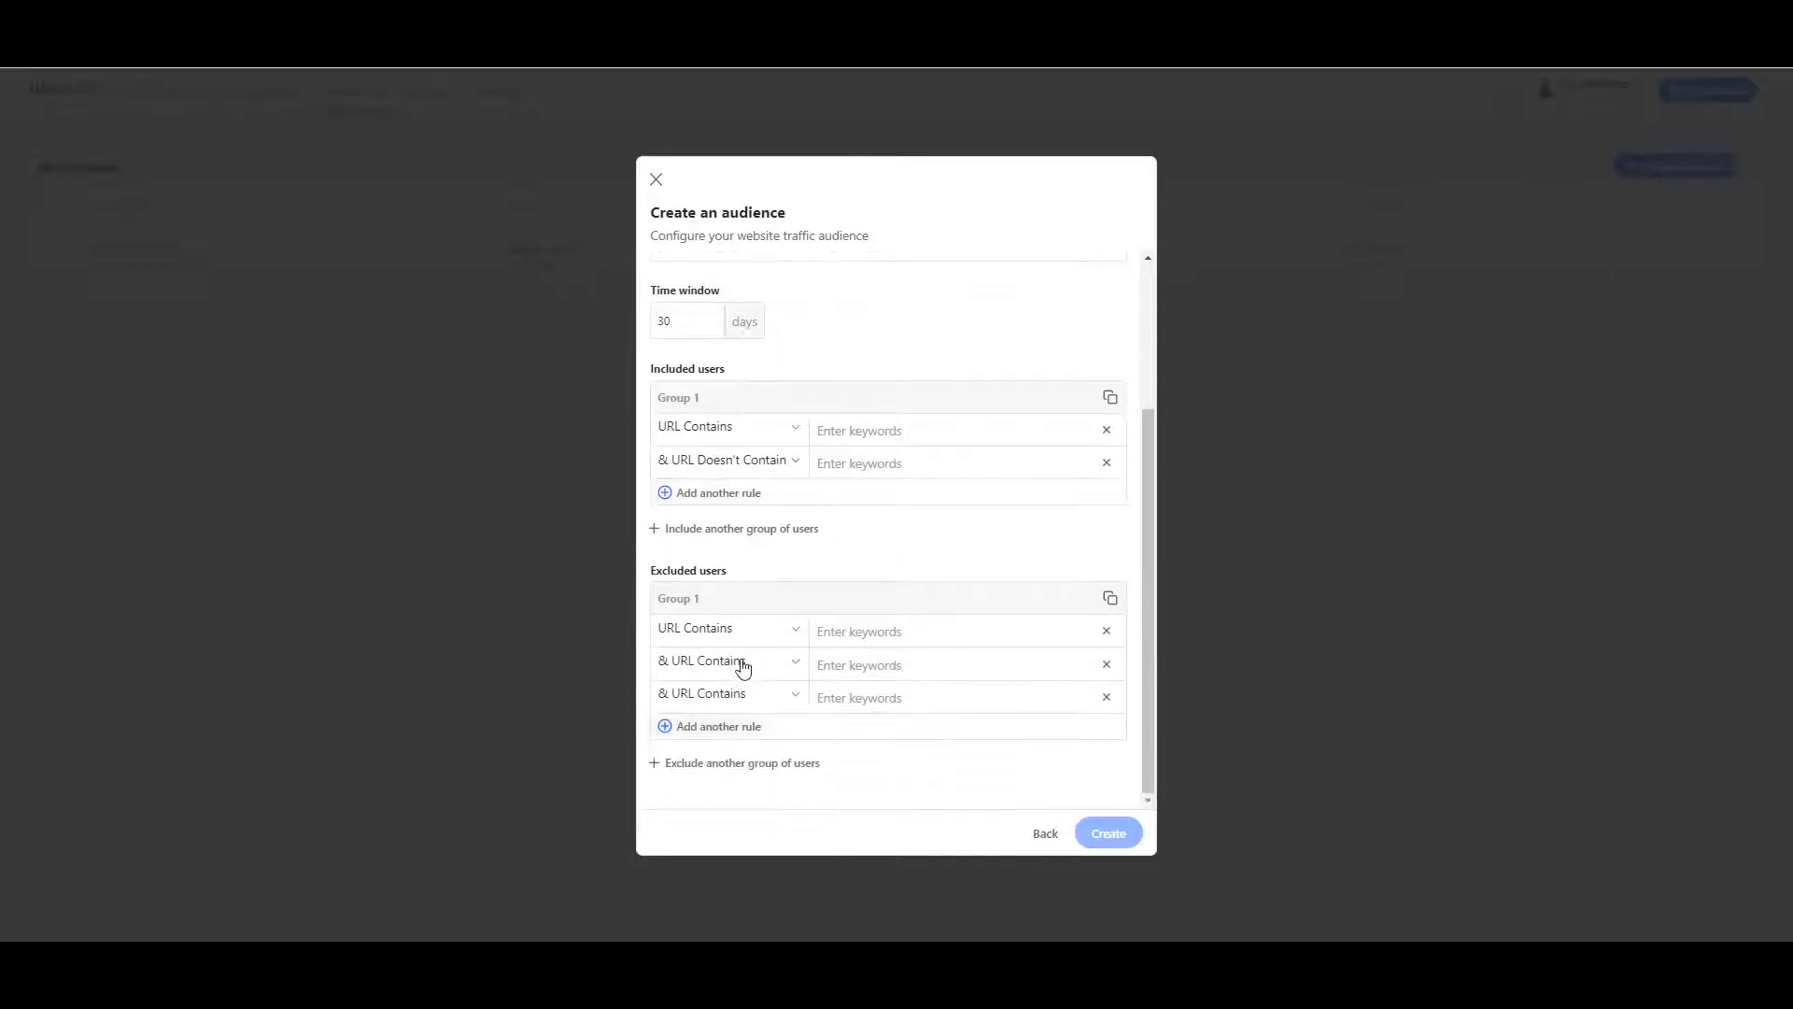
{"action": "left_click", "coordinate": [729, 693]}
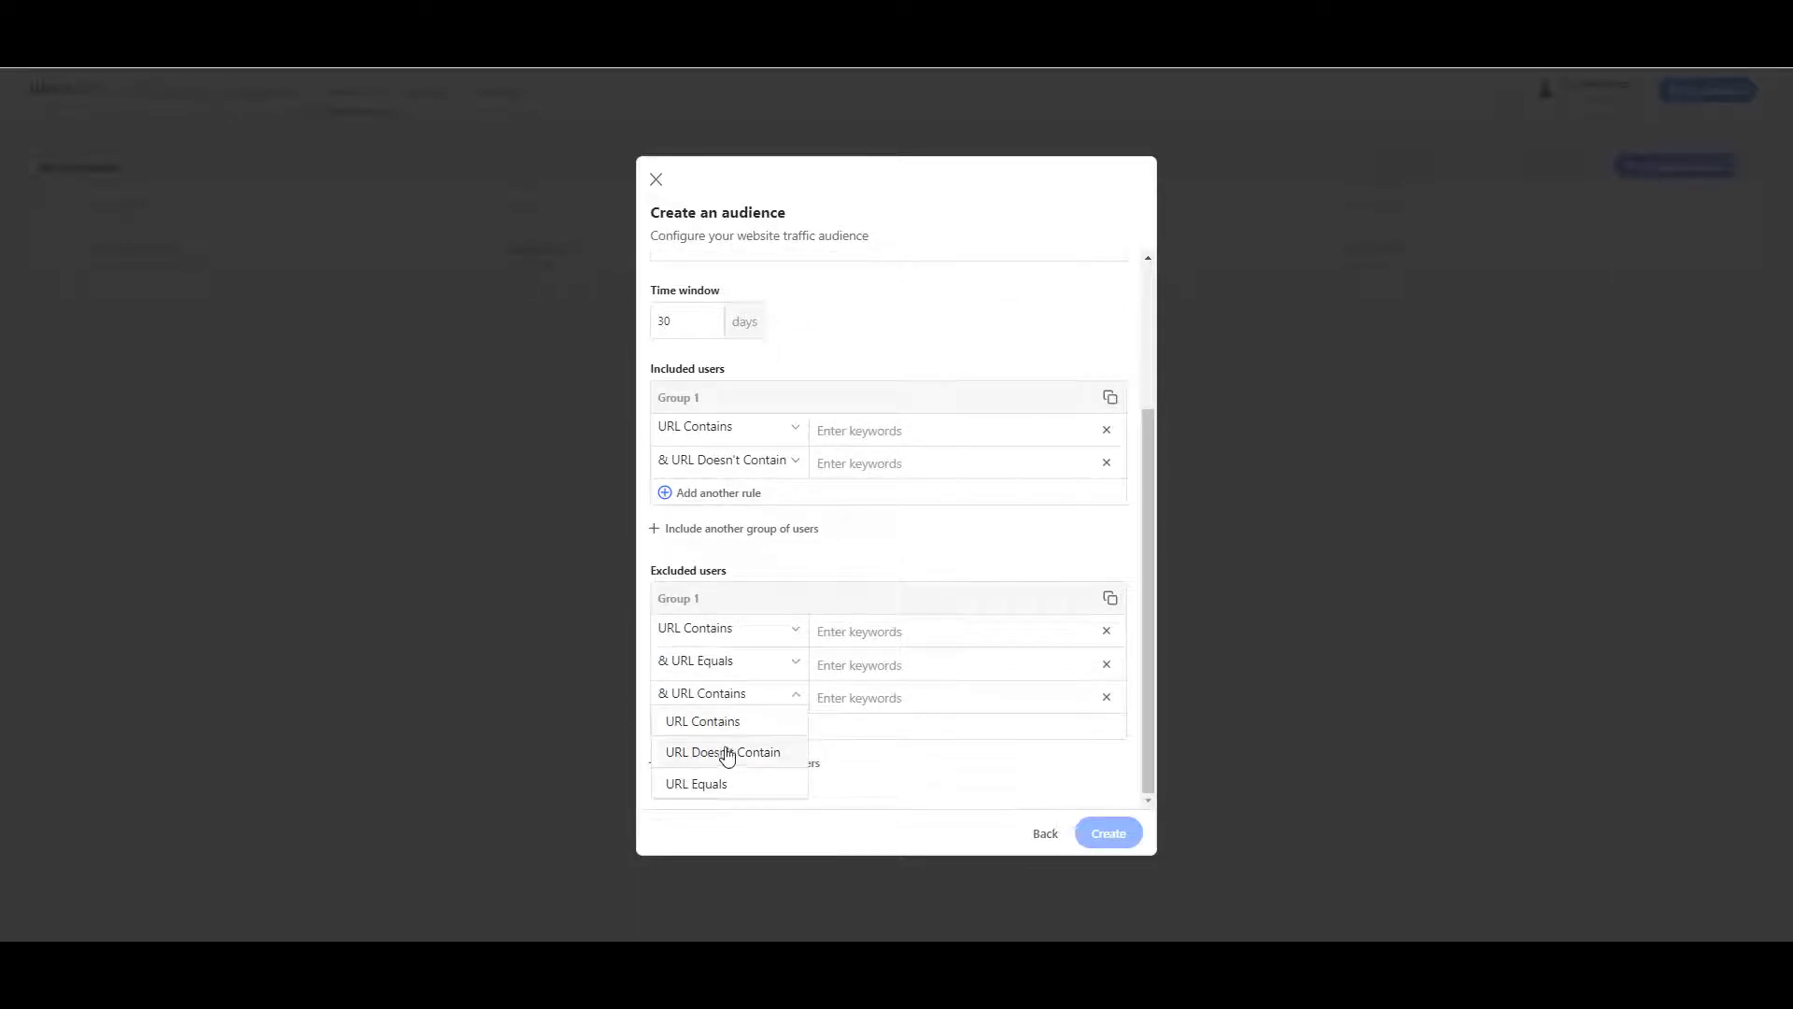
{"action": "left_click", "coordinate": [722, 751]}
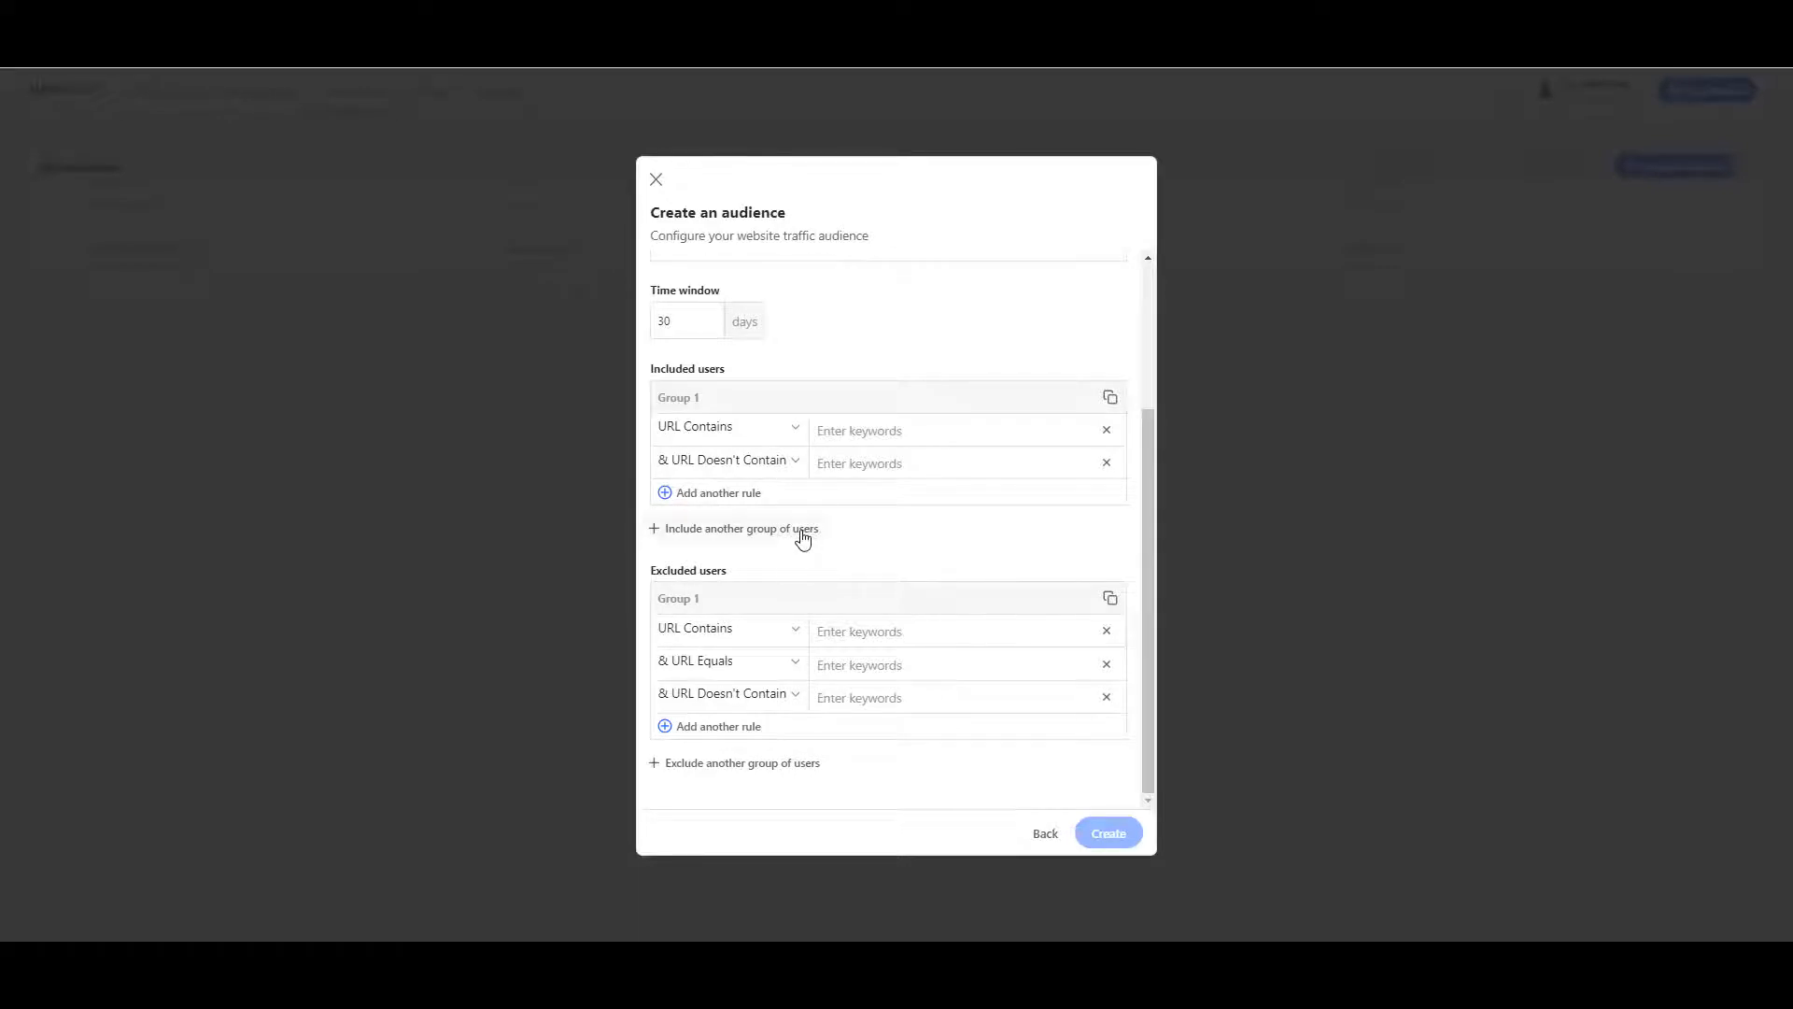
{"action": "left_click", "coordinate": [740, 528]}
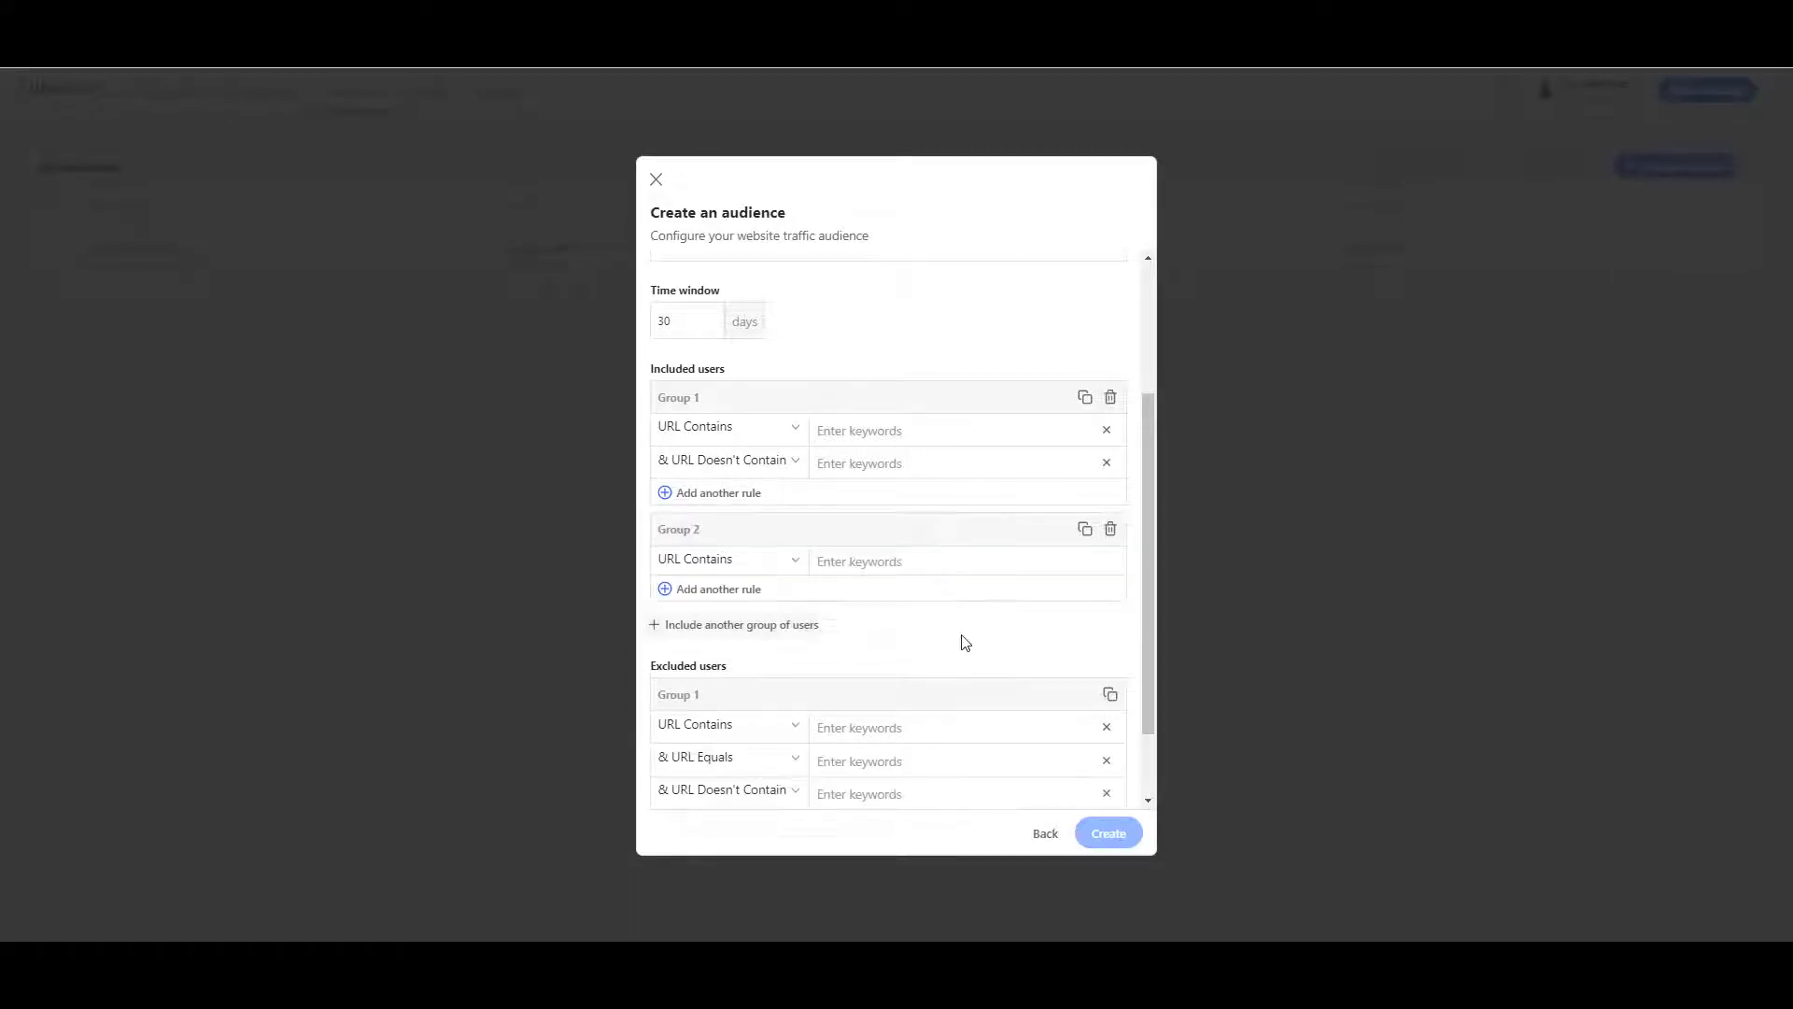
{"action": "mouse_move", "coordinate": [958, 633]}
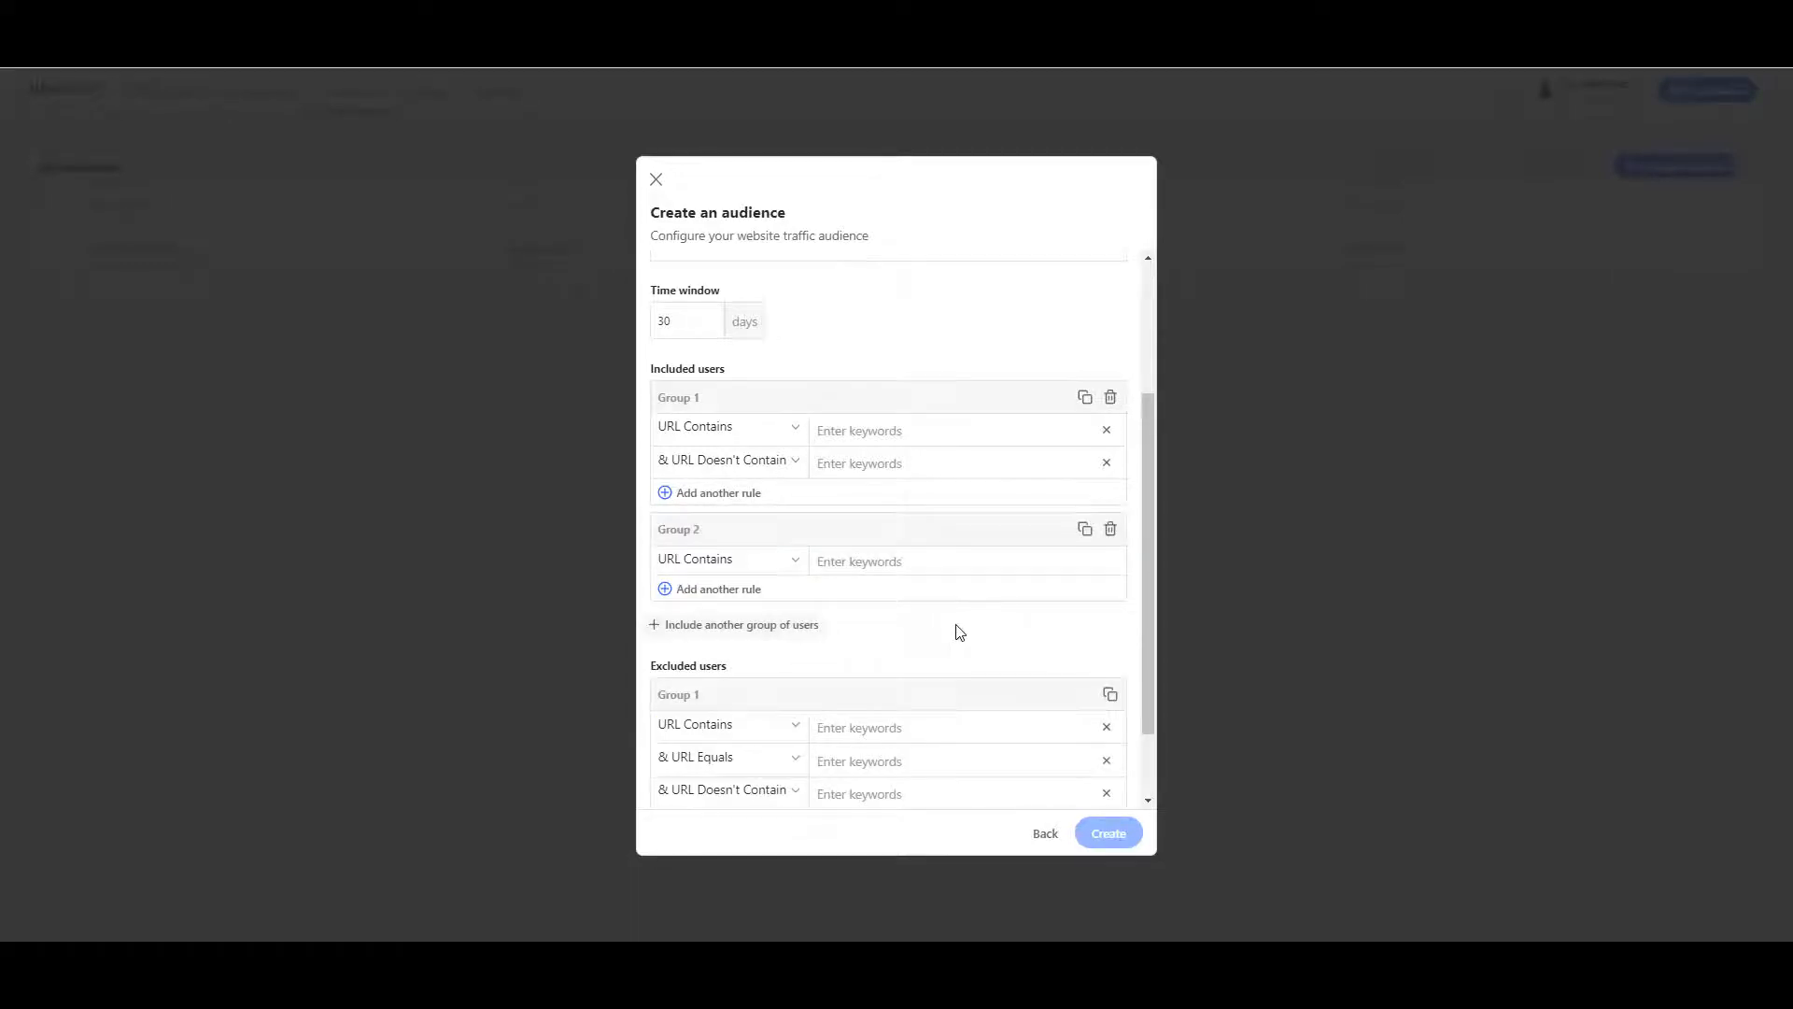
{"action": "mouse_move", "coordinate": [1005, 620]}
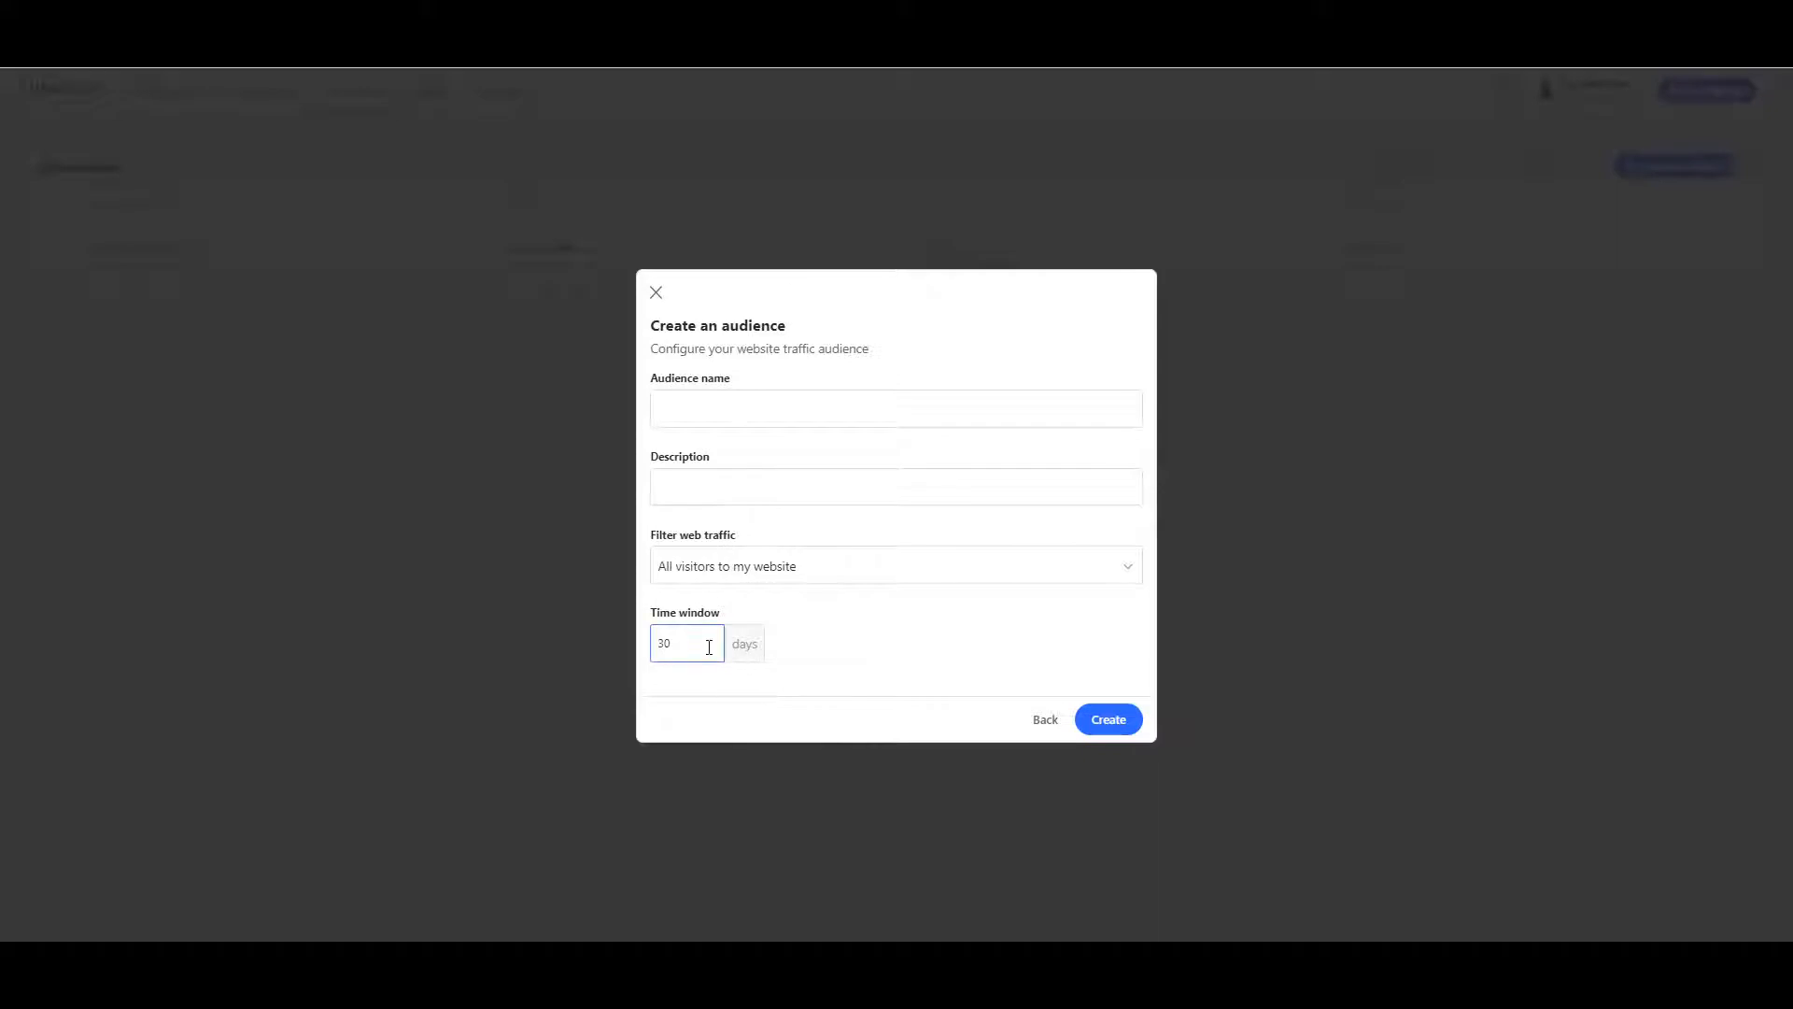
Set the audience time window to 180 days
{"action": "type", "text": "180"}
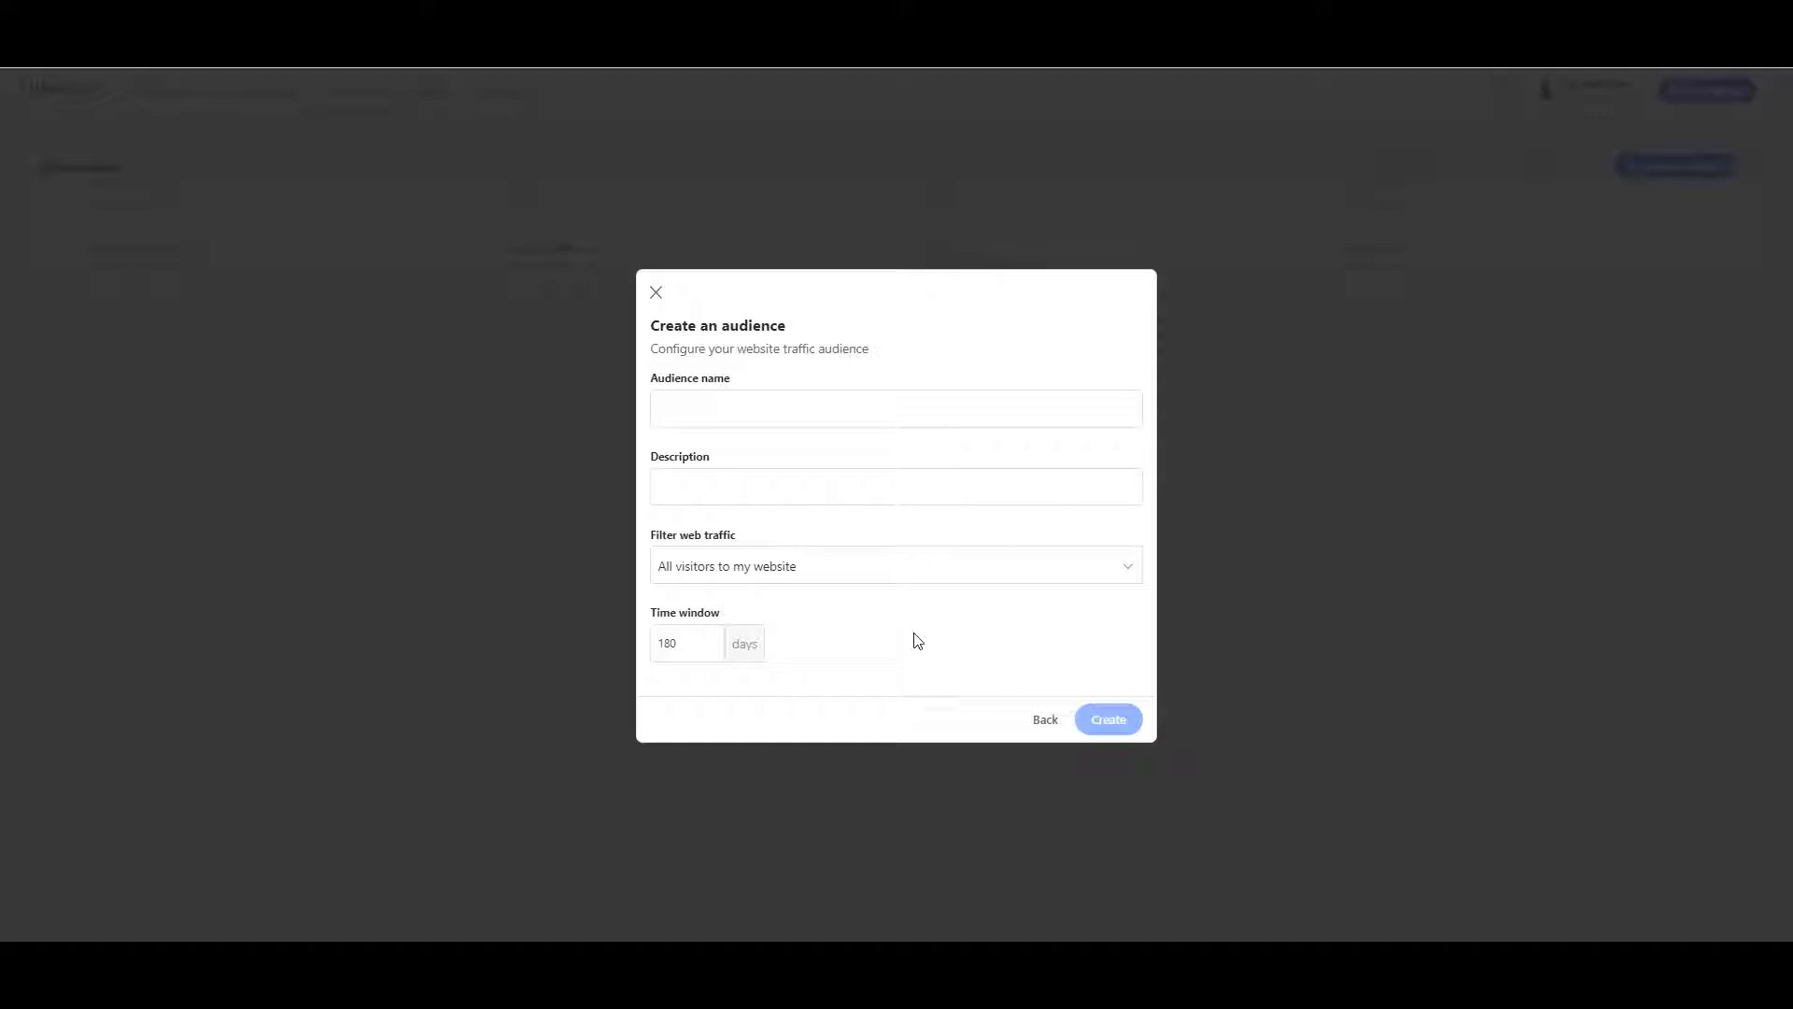
{"action": "mouse_move", "coordinate": [1042, 717]}
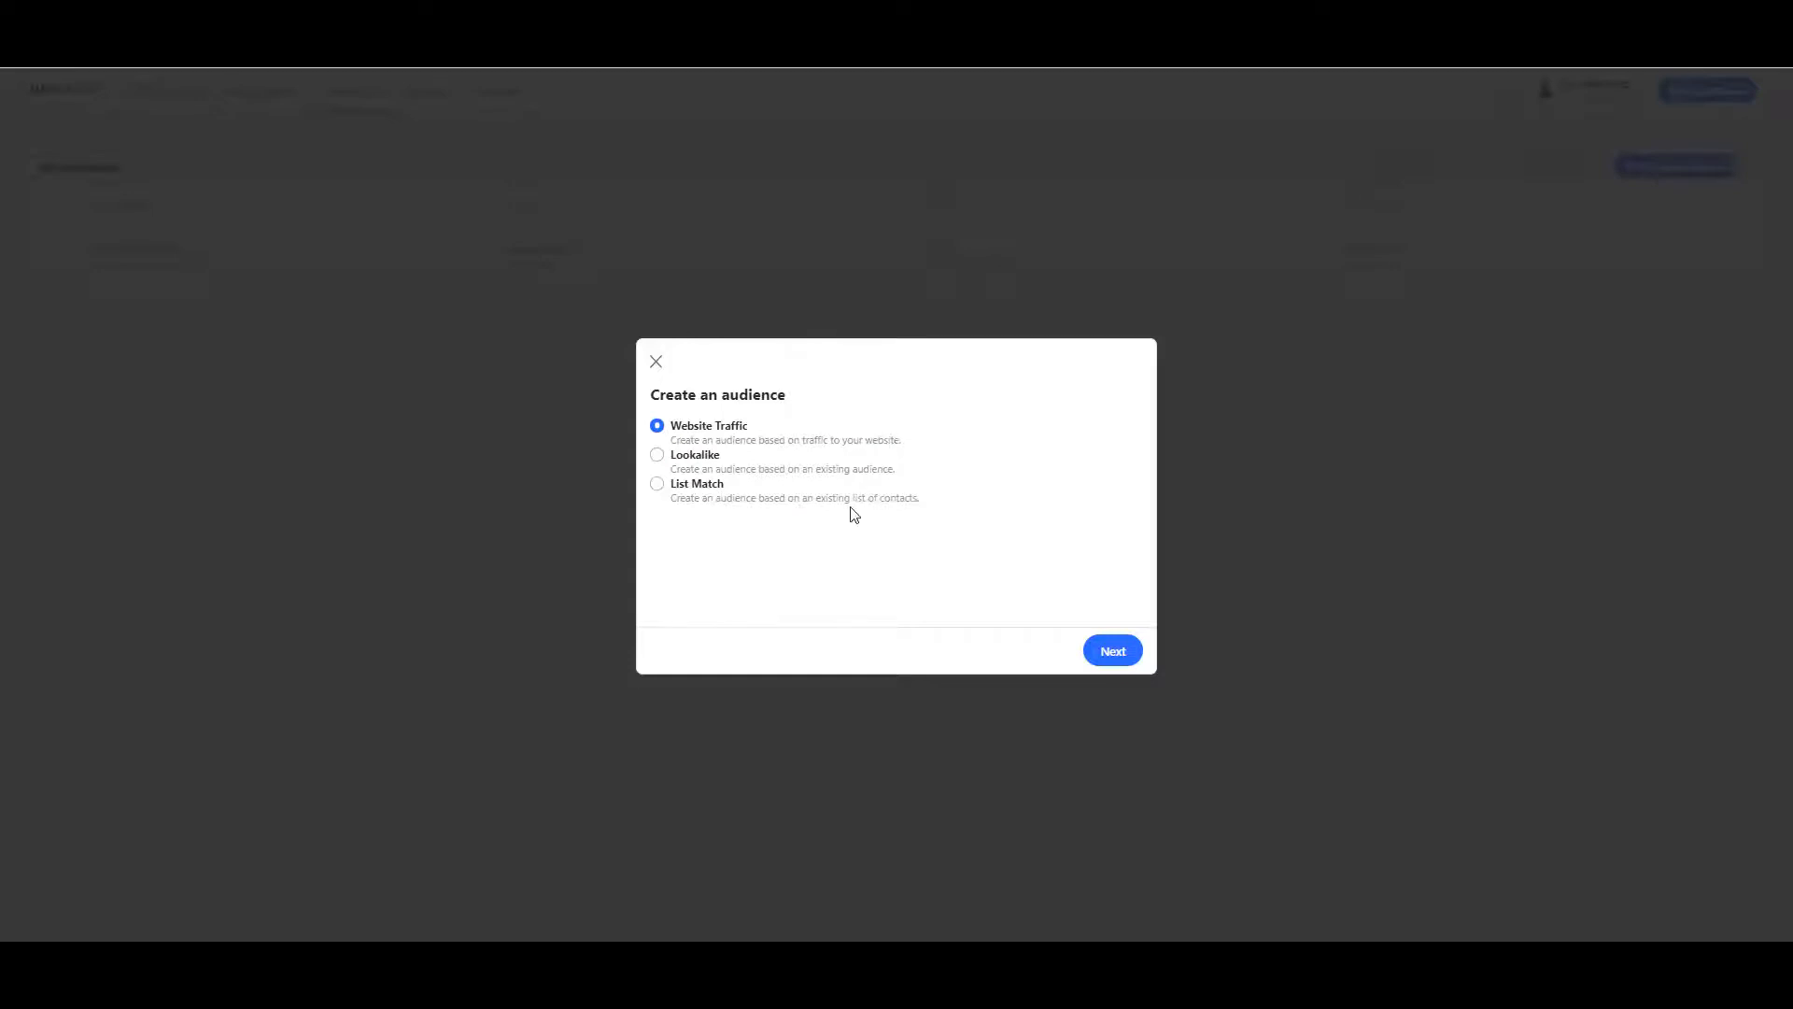
View the List Match audience form, then go back to the audience type choices
{"action": "left_click", "coordinate": [1109, 650]}
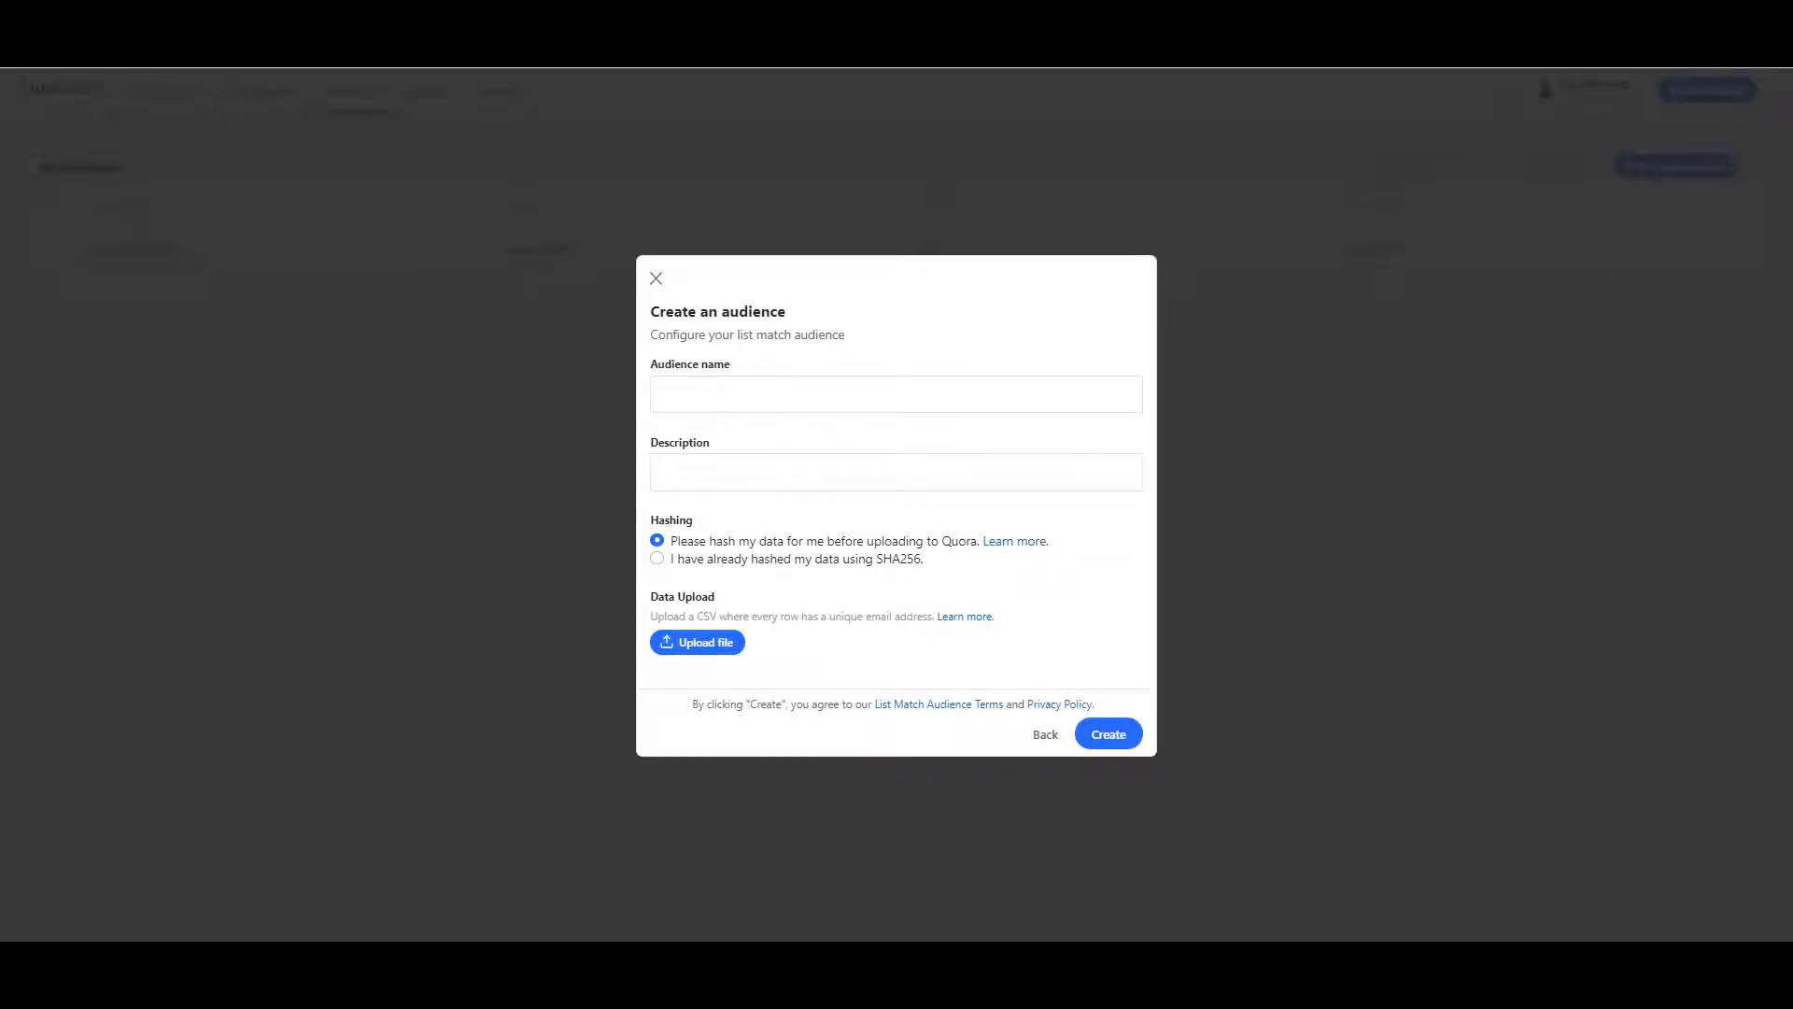
{"action": "left_click", "coordinate": [1042, 732]}
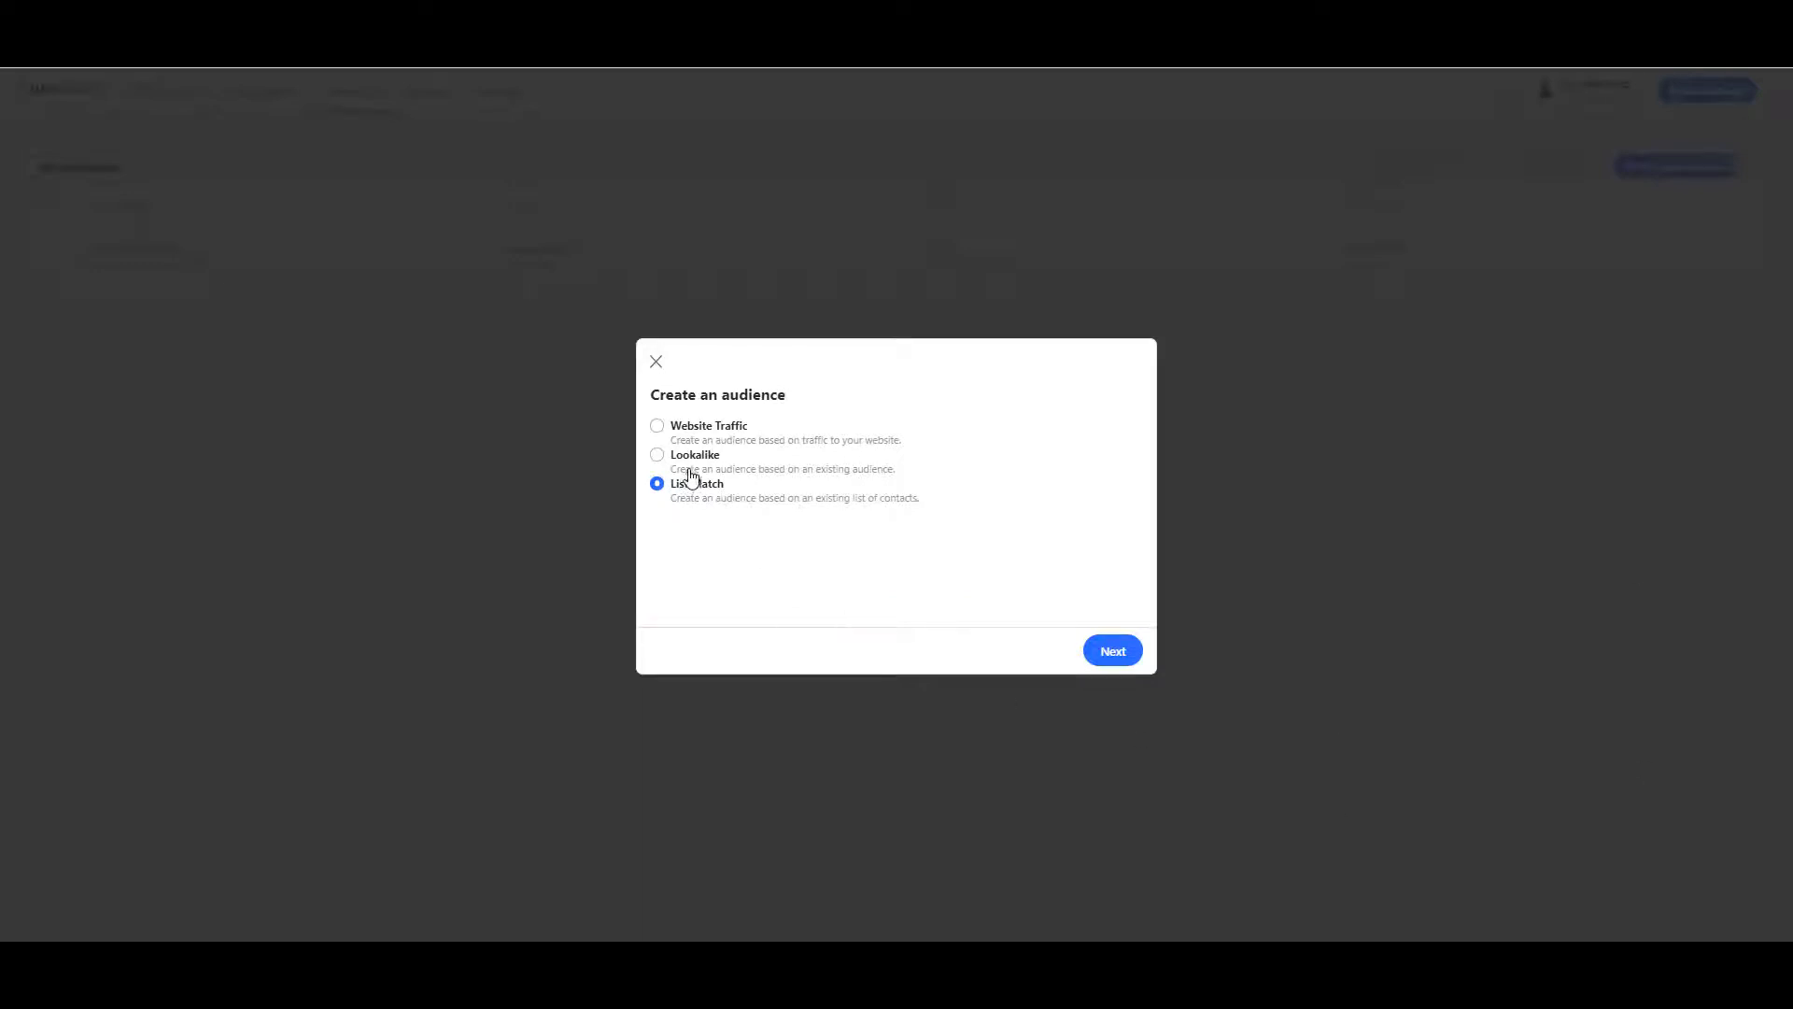
Choose a Lookalike audience, review its source audience list and target size percentage
{"action": "left_click", "coordinate": [1109, 650]}
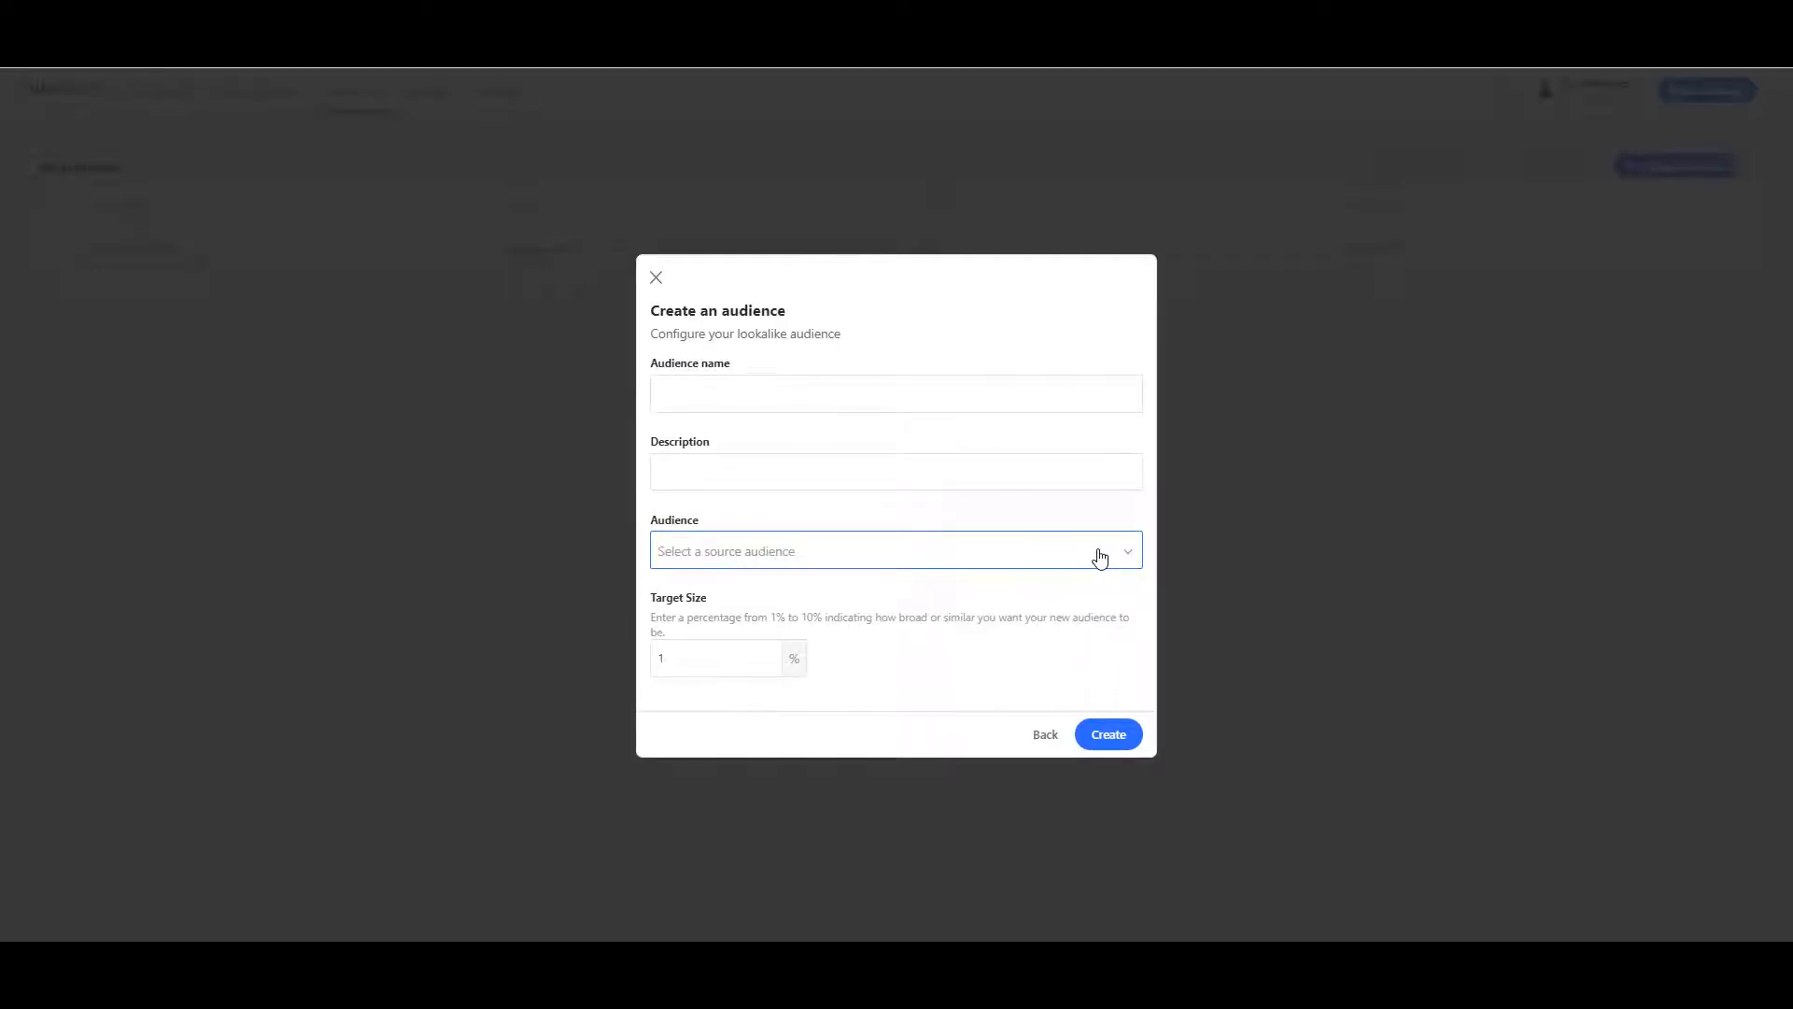
{"action": "left_click", "coordinate": [894, 550]}
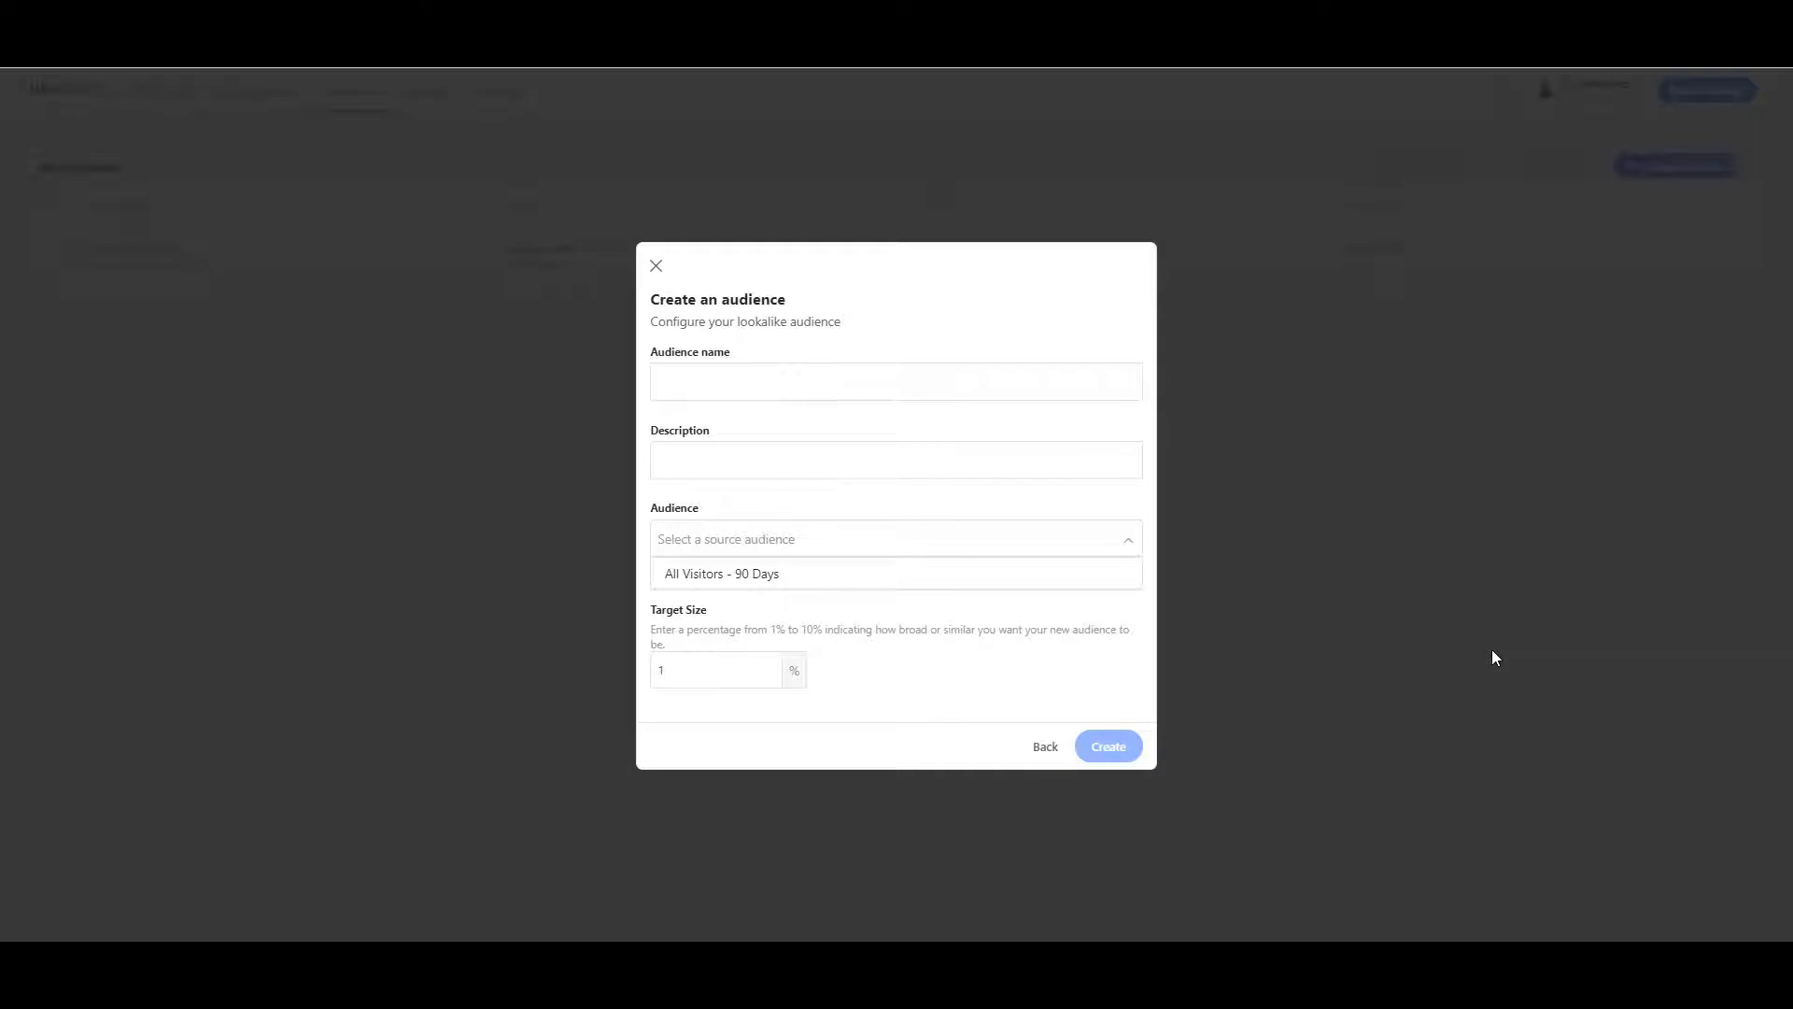
{"action": "left_click", "coordinate": [715, 671]}
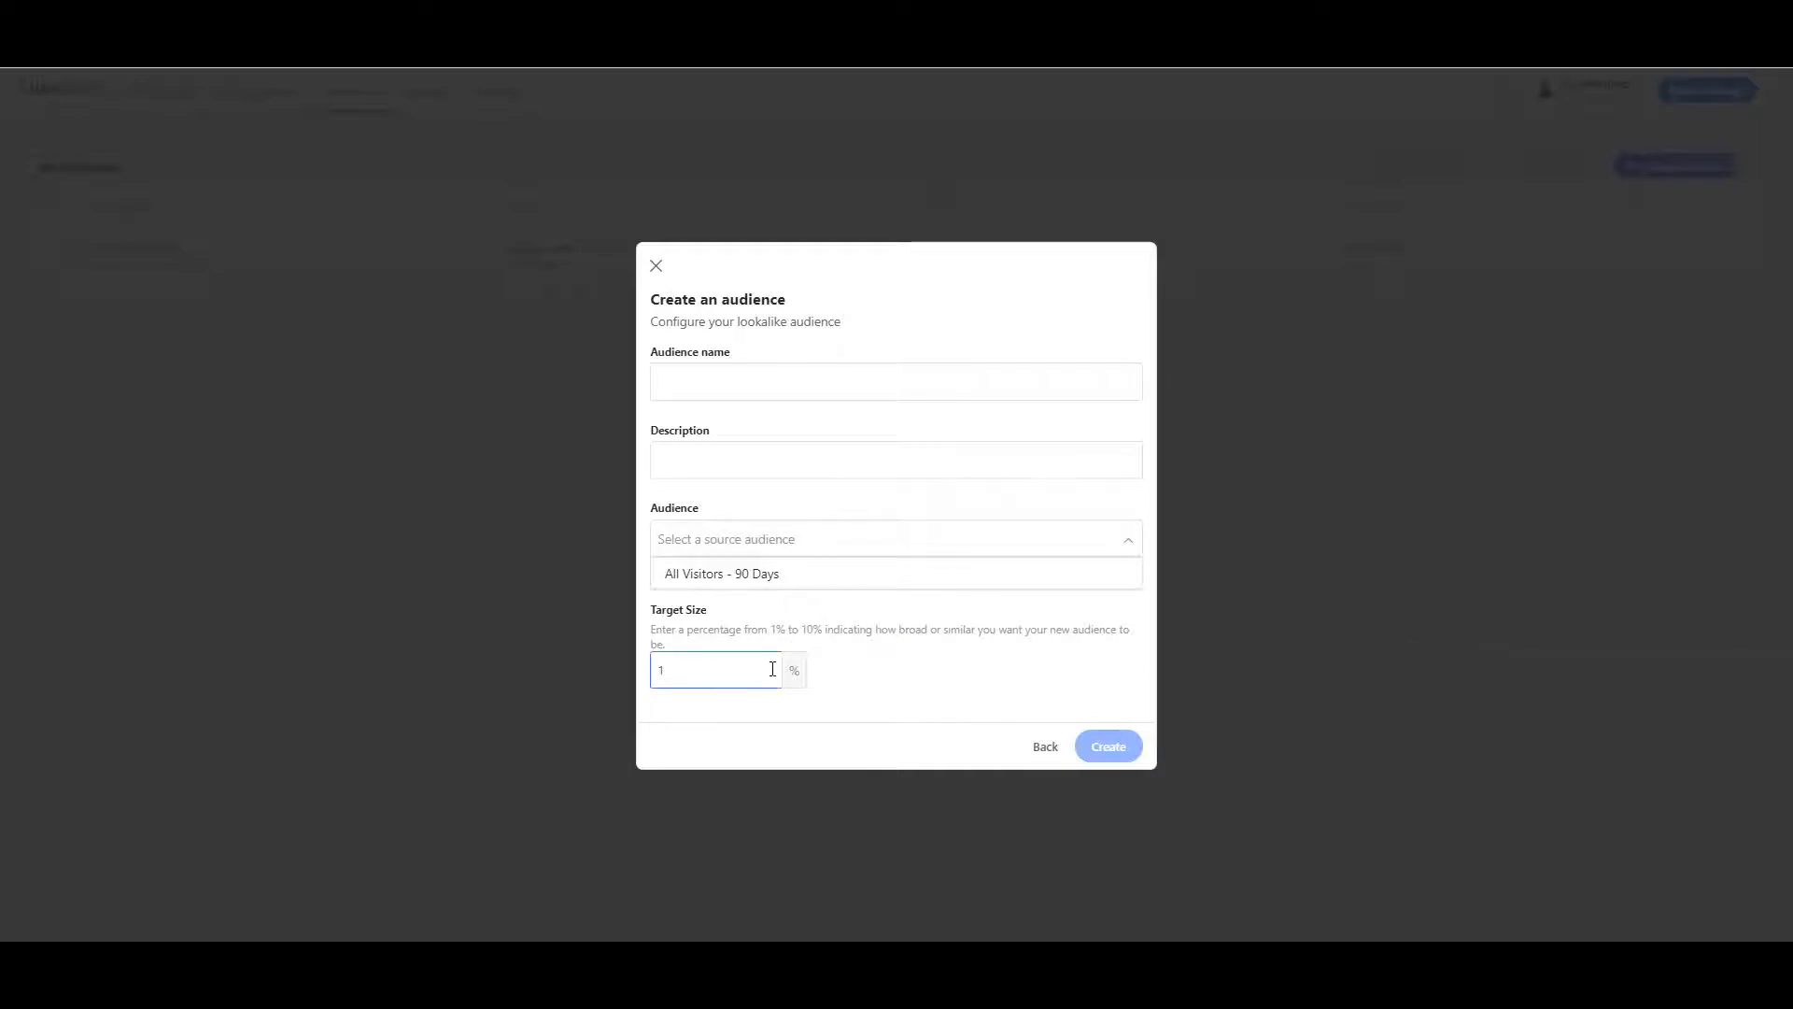
{"action": "left_click", "coordinate": [721, 574]}
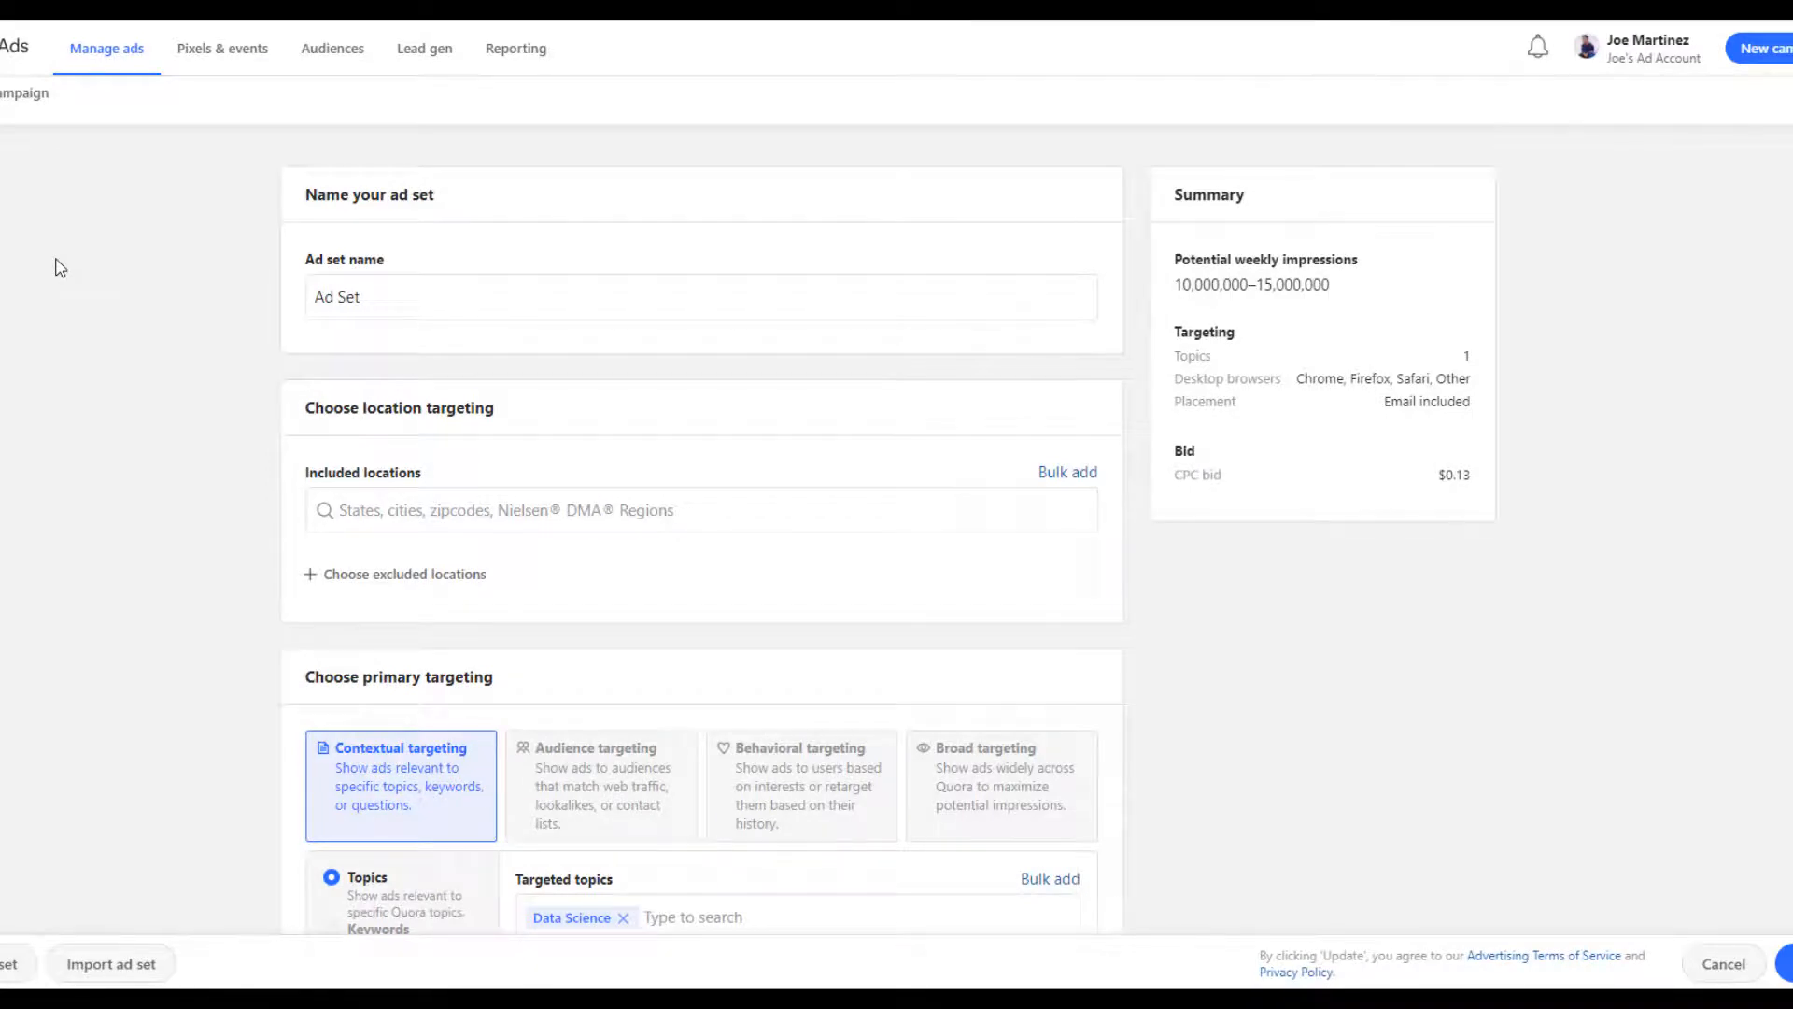
Under Audience targeting, target the All Visitors - 90 Days audience
{"action": "scroll", "scroll_direction": "down", "scroll_amount": 3}
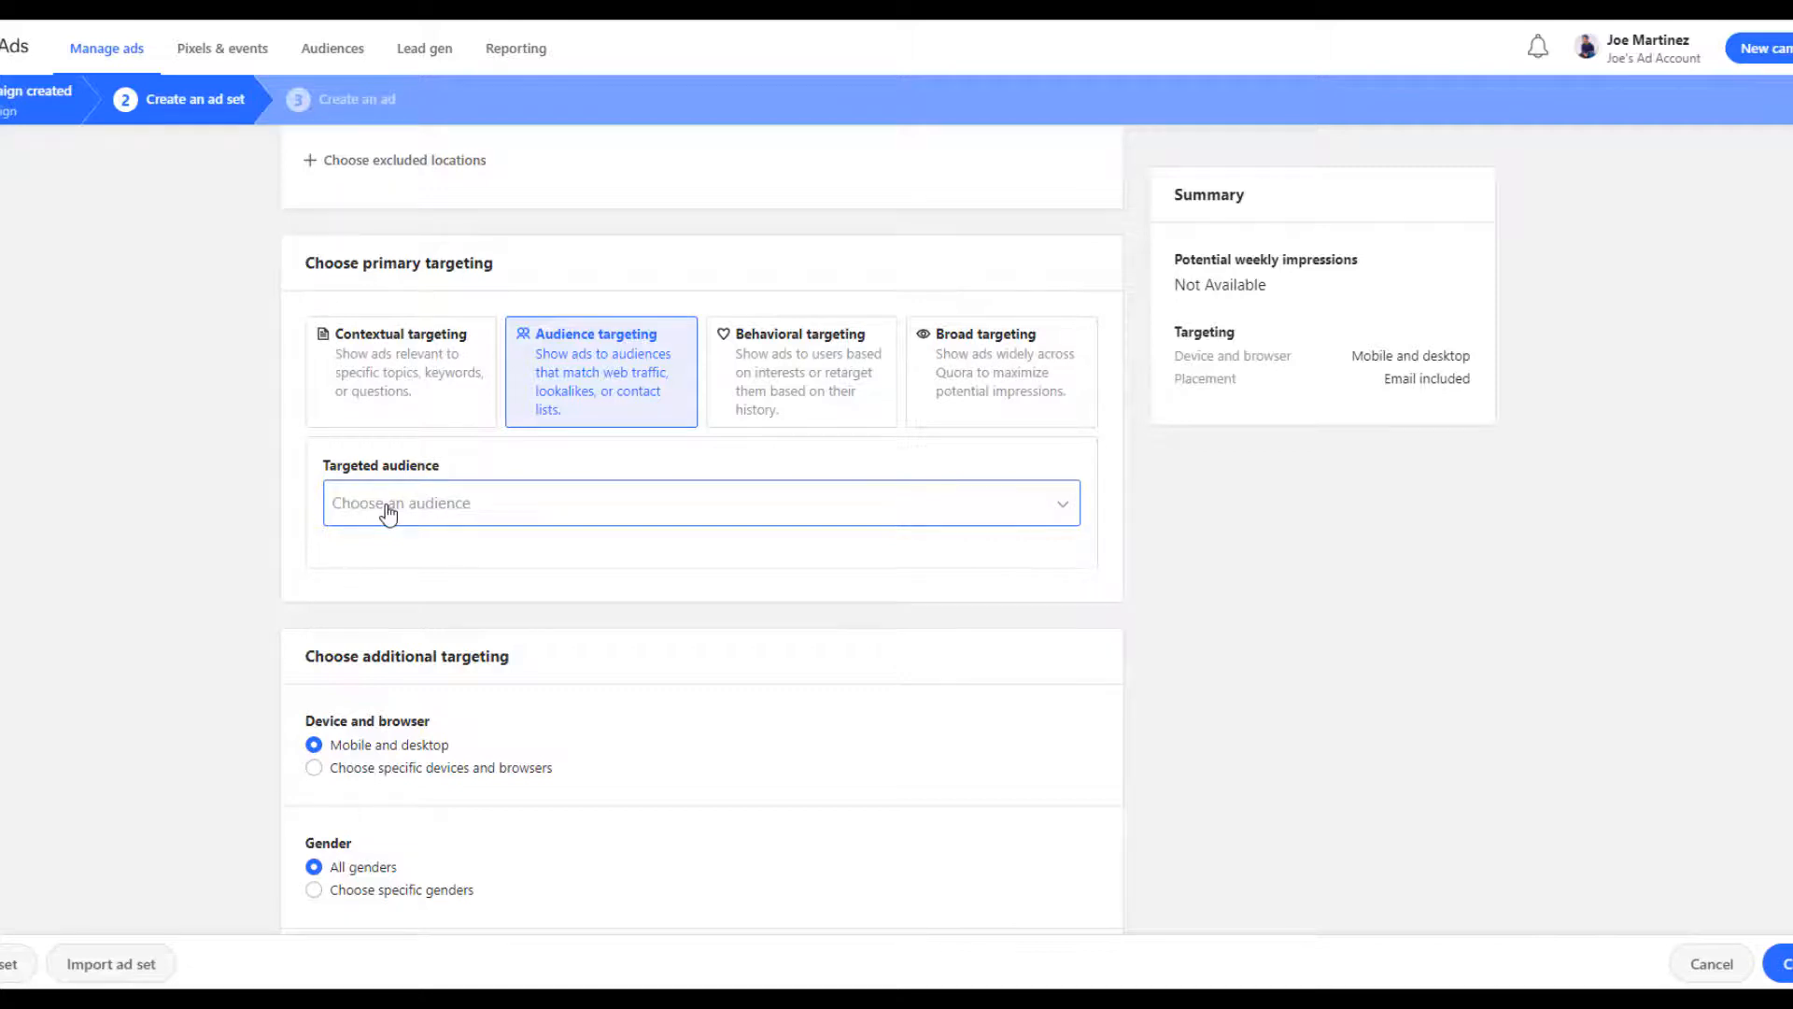
{"action": "left_click", "coordinate": [699, 503]}
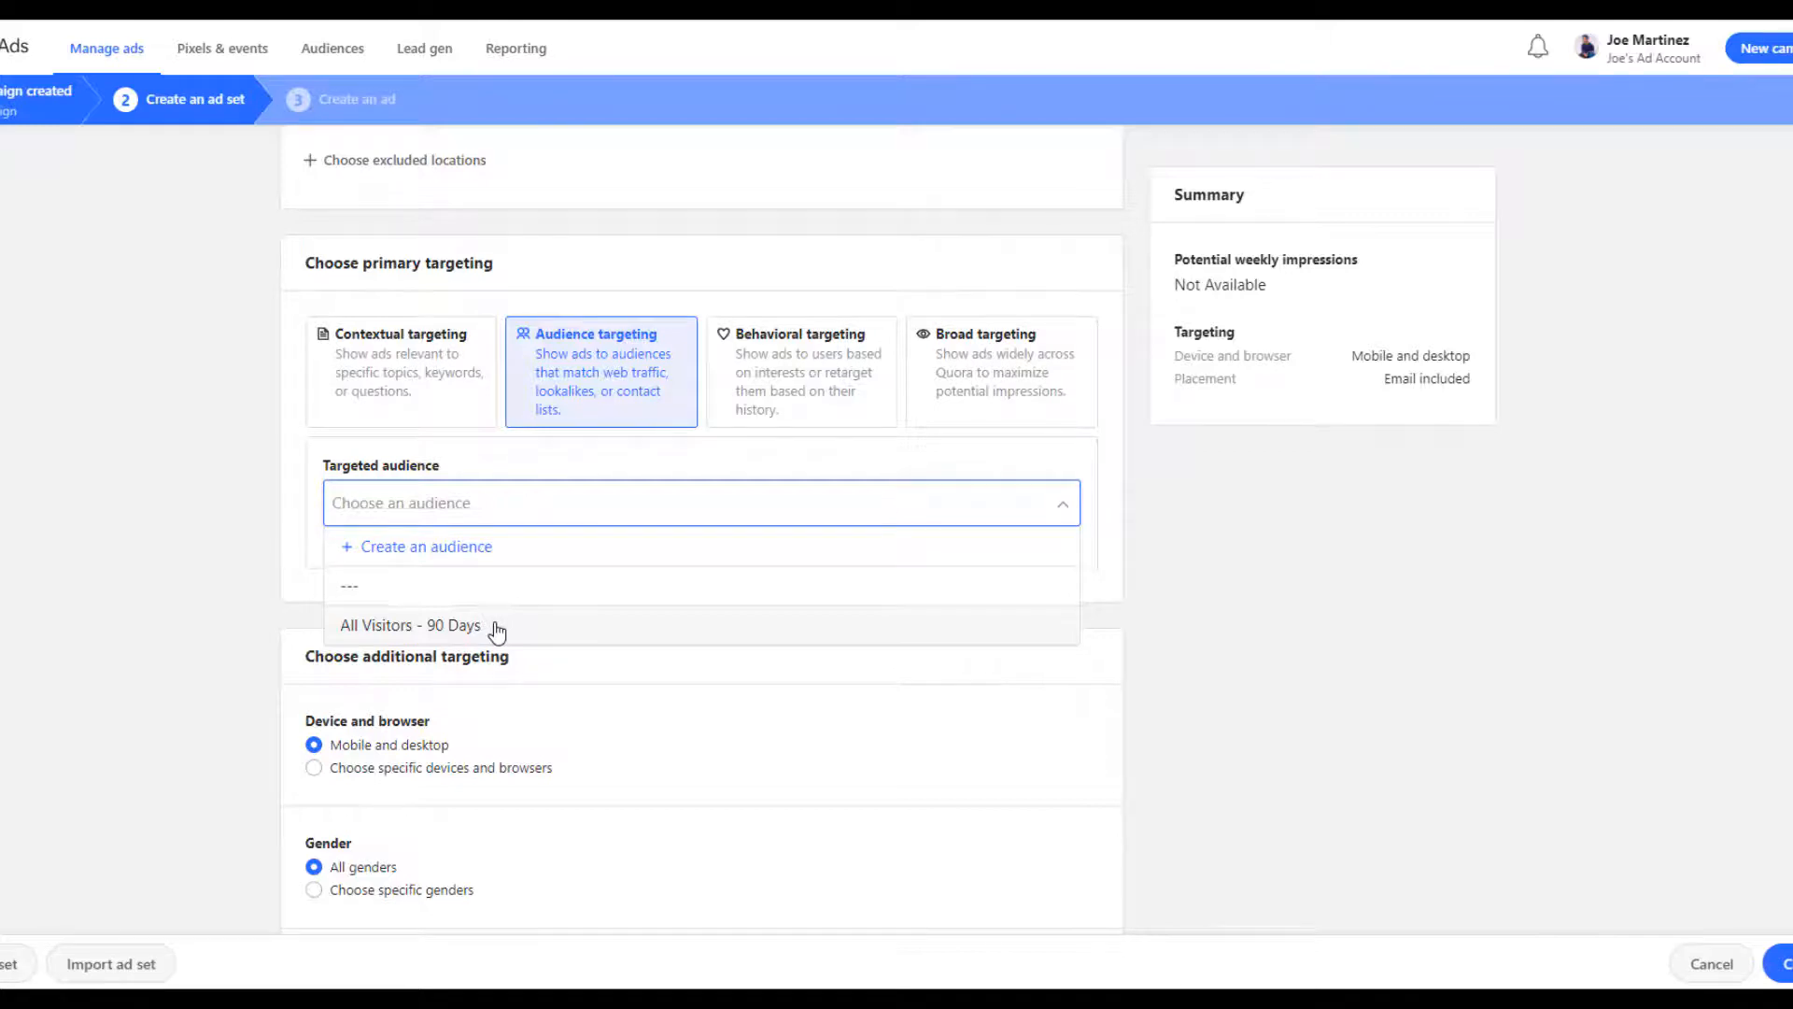
{"action": "left_click", "coordinate": [409, 624]}
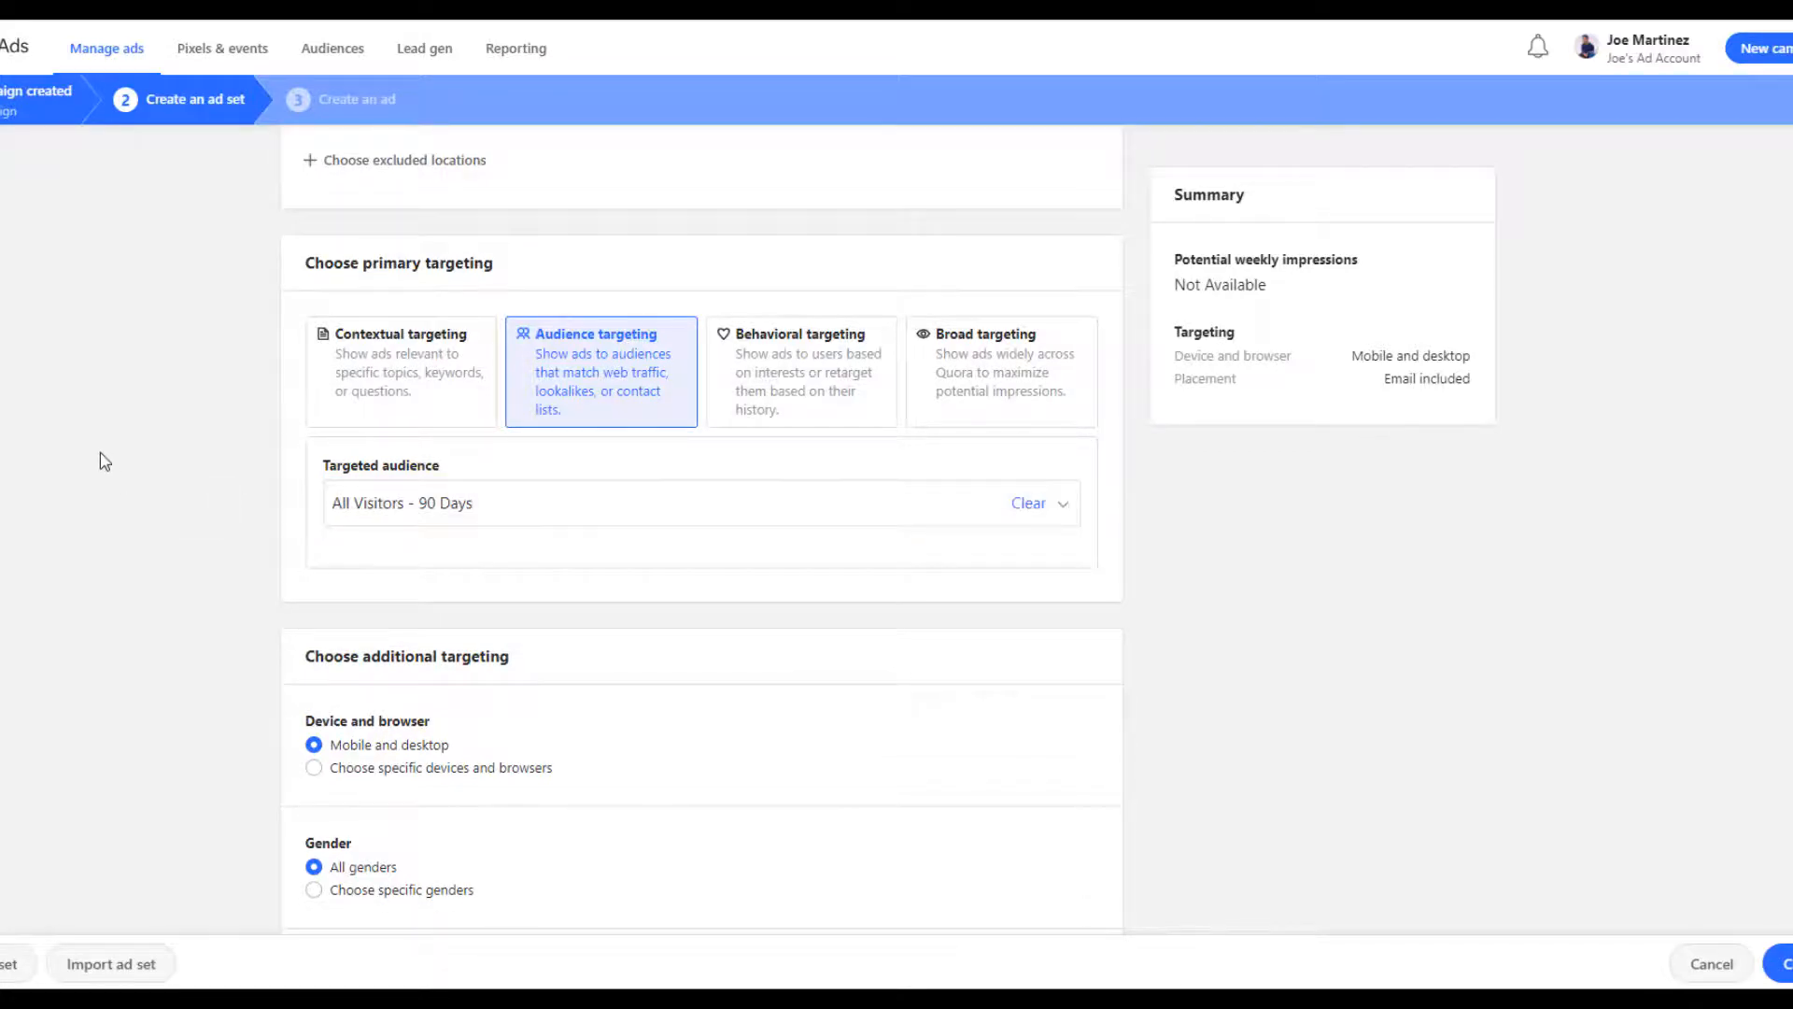
{"action": "scroll", "scroll_direction": "down", "scroll_amount": 3}
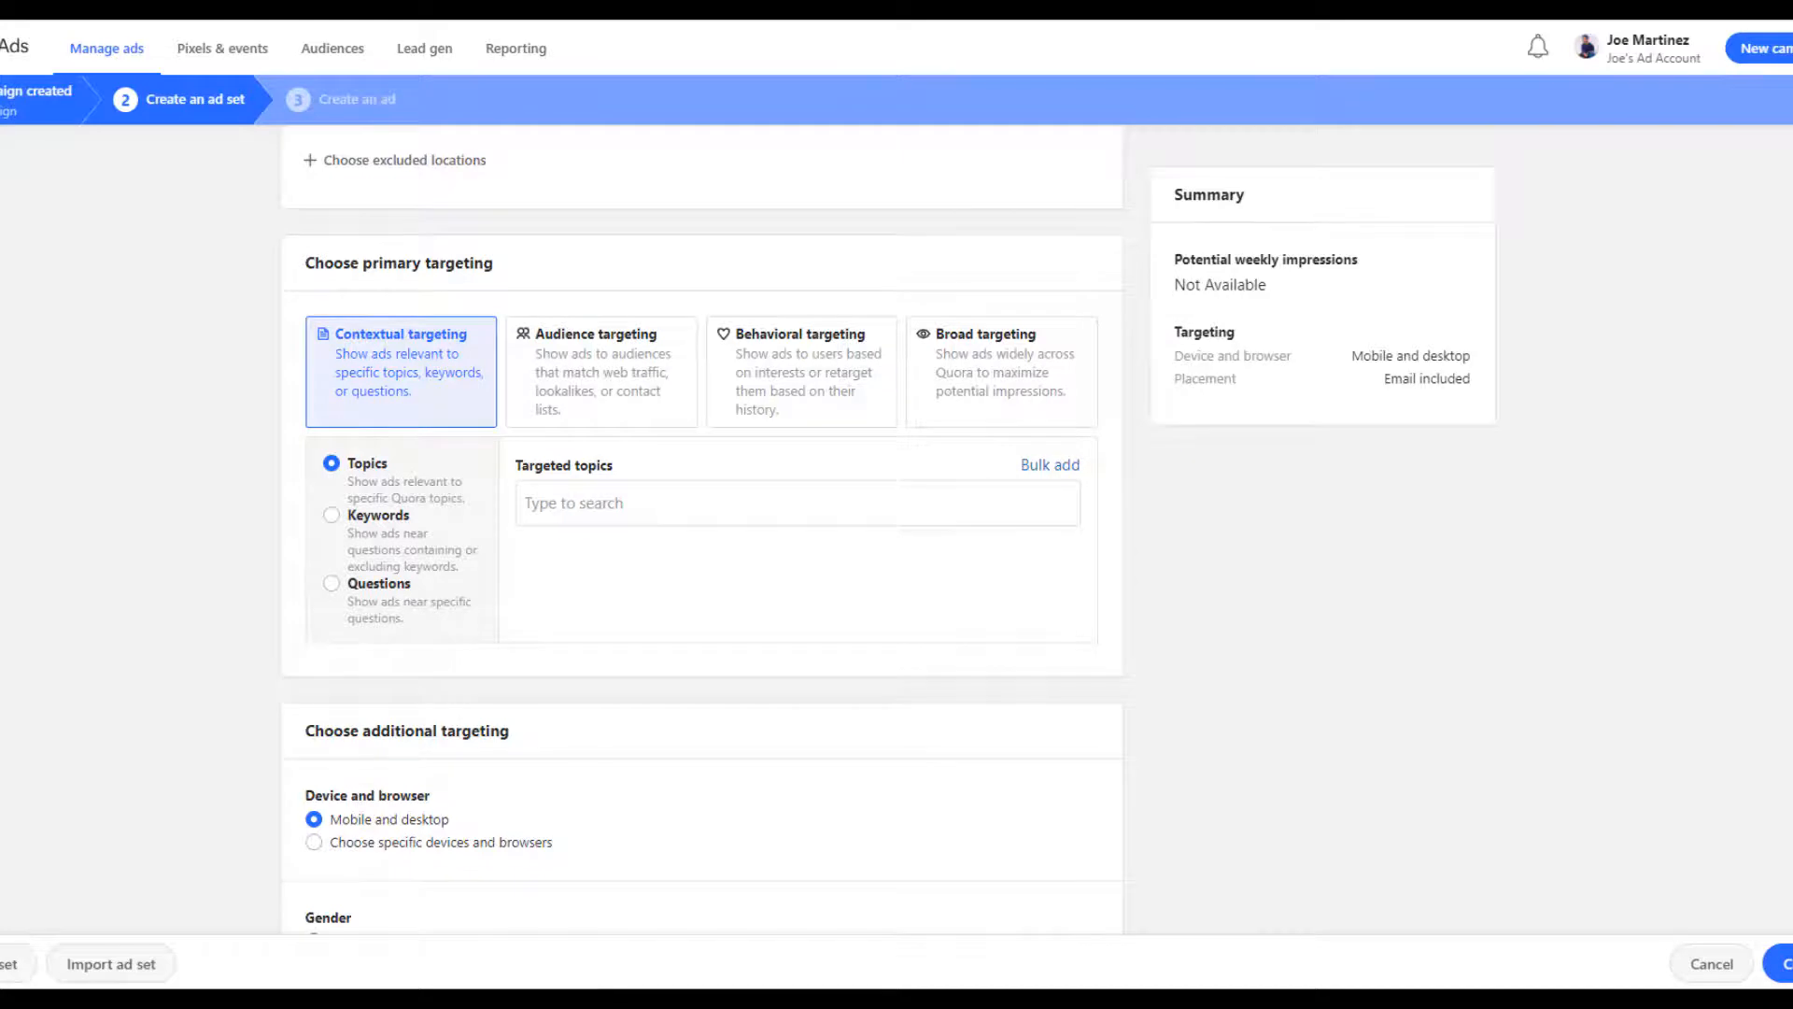
Target two questions: best small business accounting software and affordable web-based accounting software
{"action": "left_click", "coordinate": [331, 583]}
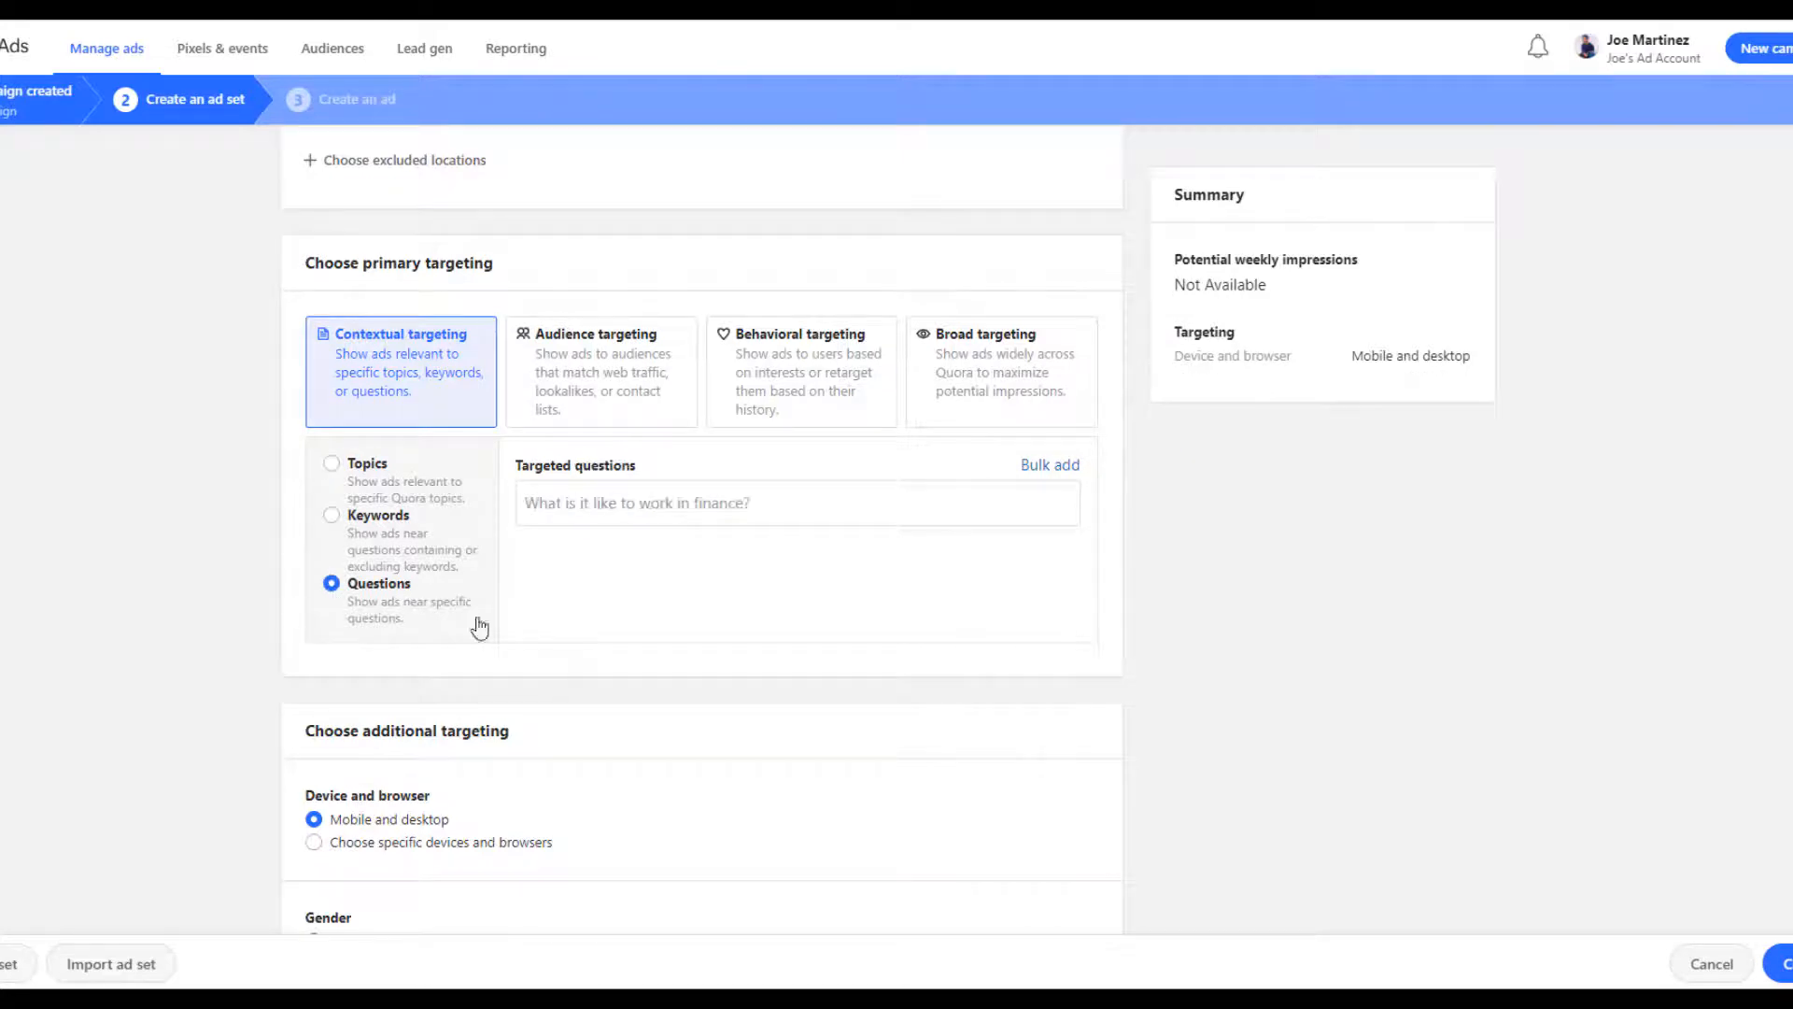
{"action": "type", "text": "s"}
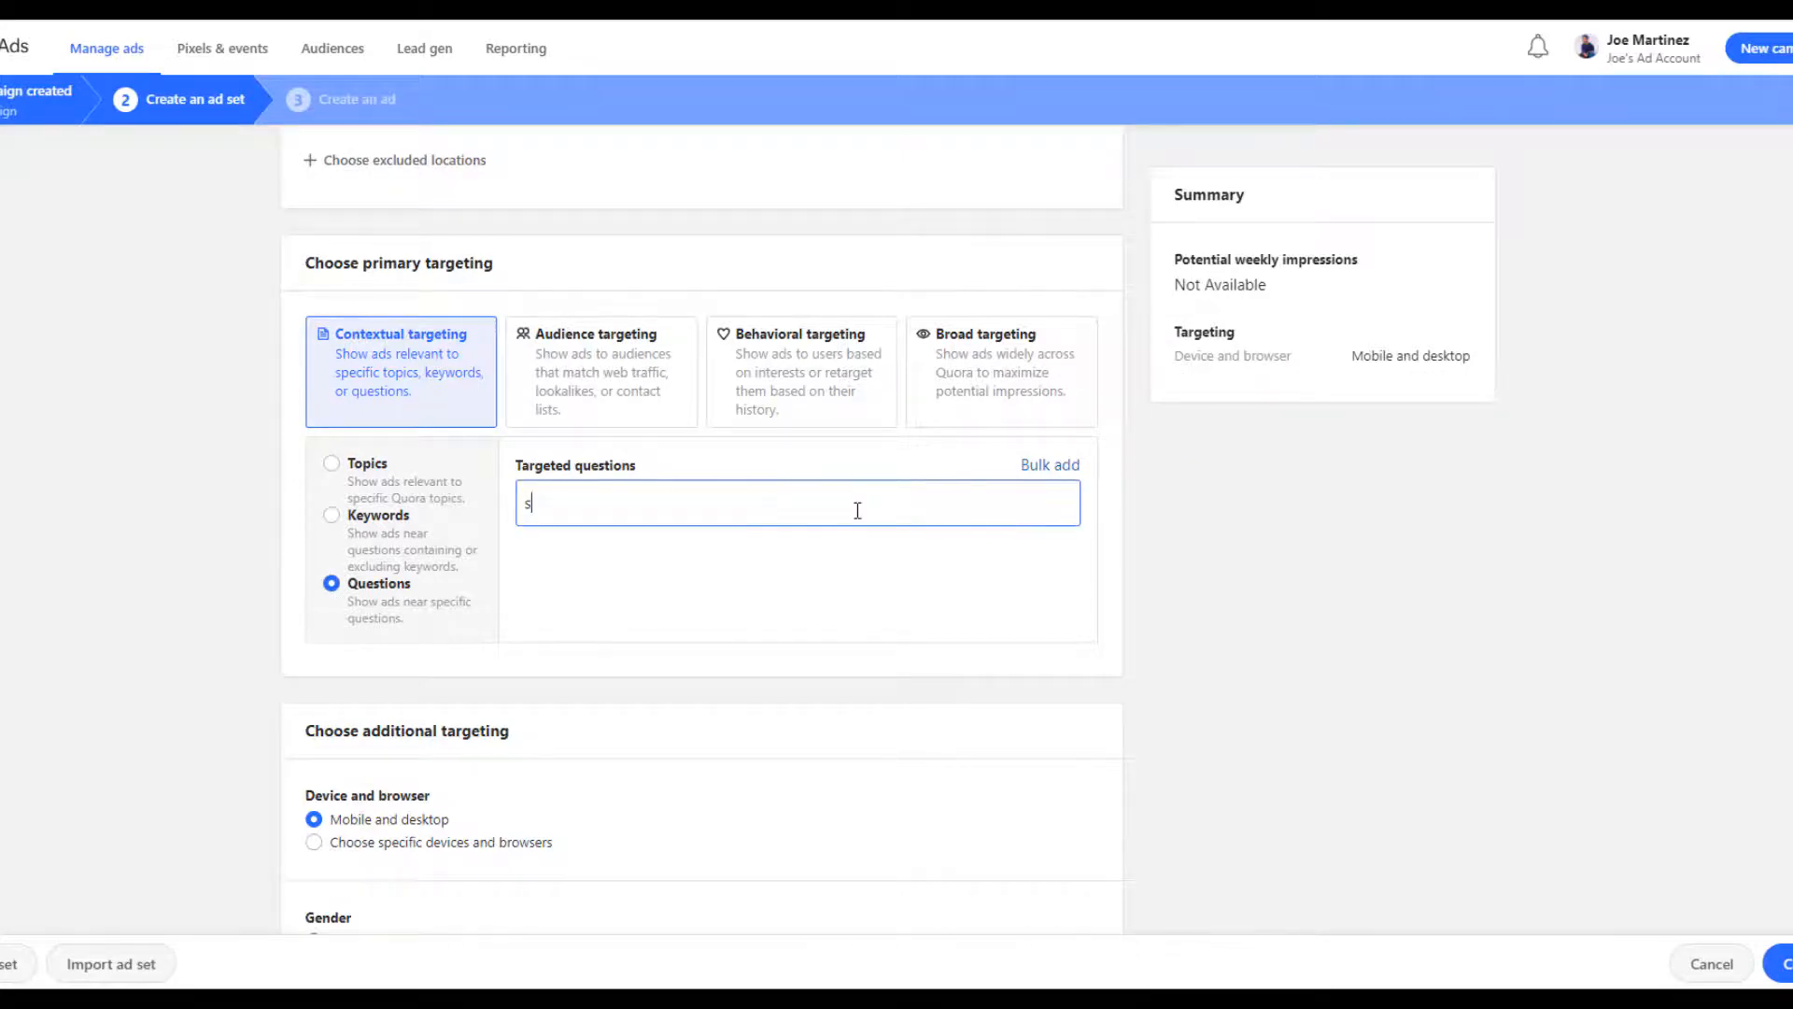
{"action": "type", "text": "small business accounting"}
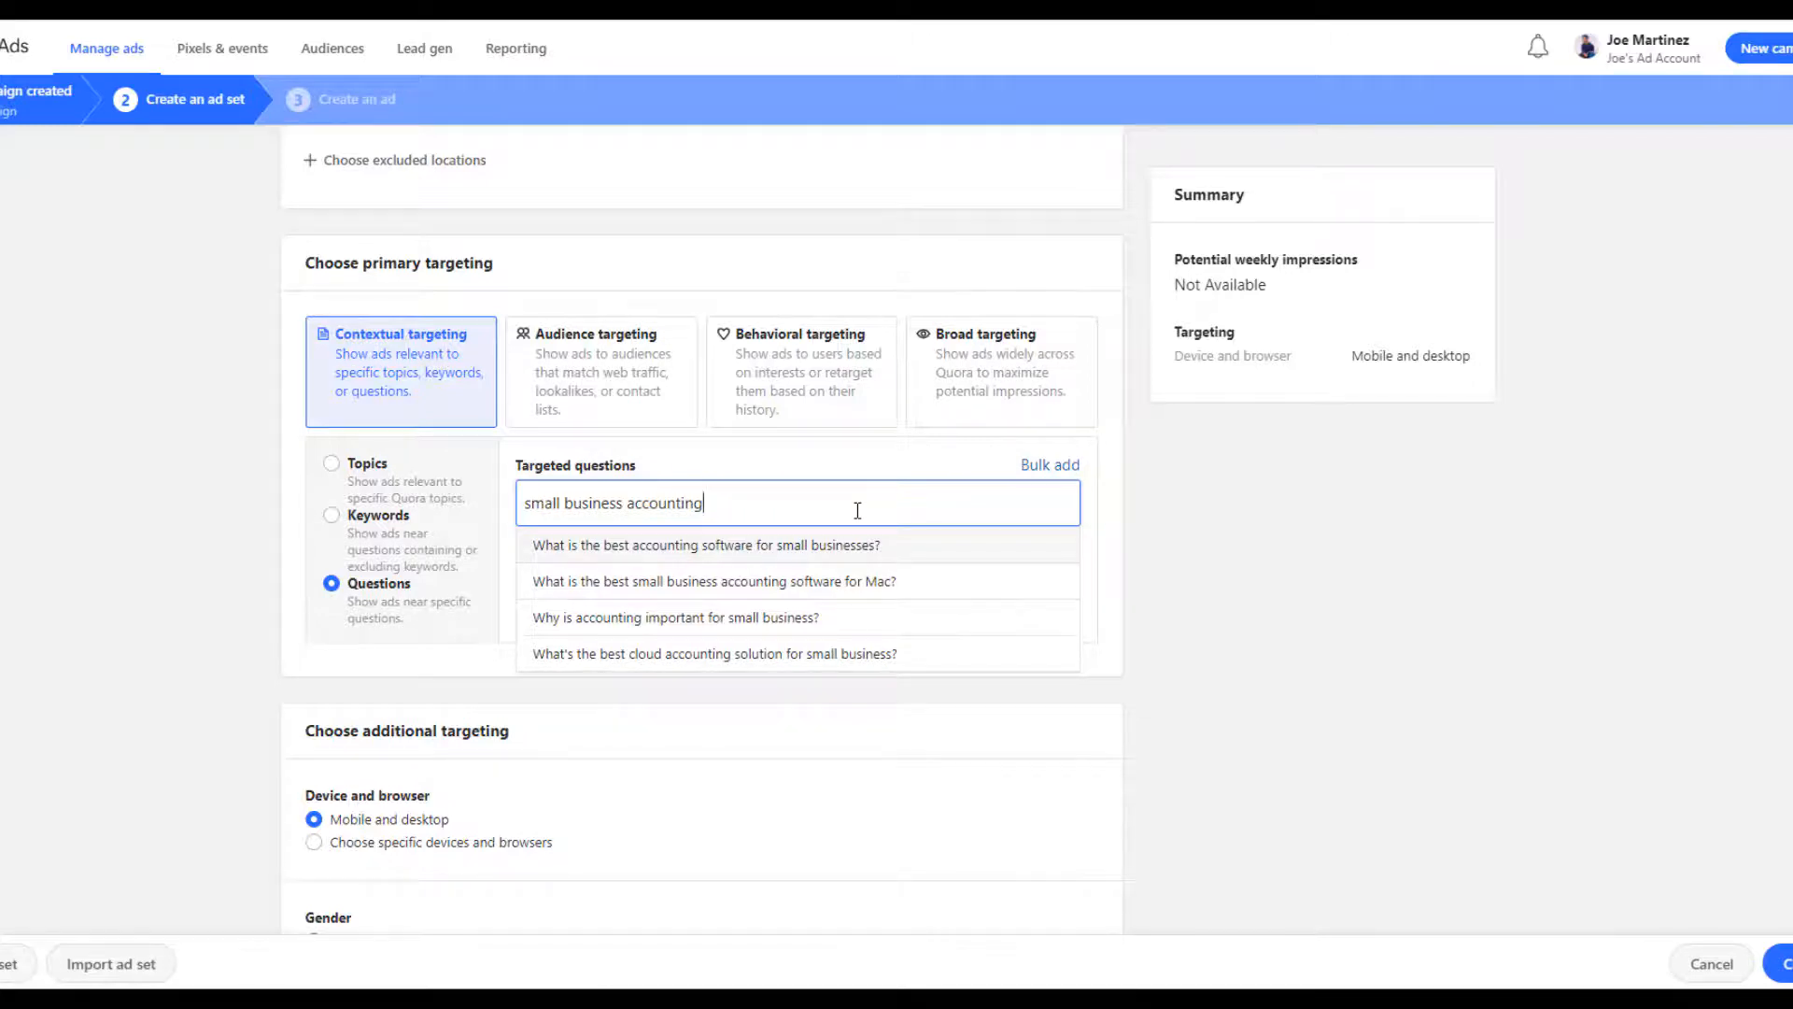
{"action": "left_click", "coordinate": [706, 544]}
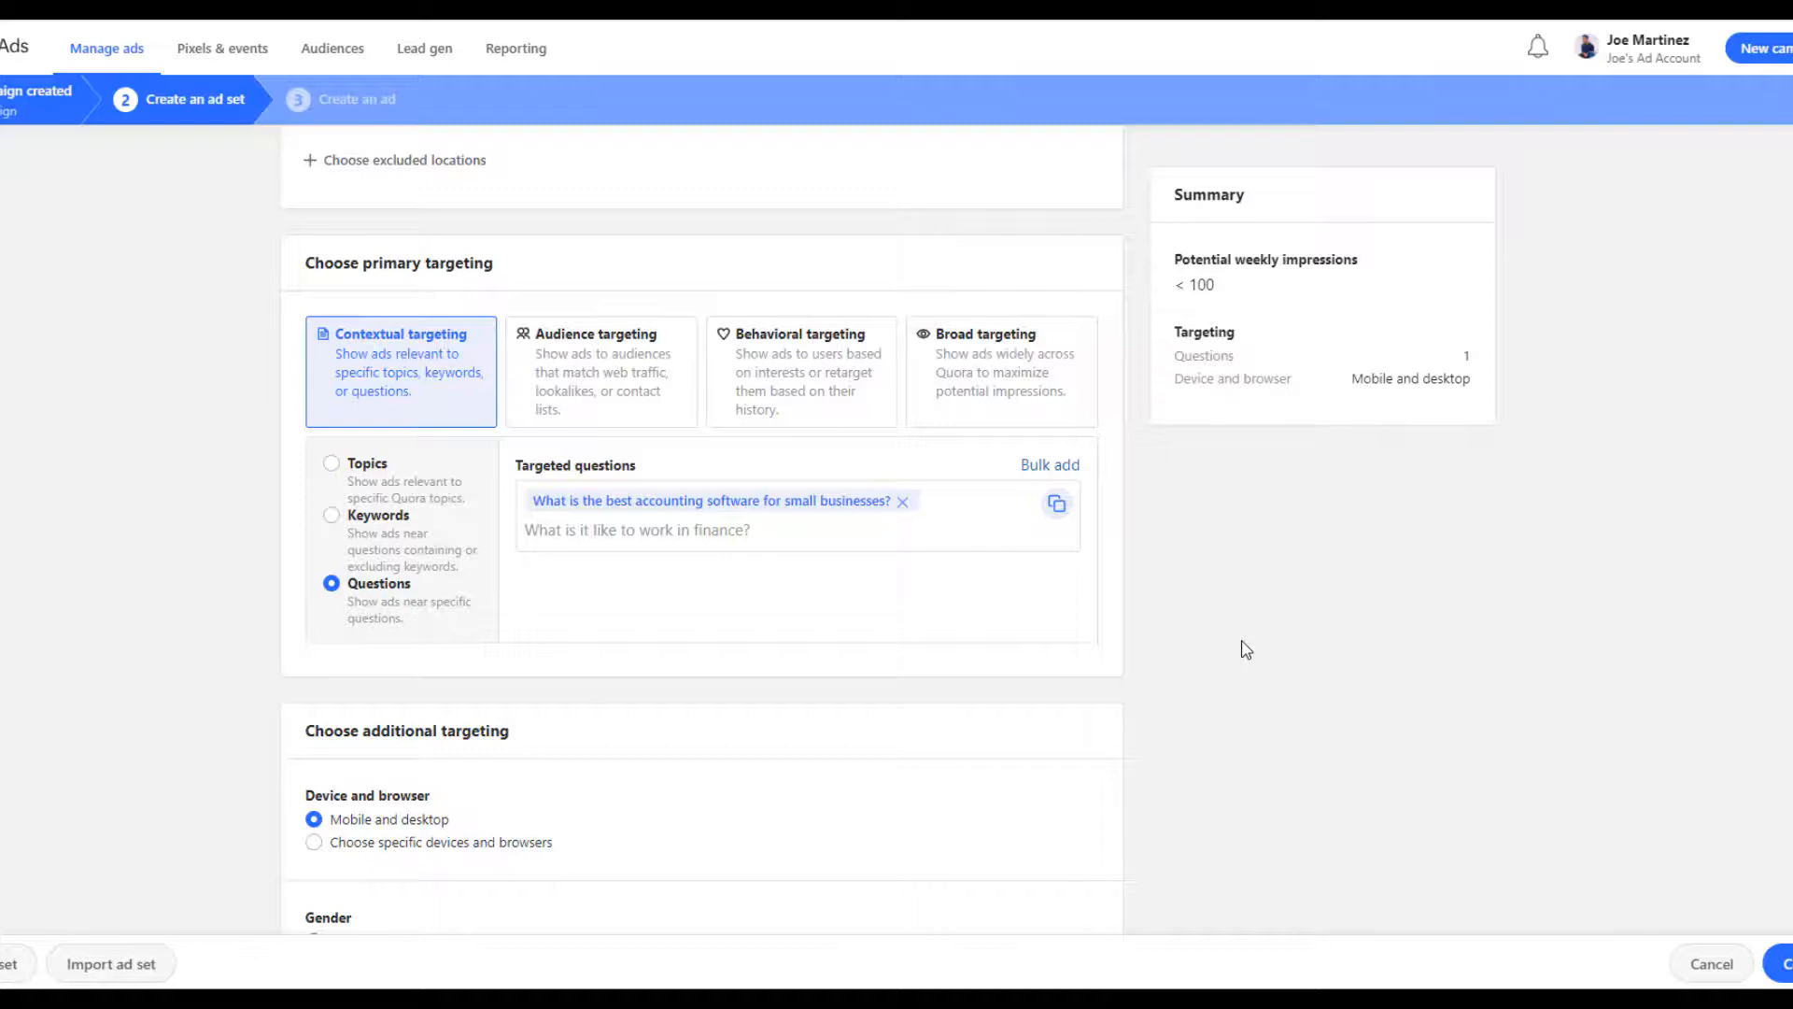
{"action": "mouse_move", "coordinate": [1206, 613]}
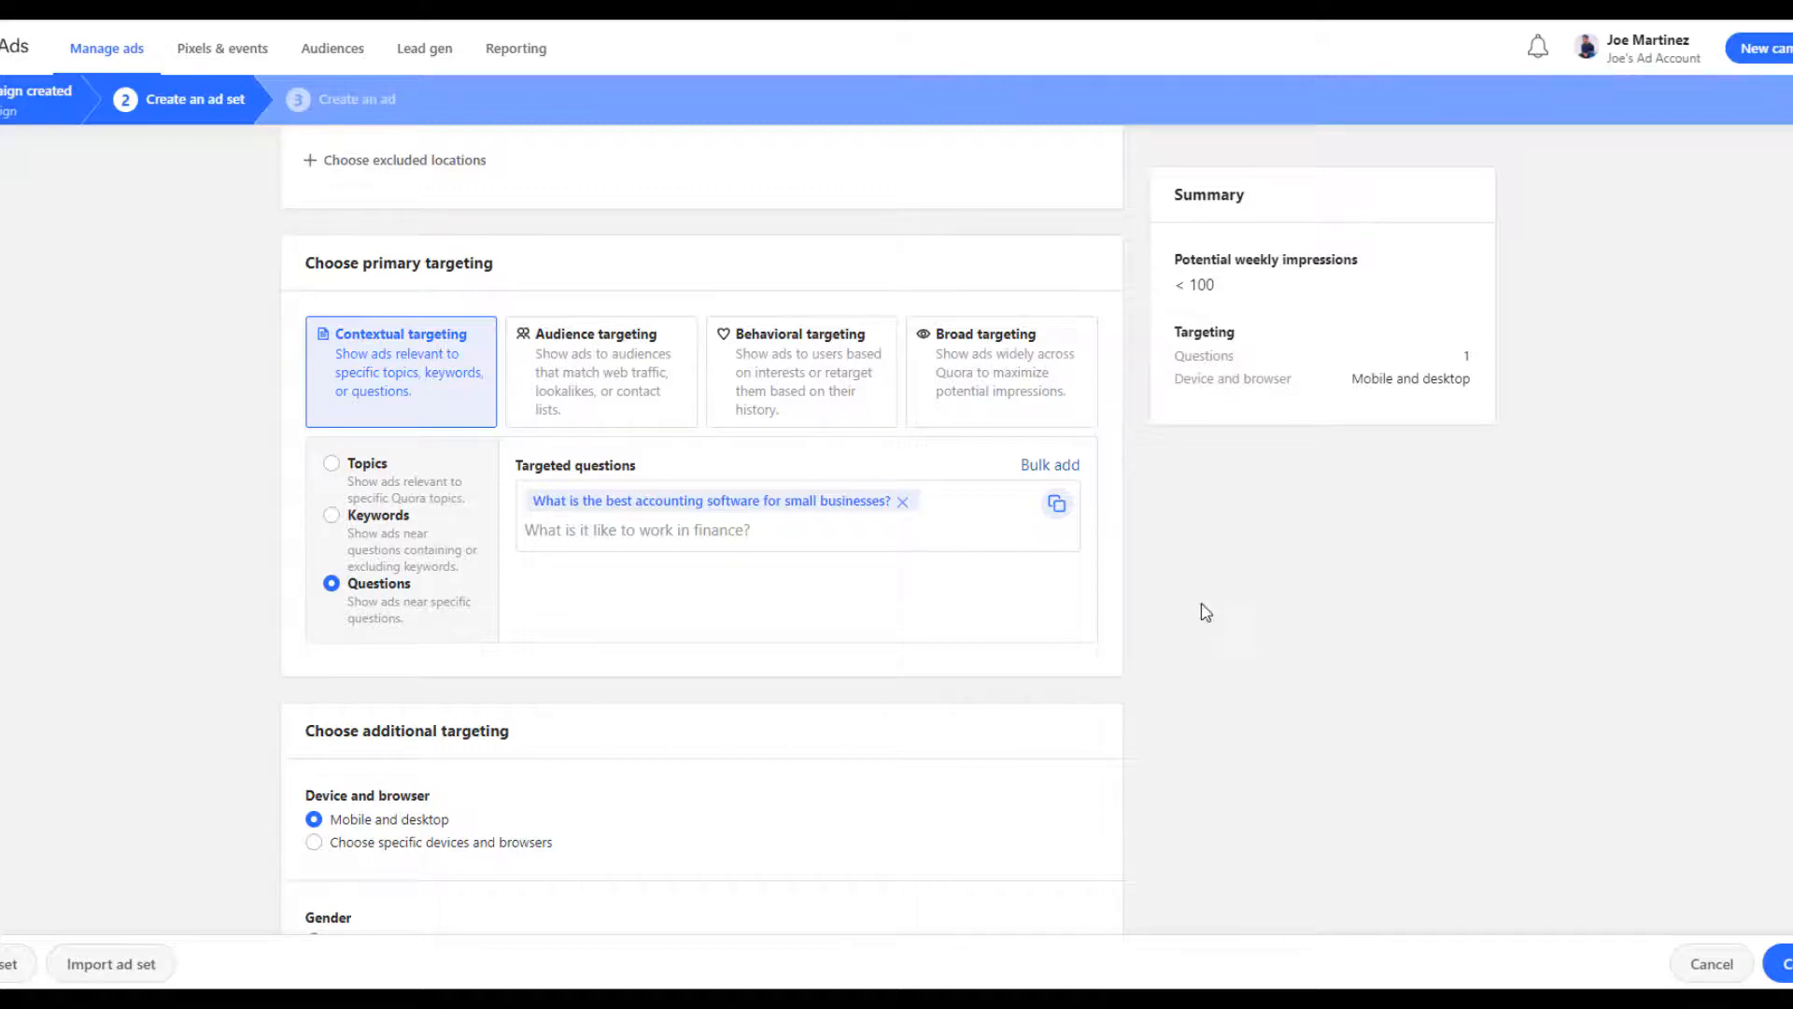
{"action": "type", "text": "small"}
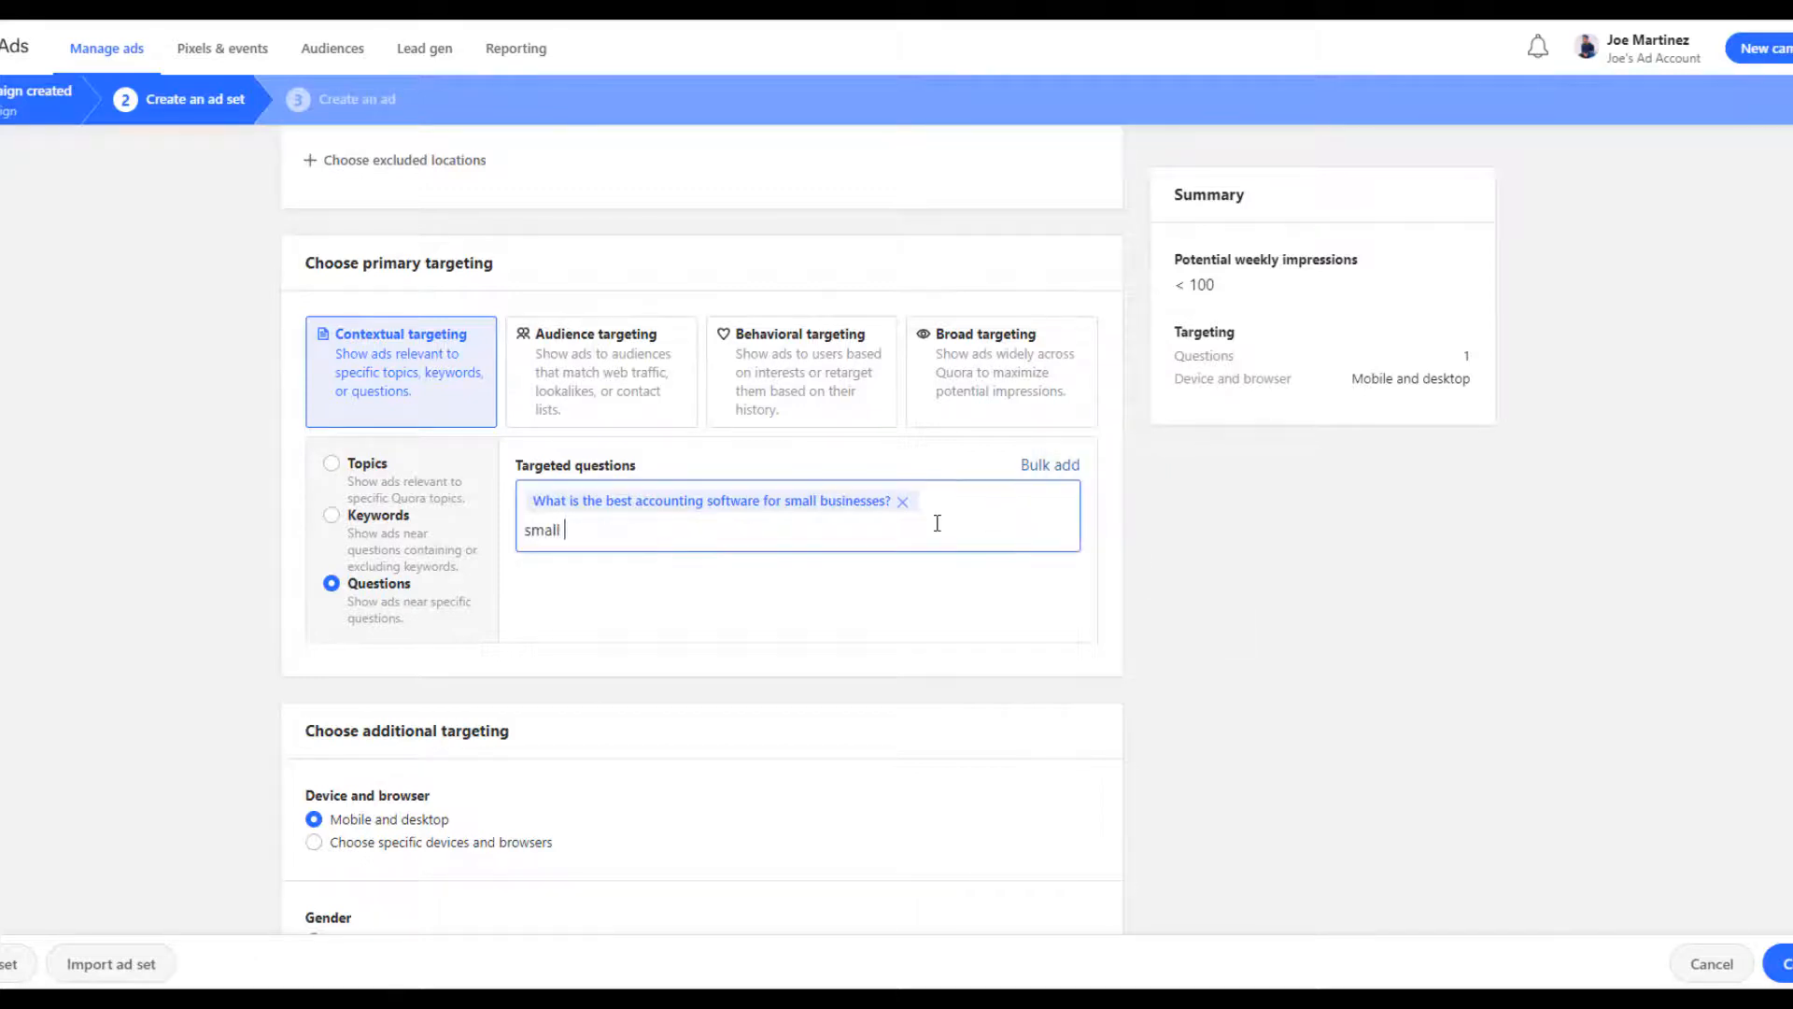
{"action": "type", "text": "business accounting"}
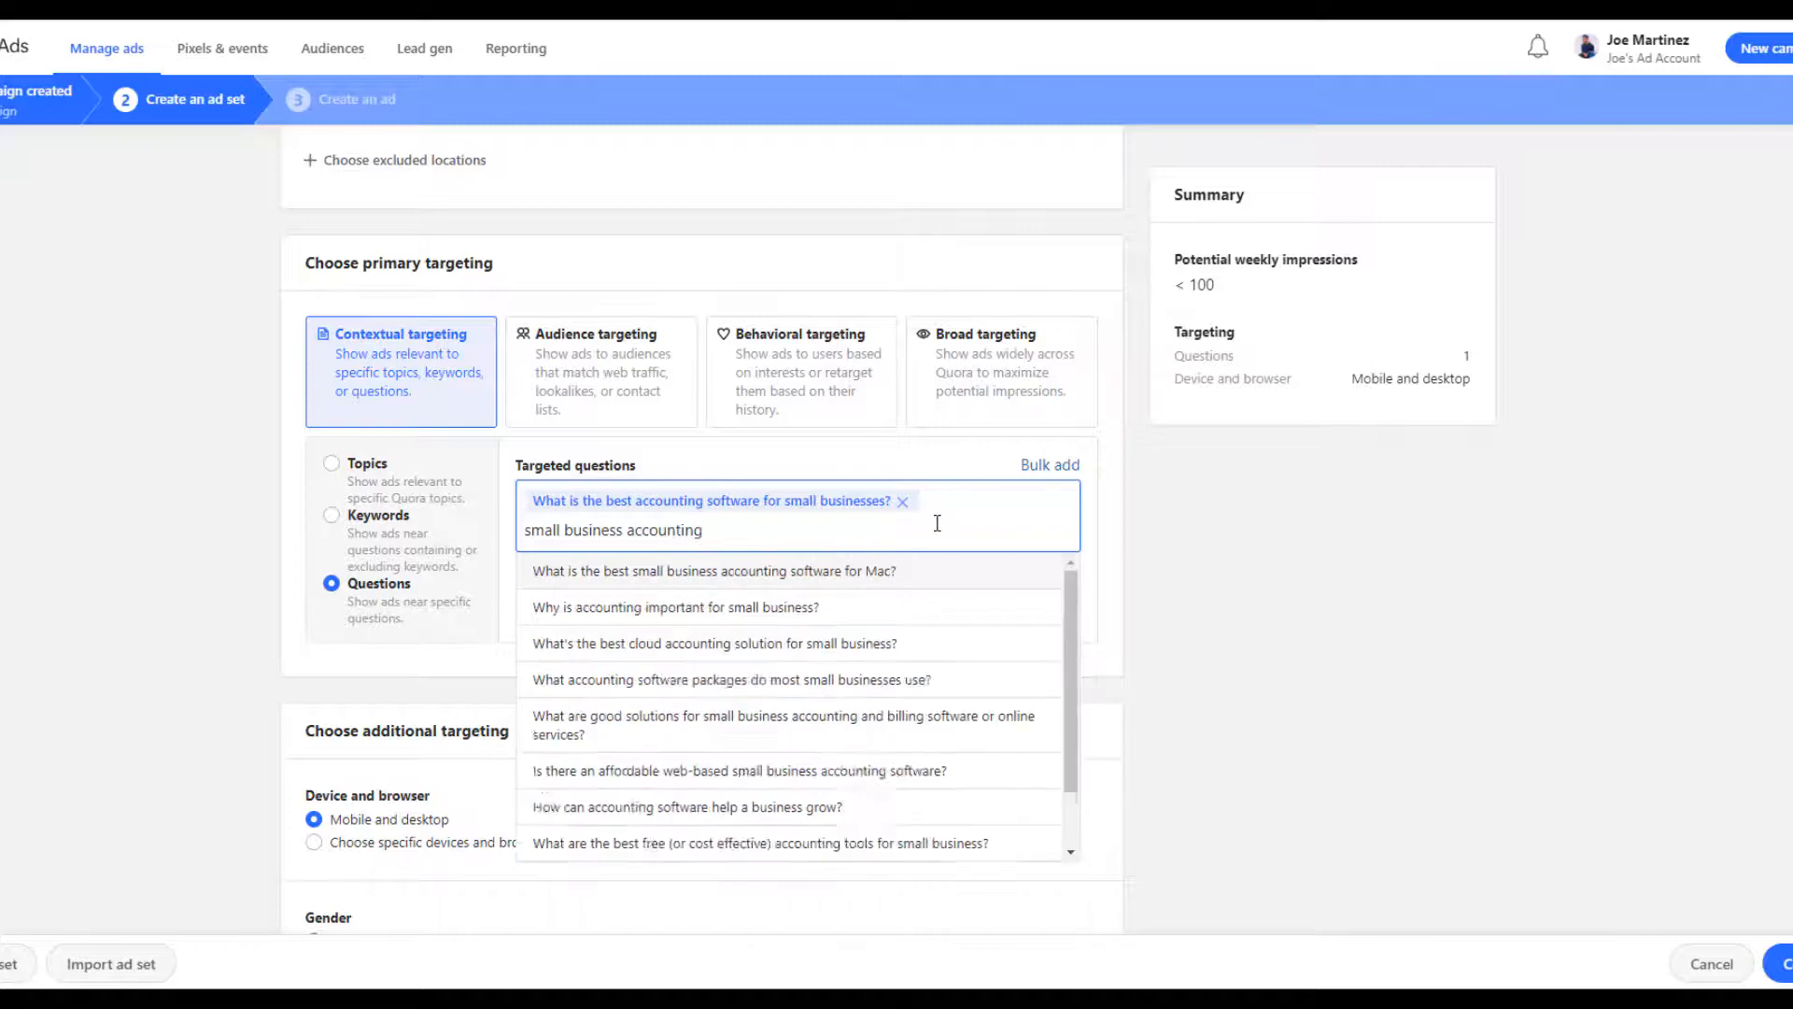
{"action": "left_click", "coordinate": [755, 770]}
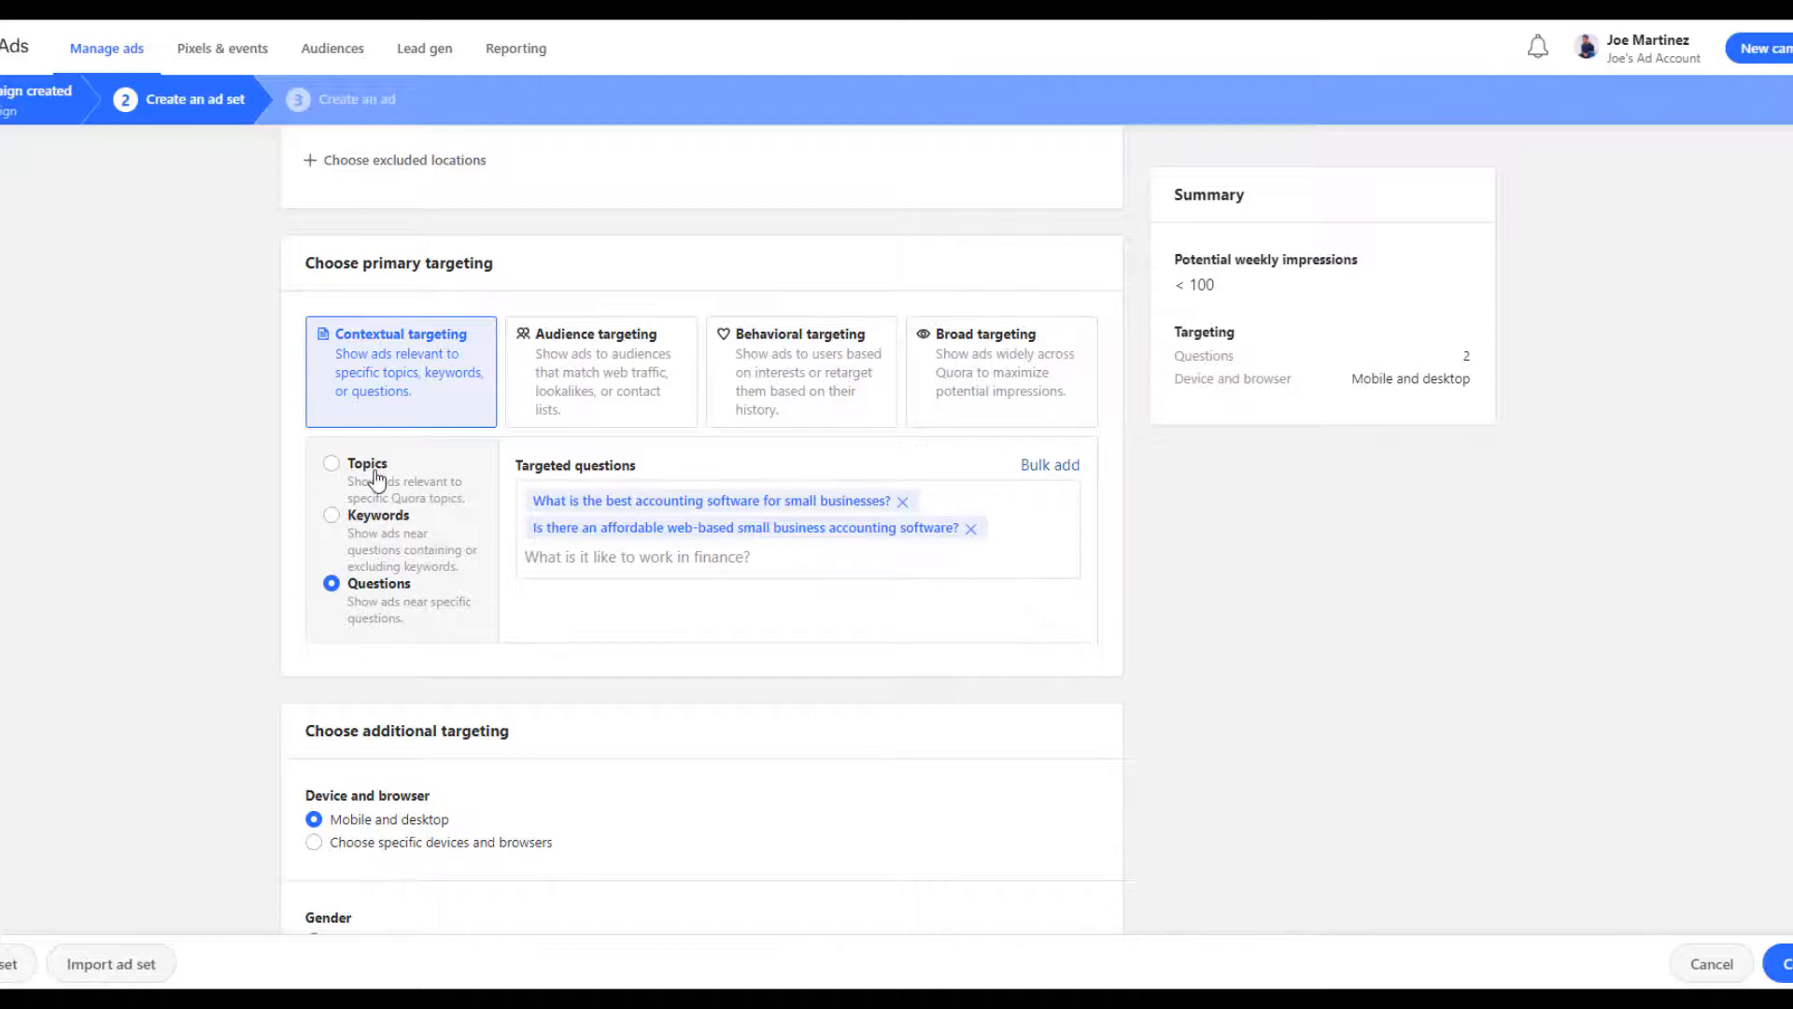
Add the Small Business Accounting topic and search 'small business soft' for more topics
{"action": "left_click", "coordinate": [333, 461]}
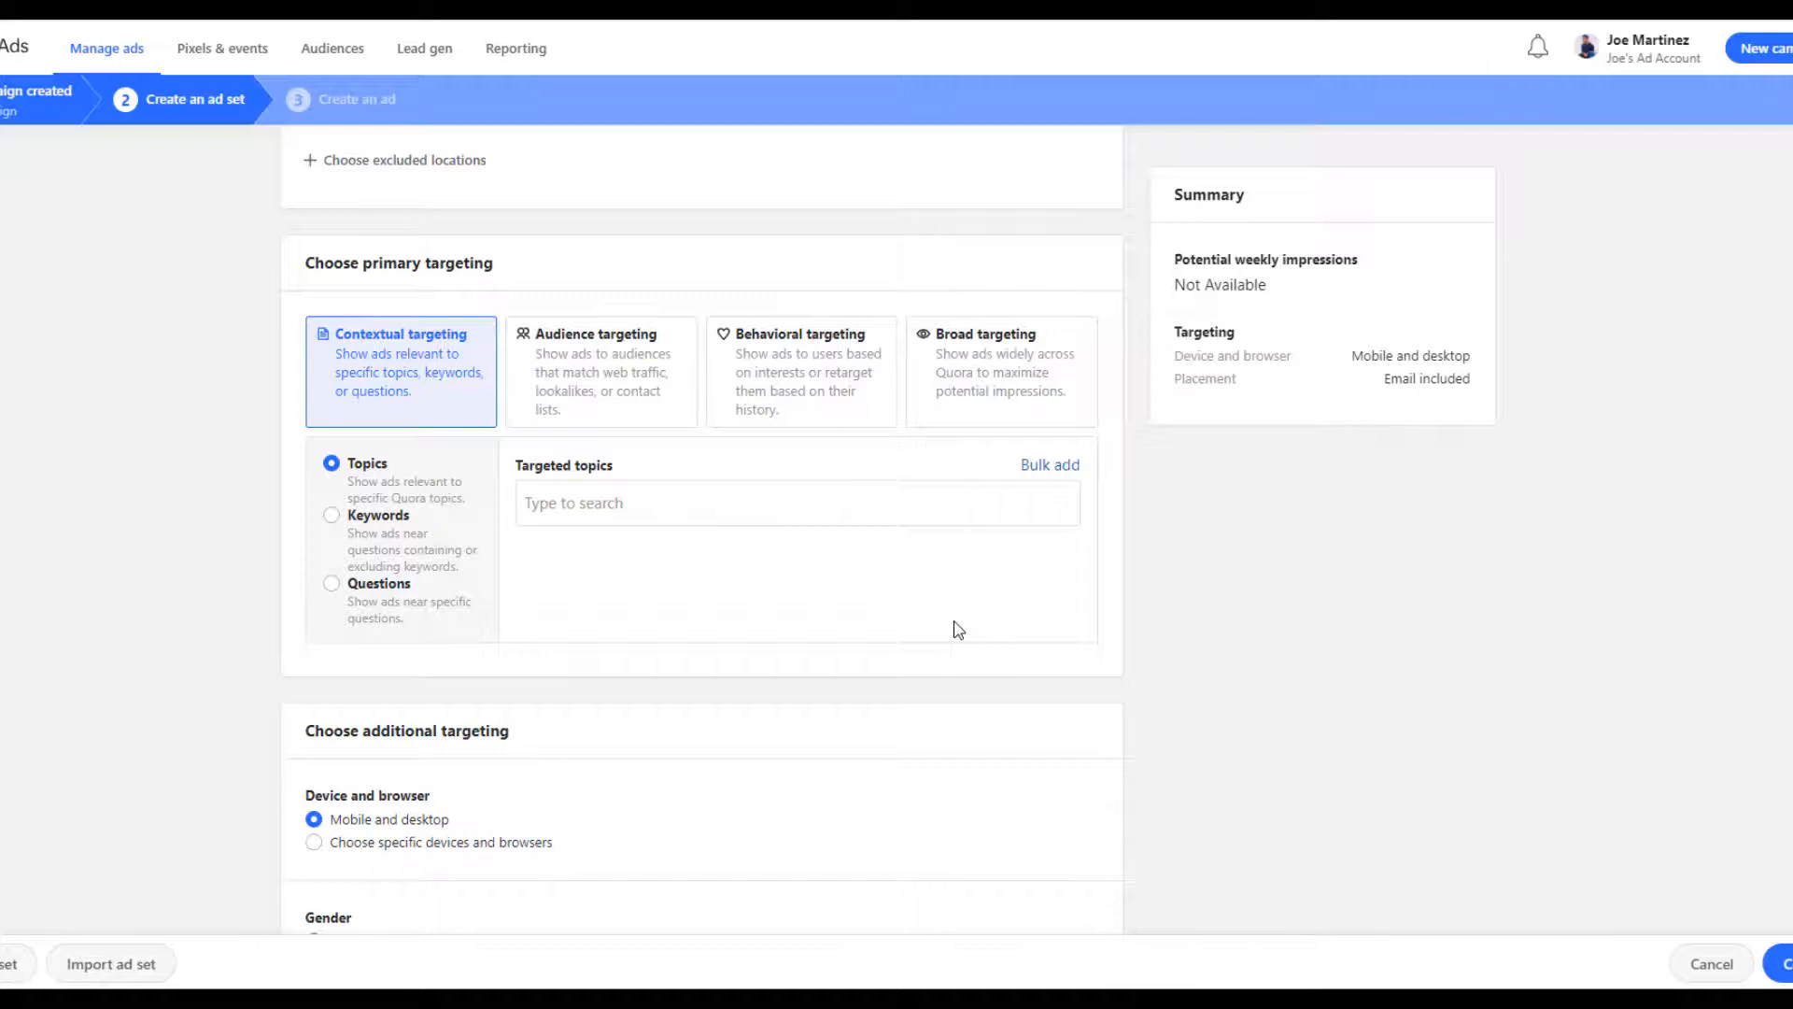
{"action": "type", "text": "sma"}
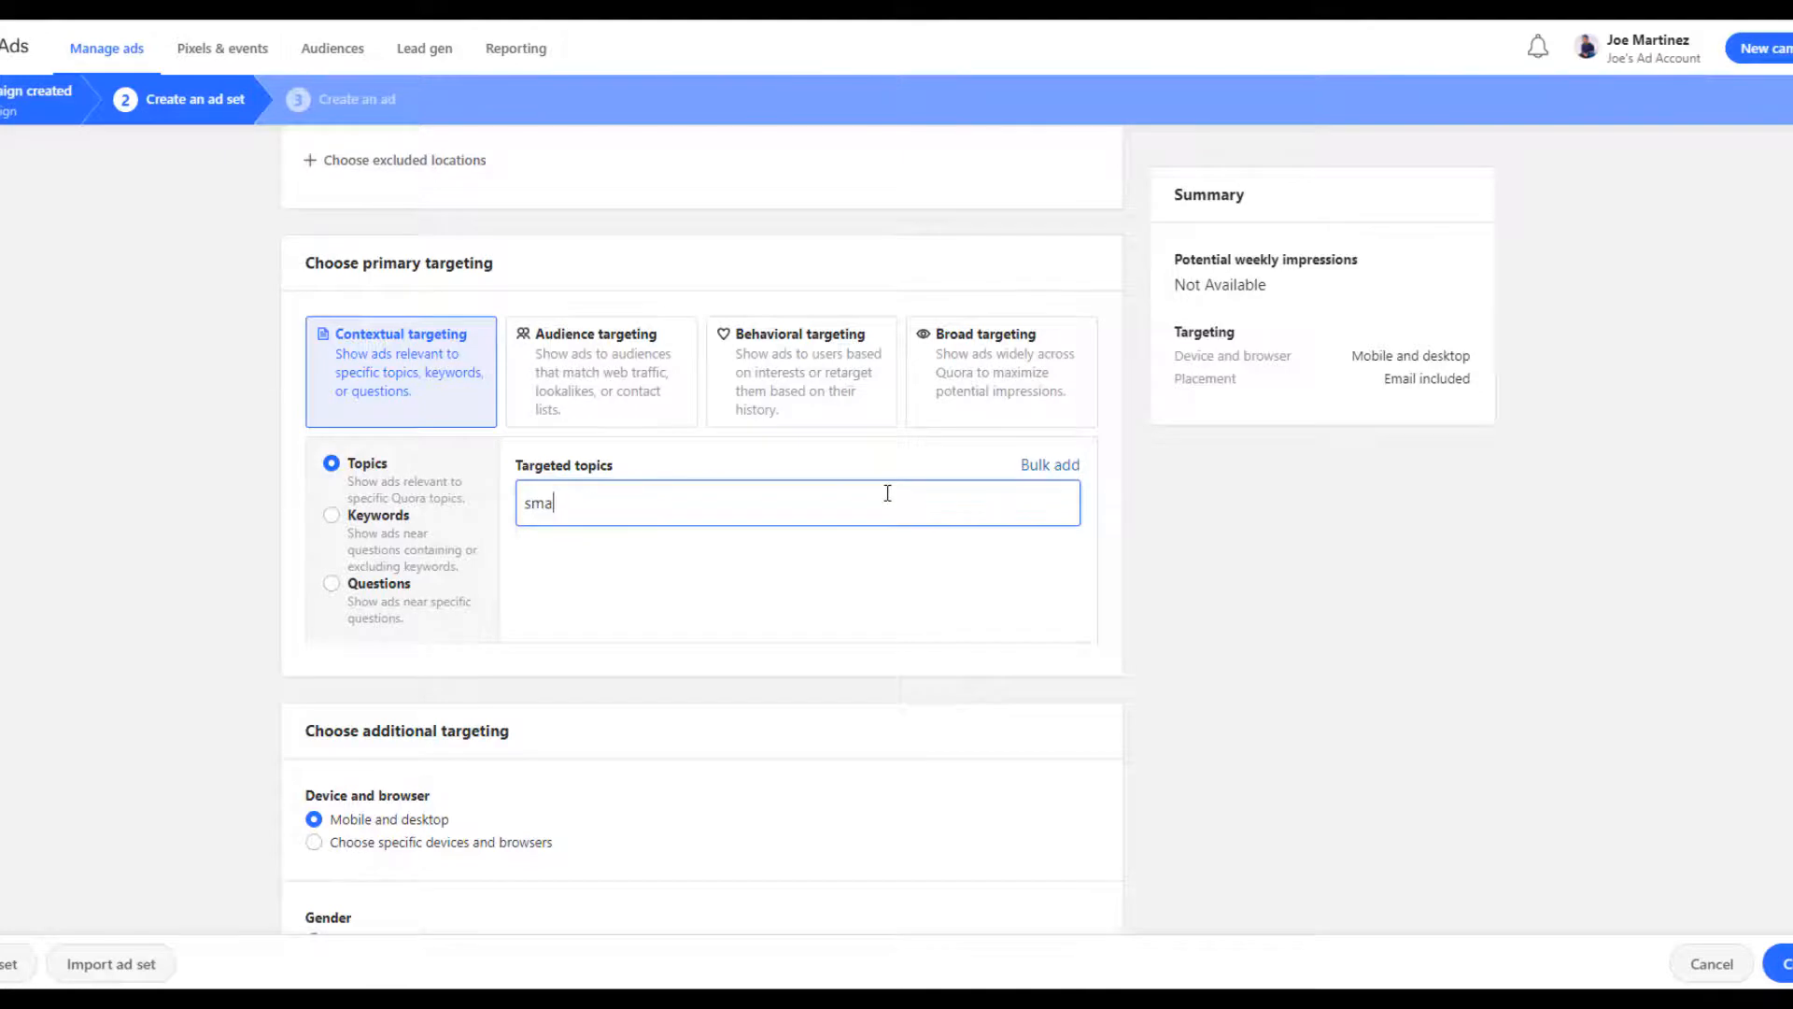
{"action": "type", "text": "small business ac"}
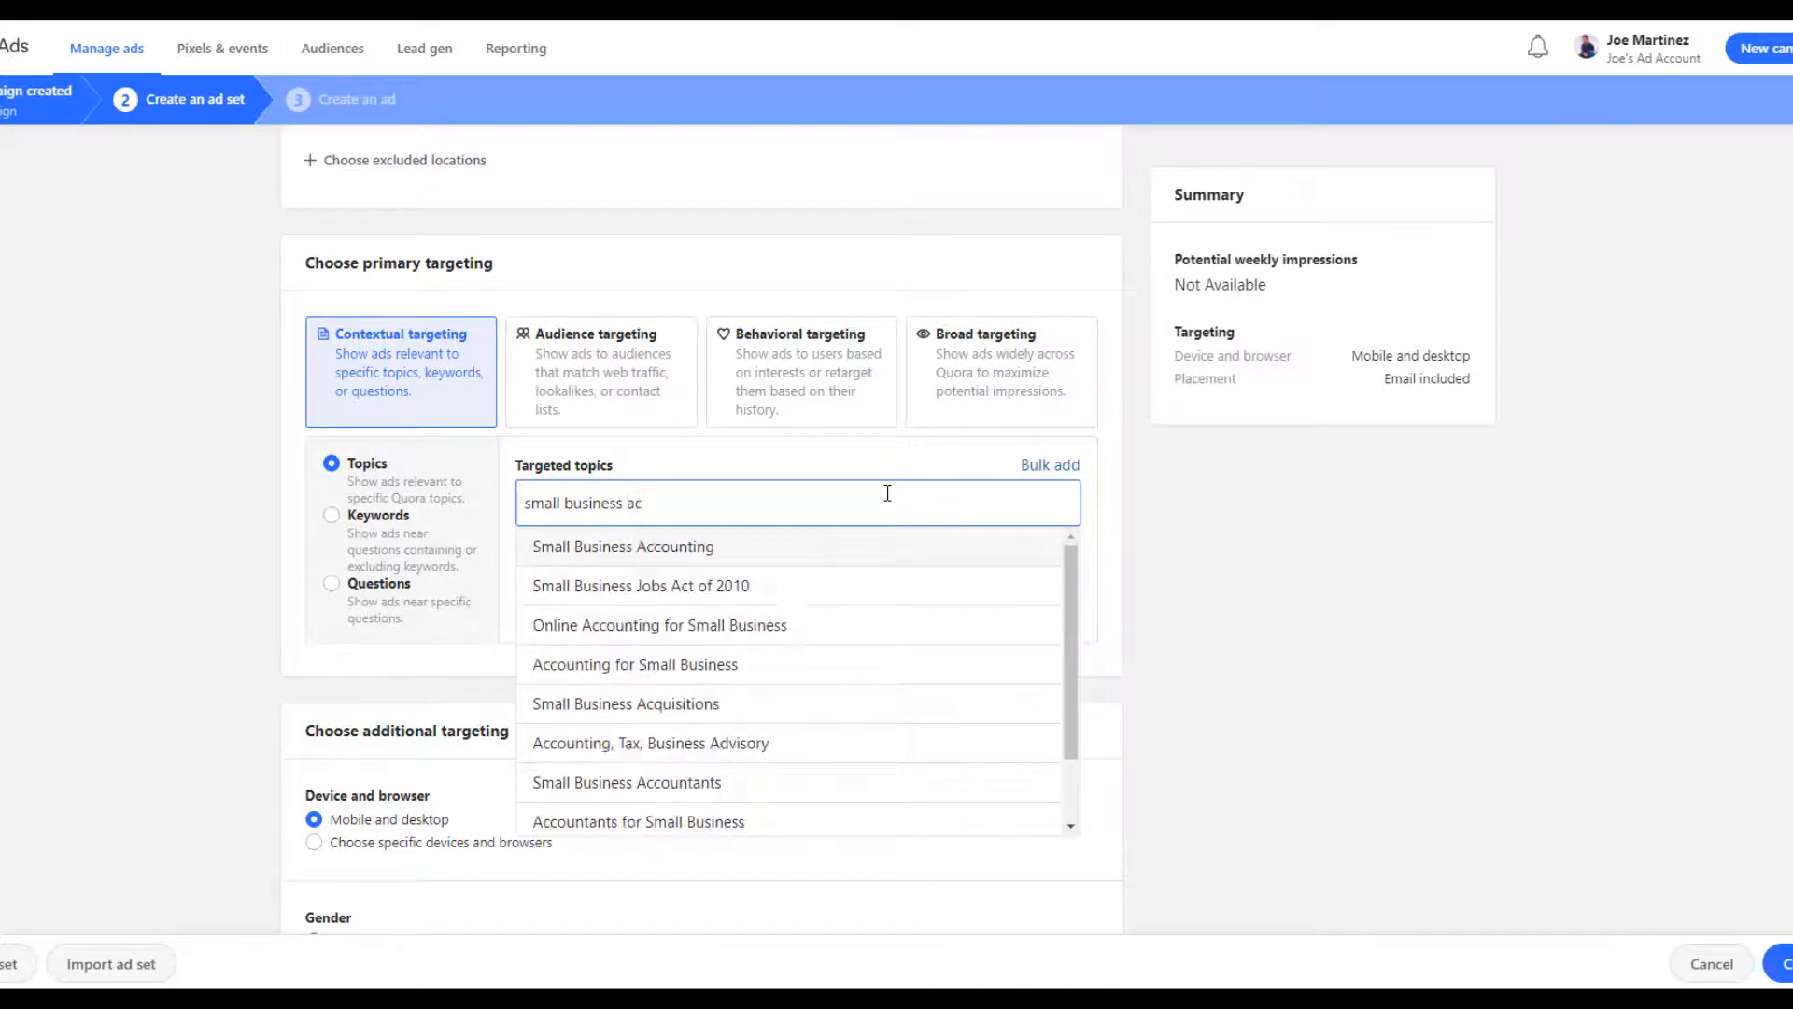
{"action": "left_click", "coordinate": [624, 545]}
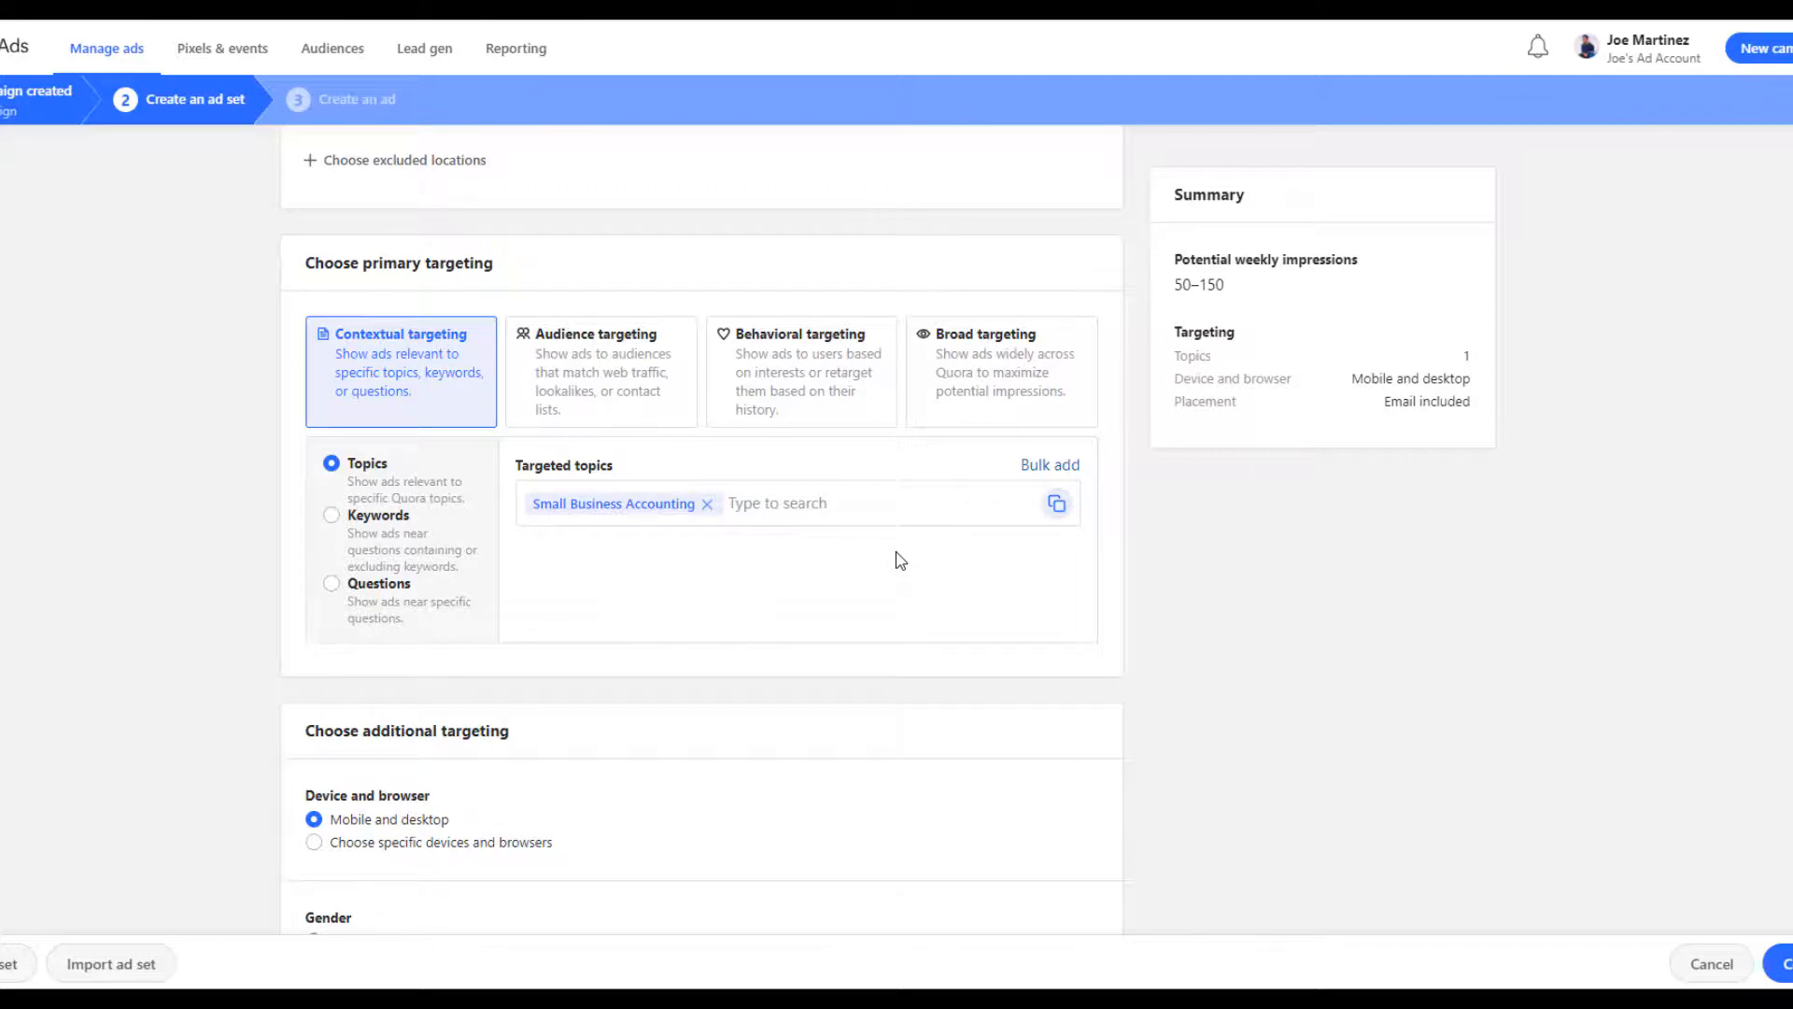
{"action": "type", "text": "small business sof"}
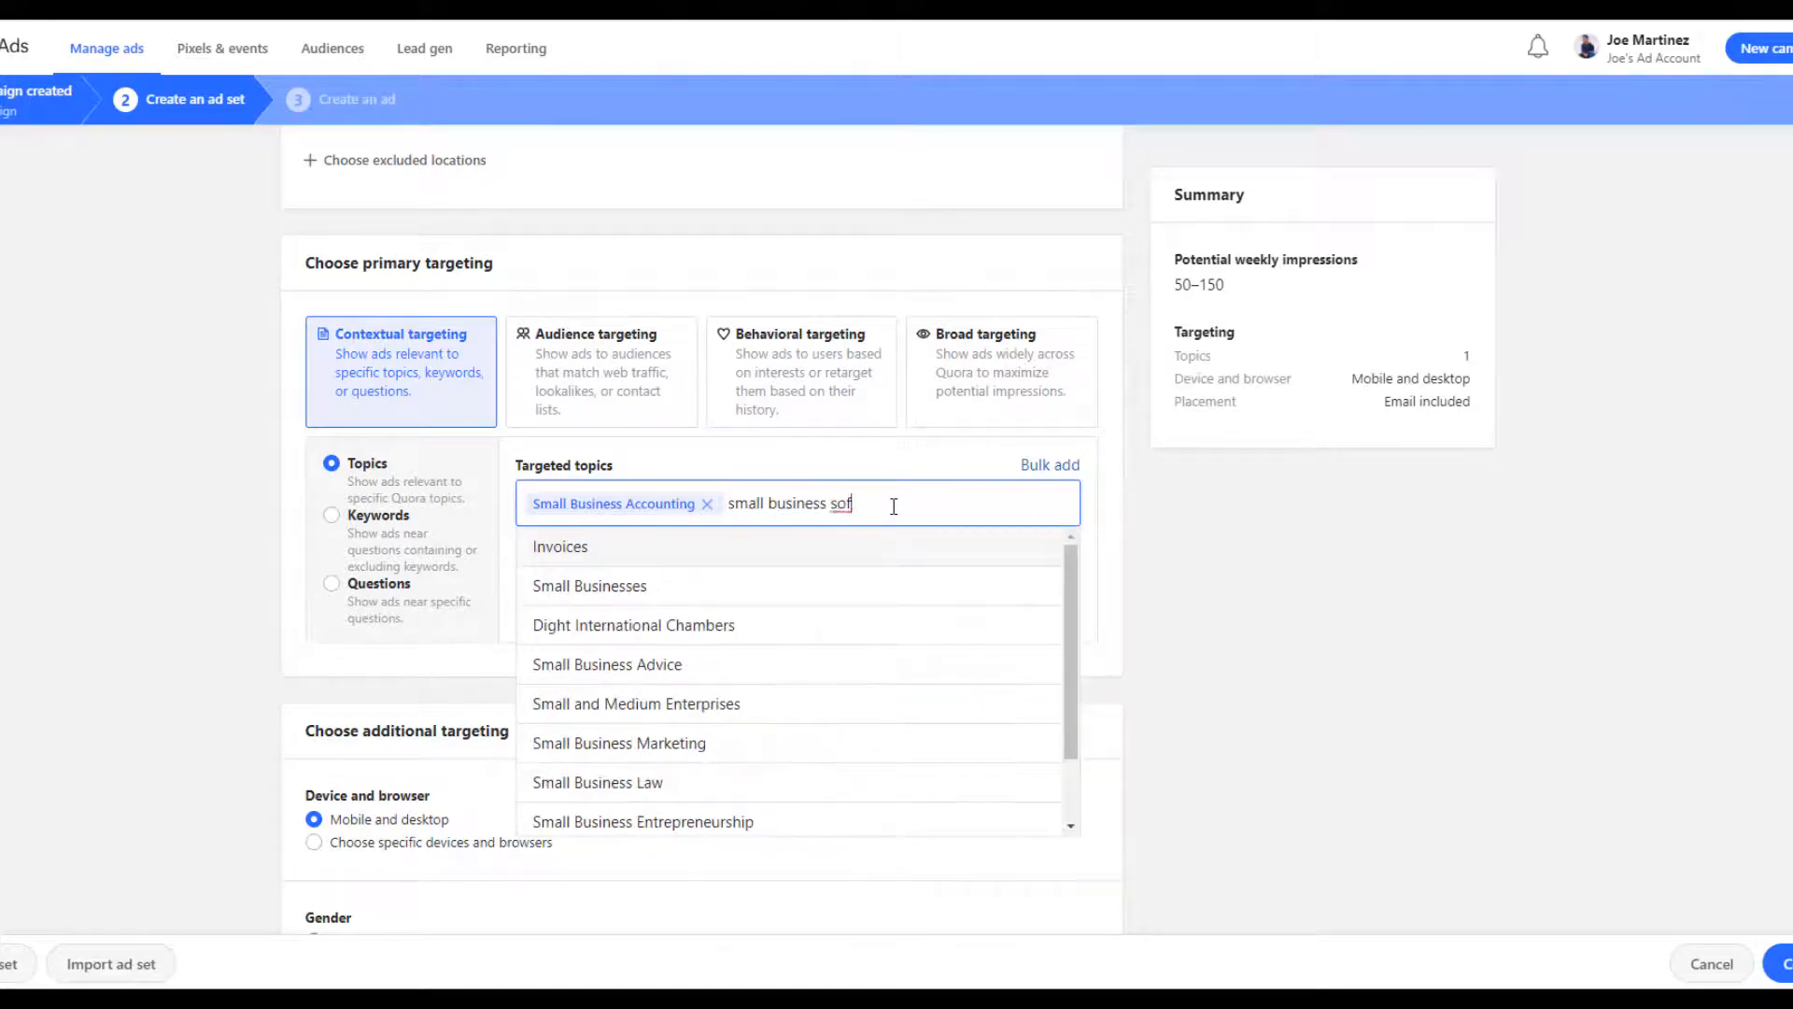
{"action": "type", "text": "t"}
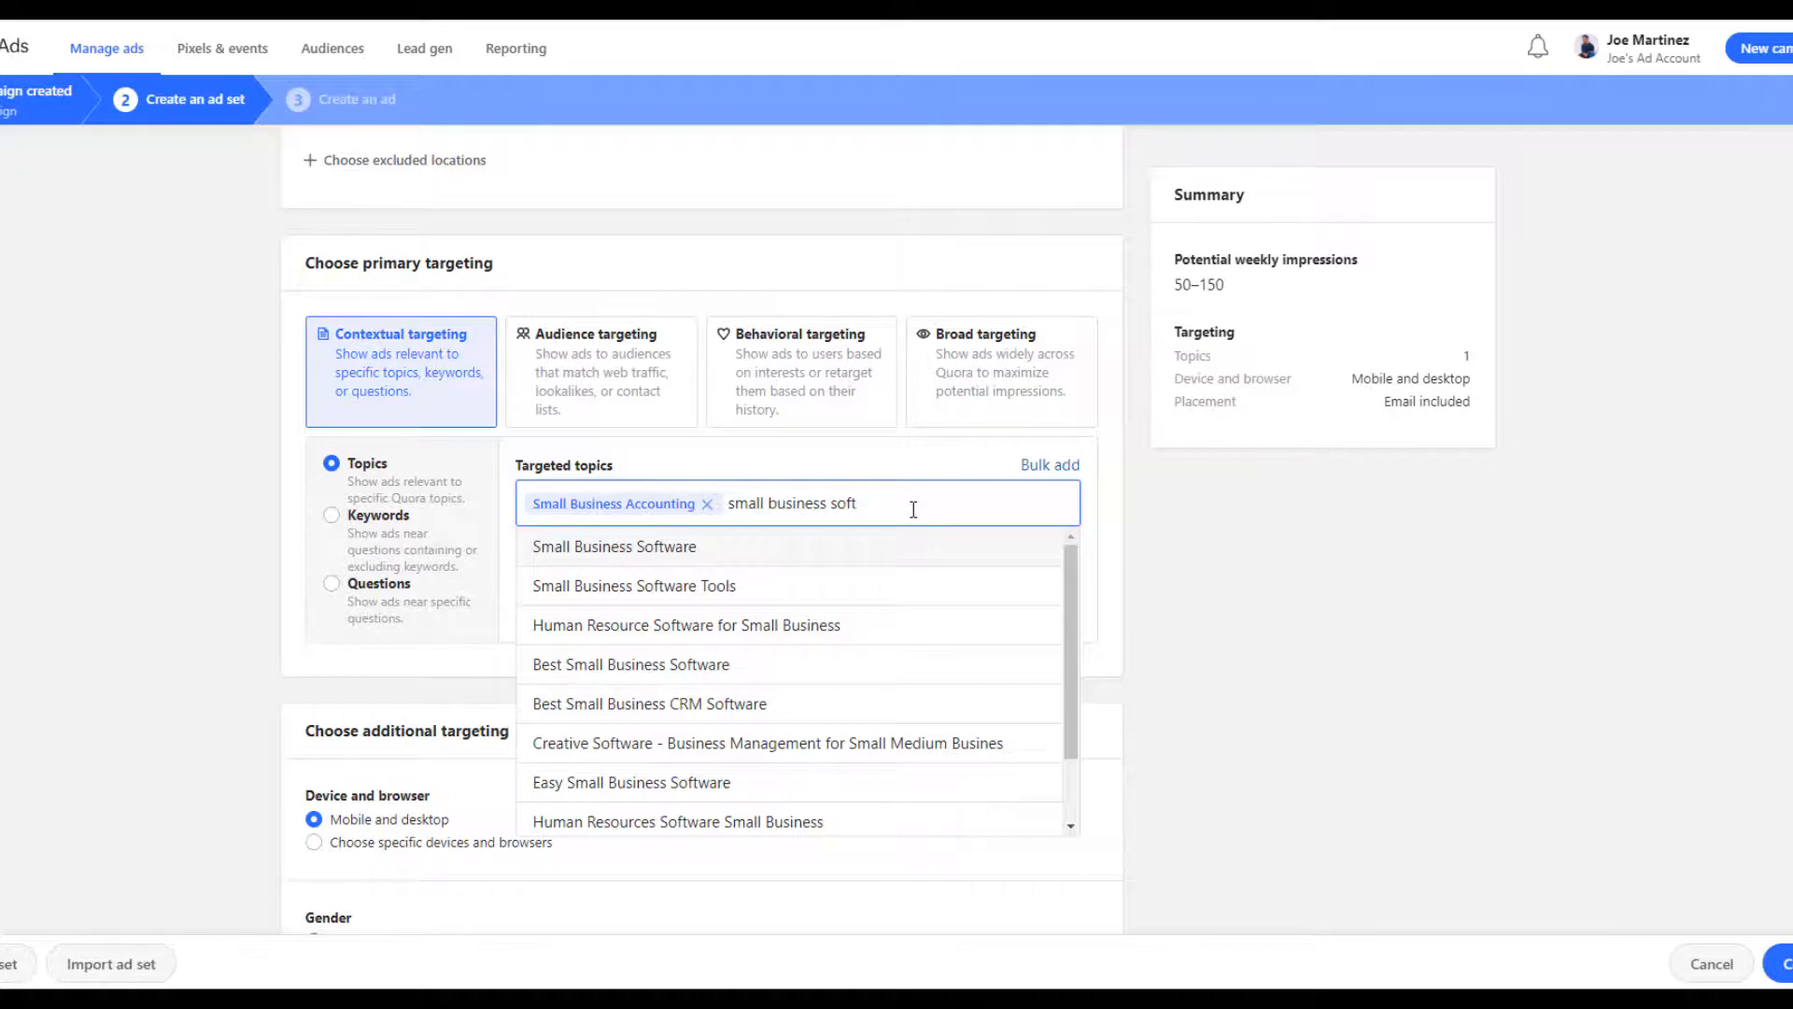
Bulk-add Small Business Advice, Entrepreneurship, Owners and Software topics from the 'small business software' keyword
{"action": "left_click", "coordinate": [1047, 466]}
{"action": "type", "text": "small business software"}
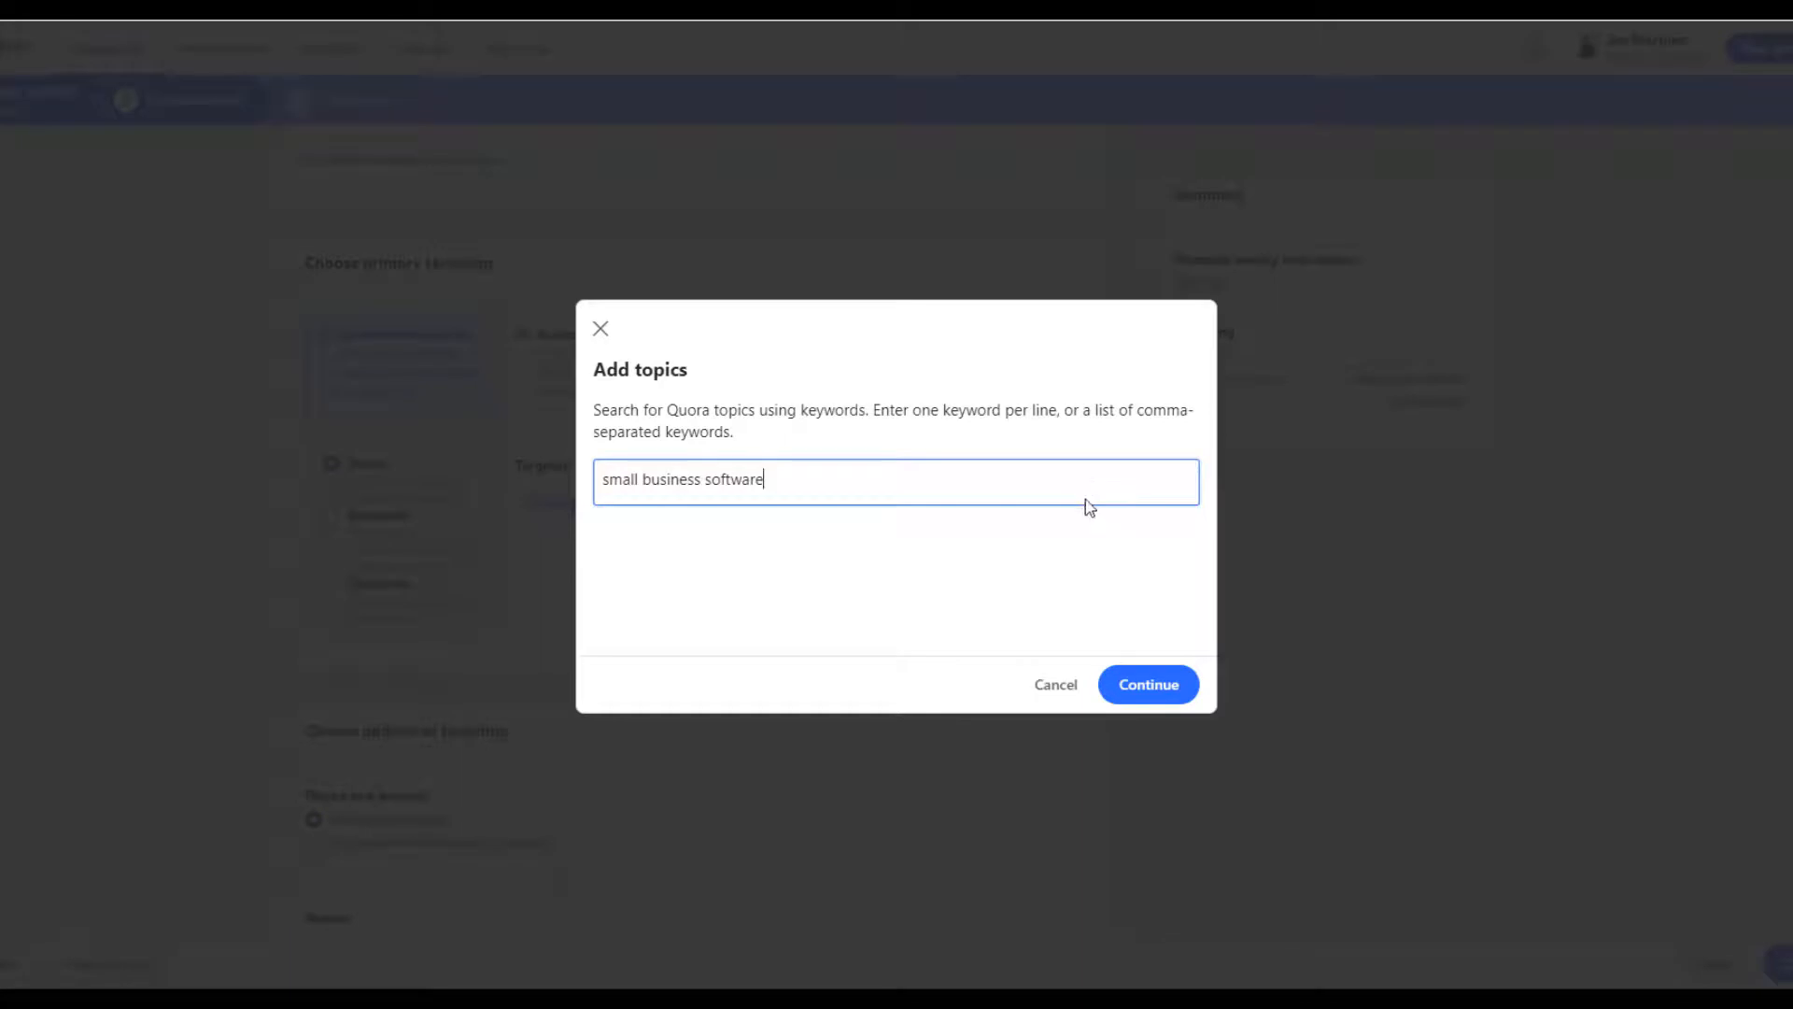
{"action": "left_click", "coordinate": [1146, 683]}
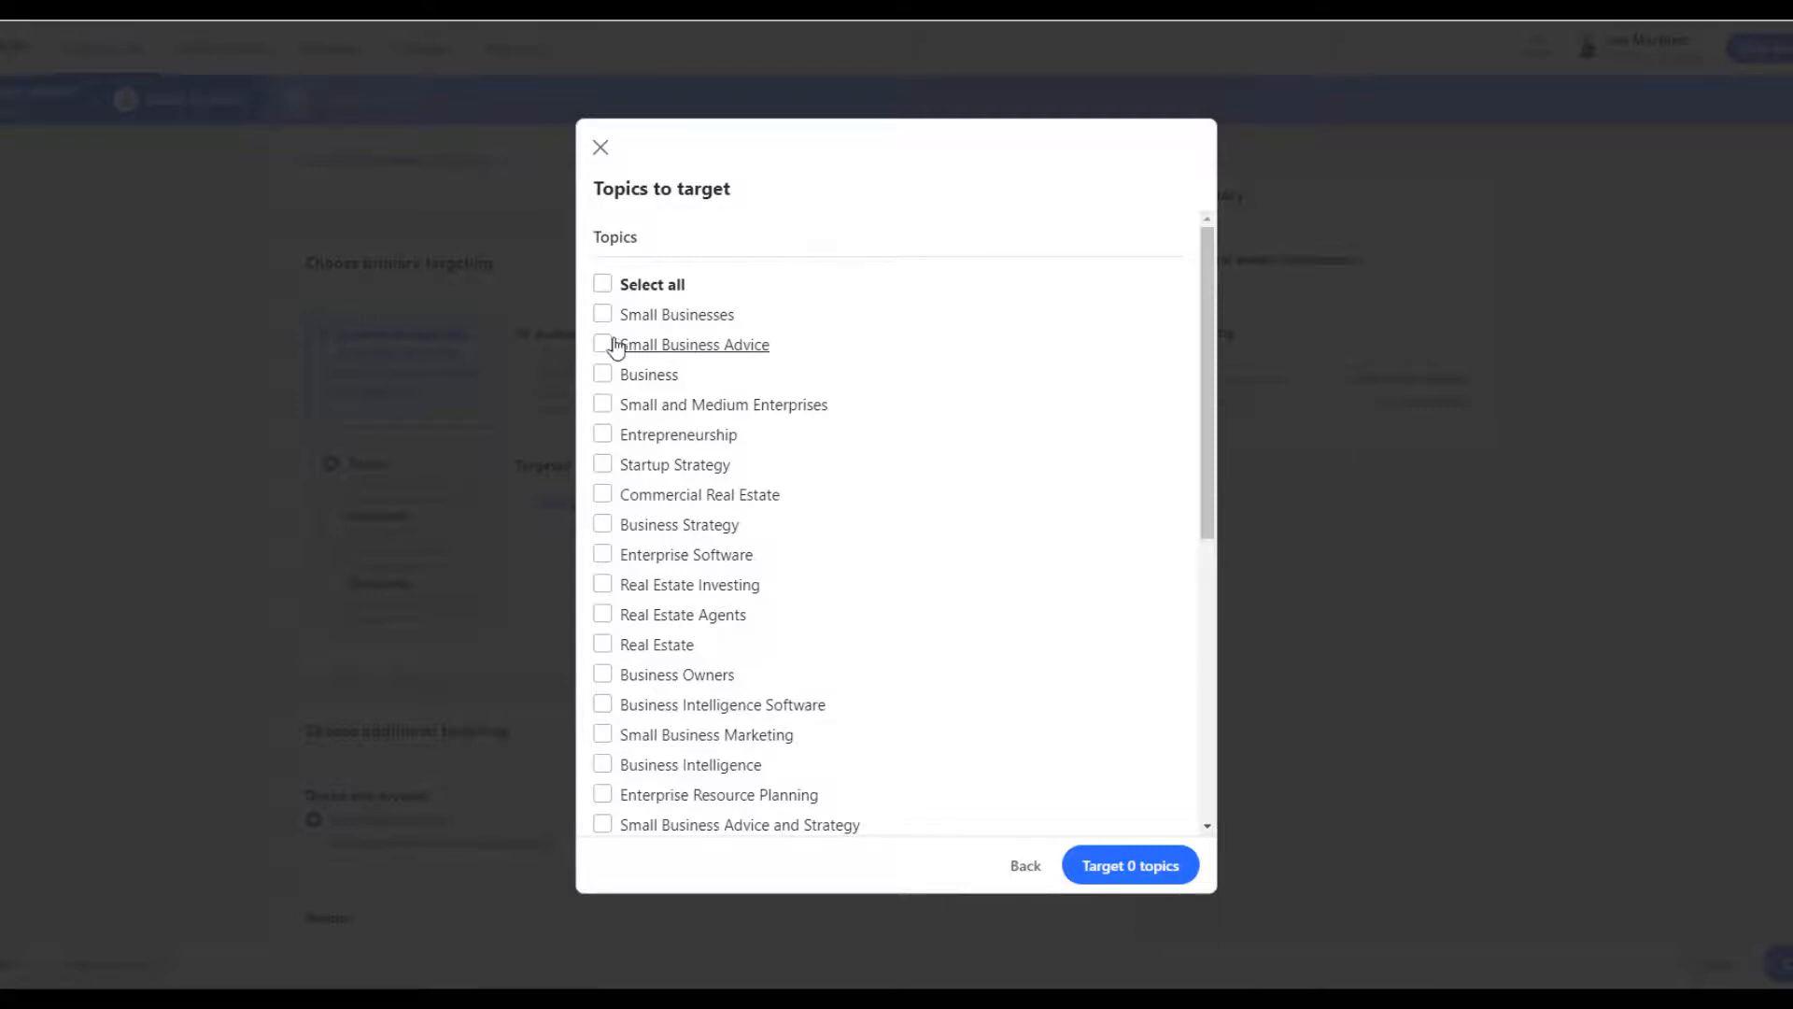
{"action": "left_click", "coordinate": [603, 344]}
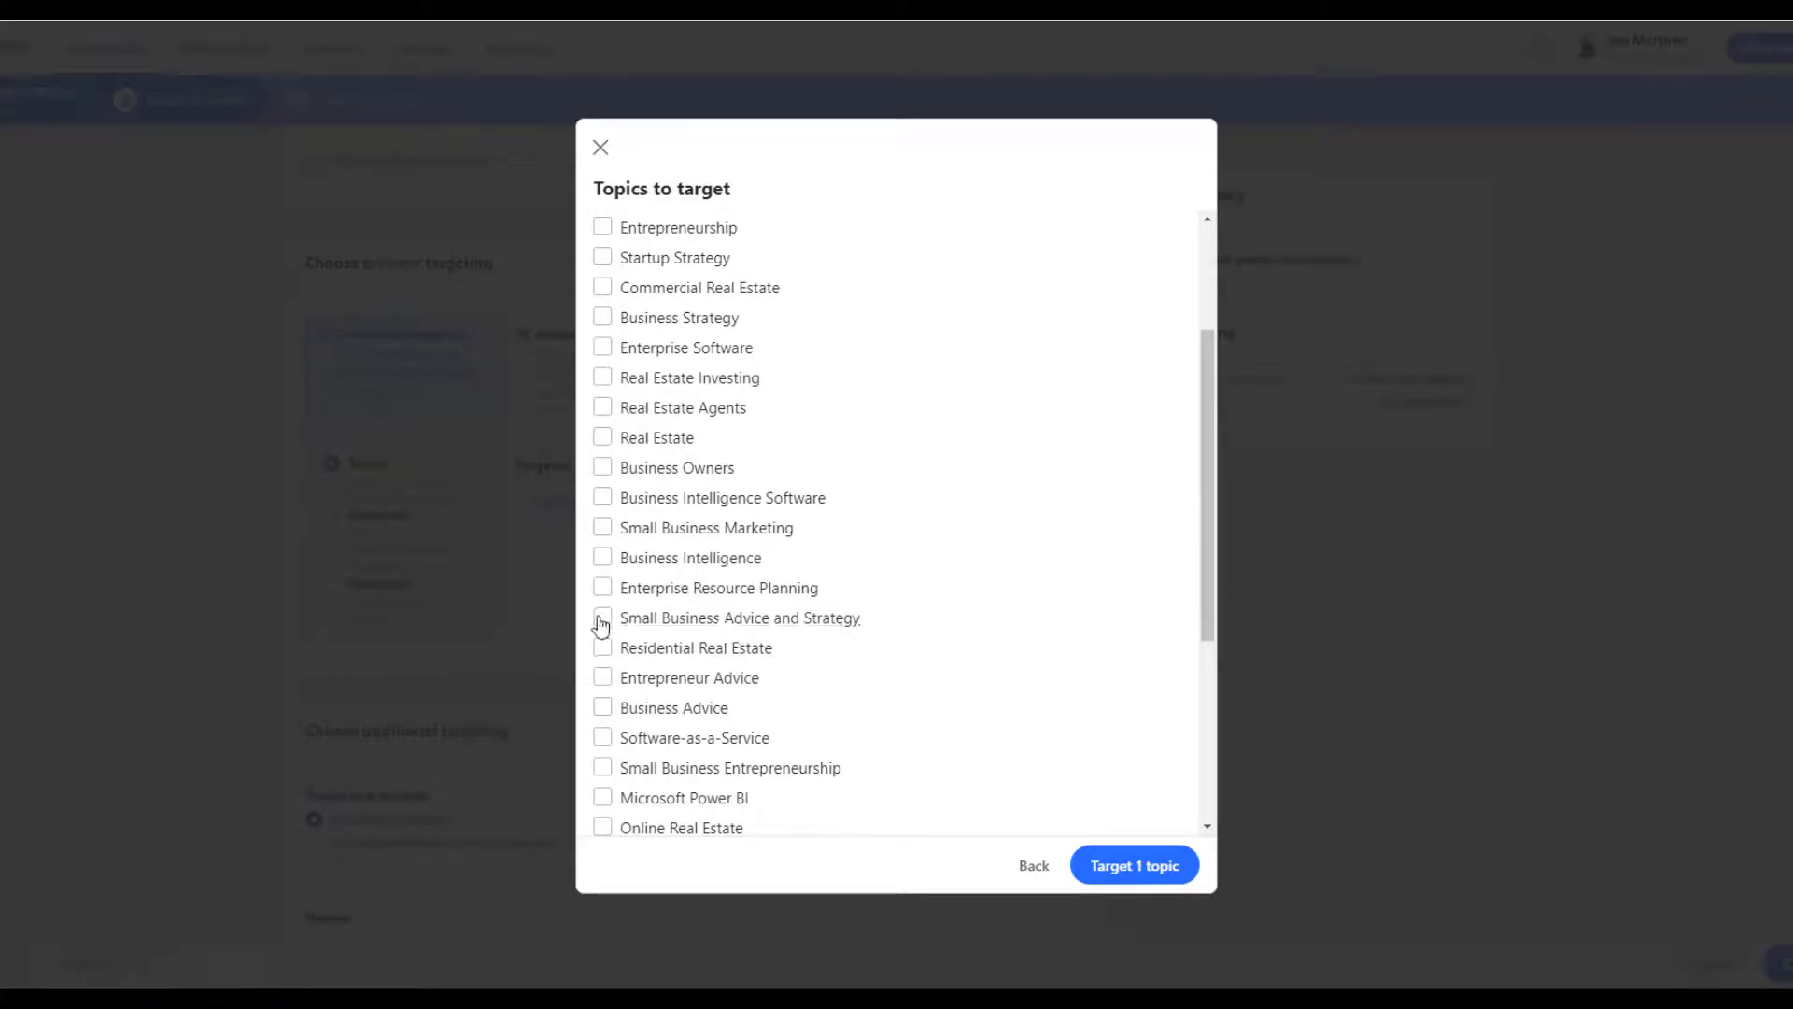
{"action": "mouse_move", "coordinate": [704, 632]}
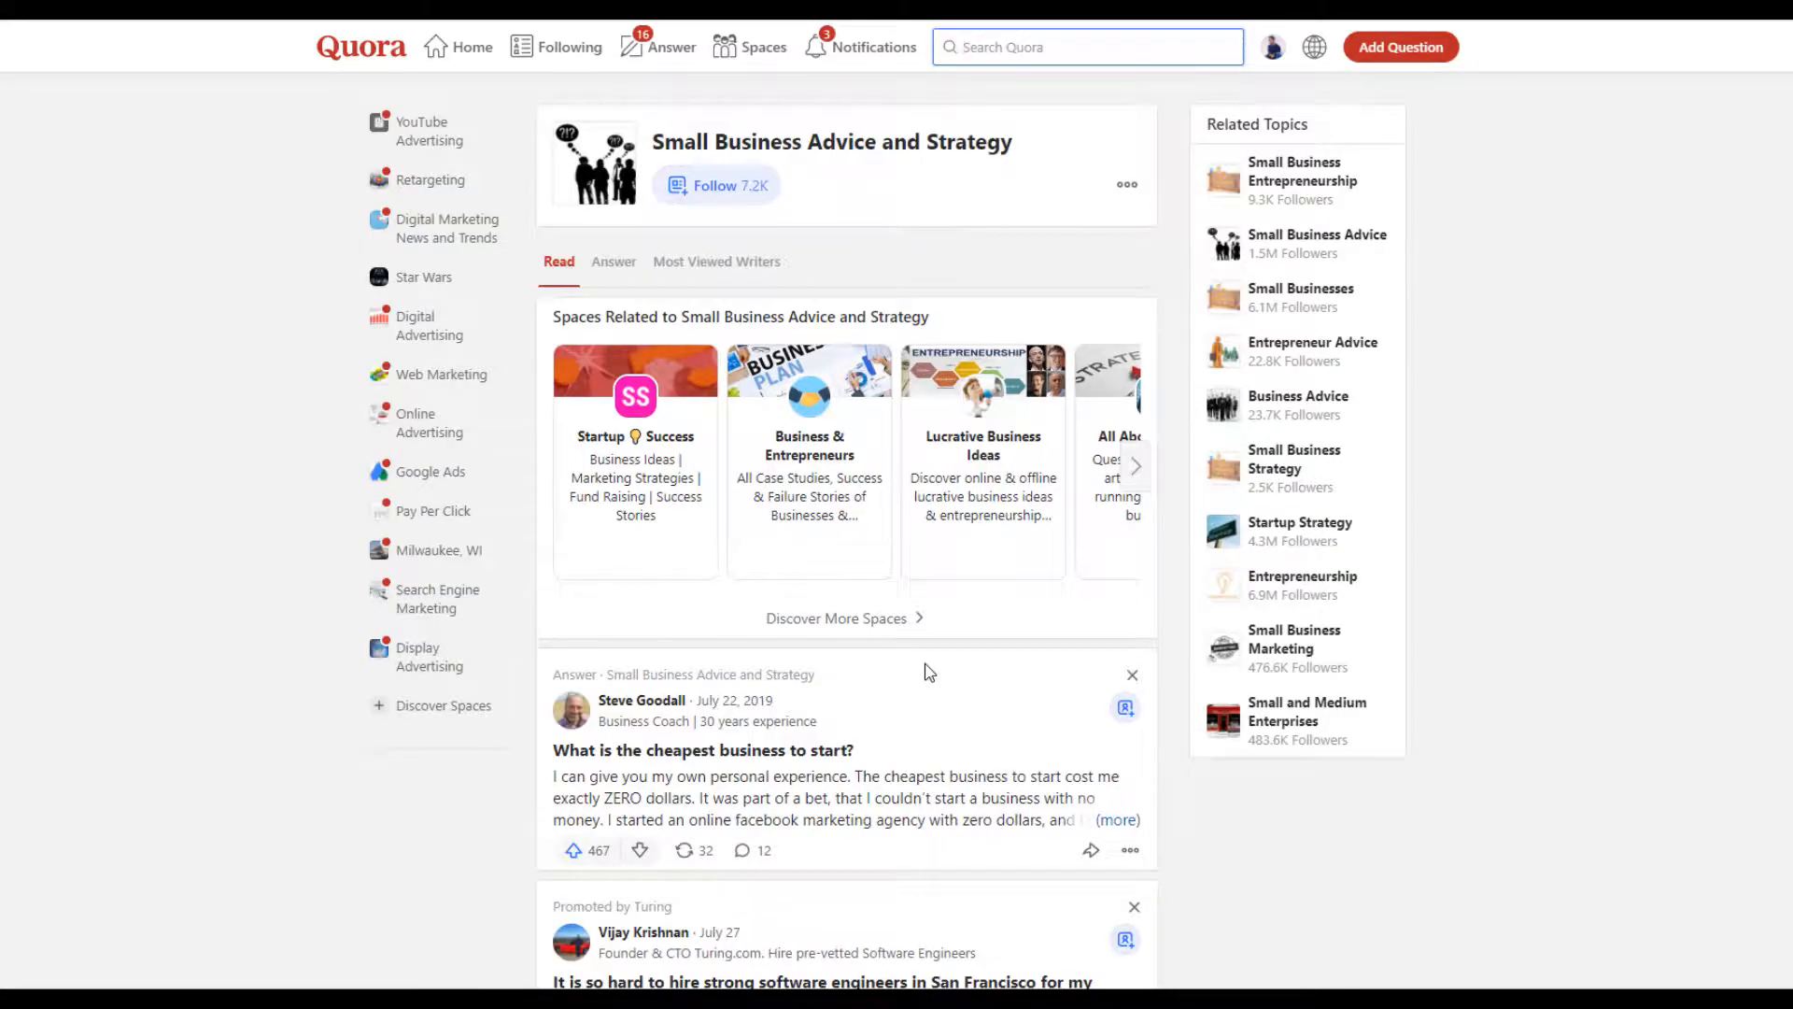
{"action": "scroll", "scroll_direction": "down", "scroll_amount": 3}
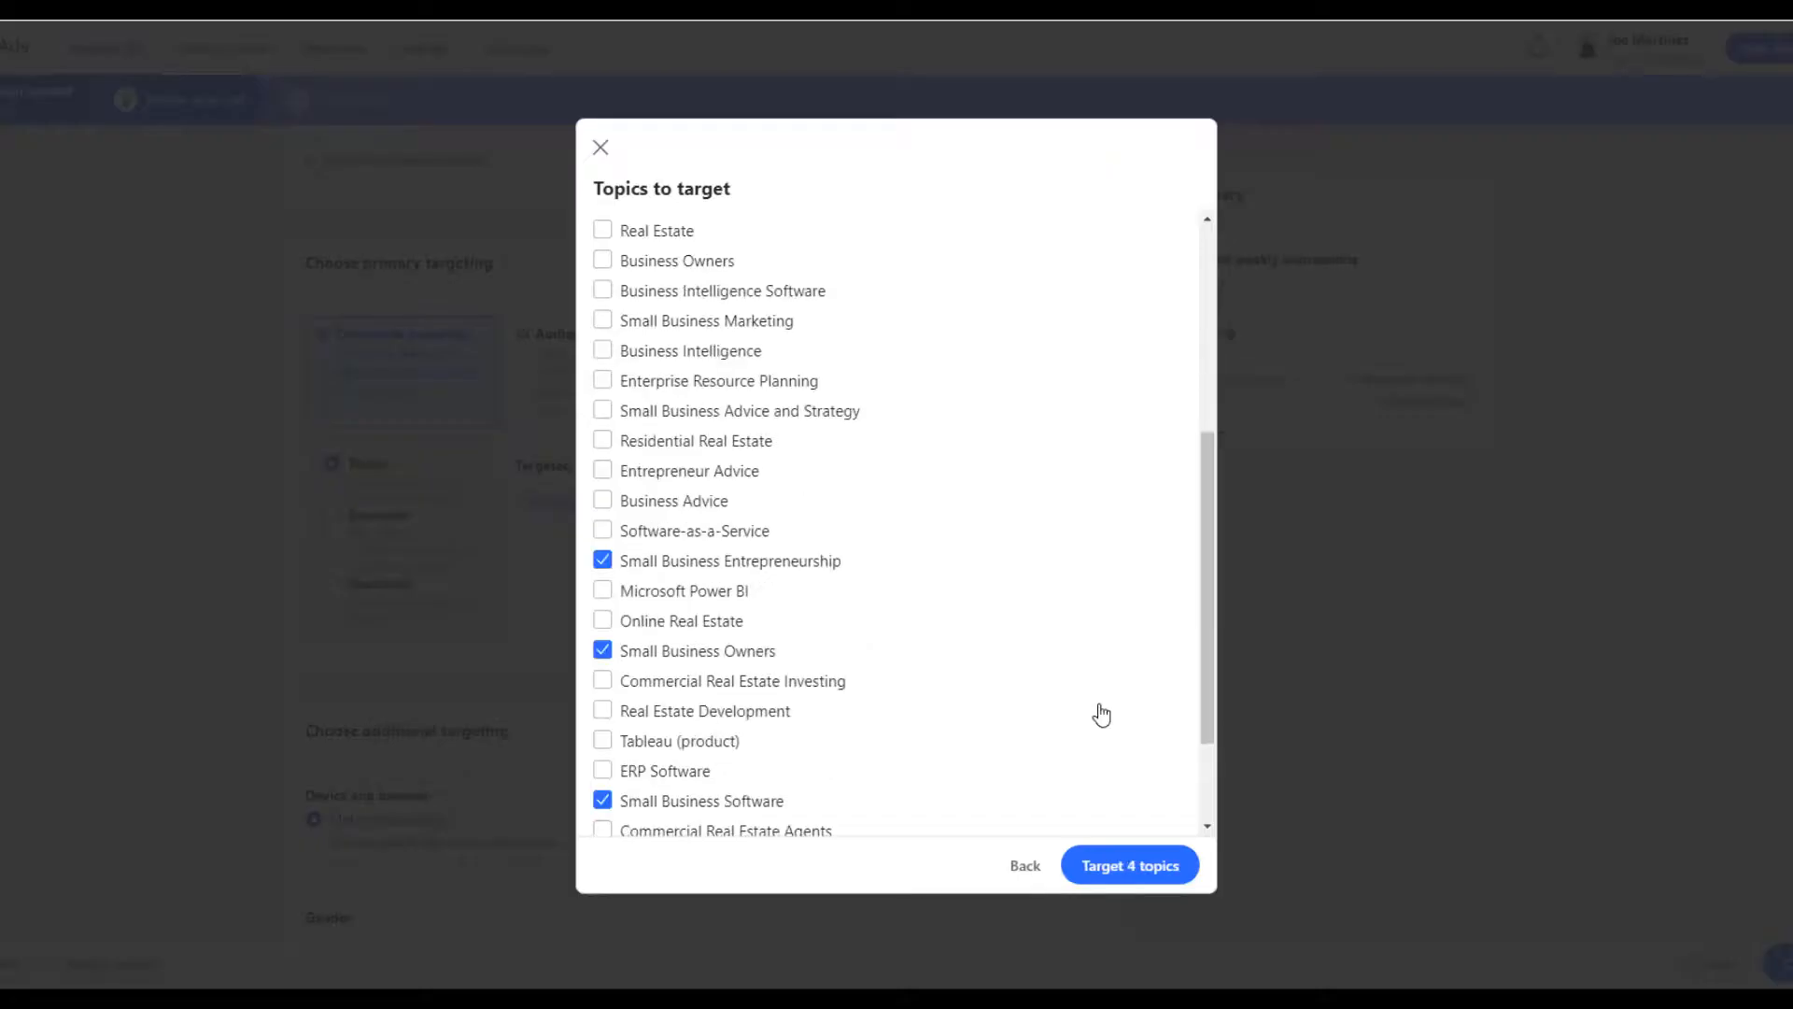
{"action": "mouse_move", "coordinate": [1128, 824]}
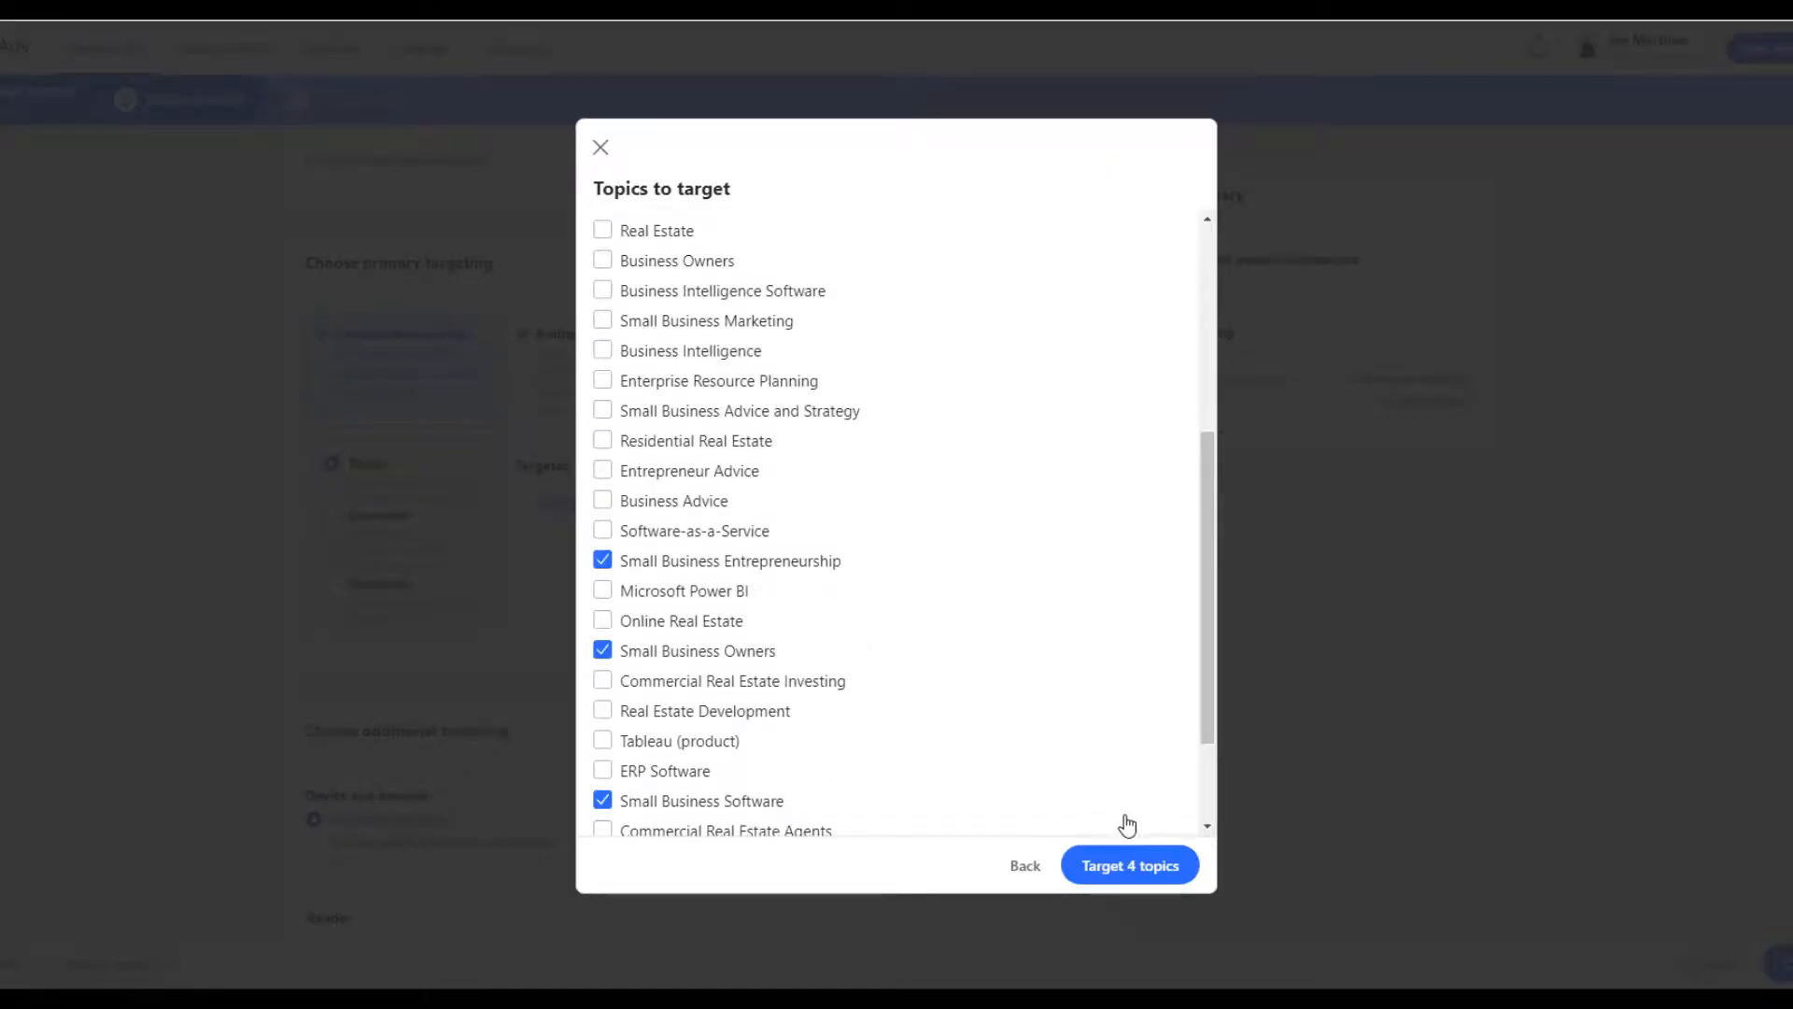
{"action": "left_click", "coordinate": [1128, 865]}
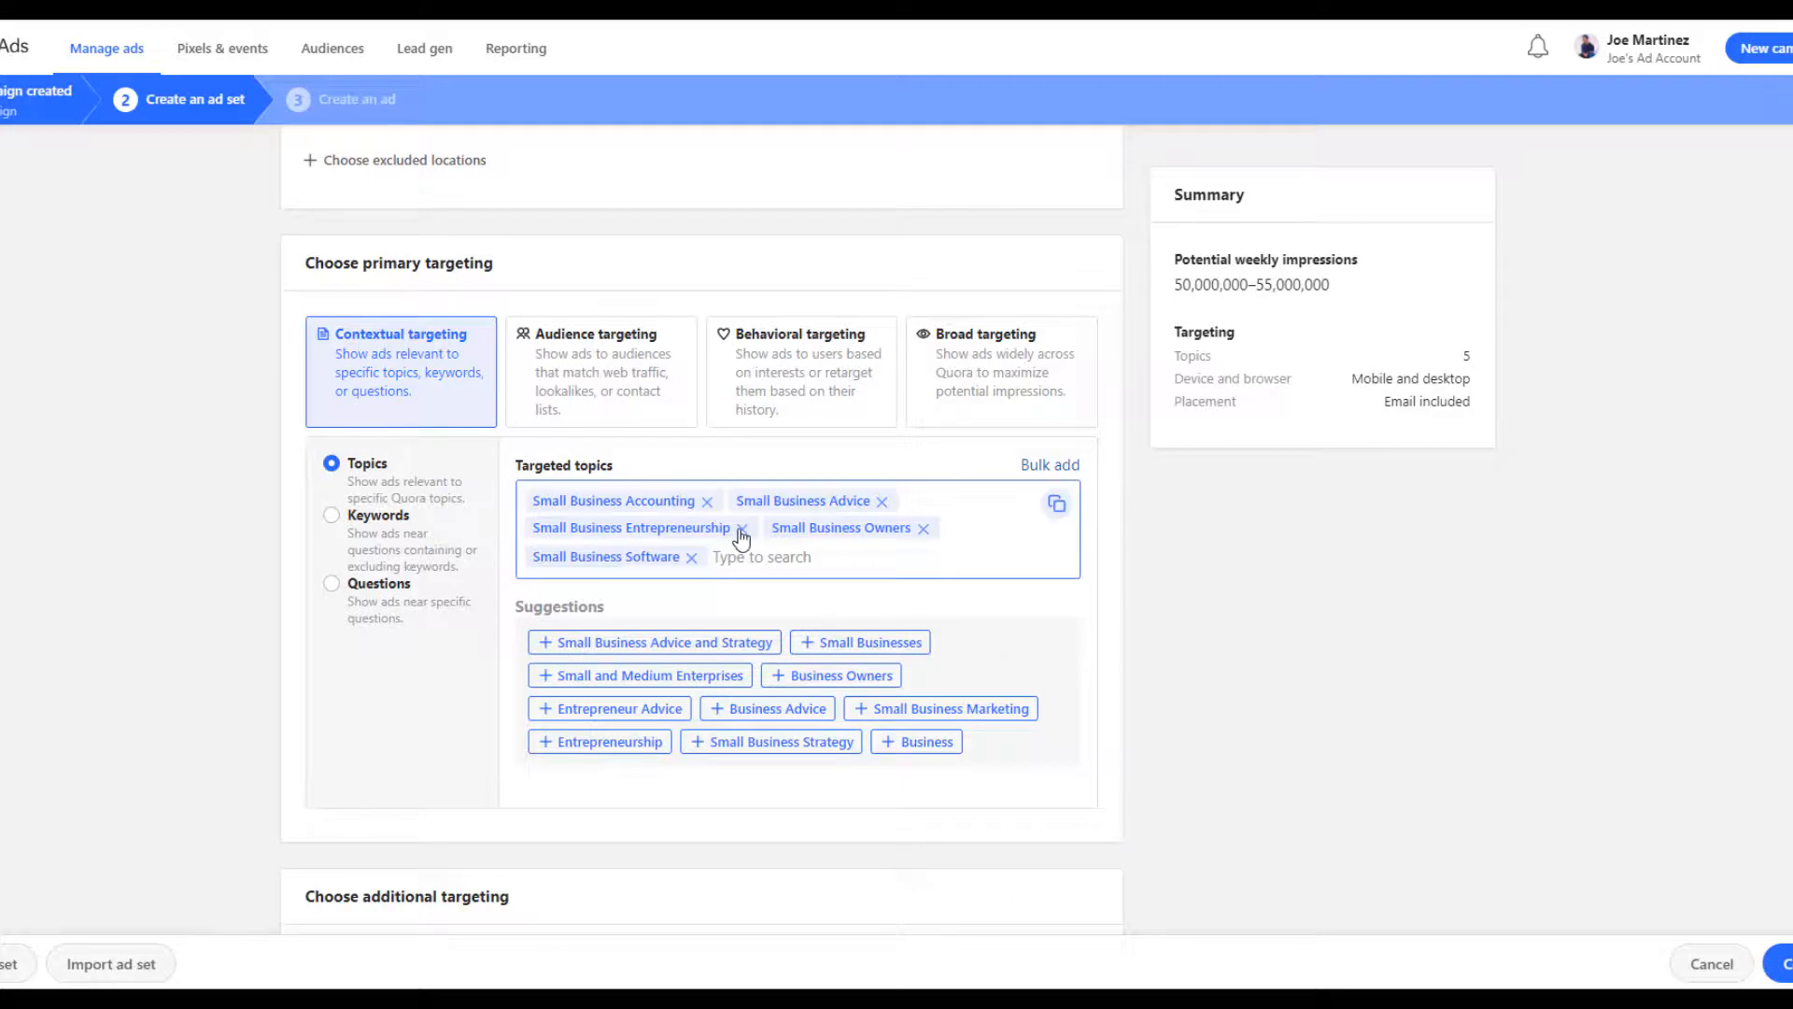
Remove Small Business Entrepreneurship, then enter phrase-match keywords "small business accounting" and "small business software"
{"action": "left_click", "coordinate": [741, 526]}
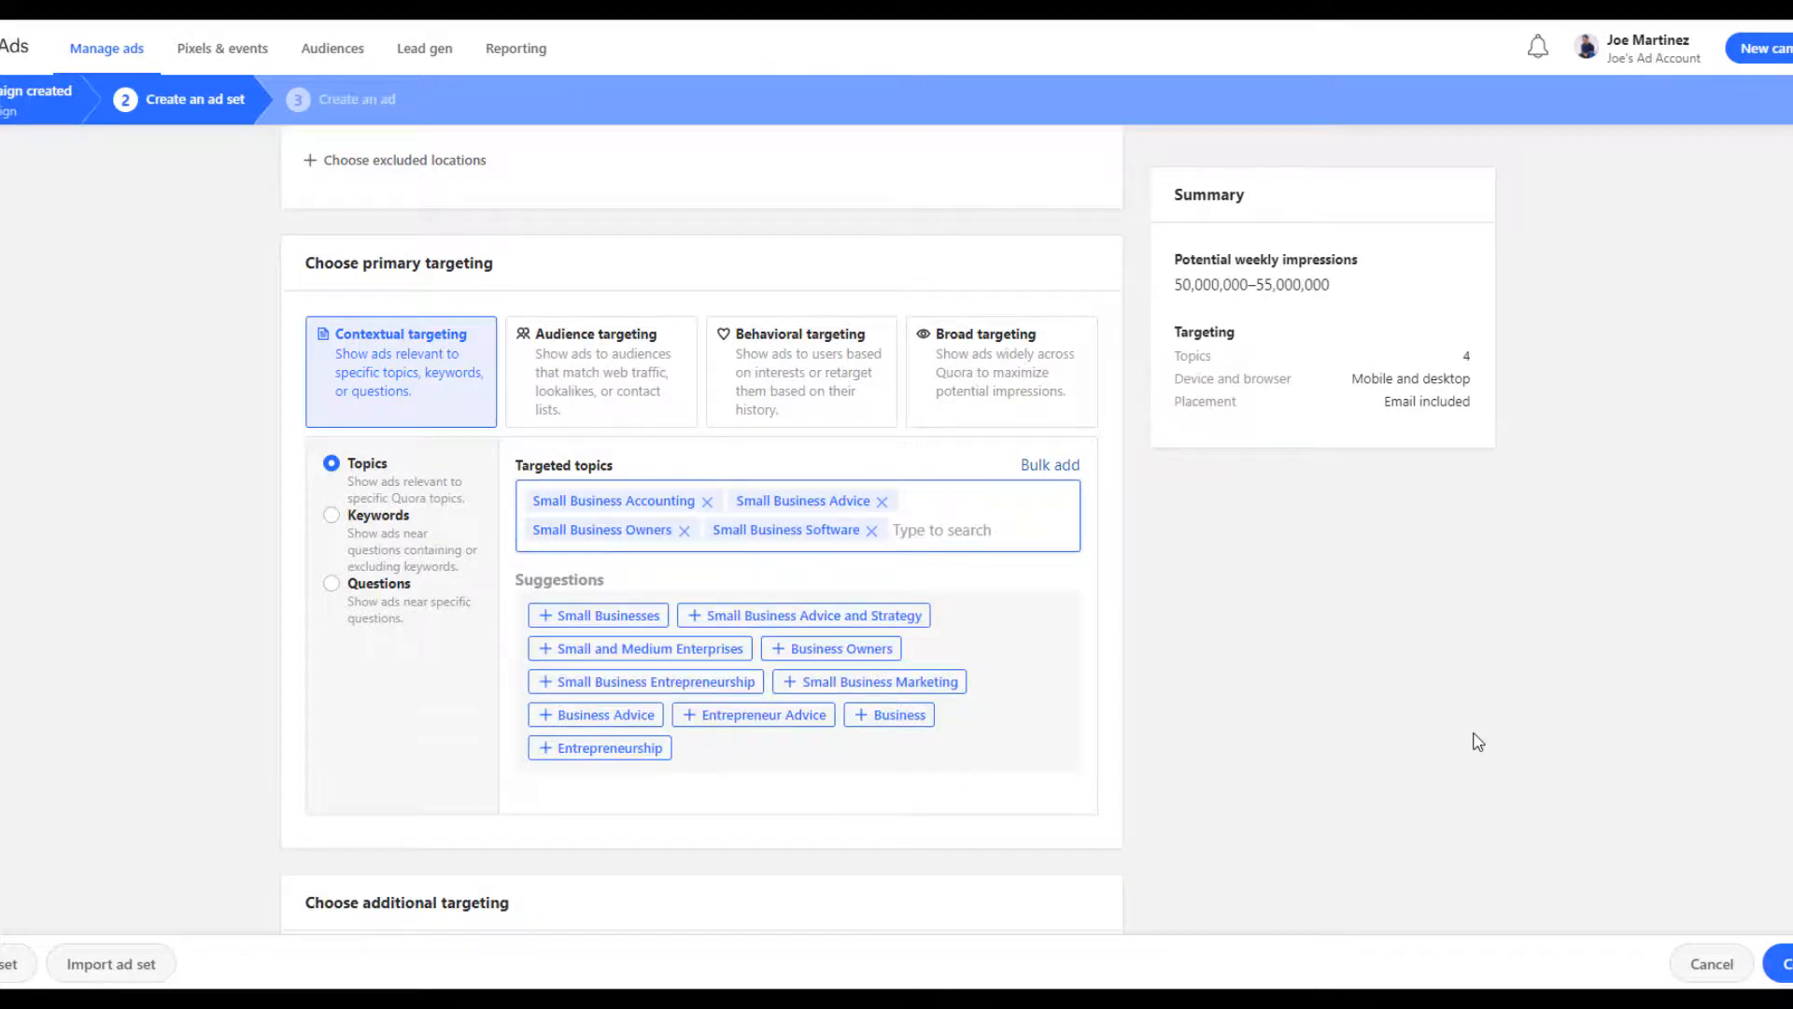
{"action": "mouse_move", "coordinate": [399, 527]}
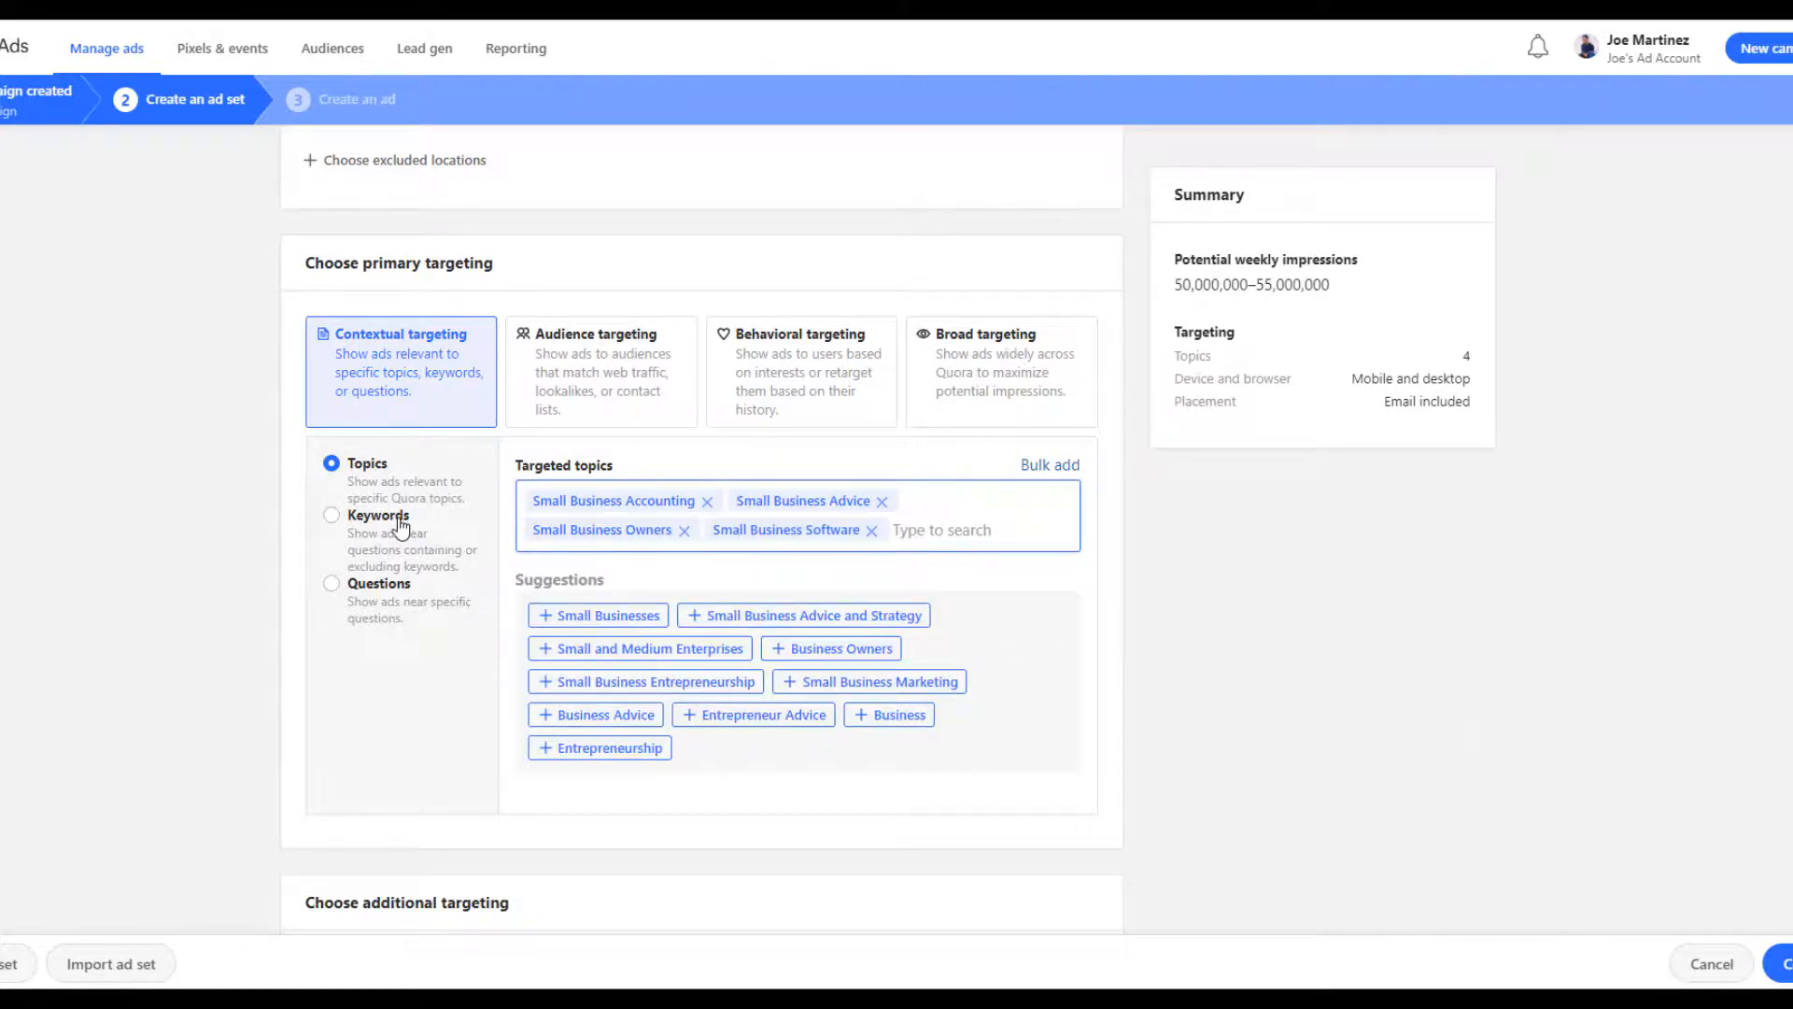
{"action": "left_click", "coordinate": [331, 516]}
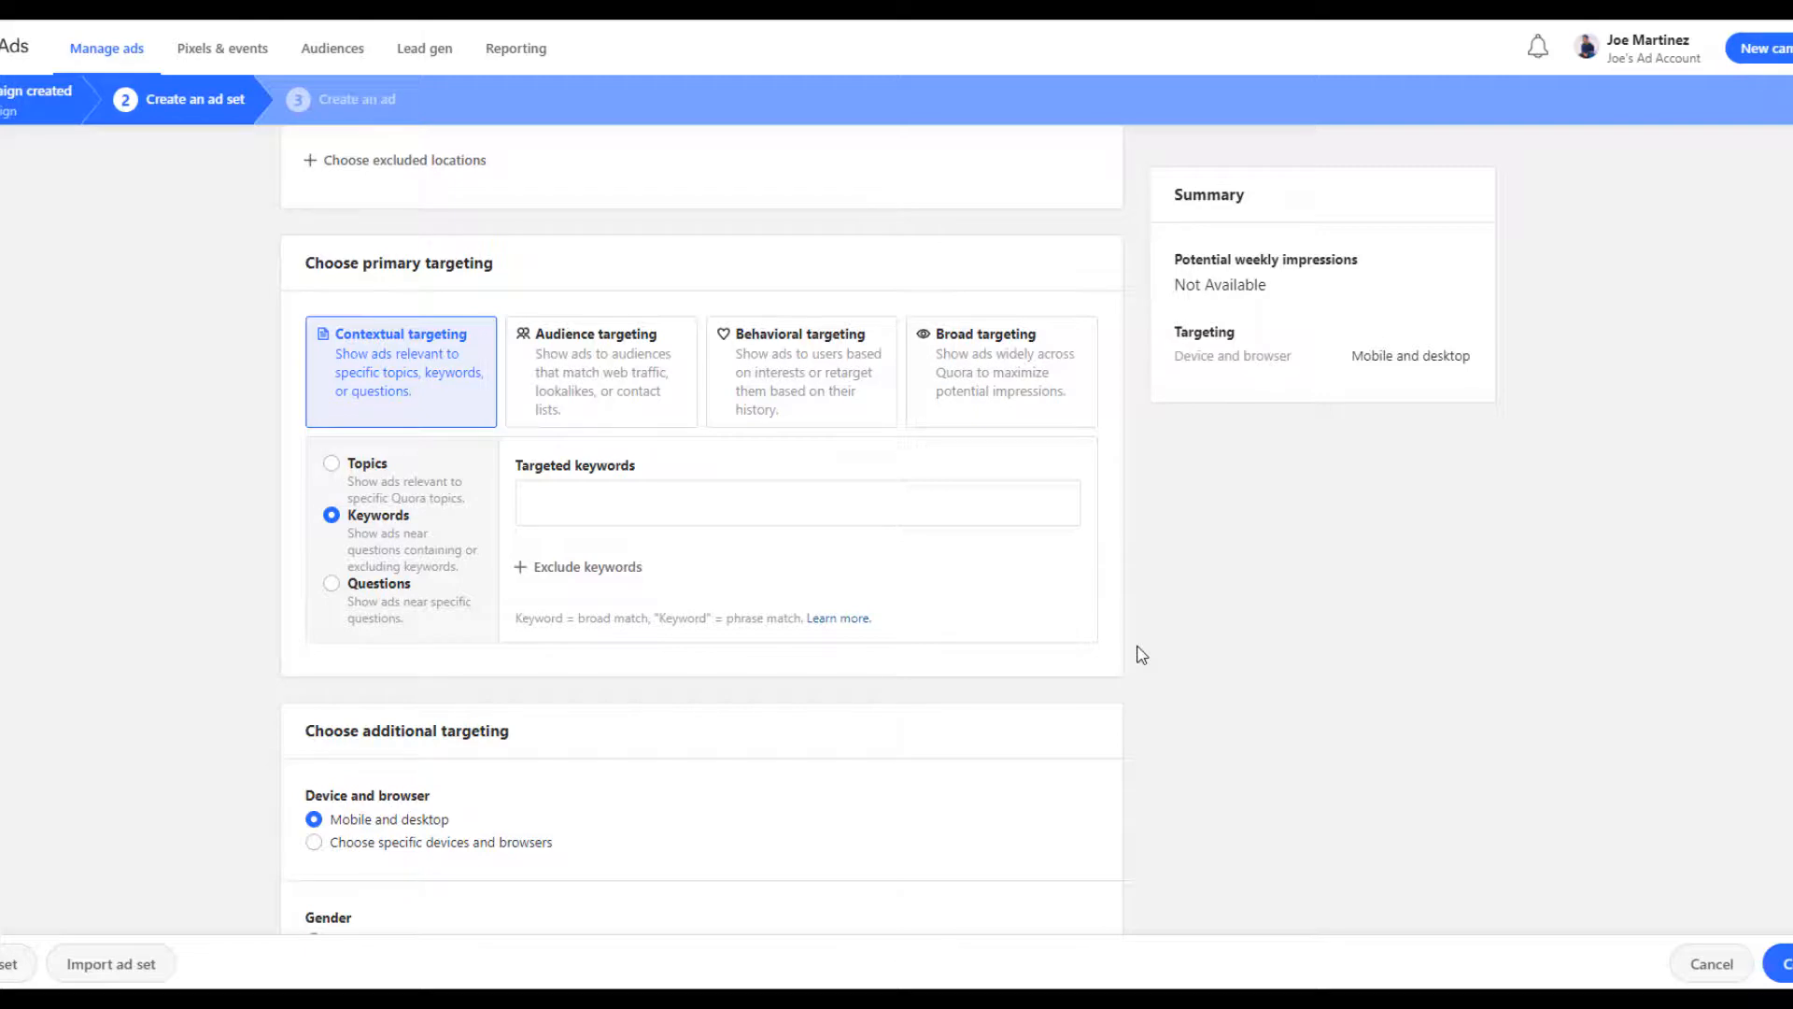
{"action": "left_click_drag", "start_coordinate": [742, 618], "coordinate": [872, 619]}
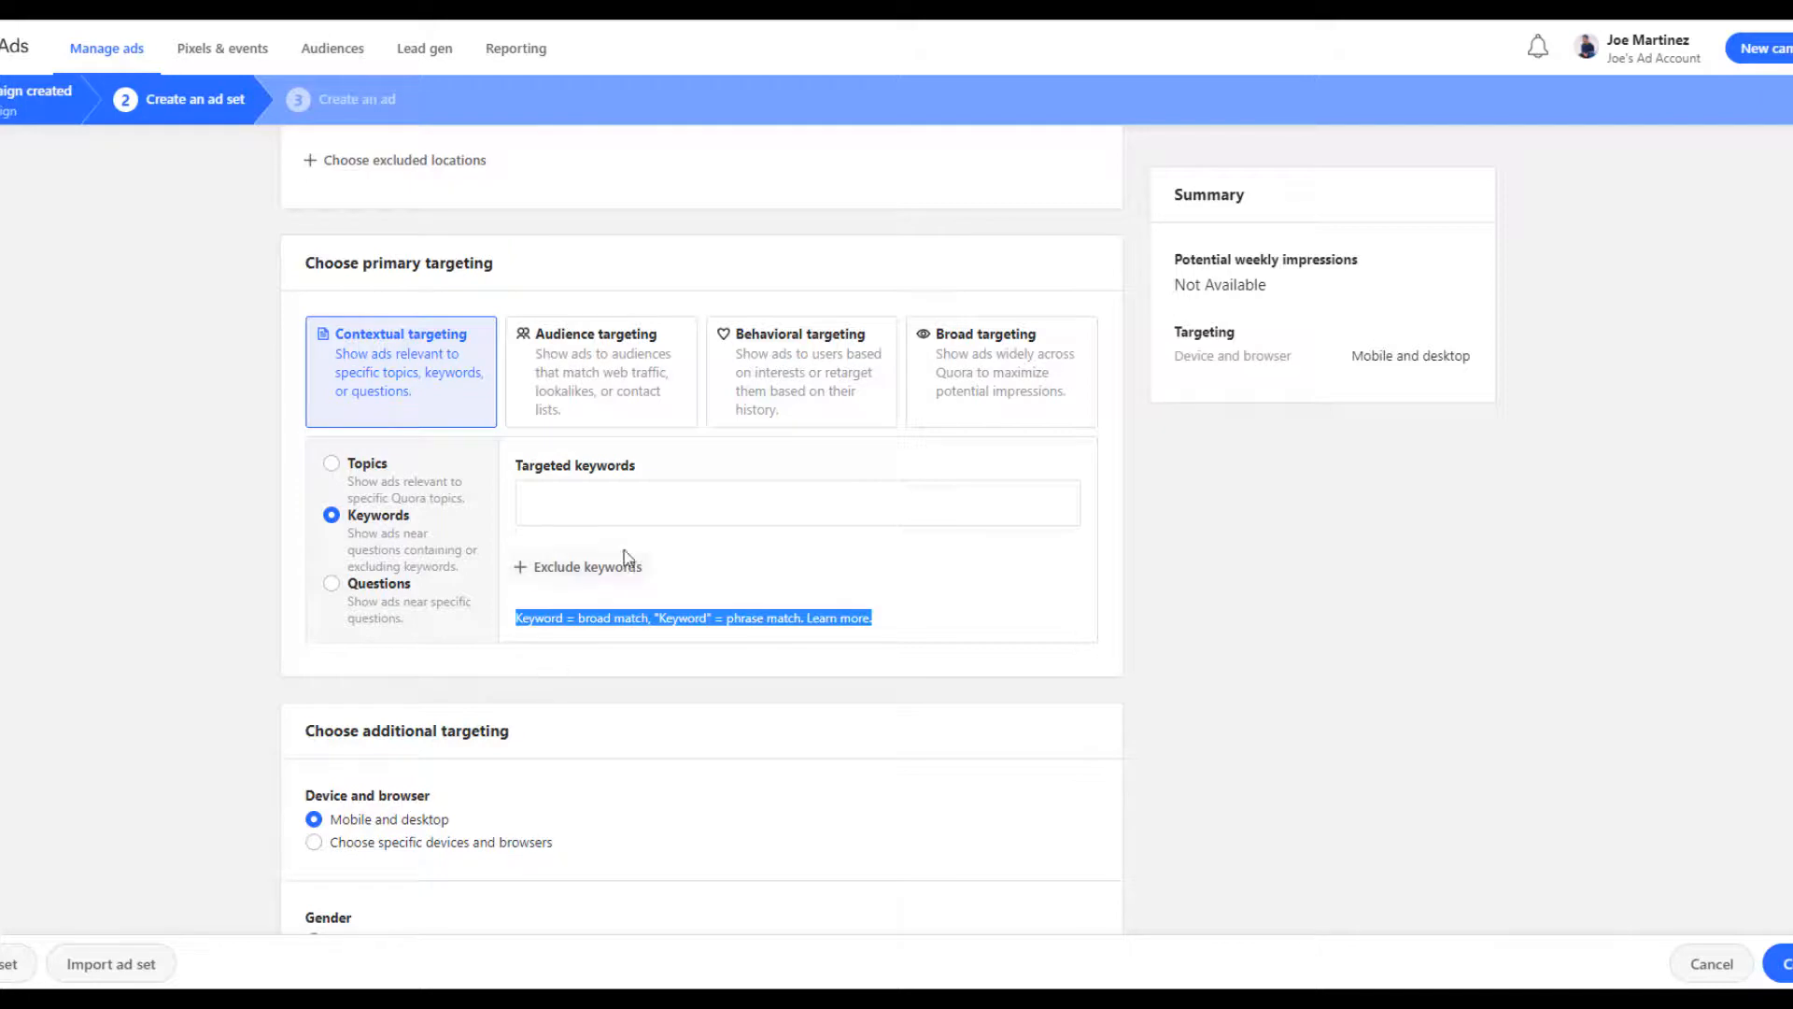
{"action": "type", "text": "\"small business accounting\" \""}
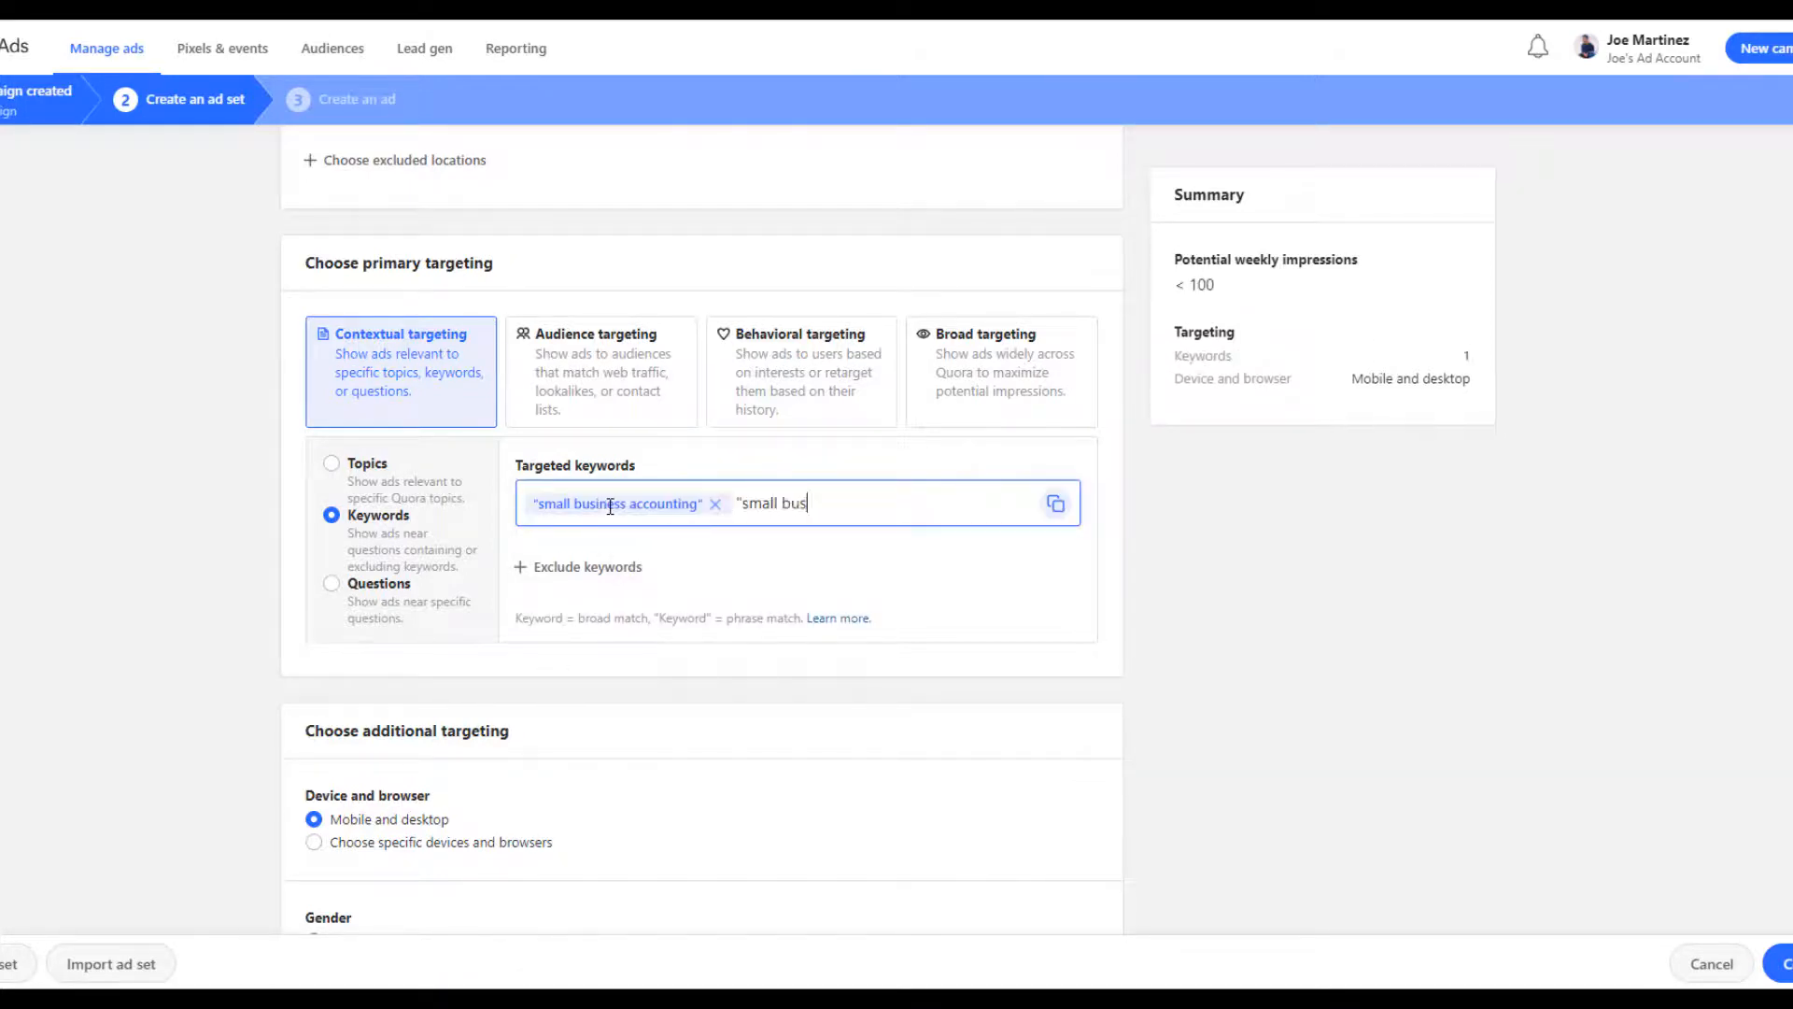
{"action": "type", "text": "small business software"}
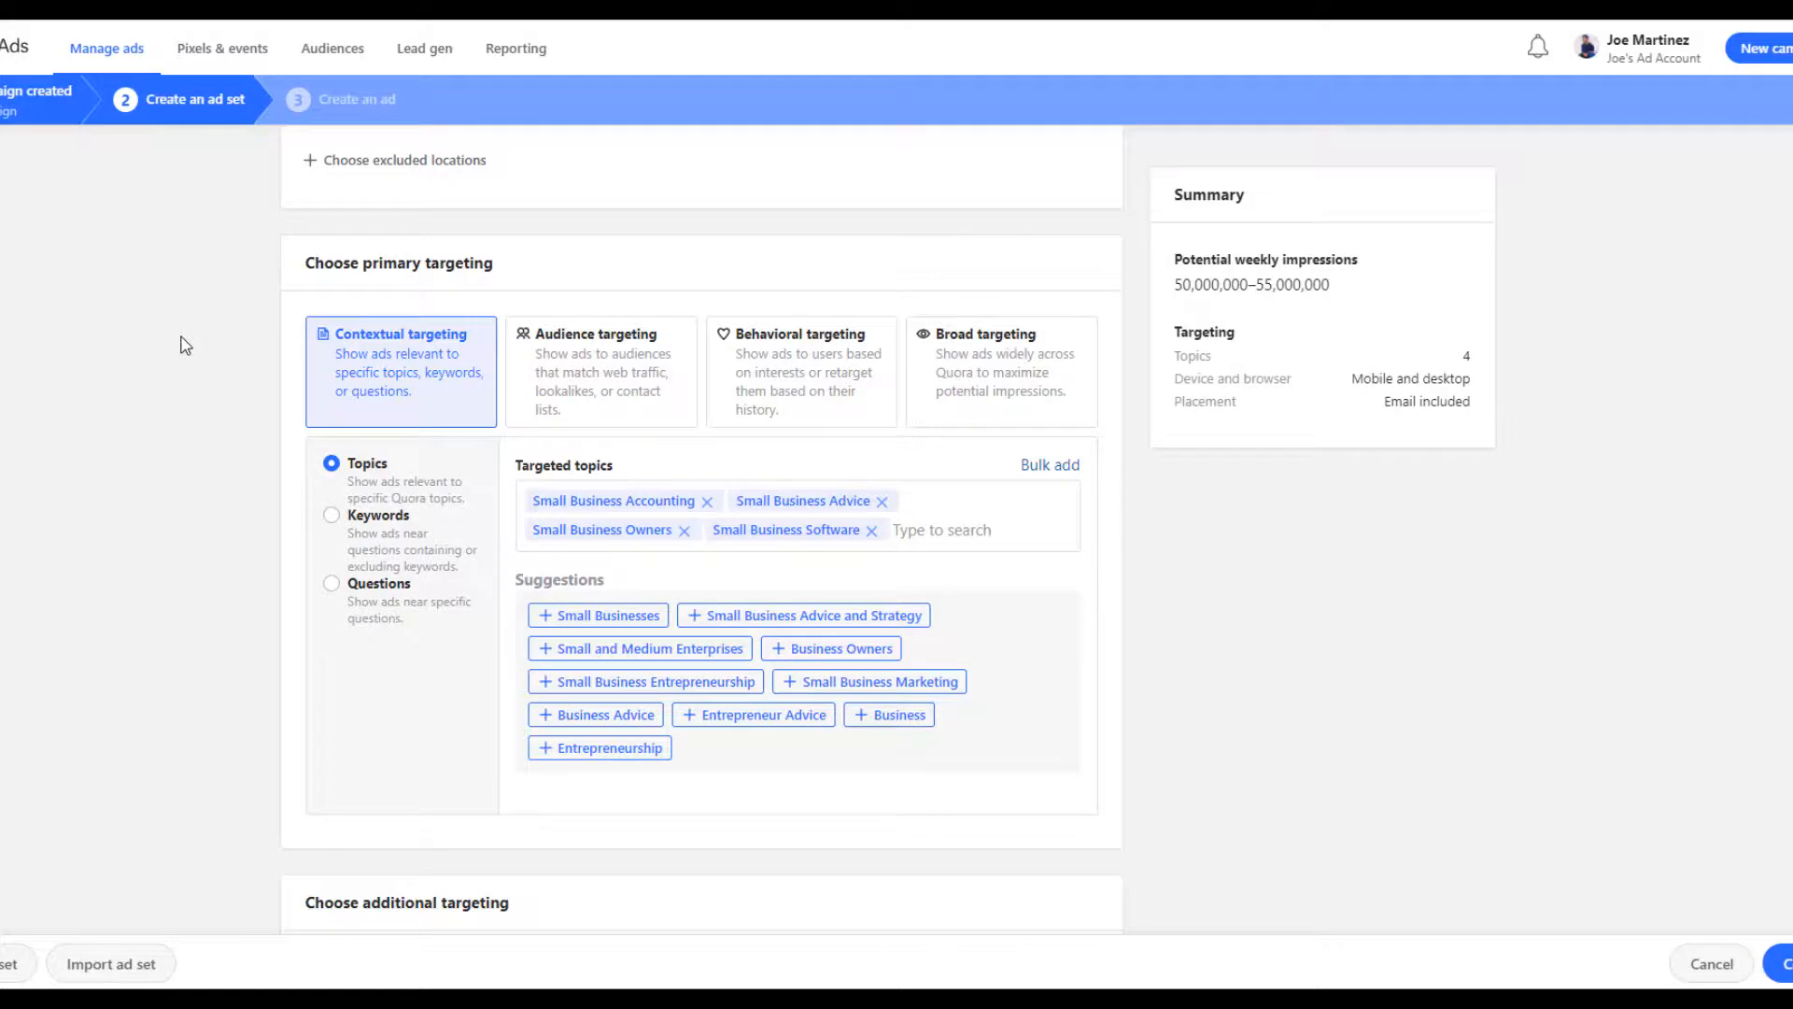
{"action": "mouse_move", "coordinate": [740, 353]}
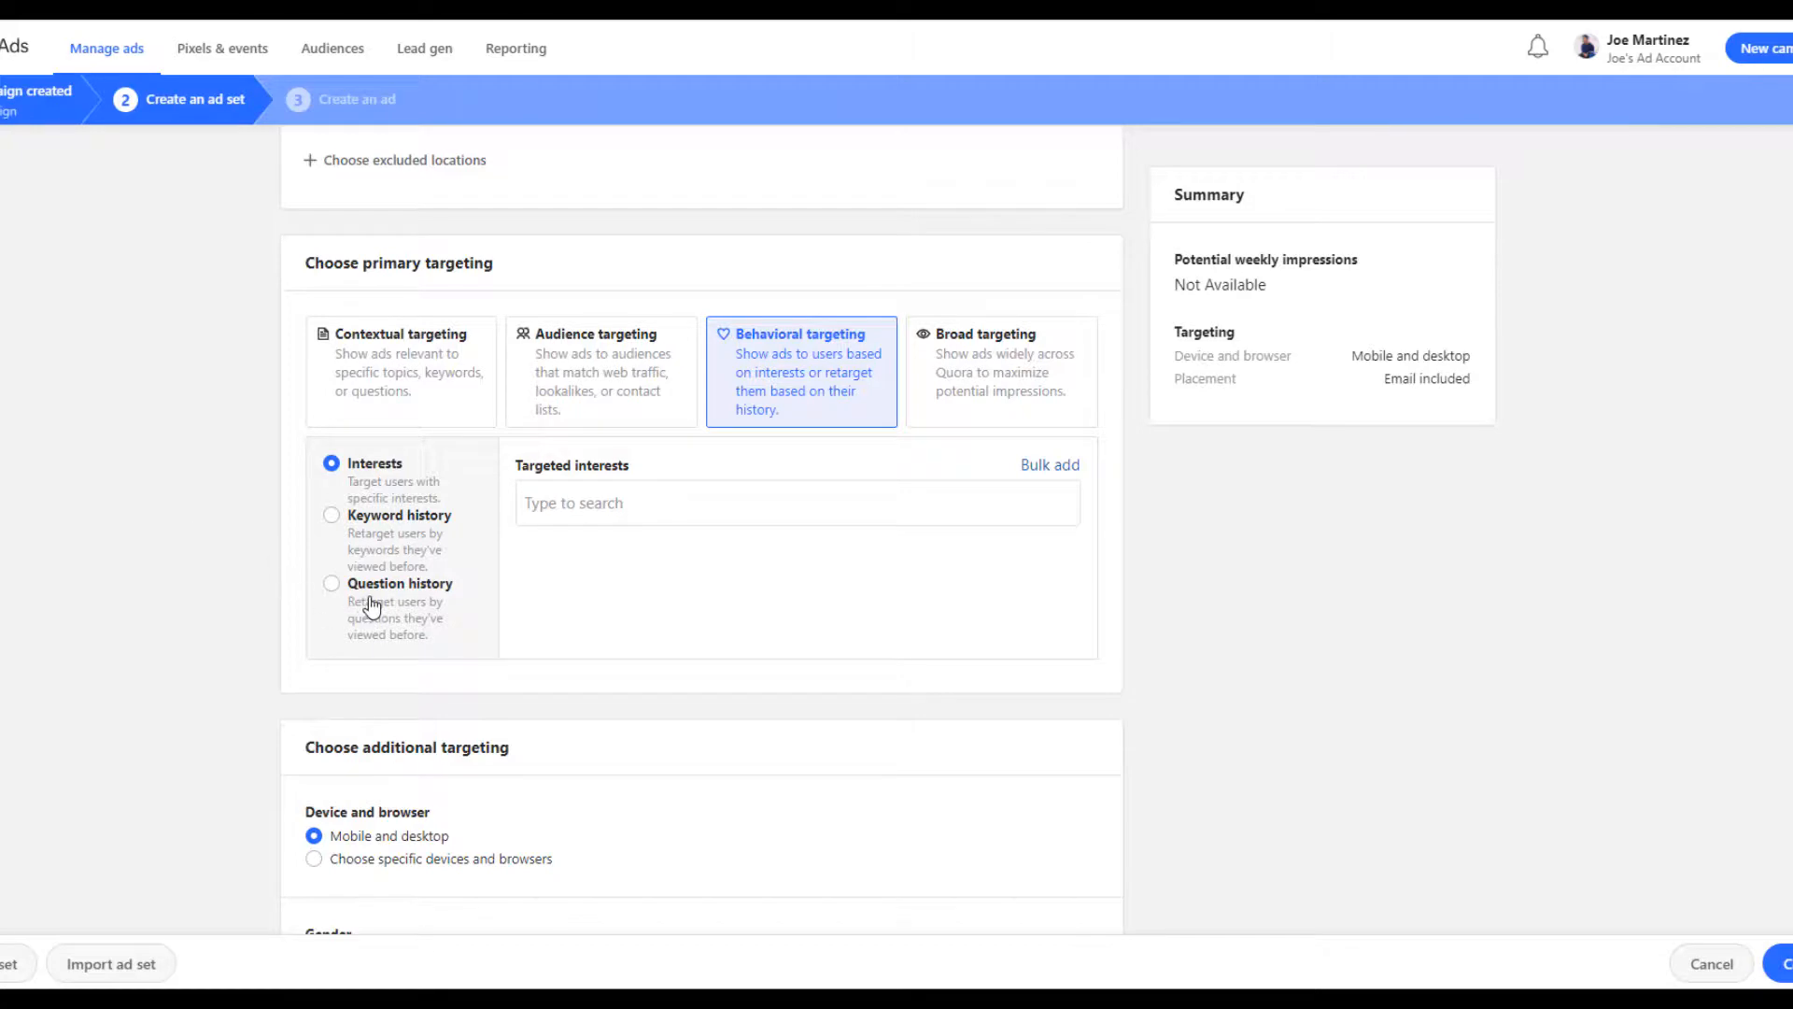
Retarget by question history on the best small-business accounting software question, keeping a 30-day window
{"action": "left_click", "coordinate": [331, 583]}
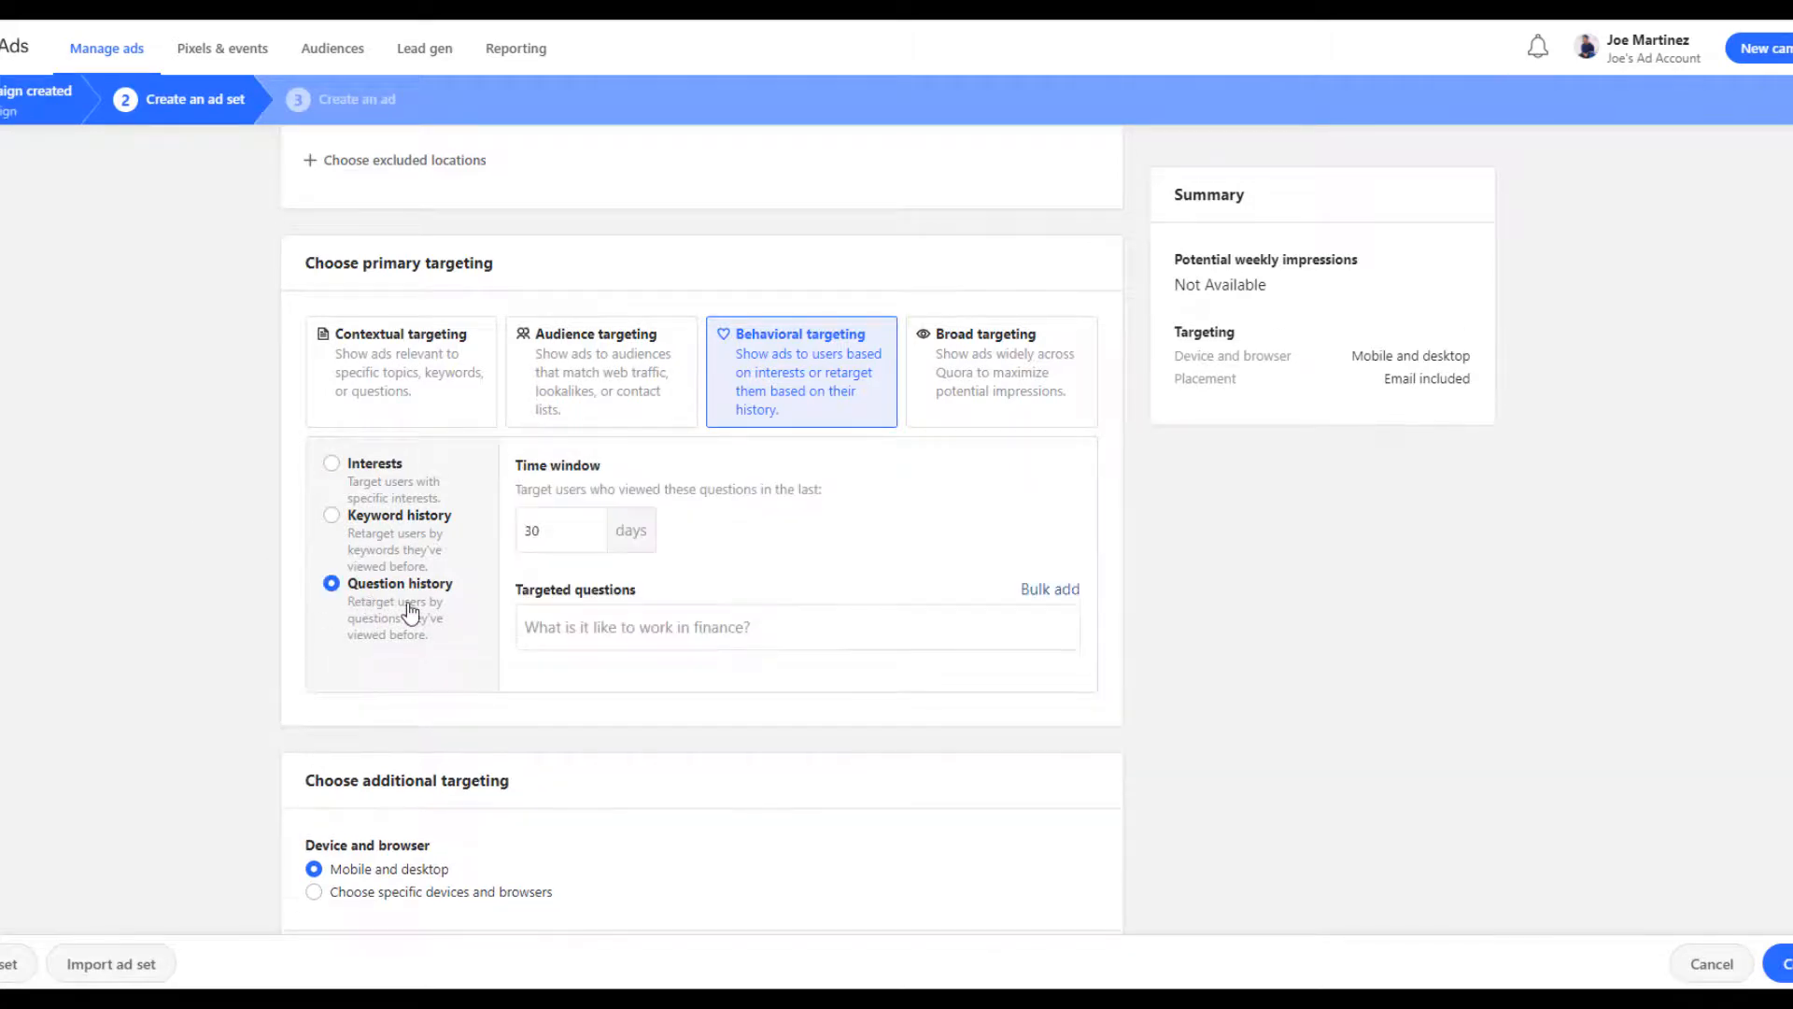
{"action": "type", "text": "small business accounting"}
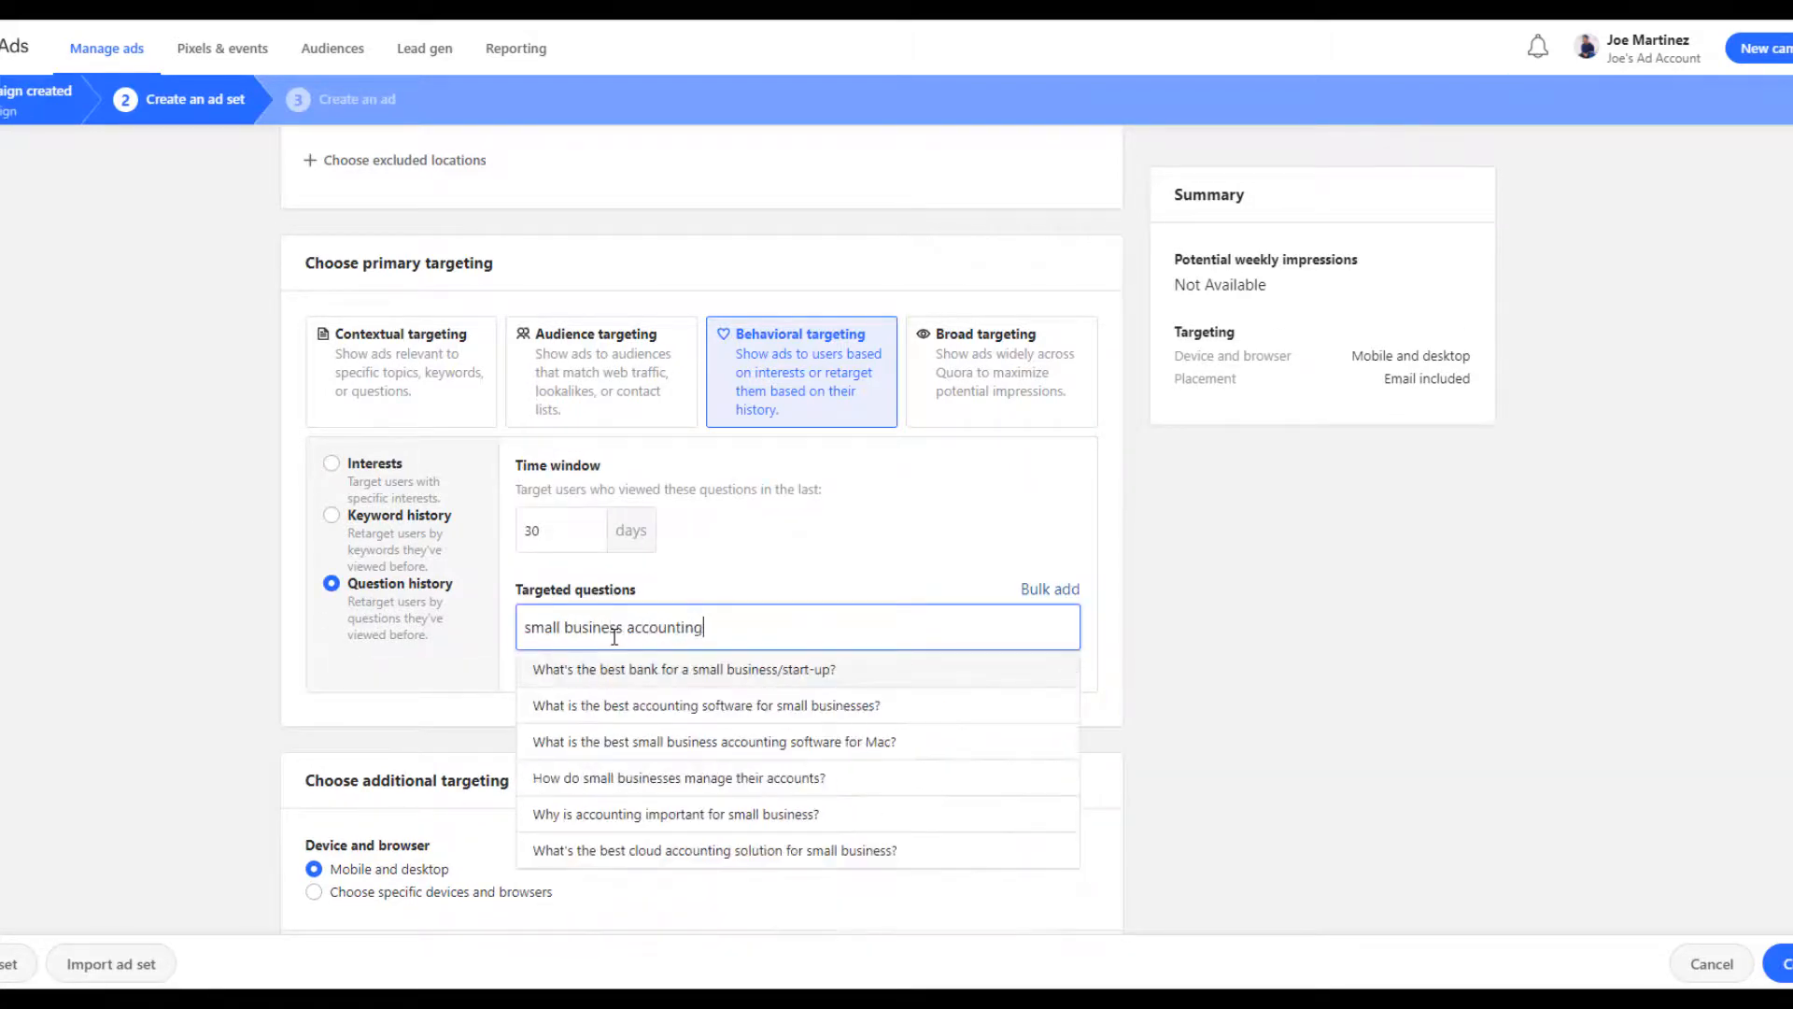
{"action": "left_click", "coordinate": [706, 704]}
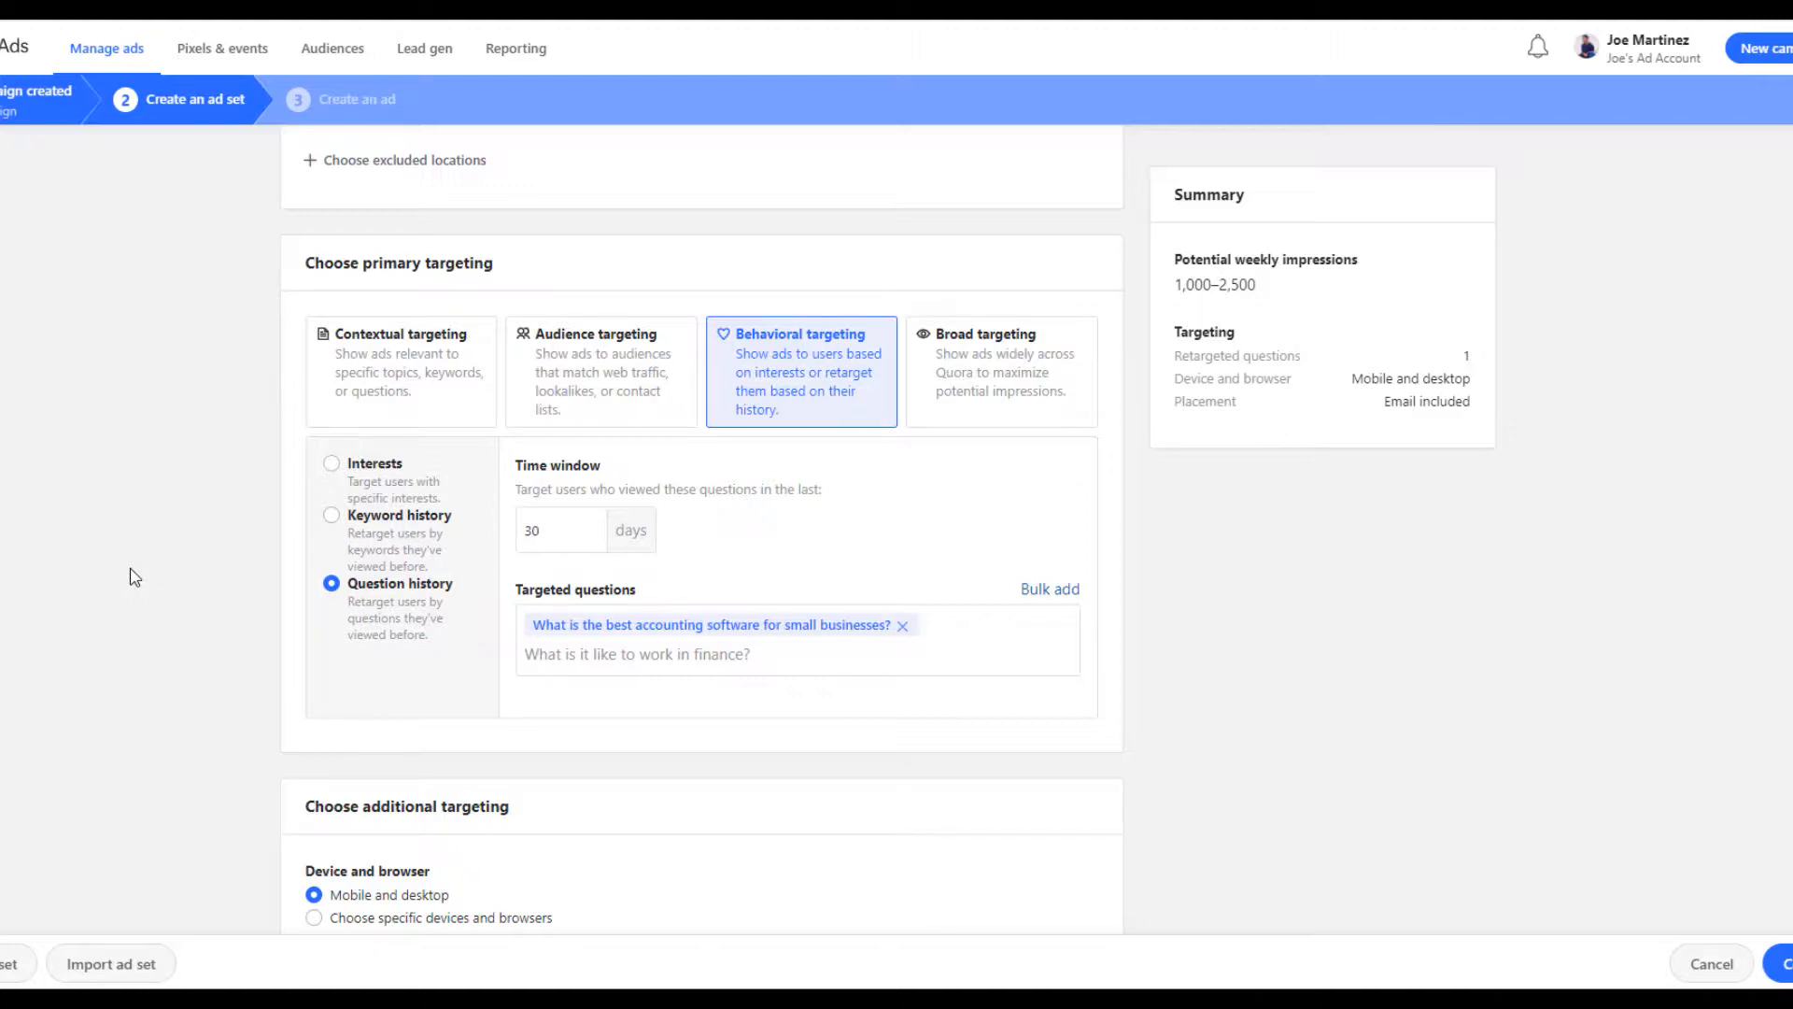
{"action": "type", "text": "6"}
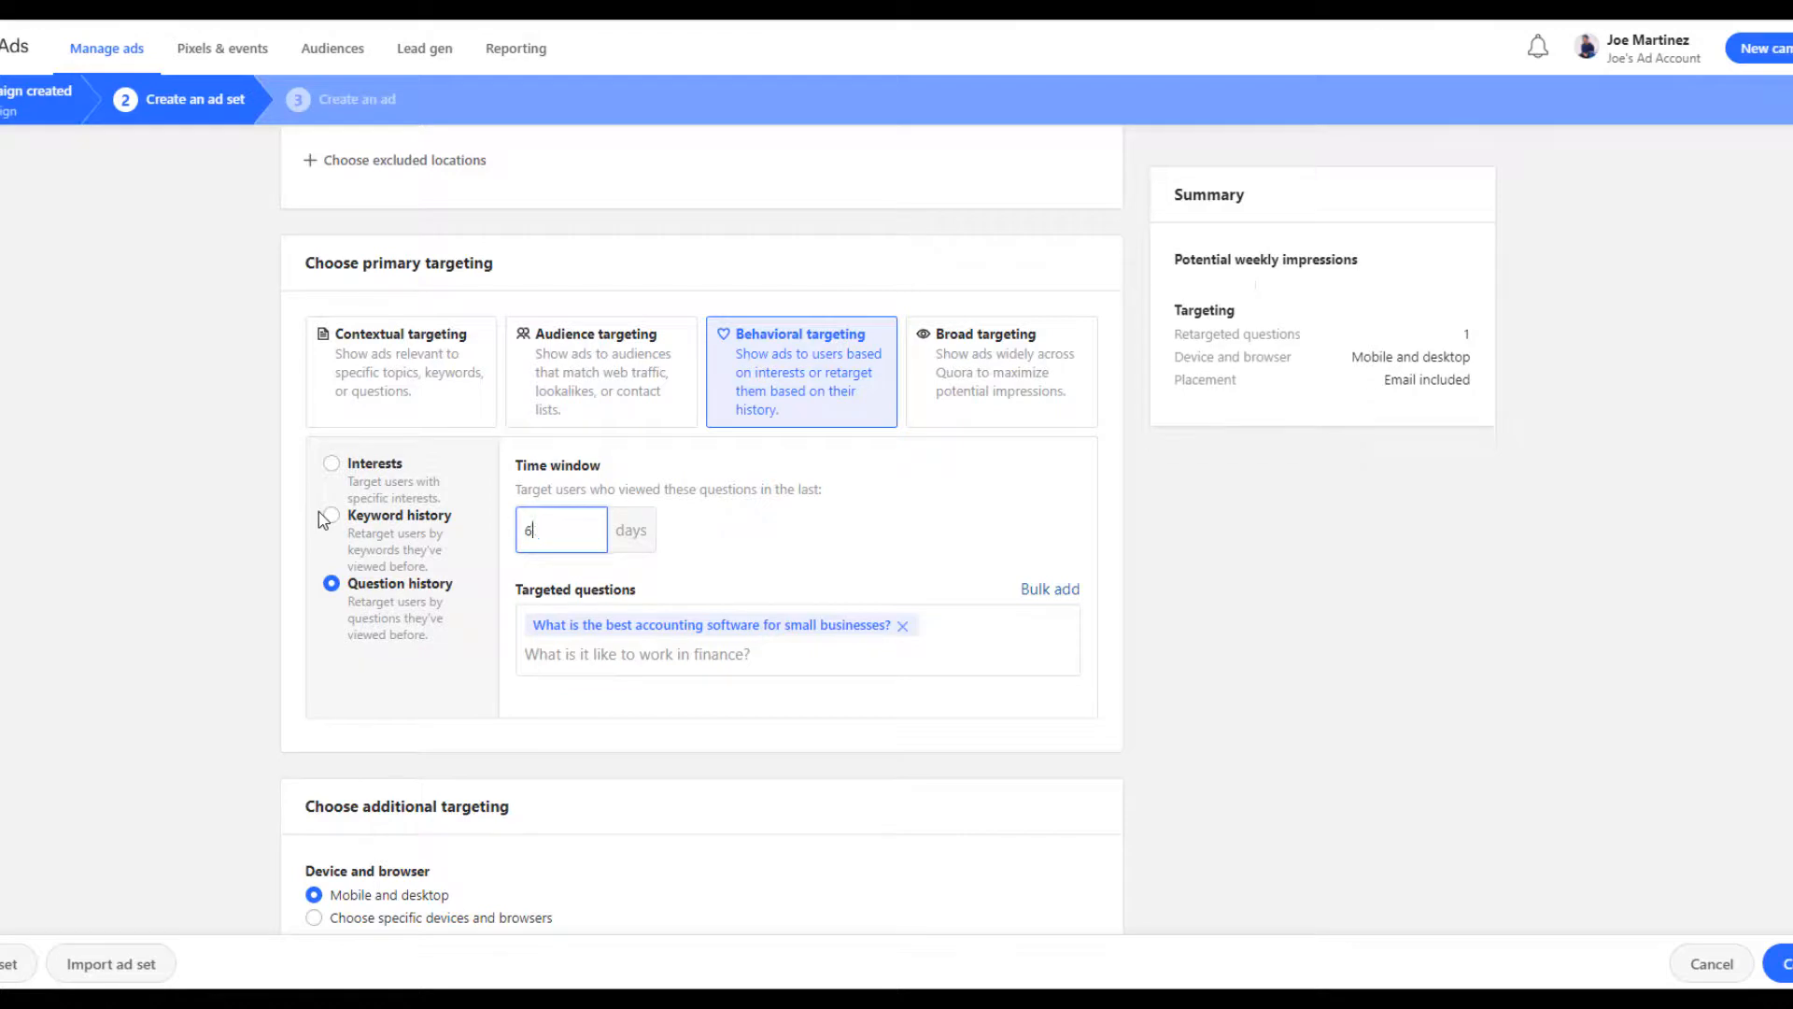
{"action": "type", "text": "0"}
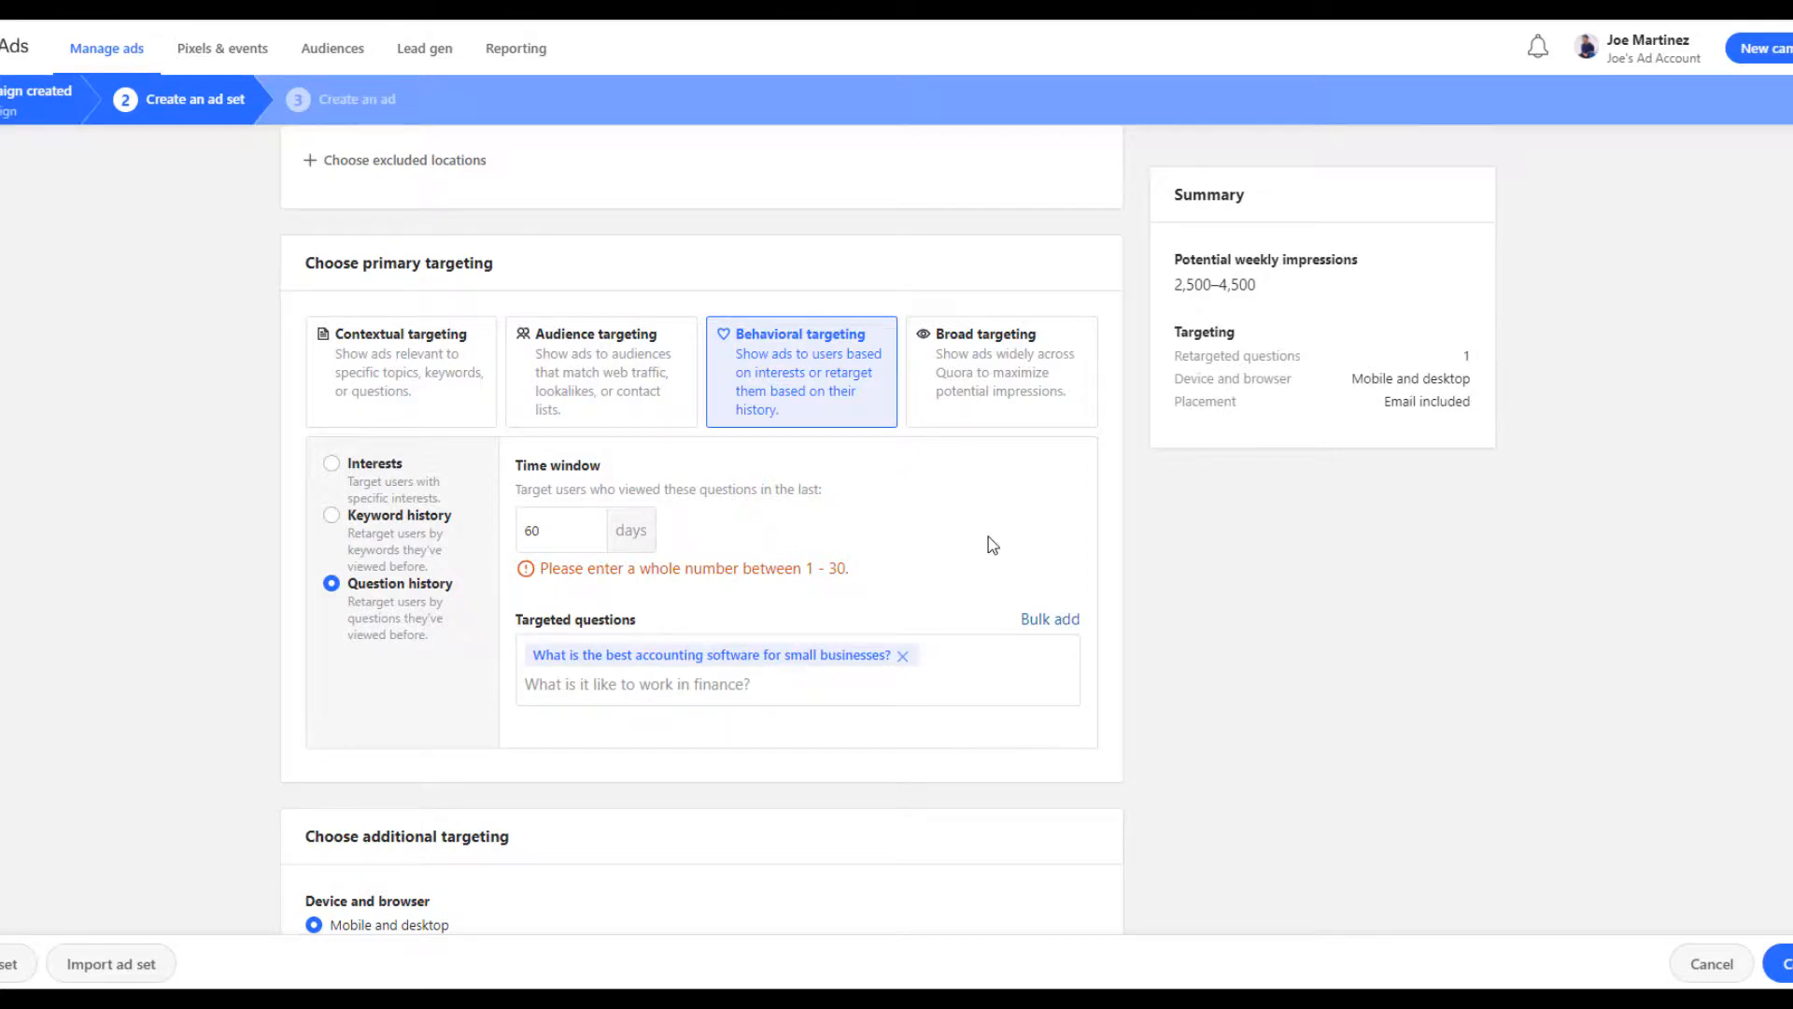
{"action": "left_click", "coordinate": [560, 529]}
{"action": "type", "text": "30"}
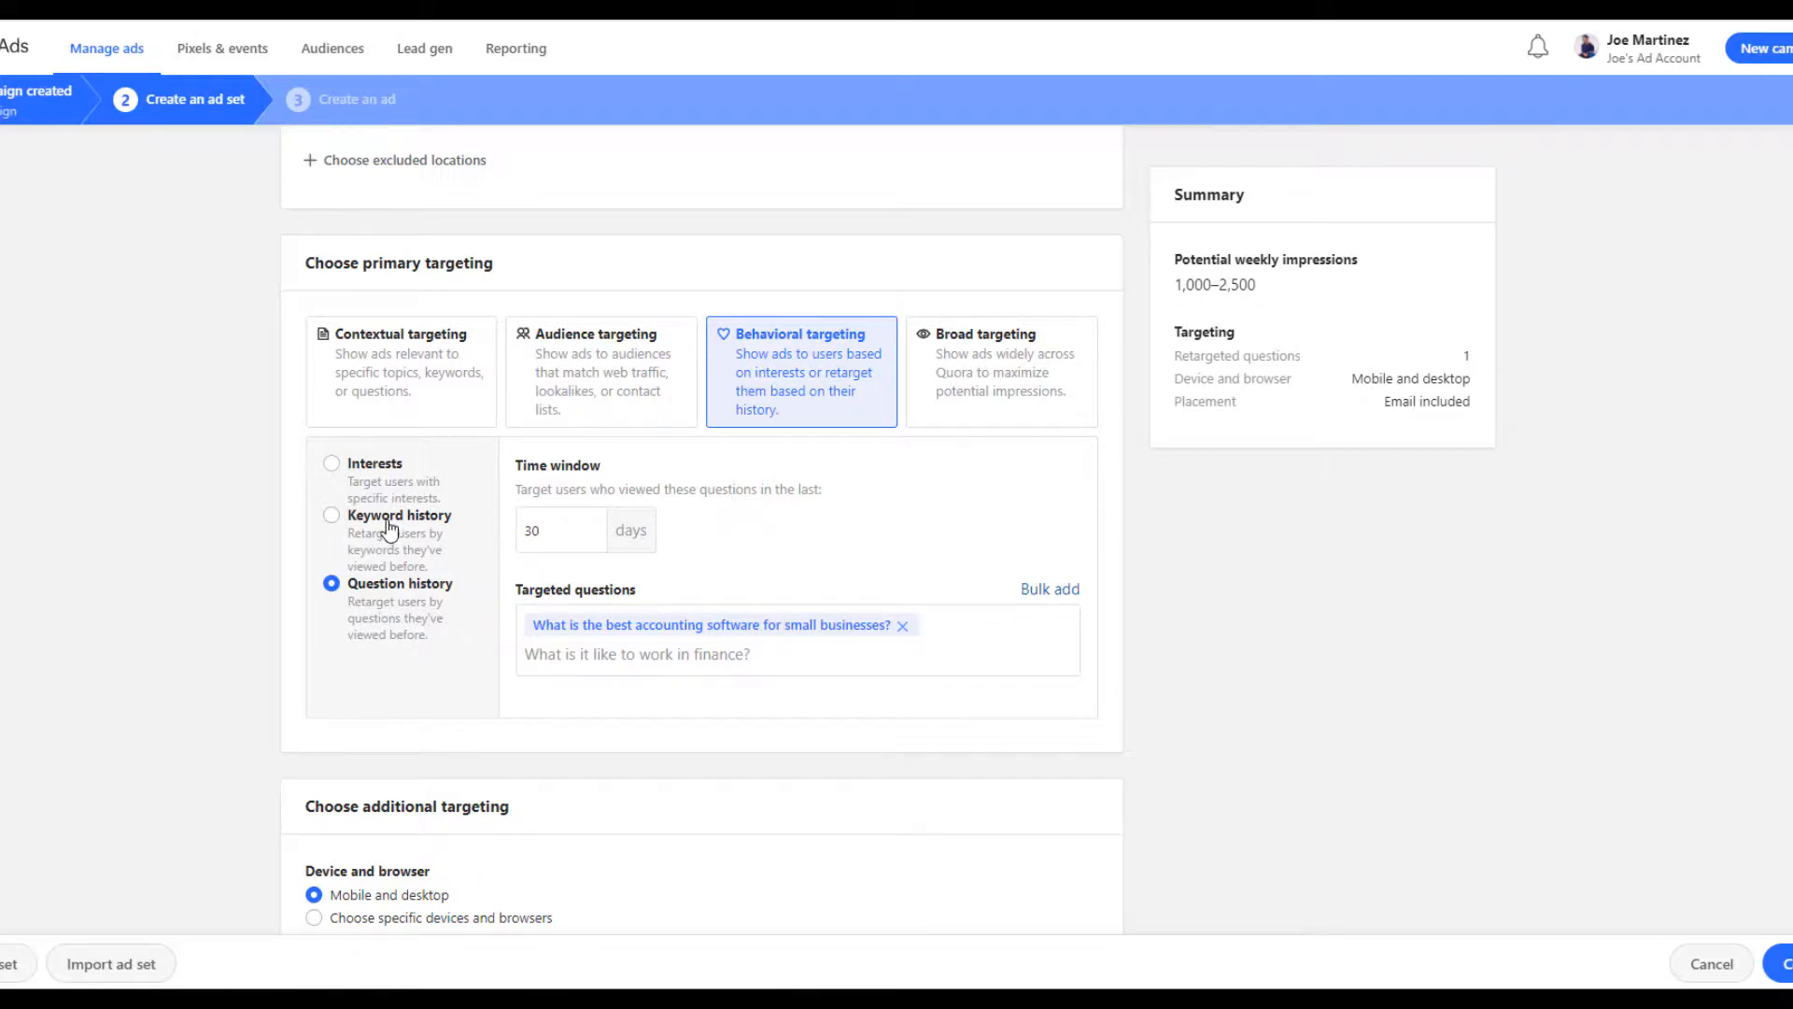
Retarget by keyword history over 30 days, adding small business accounting as a targeted keyword
{"action": "left_click", "coordinate": [332, 516]}
{"action": "type", "text": "\""}
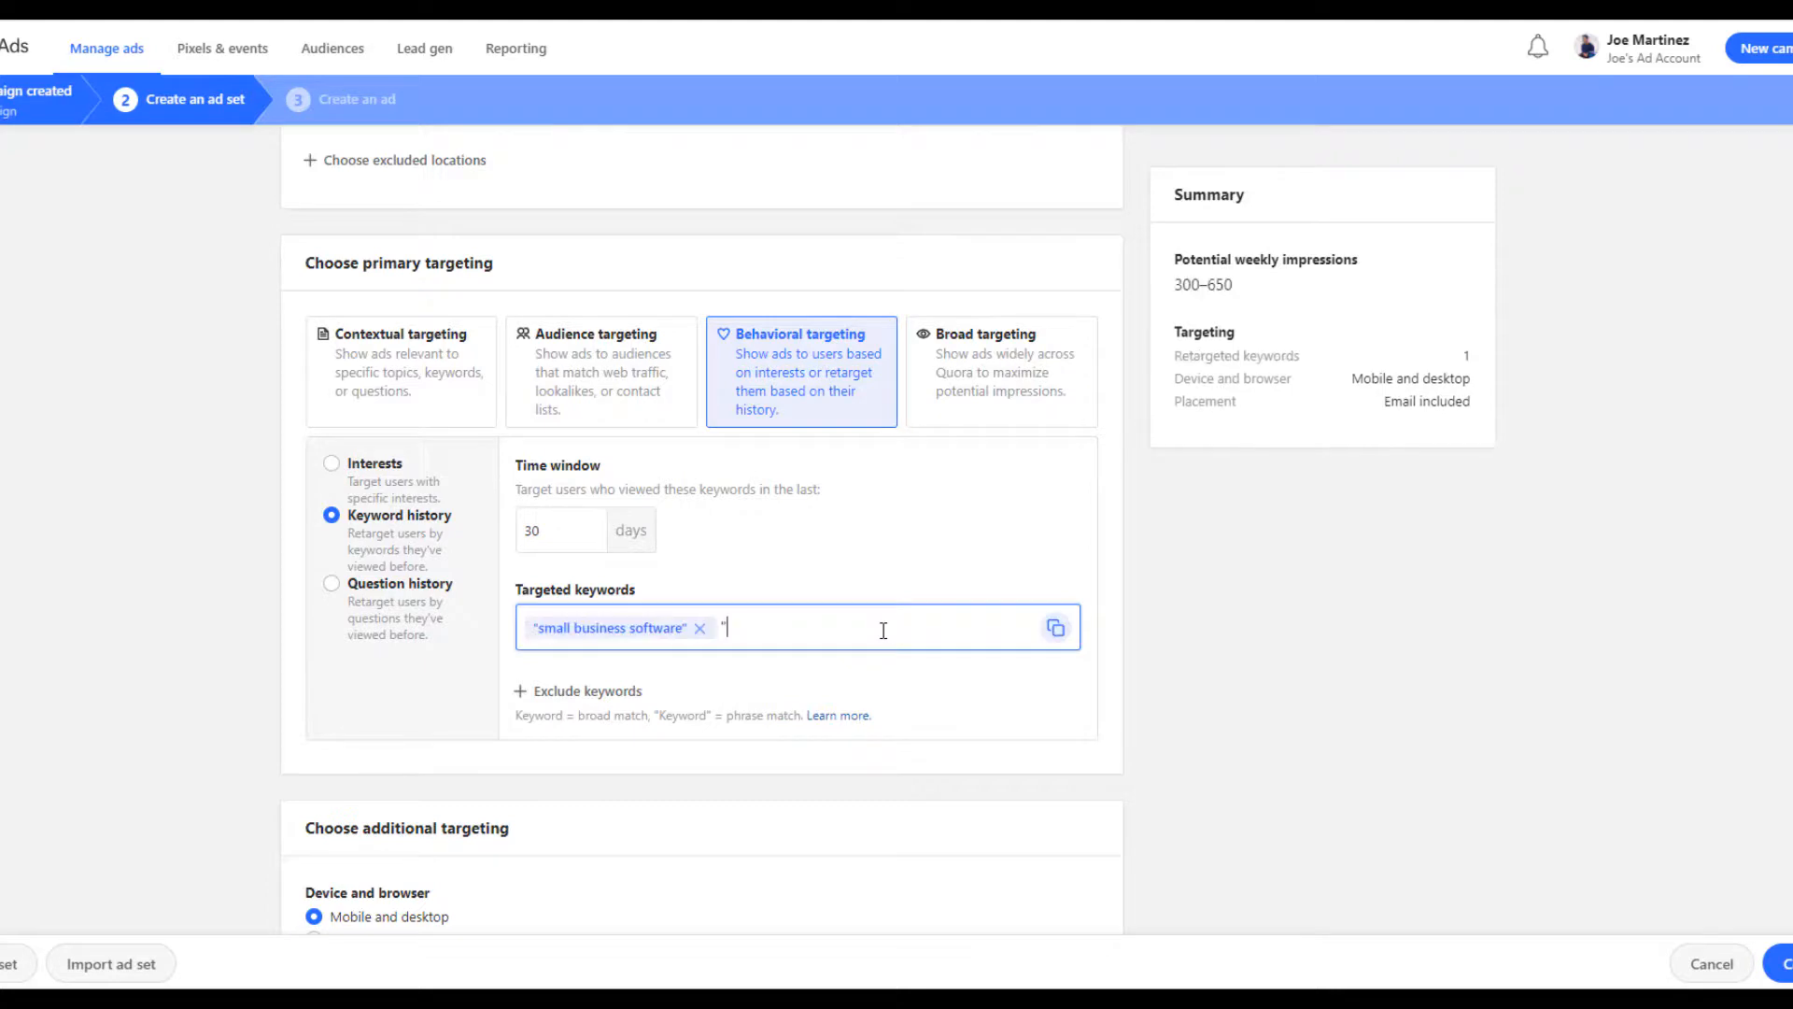
{"action": "type", "text": "small business accounting"}
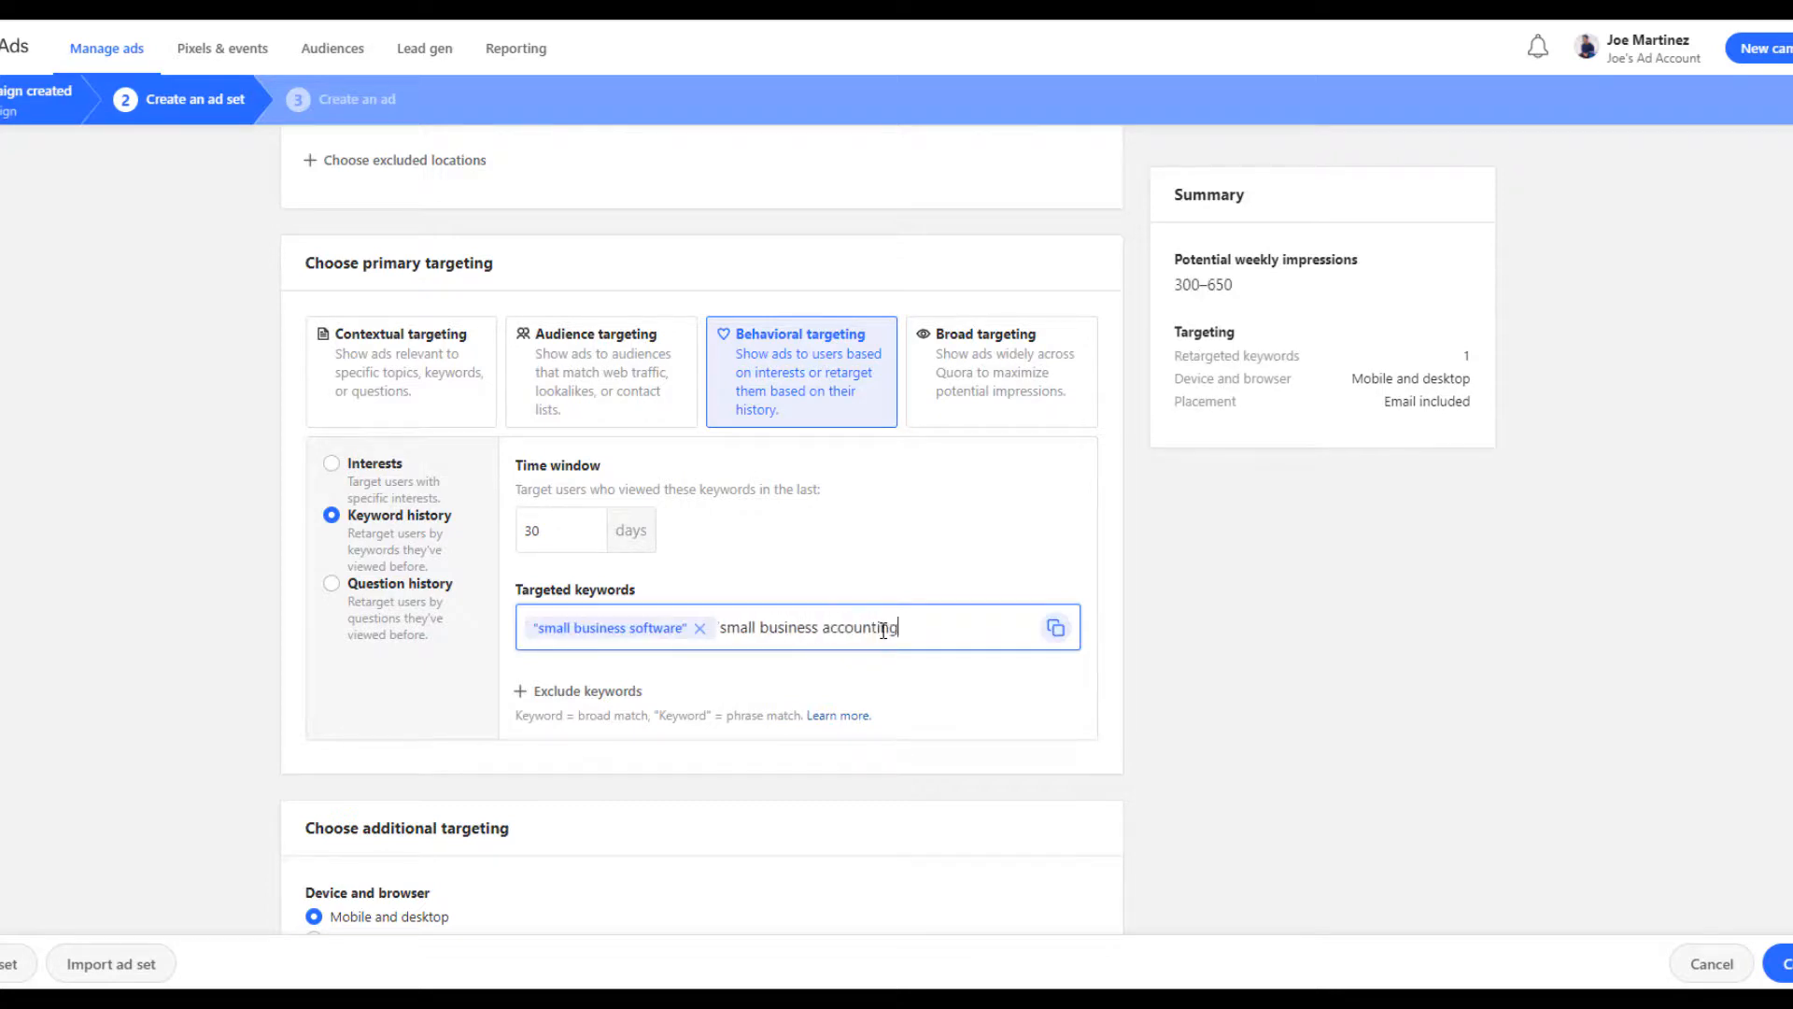
{"action": "key", "text": "Enter"}
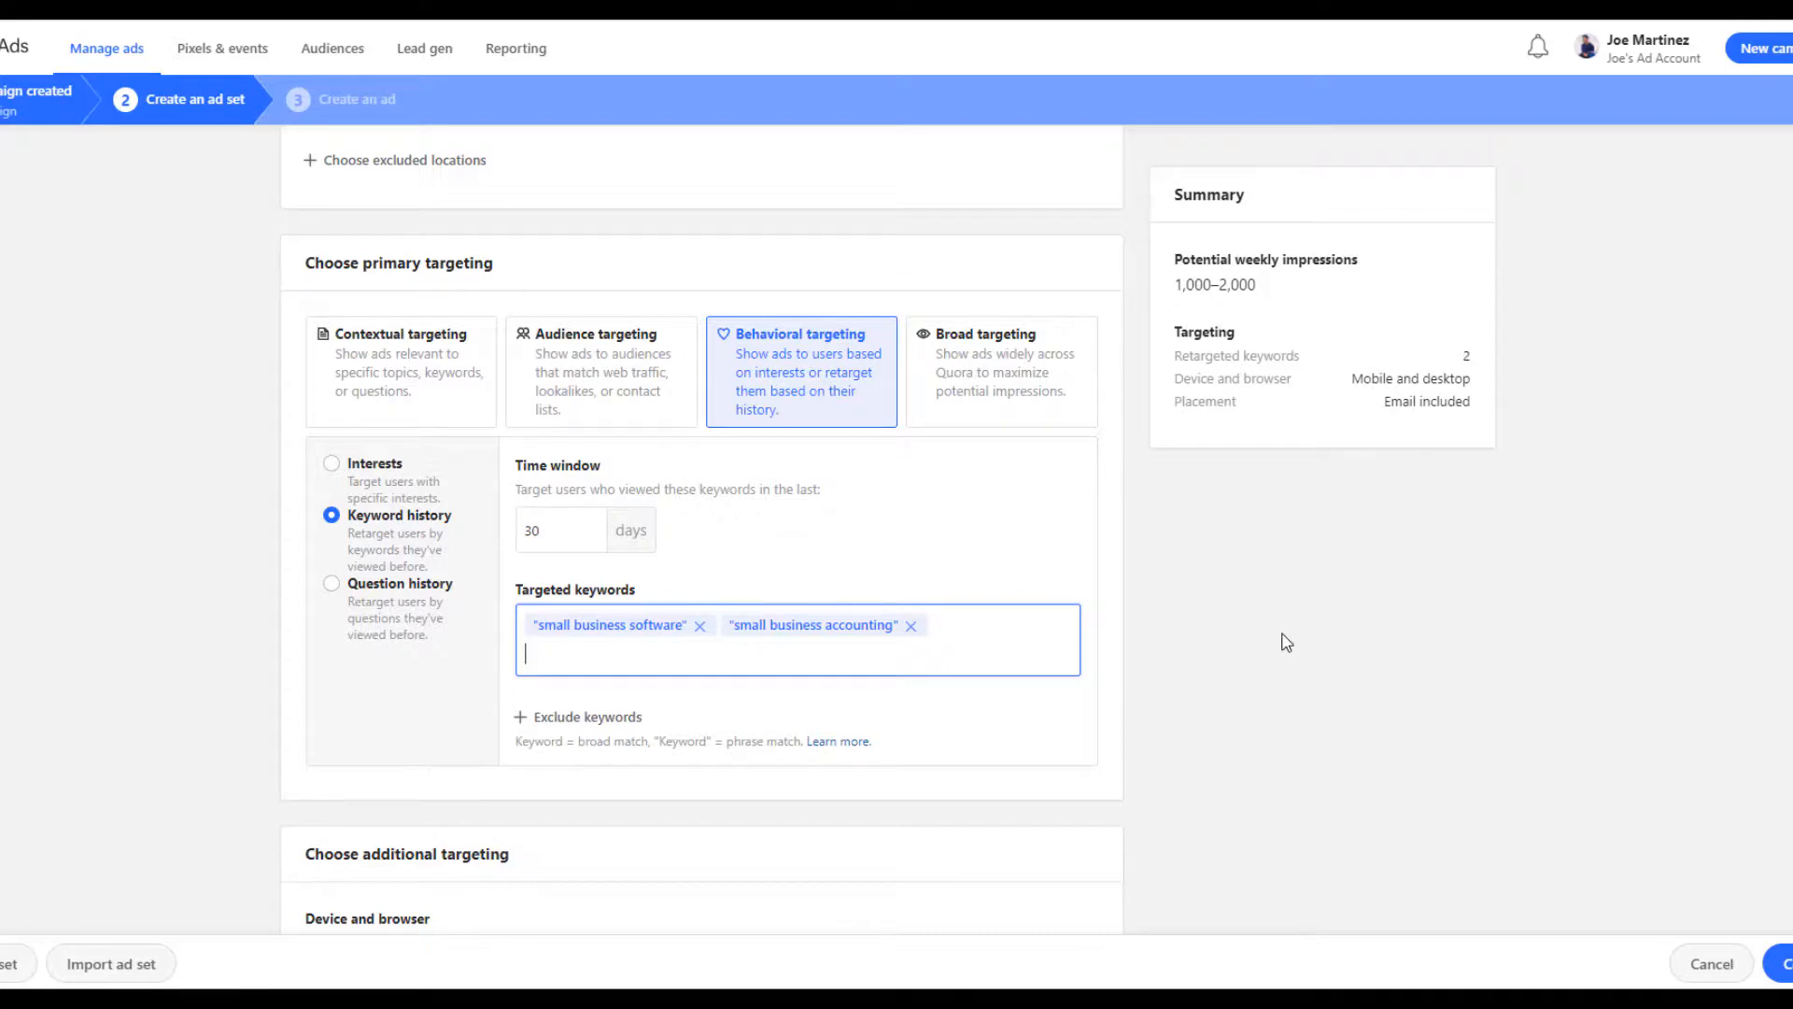
{"action": "mouse_move", "coordinate": [389, 472]}
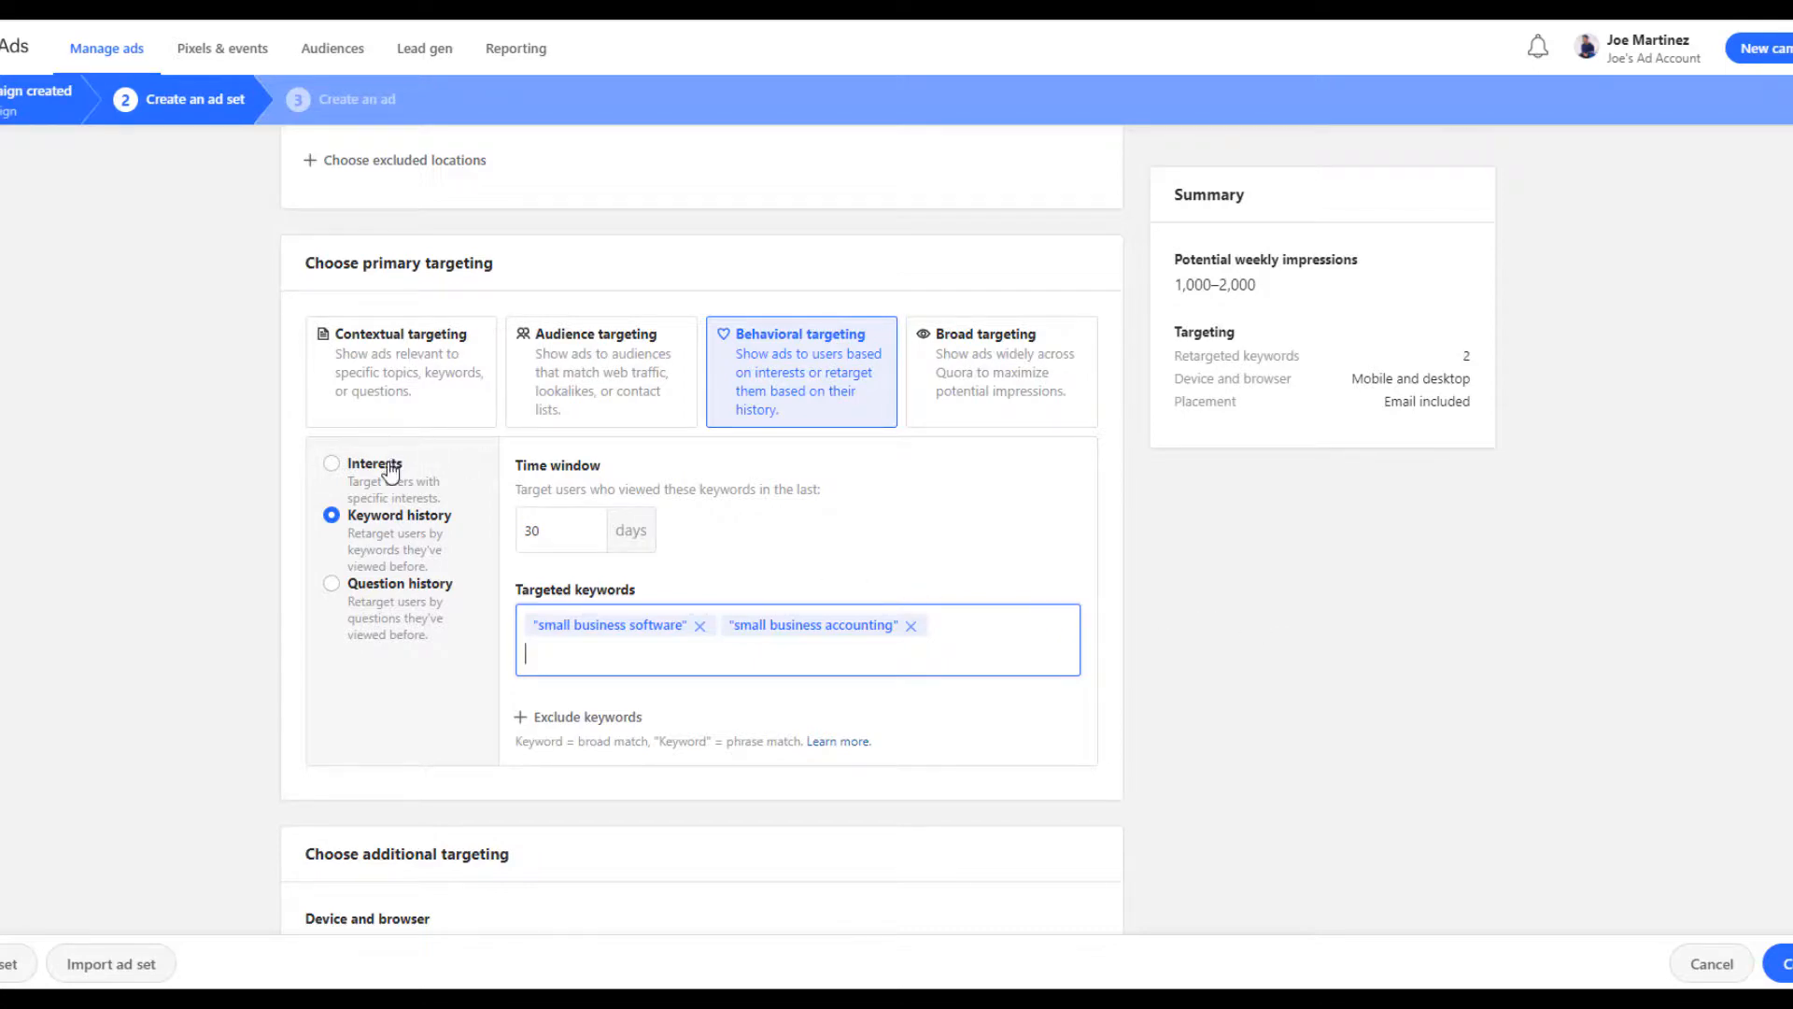
Switch to interest targeting and add a suggested Small Business Accounting interest
{"action": "left_click", "coordinate": [330, 461]}
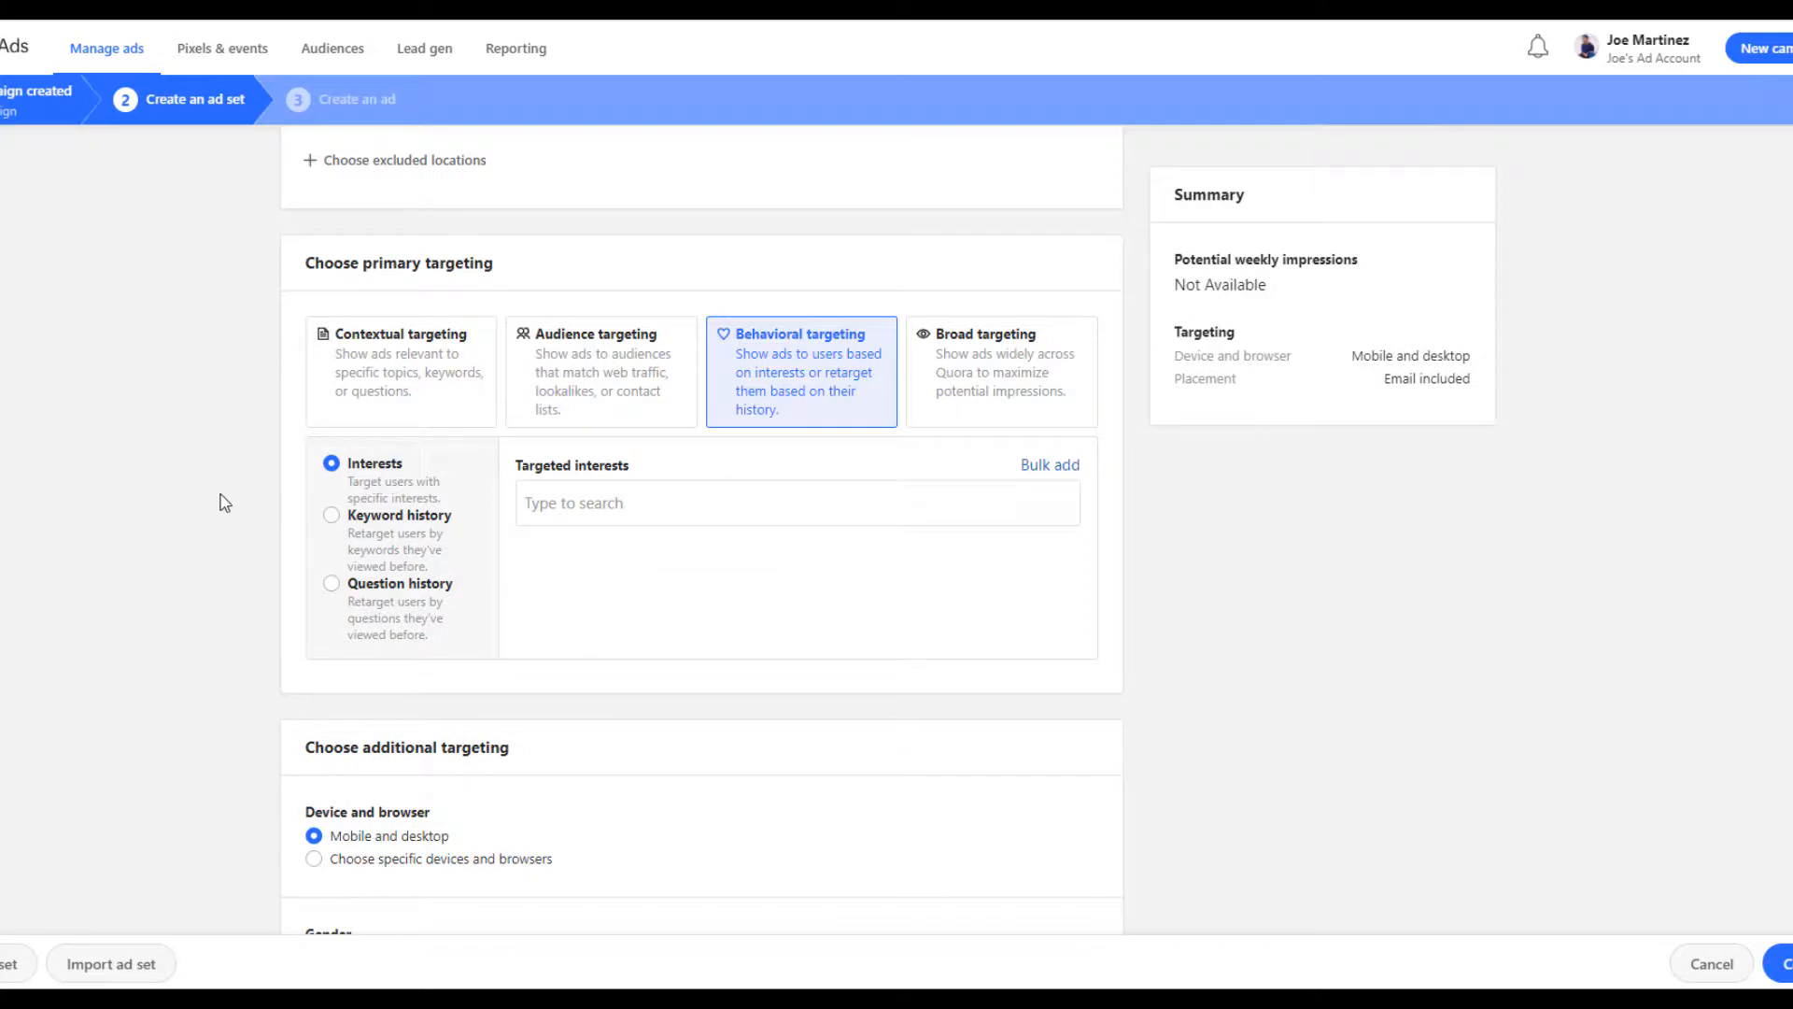
{"action": "type", "text": "small business acc"}
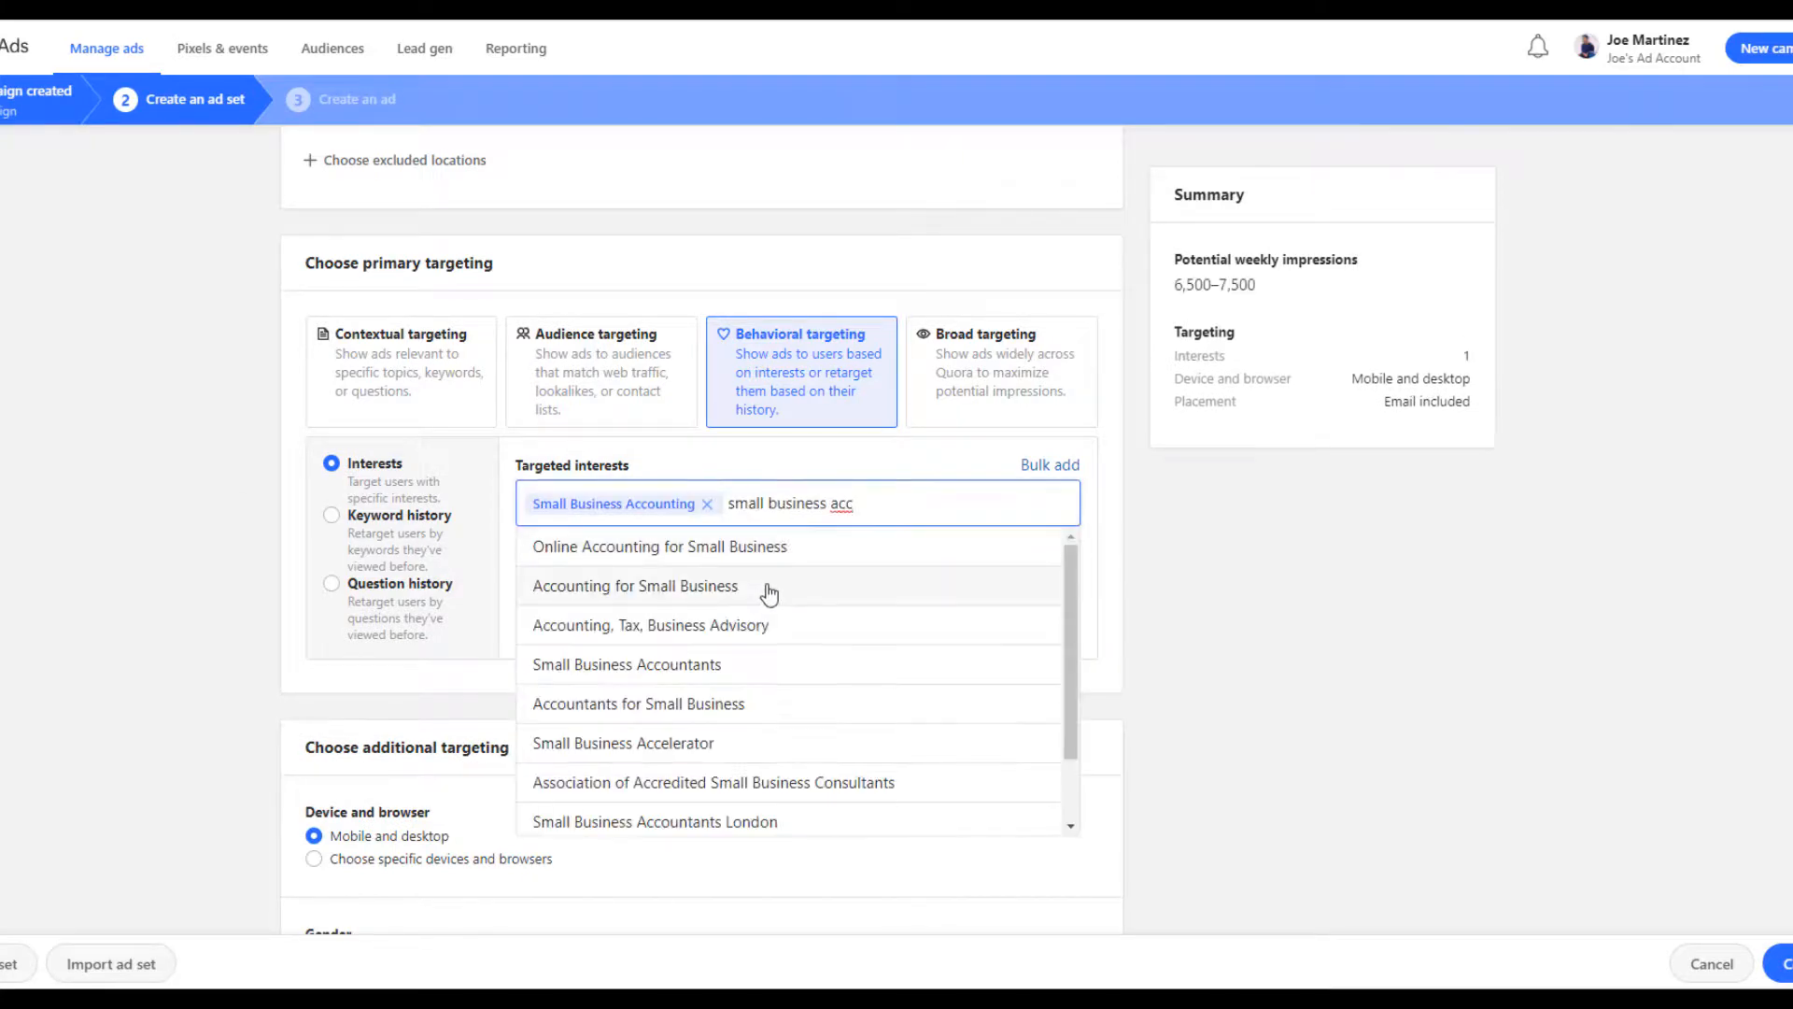
{"action": "left_click", "coordinate": [635, 585]}
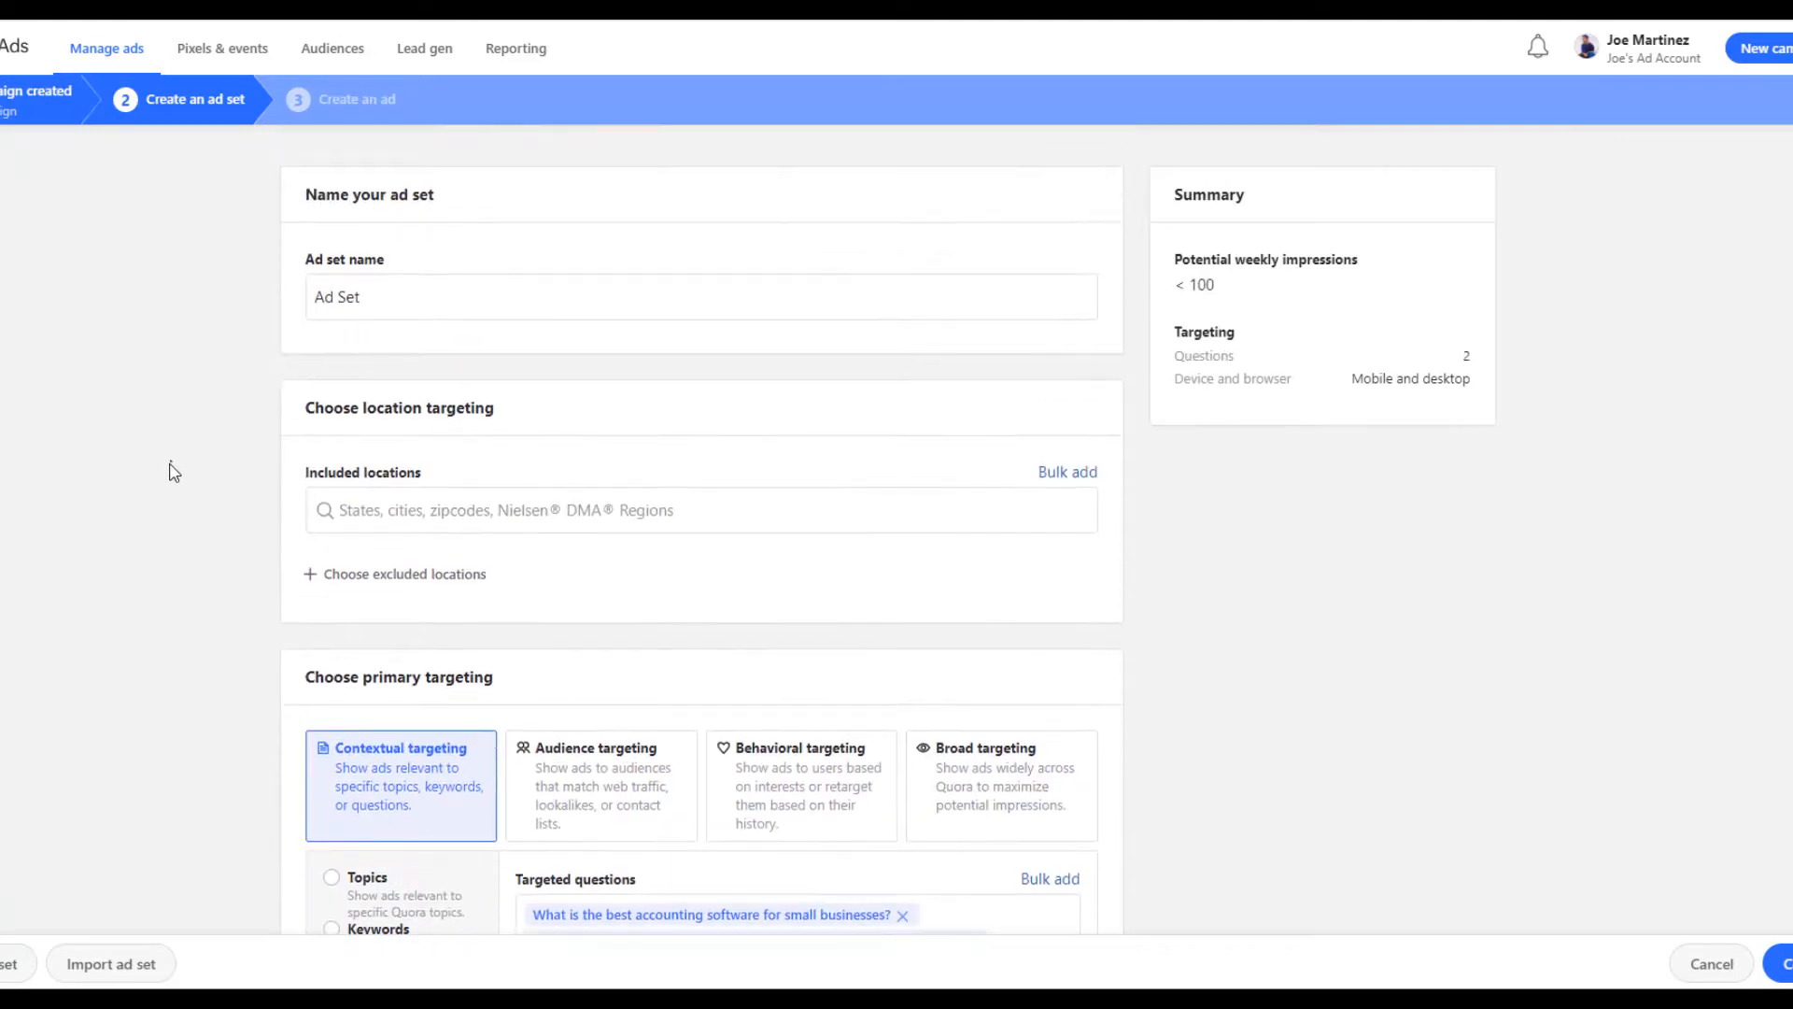
{"action": "mouse_move", "coordinate": [123, 430]}
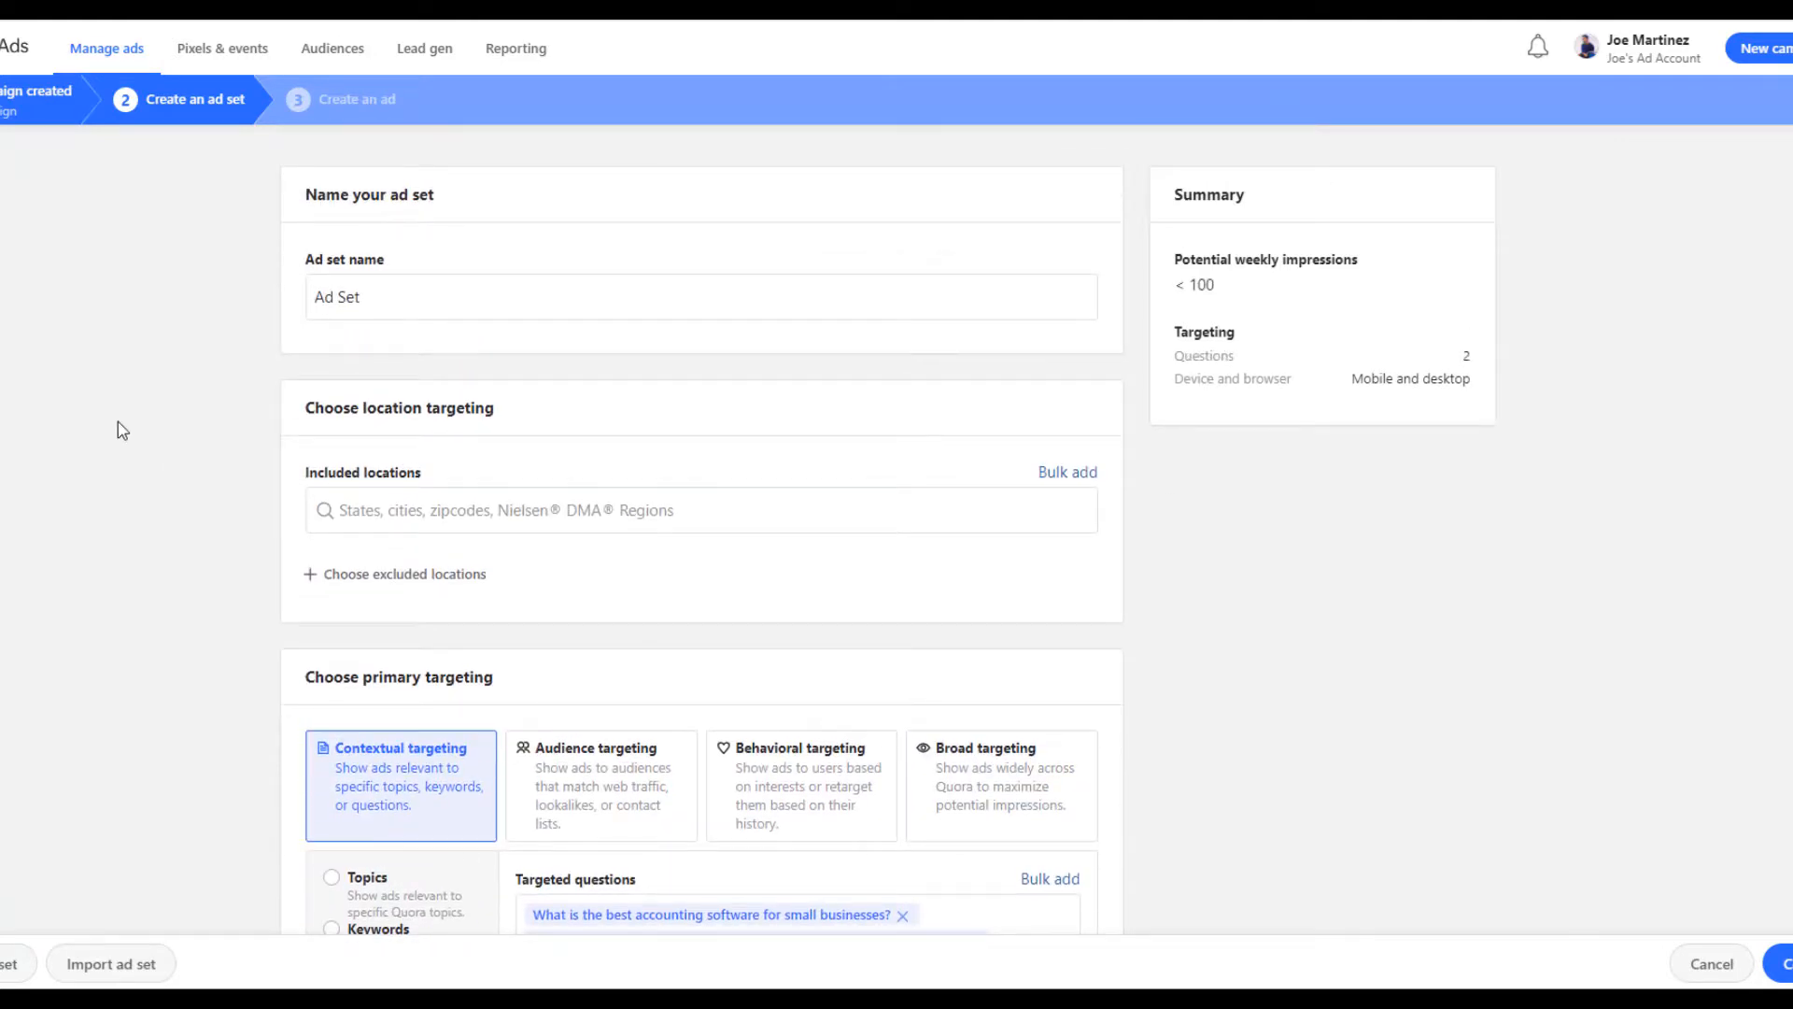
Add Wisconsin, United States (State) as the included location
{"action": "type", "text": "wisconsin"}
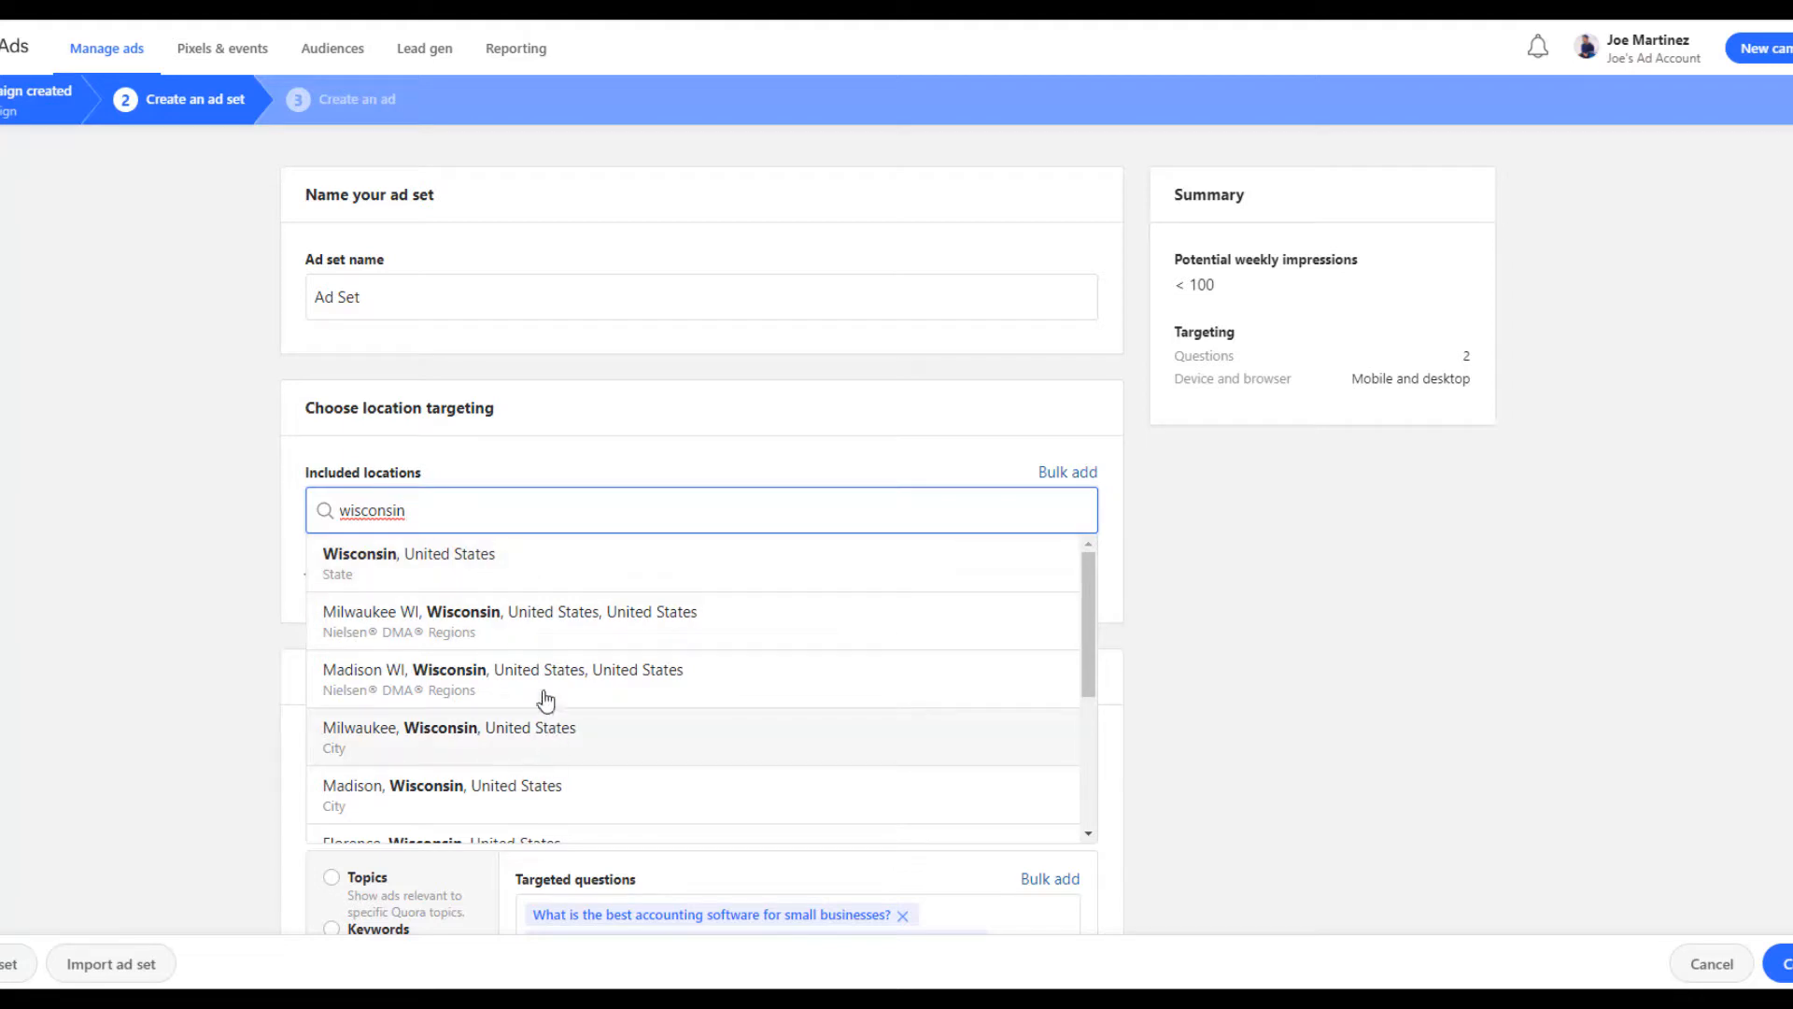
{"action": "mouse_move", "coordinate": [538, 650]}
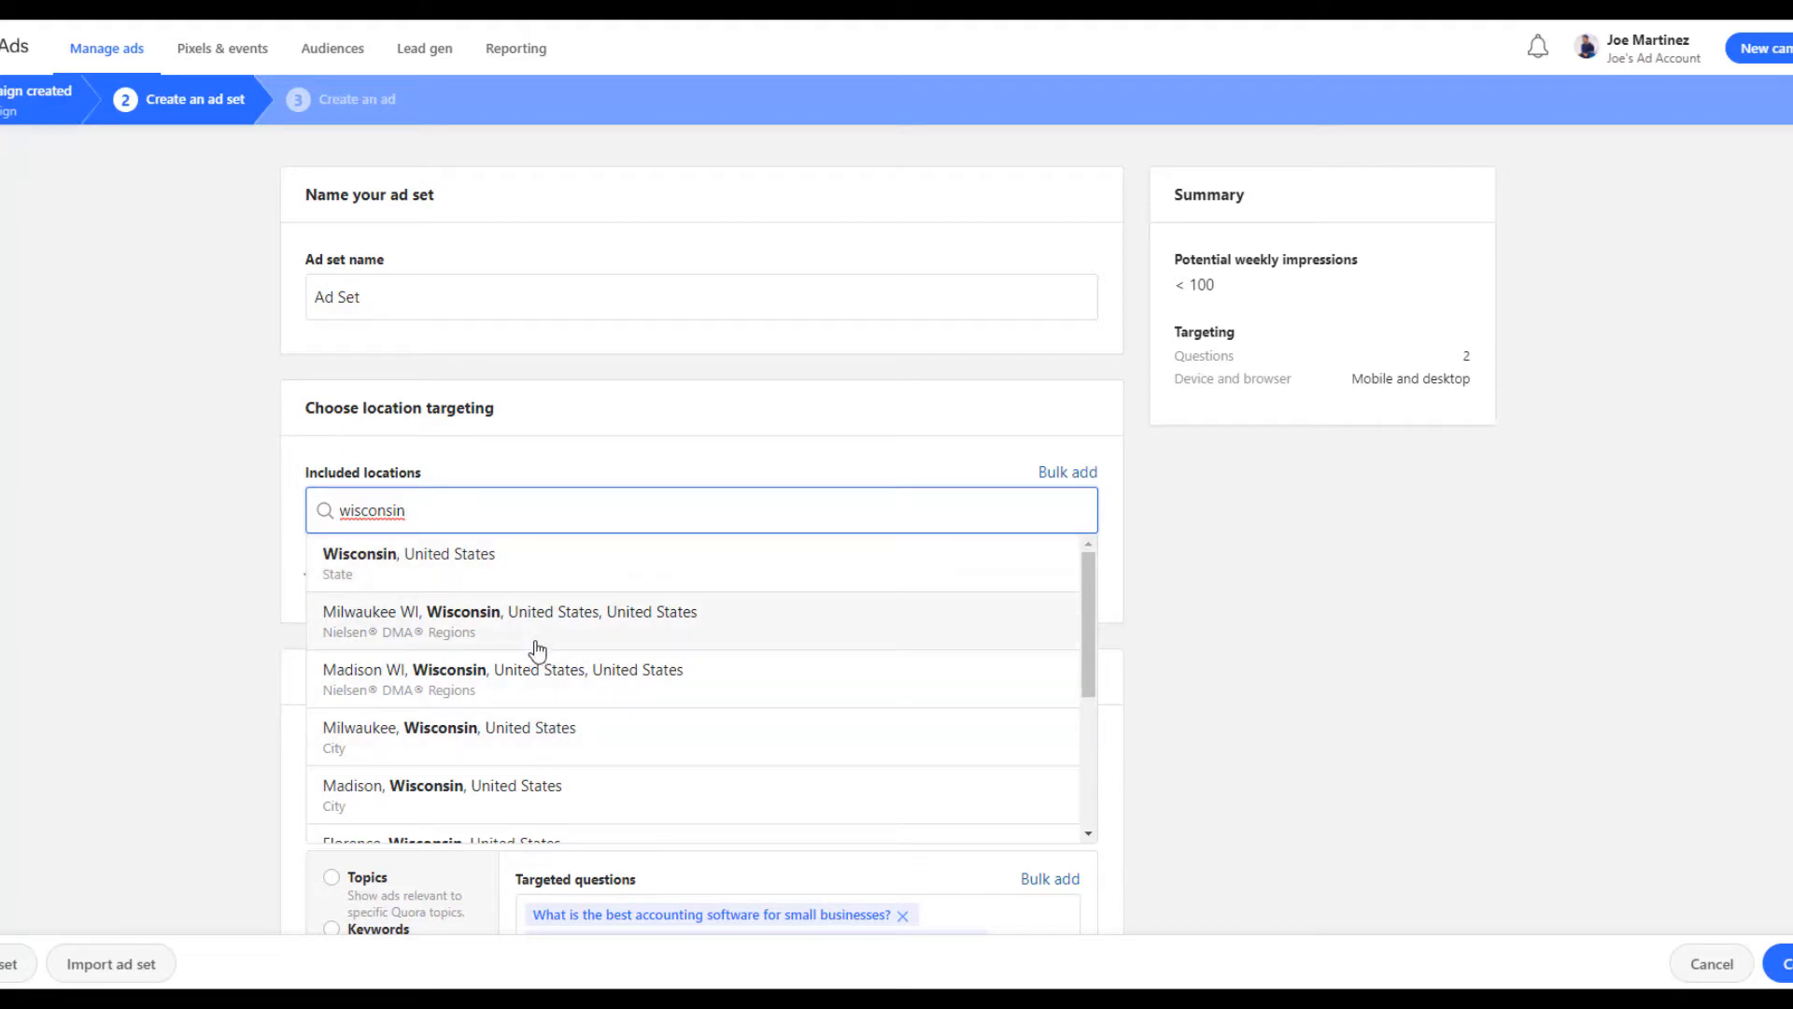
{"action": "left_click", "coordinate": [409, 553]}
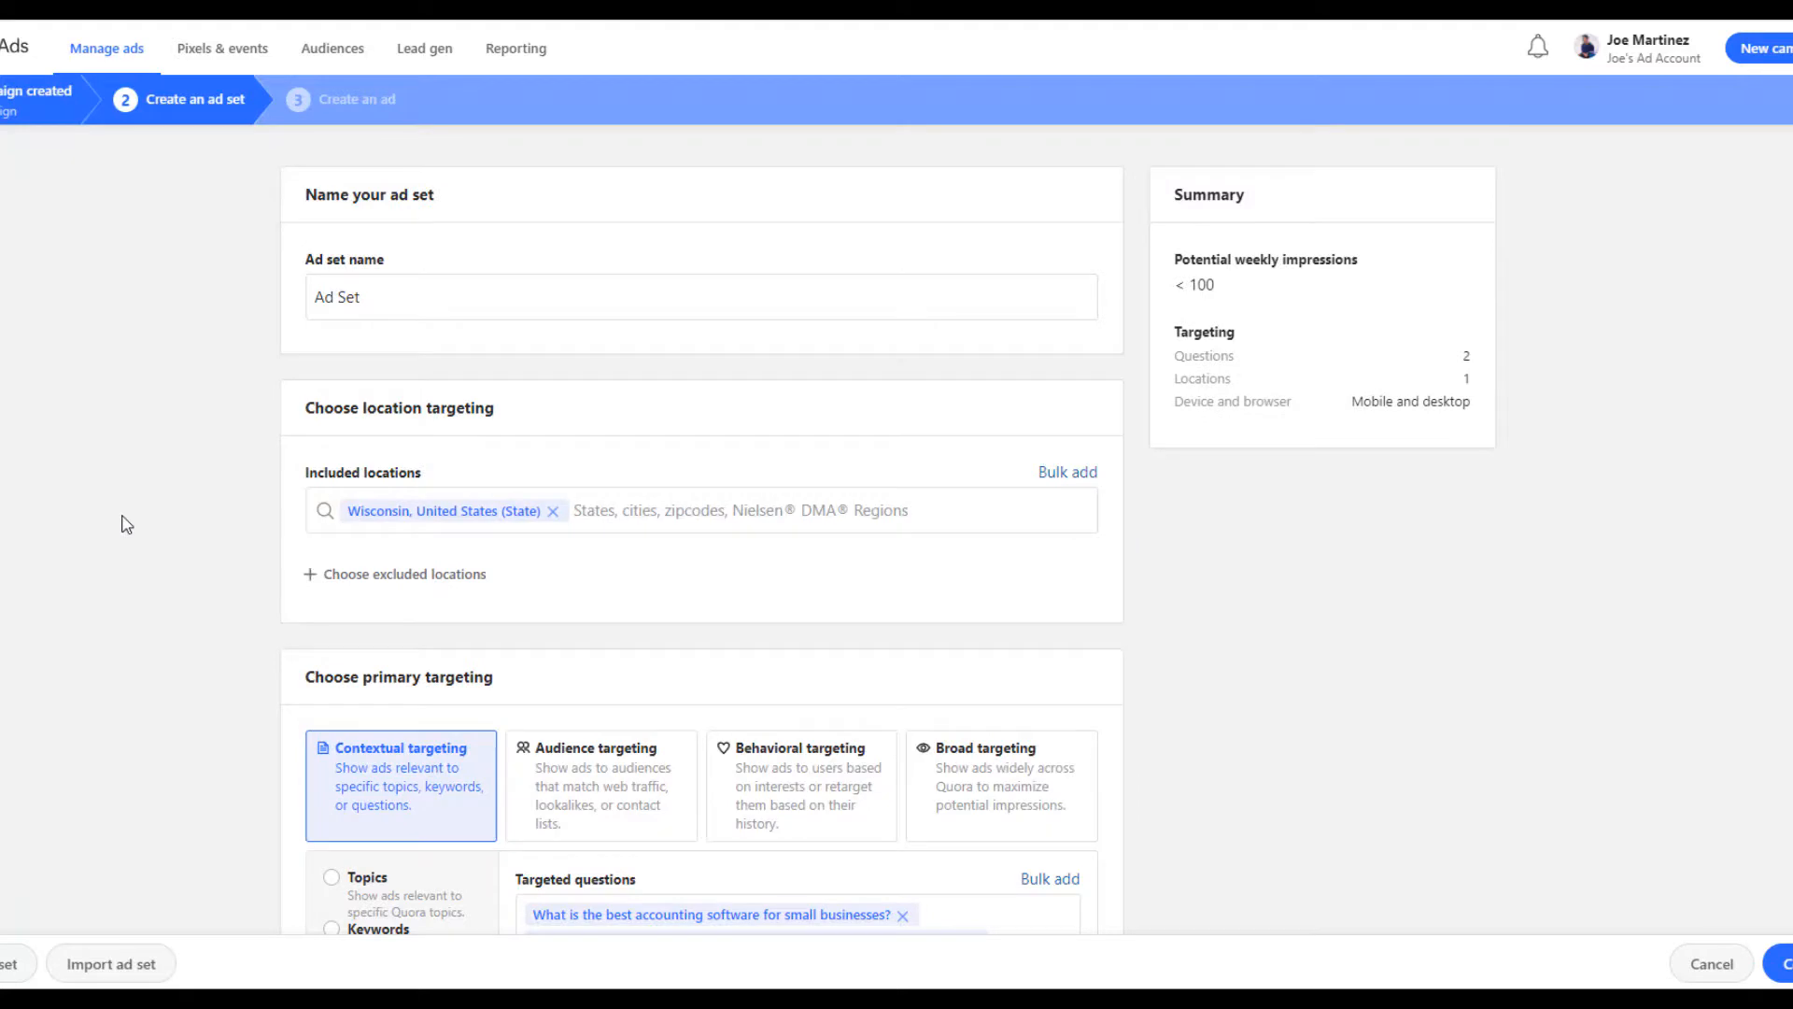
{"action": "mouse_move", "coordinate": [125, 517]}
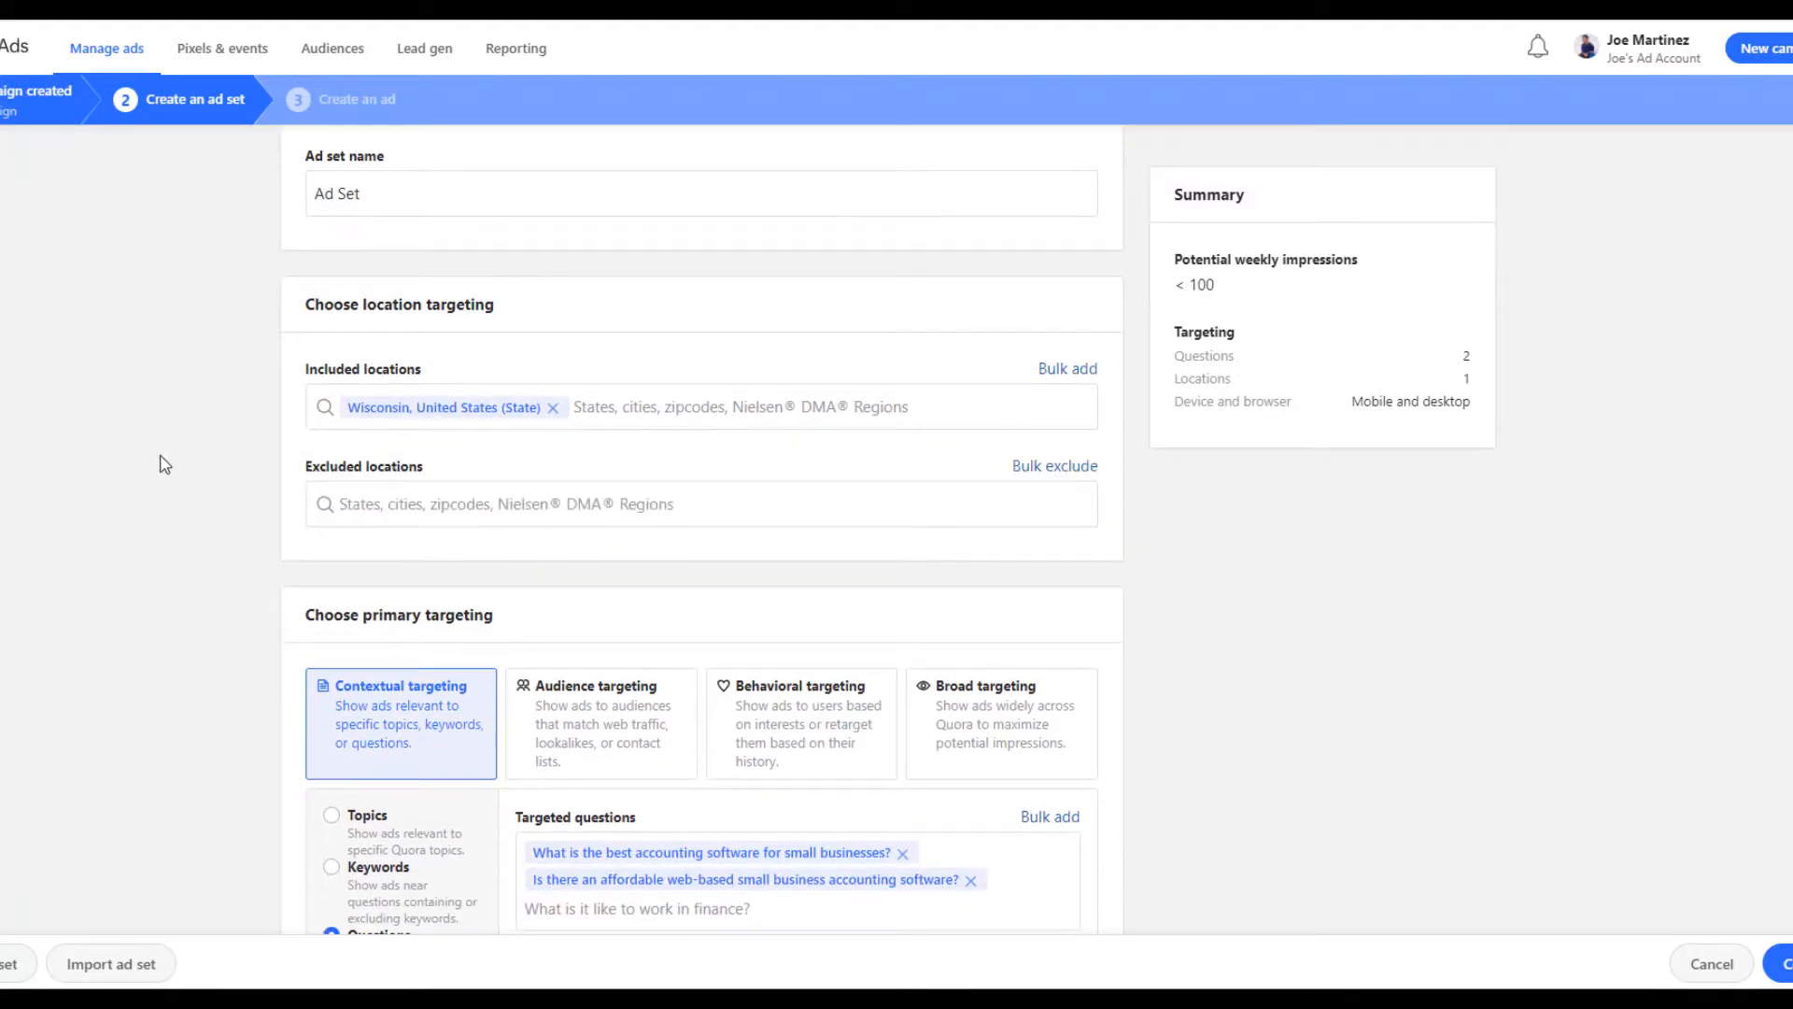
{"action": "mouse_move", "coordinate": [178, 466]}
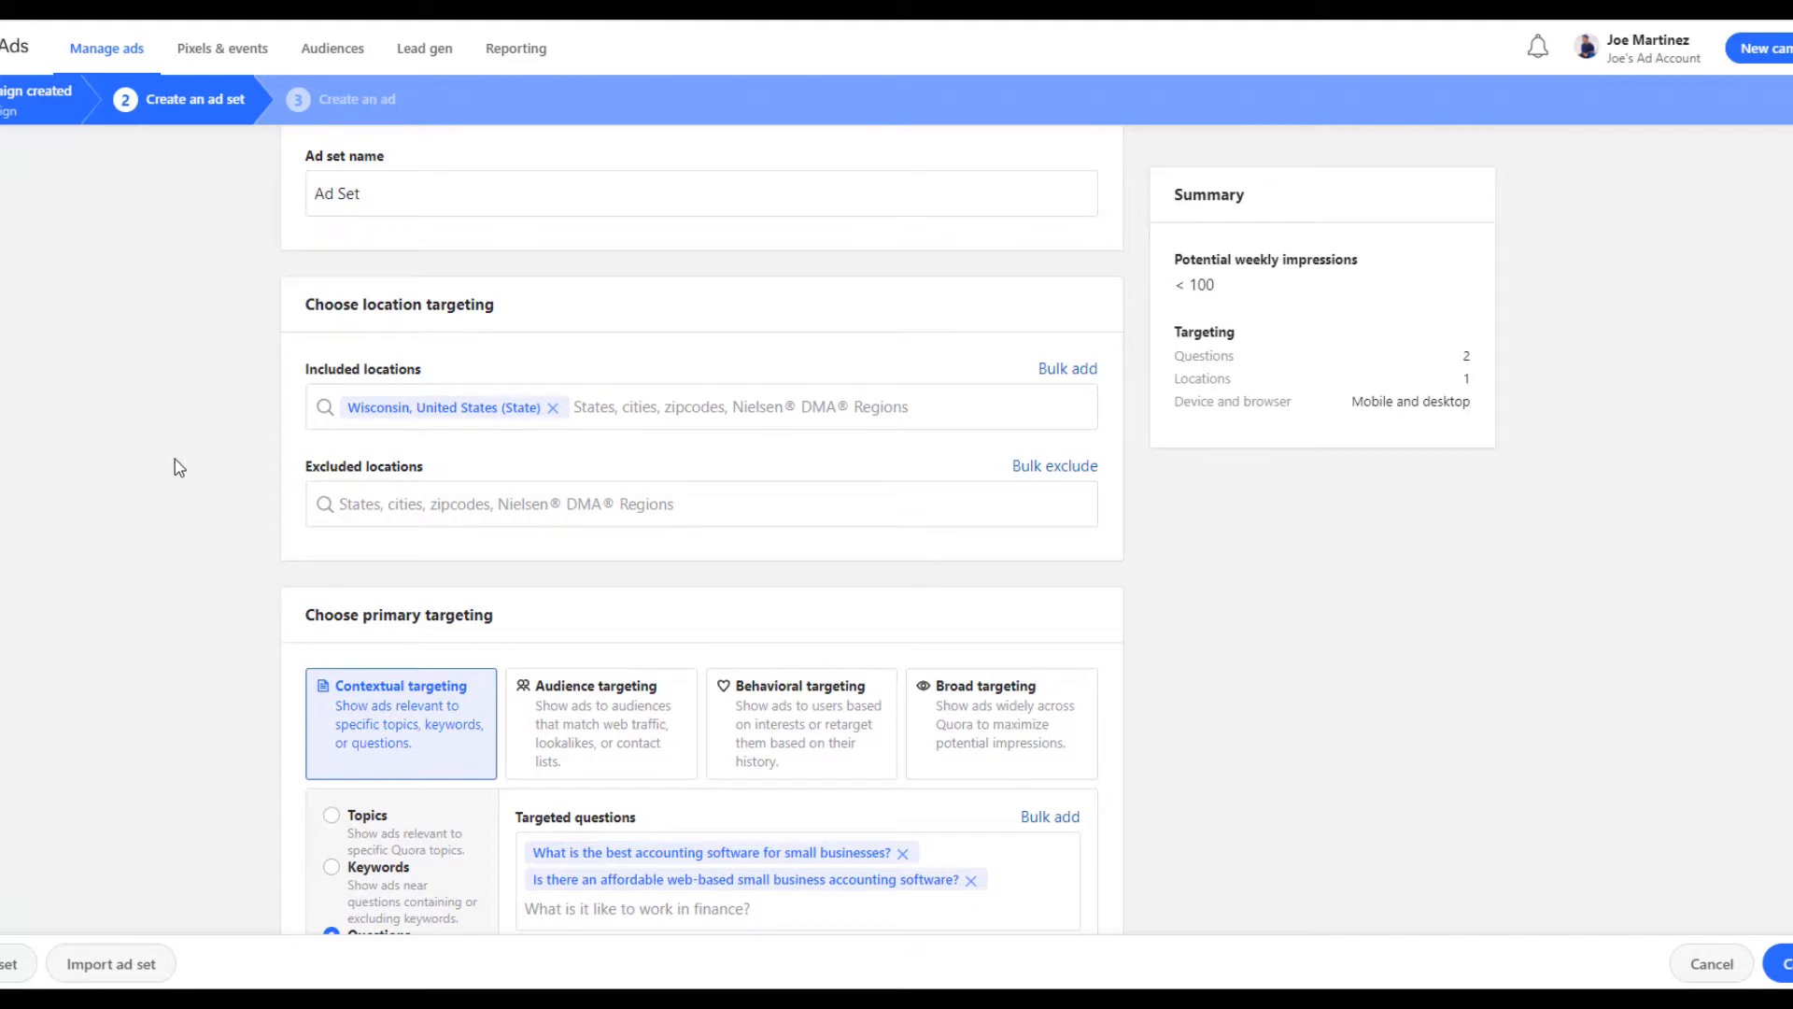
Restrict delivery to specific mobile devices and choose specific genders with all three ticked
{"action": "scroll", "scroll_direction": "down", "scroll_amount": 3}
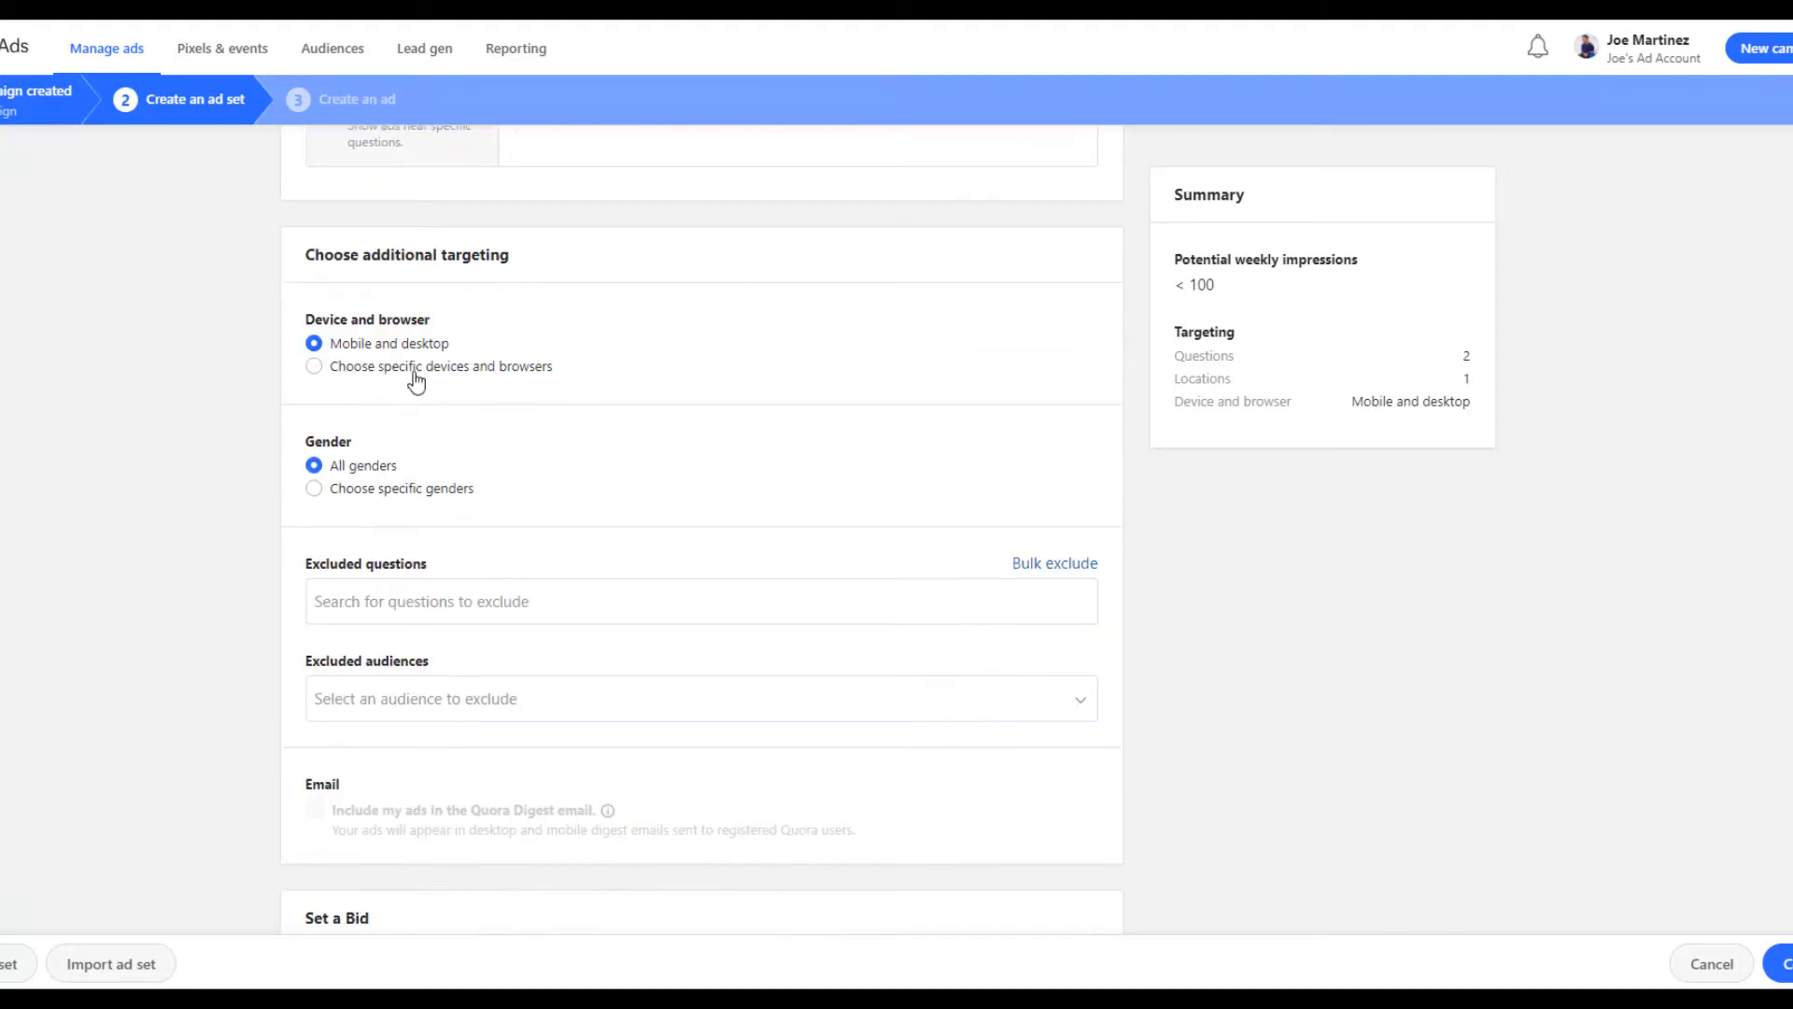
{"action": "mouse_move", "coordinate": [431, 357]}
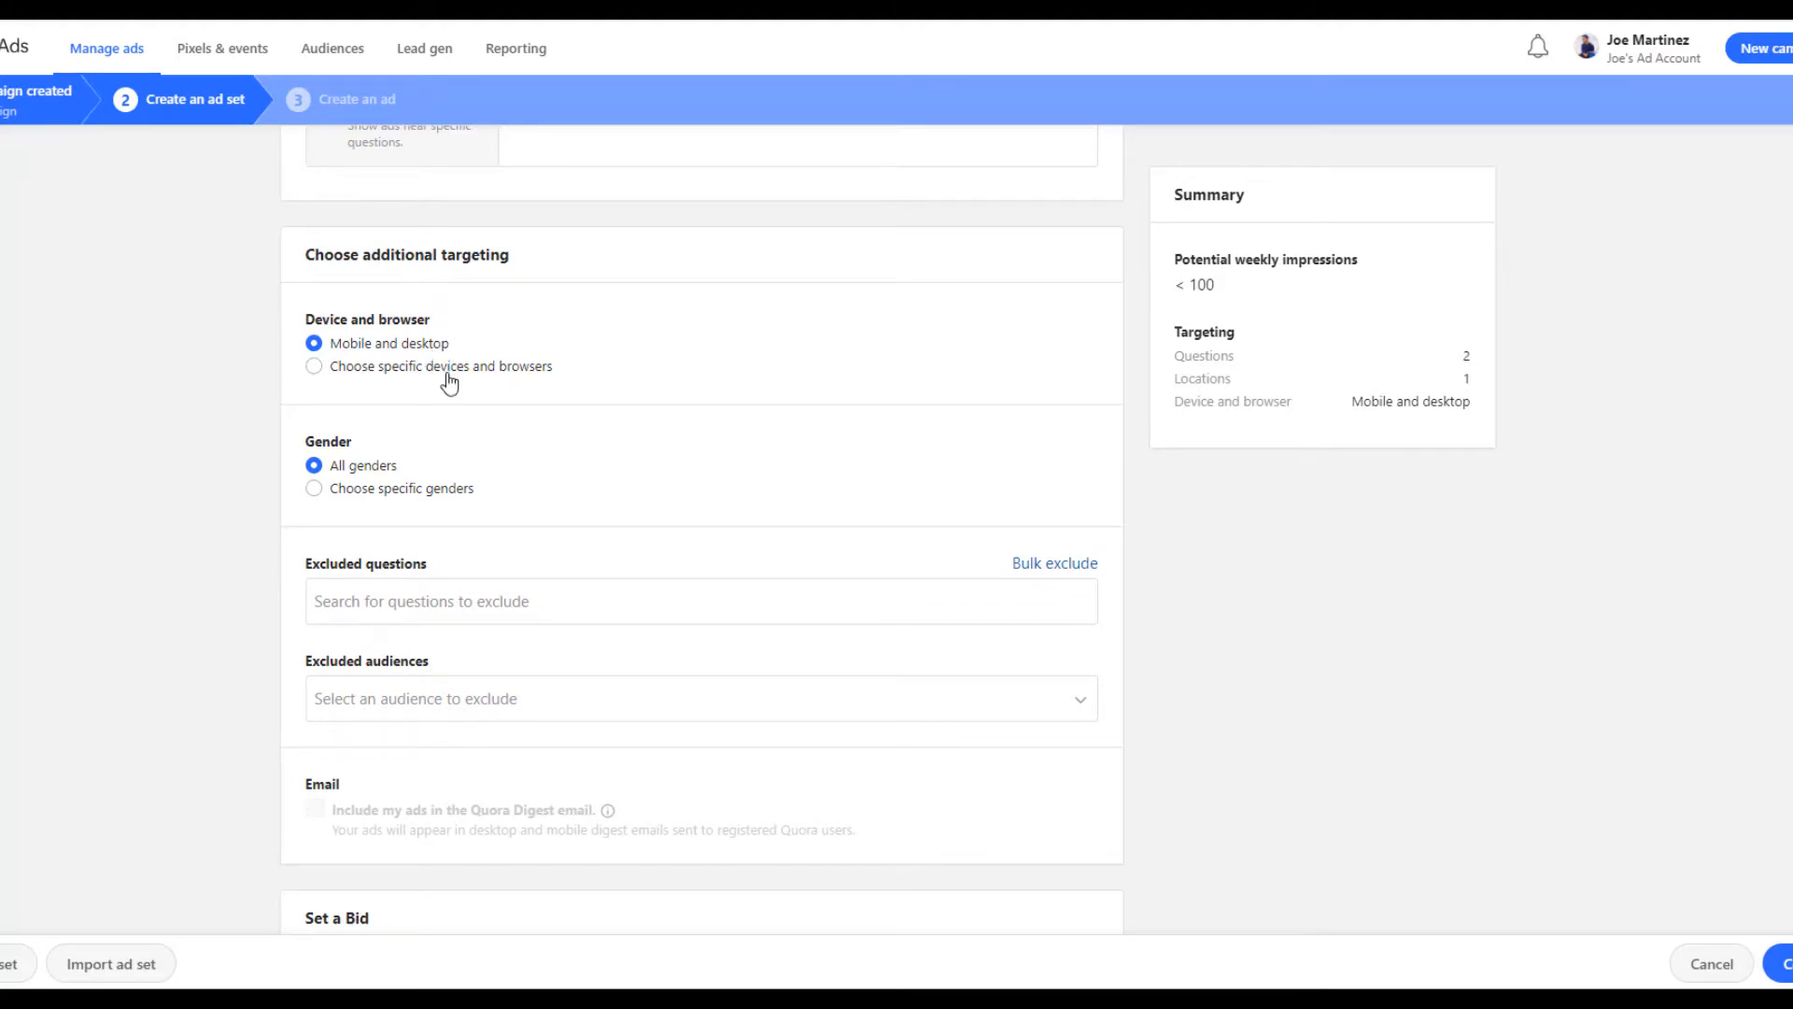
{"action": "left_click", "coordinate": [313, 366]}
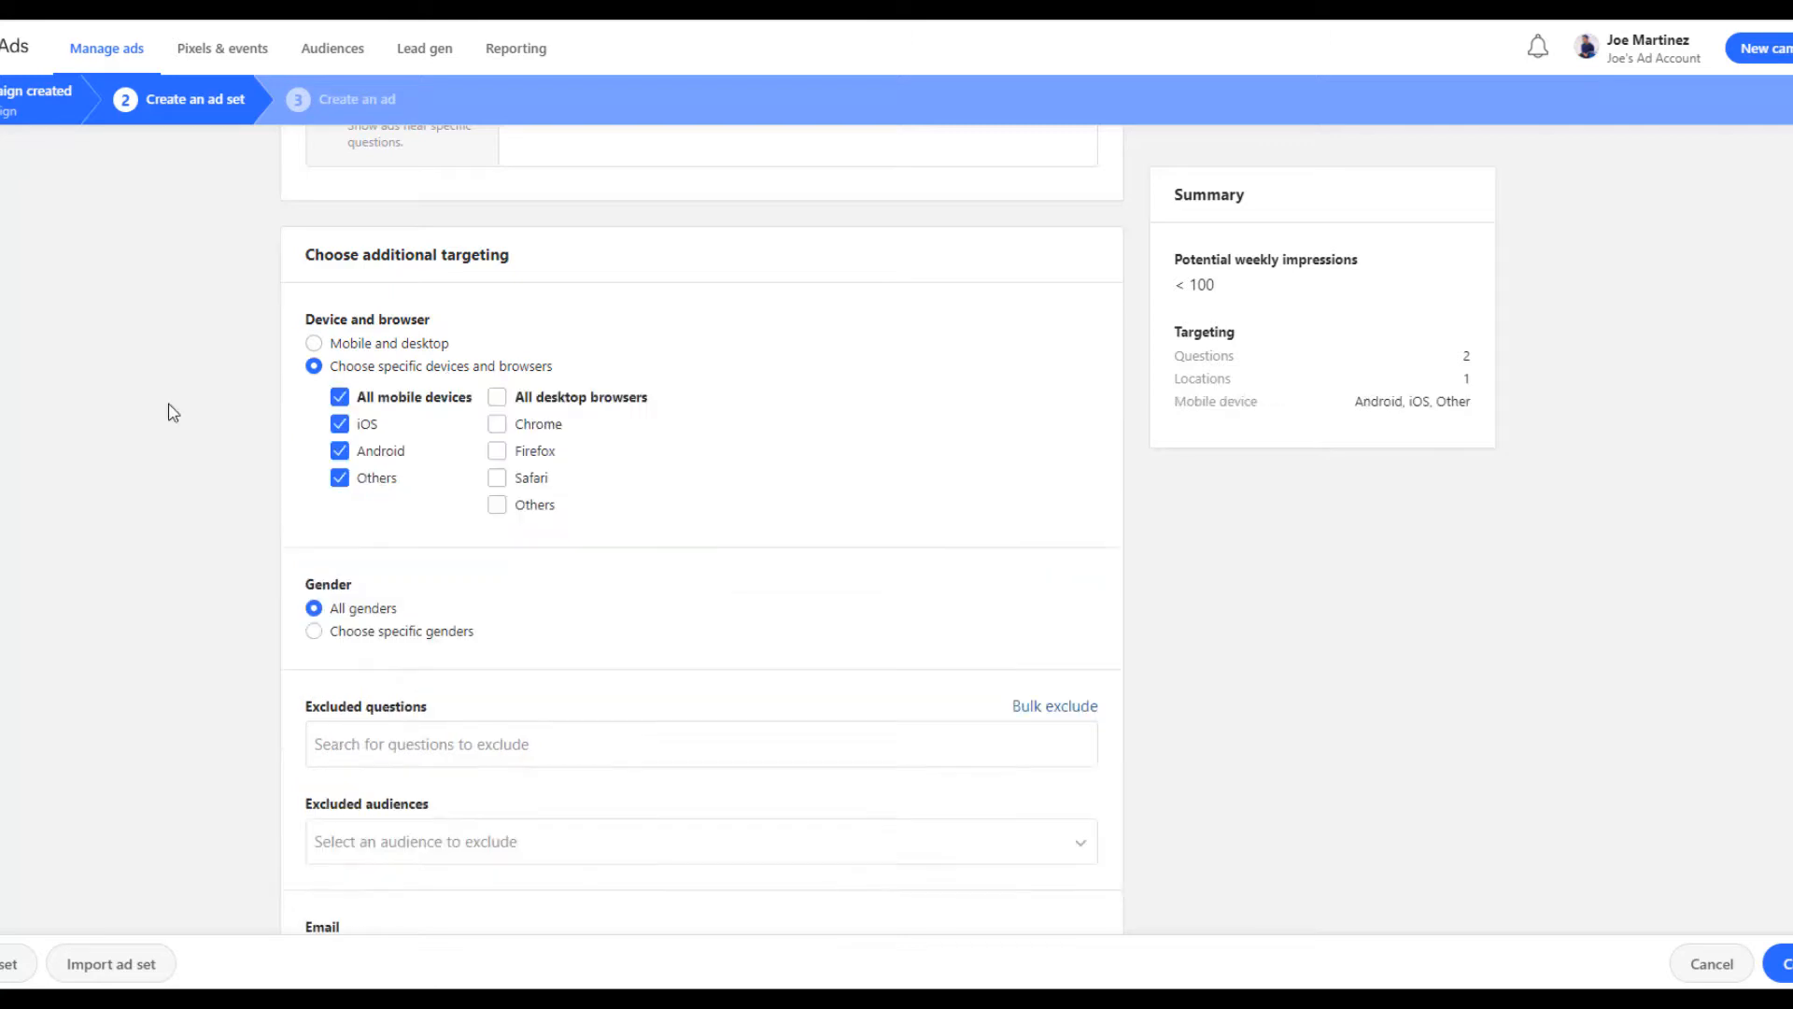
{"action": "mouse_move", "coordinate": [181, 405]}
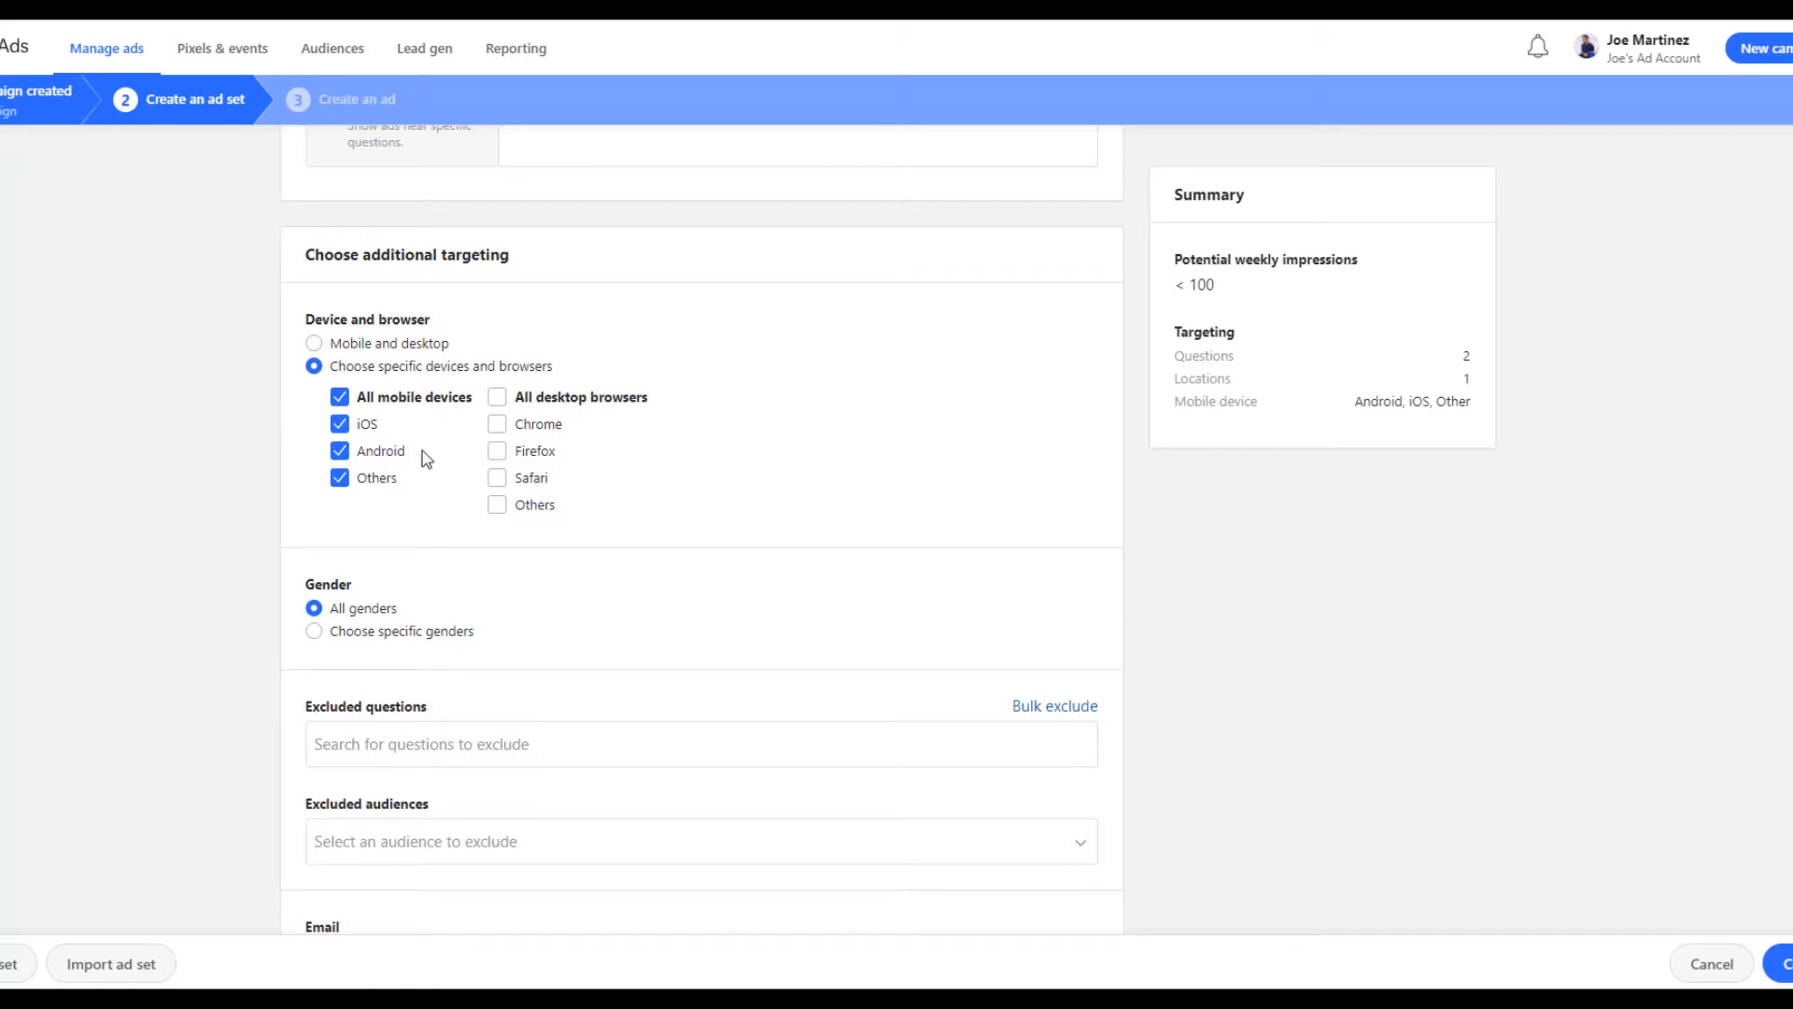
{"action": "mouse_move", "coordinate": [181, 482]}
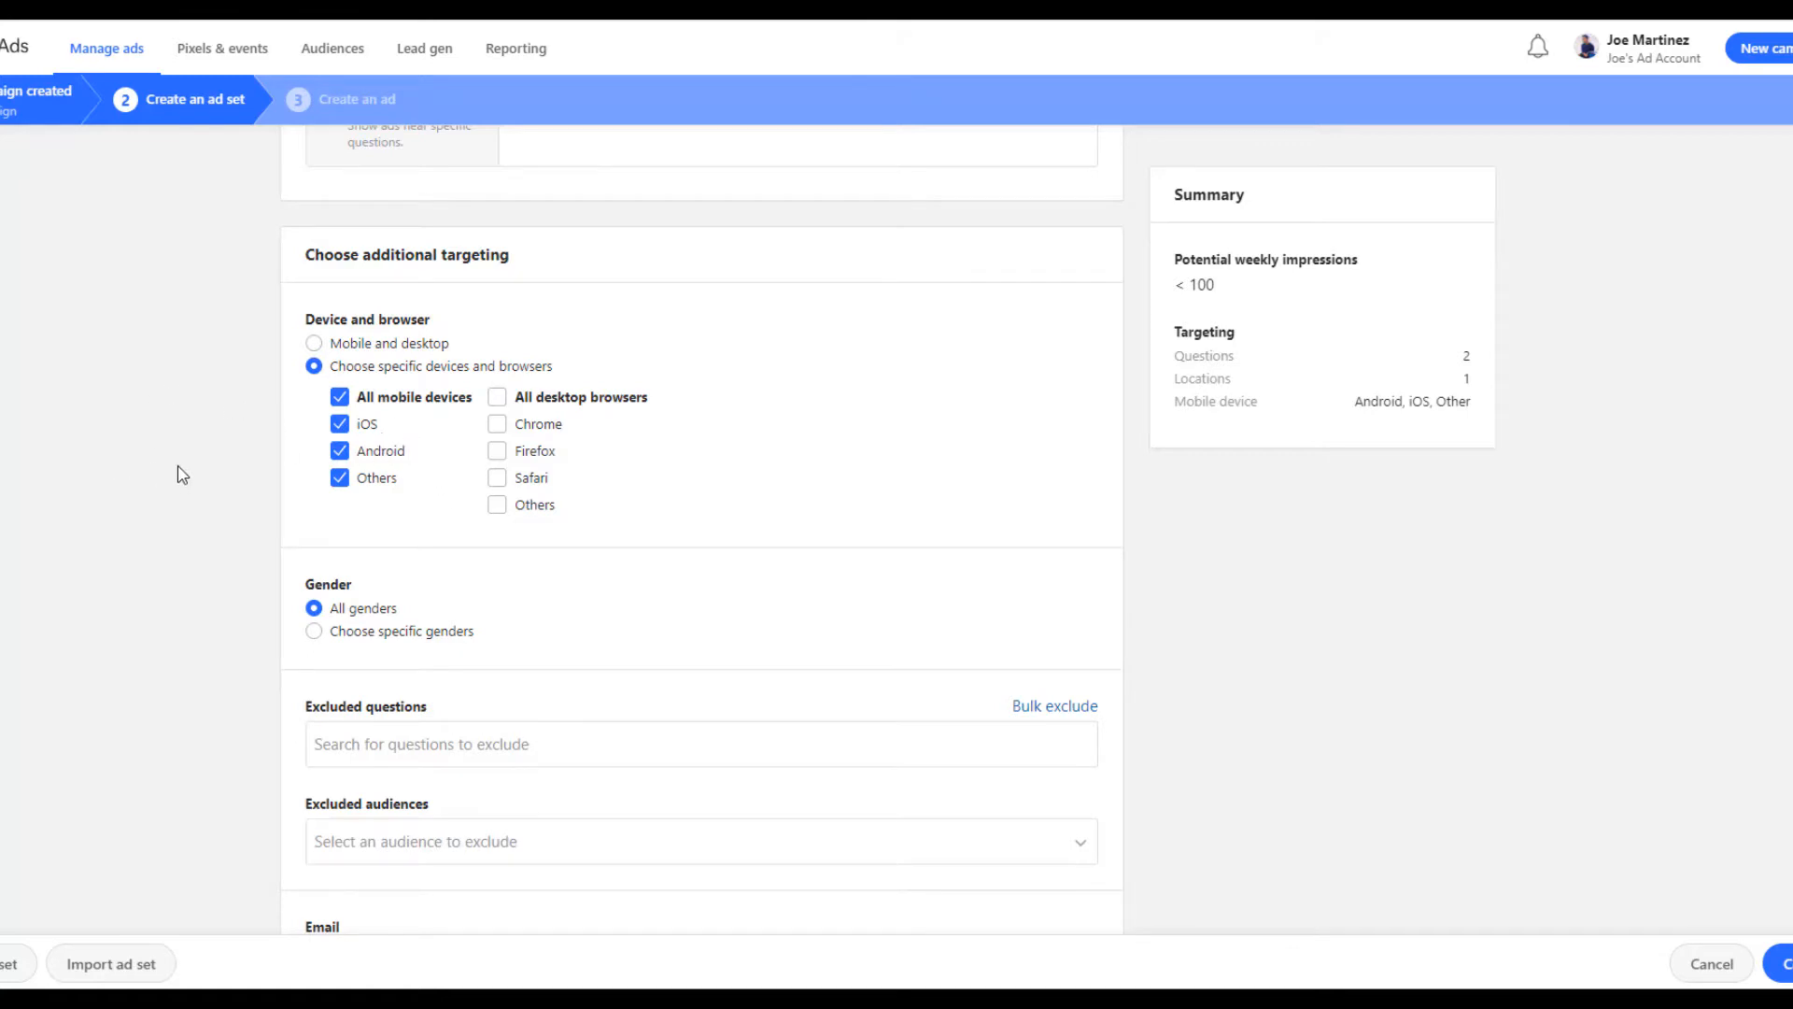
{"action": "scroll", "scroll_direction": "down", "scroll_amount": 3}
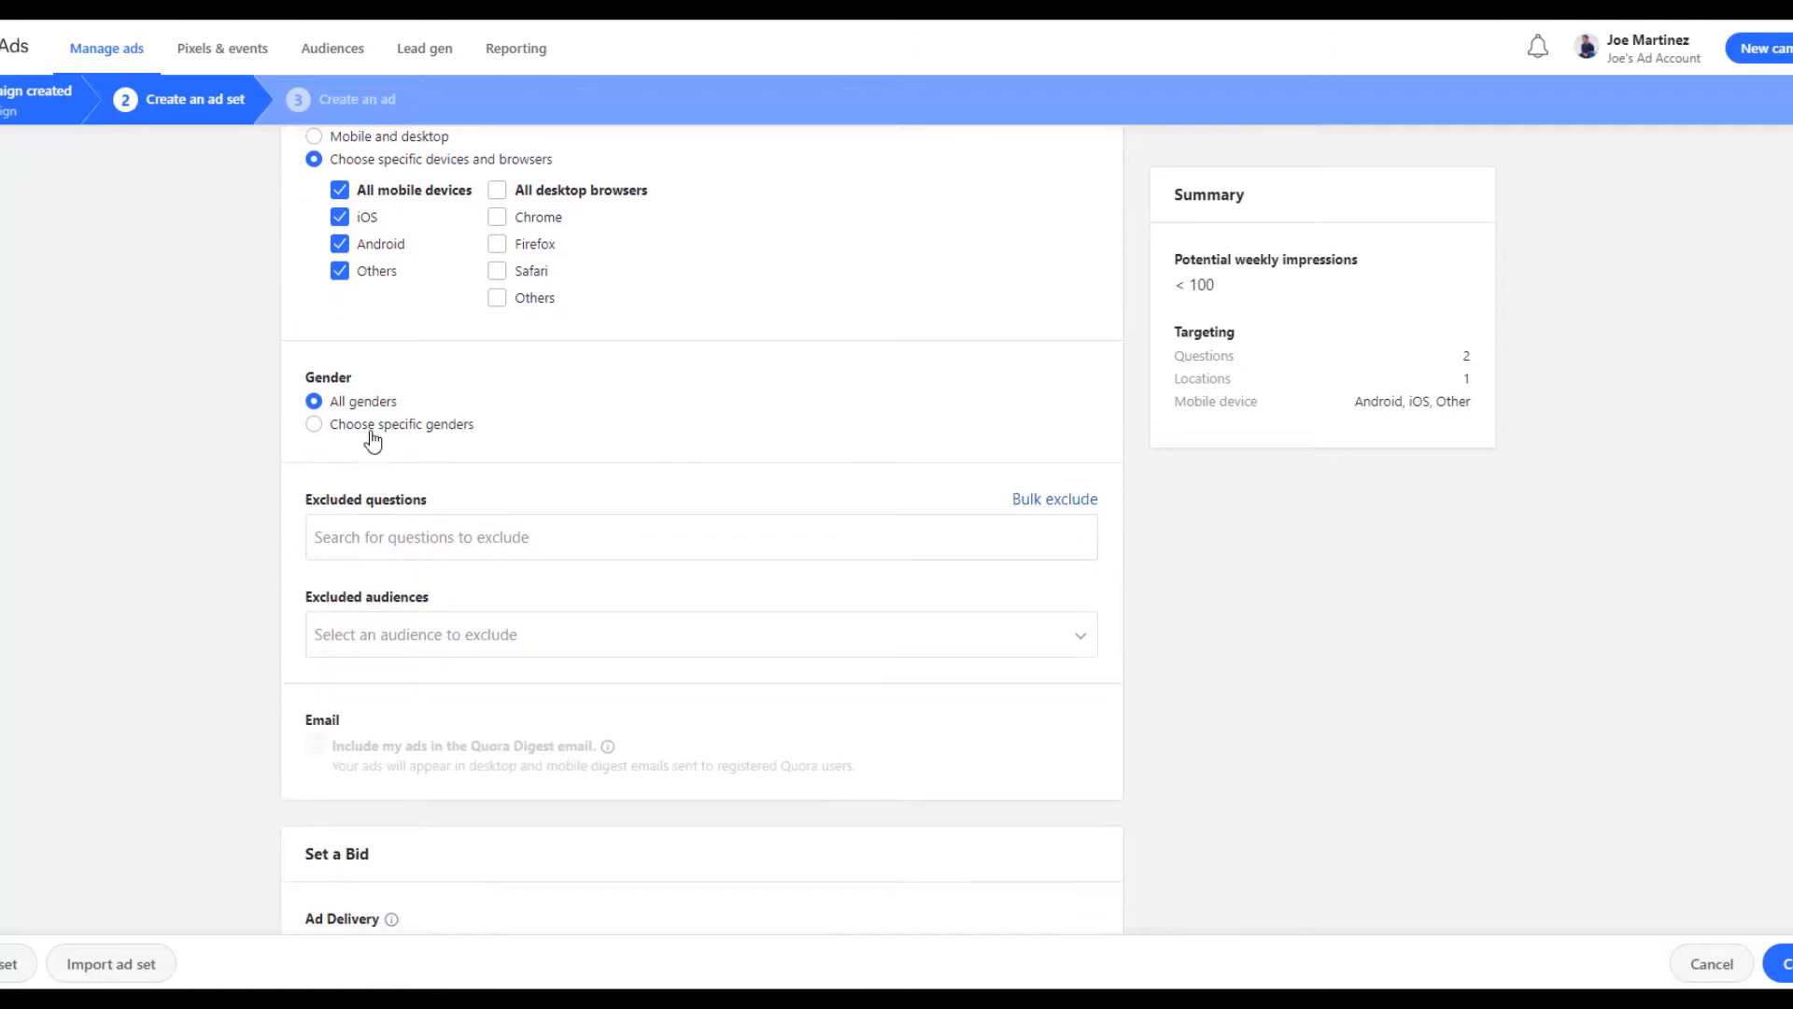
{"action": "left_click", "coordinate": [314, 424]}
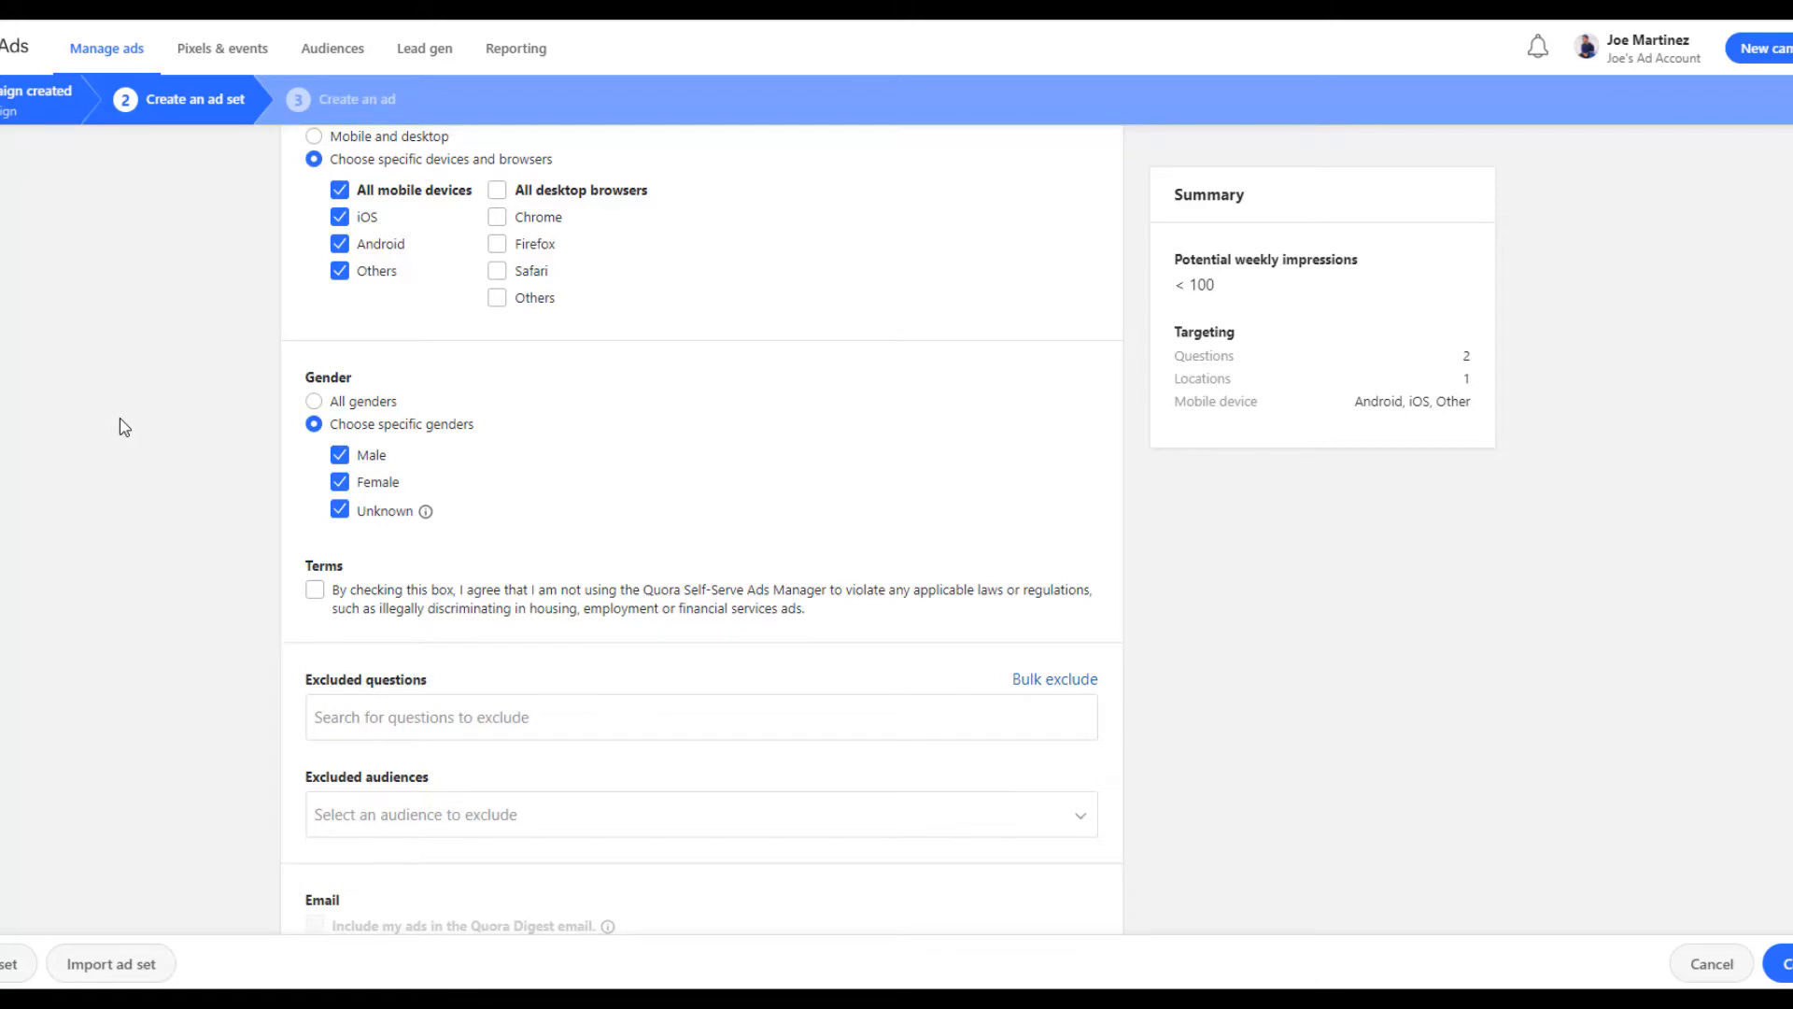
{"action": "mouse_move", "coordinate": [180, 445]}
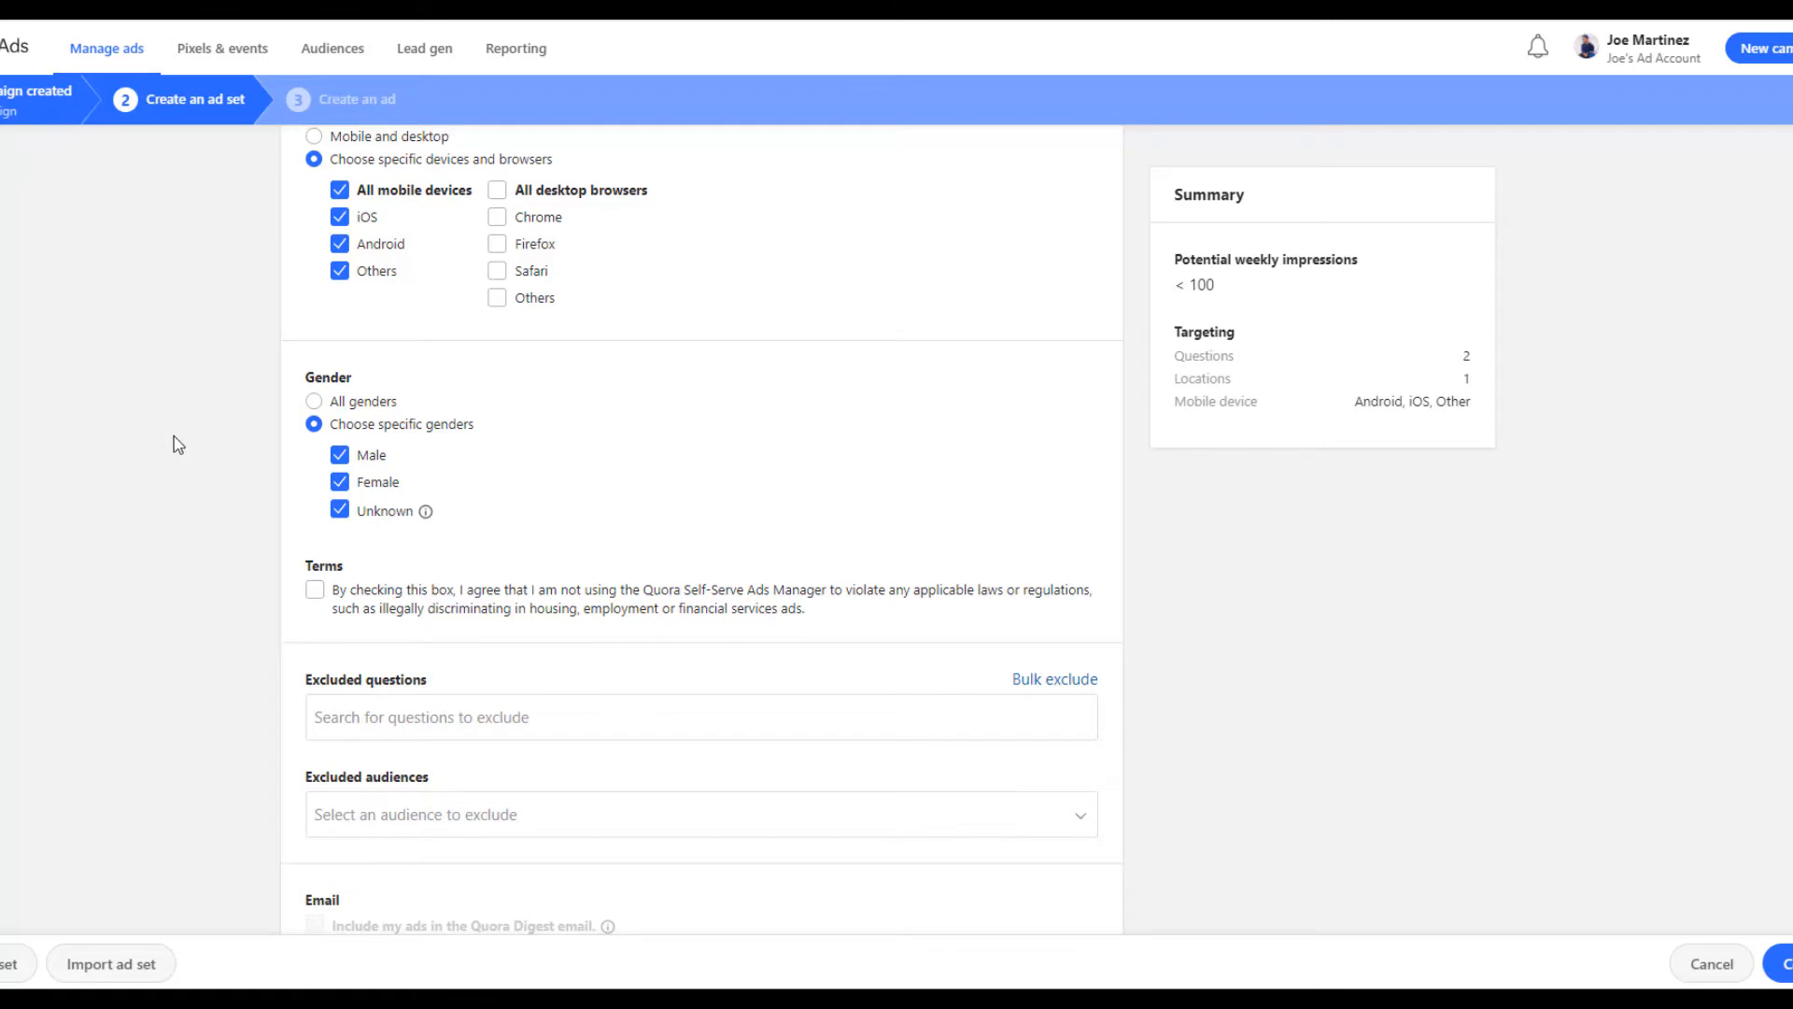
Exclude the 'What is the best web-based enterprise accounting software?' question from targeting
{"action": "scroll", "scroll_direction": "down", "scroll_amount": 3}
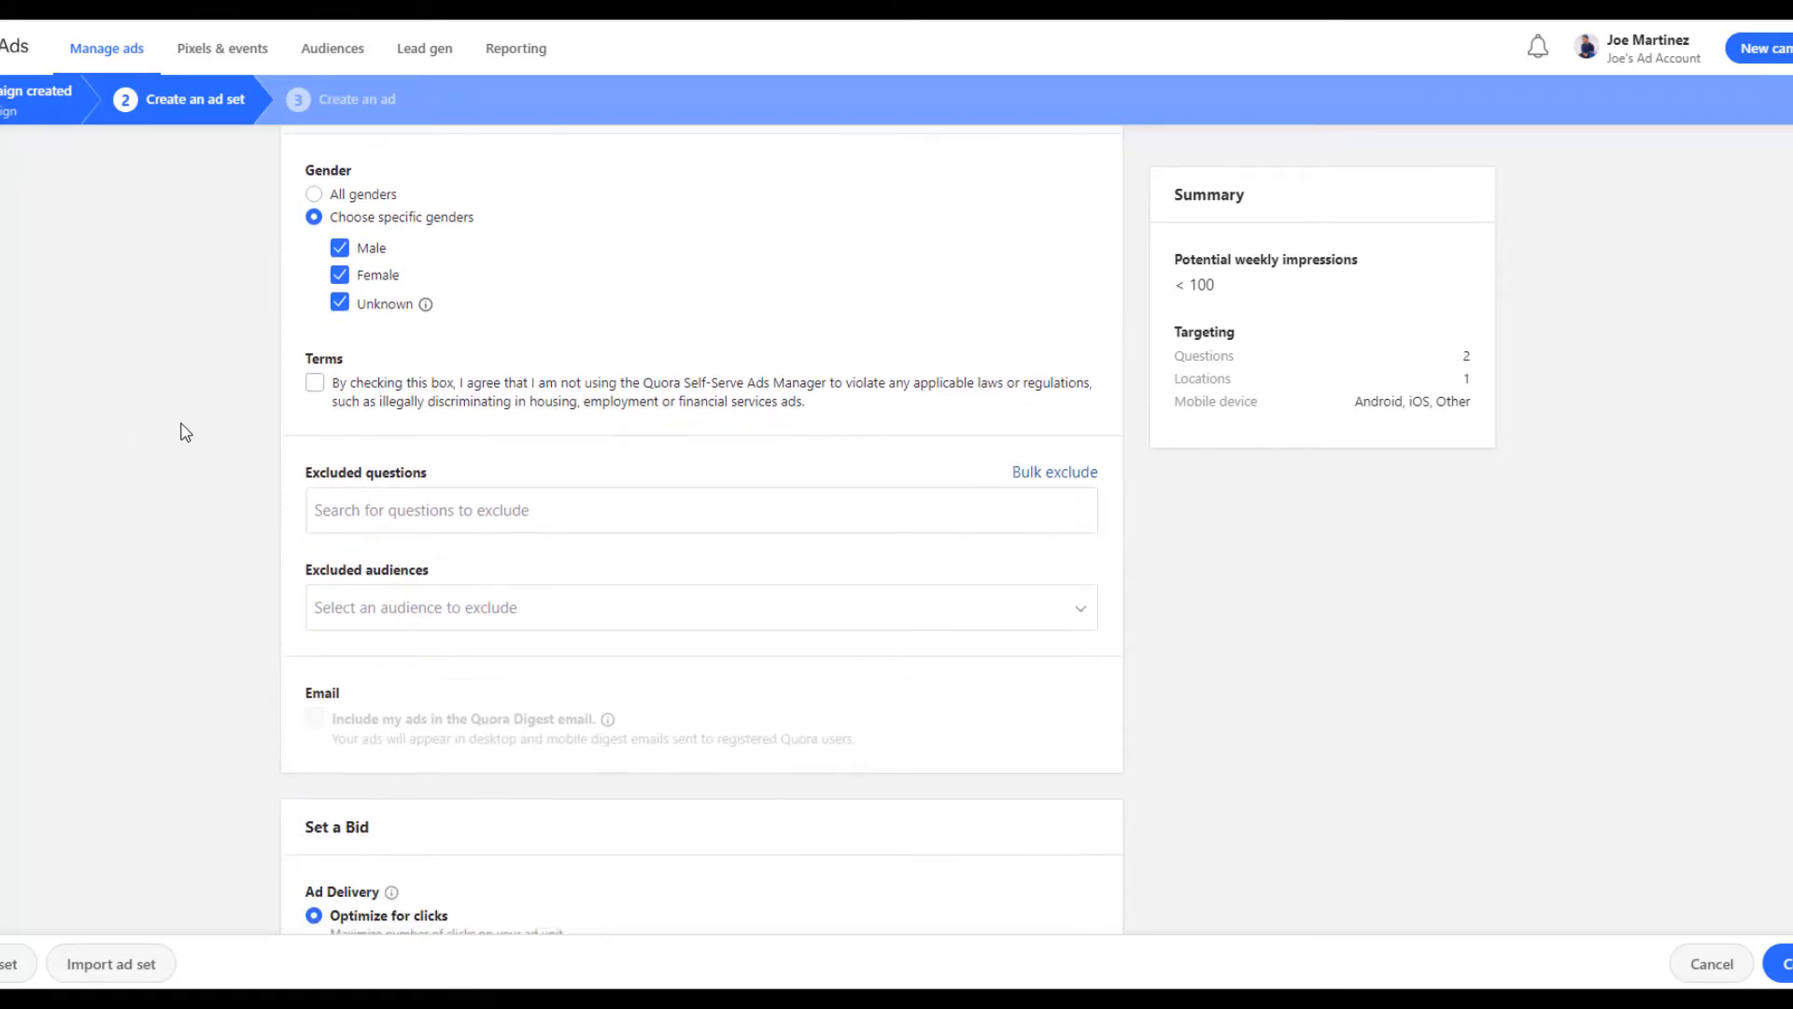
{"action": "left_click", "coordinate": [700, 510]}
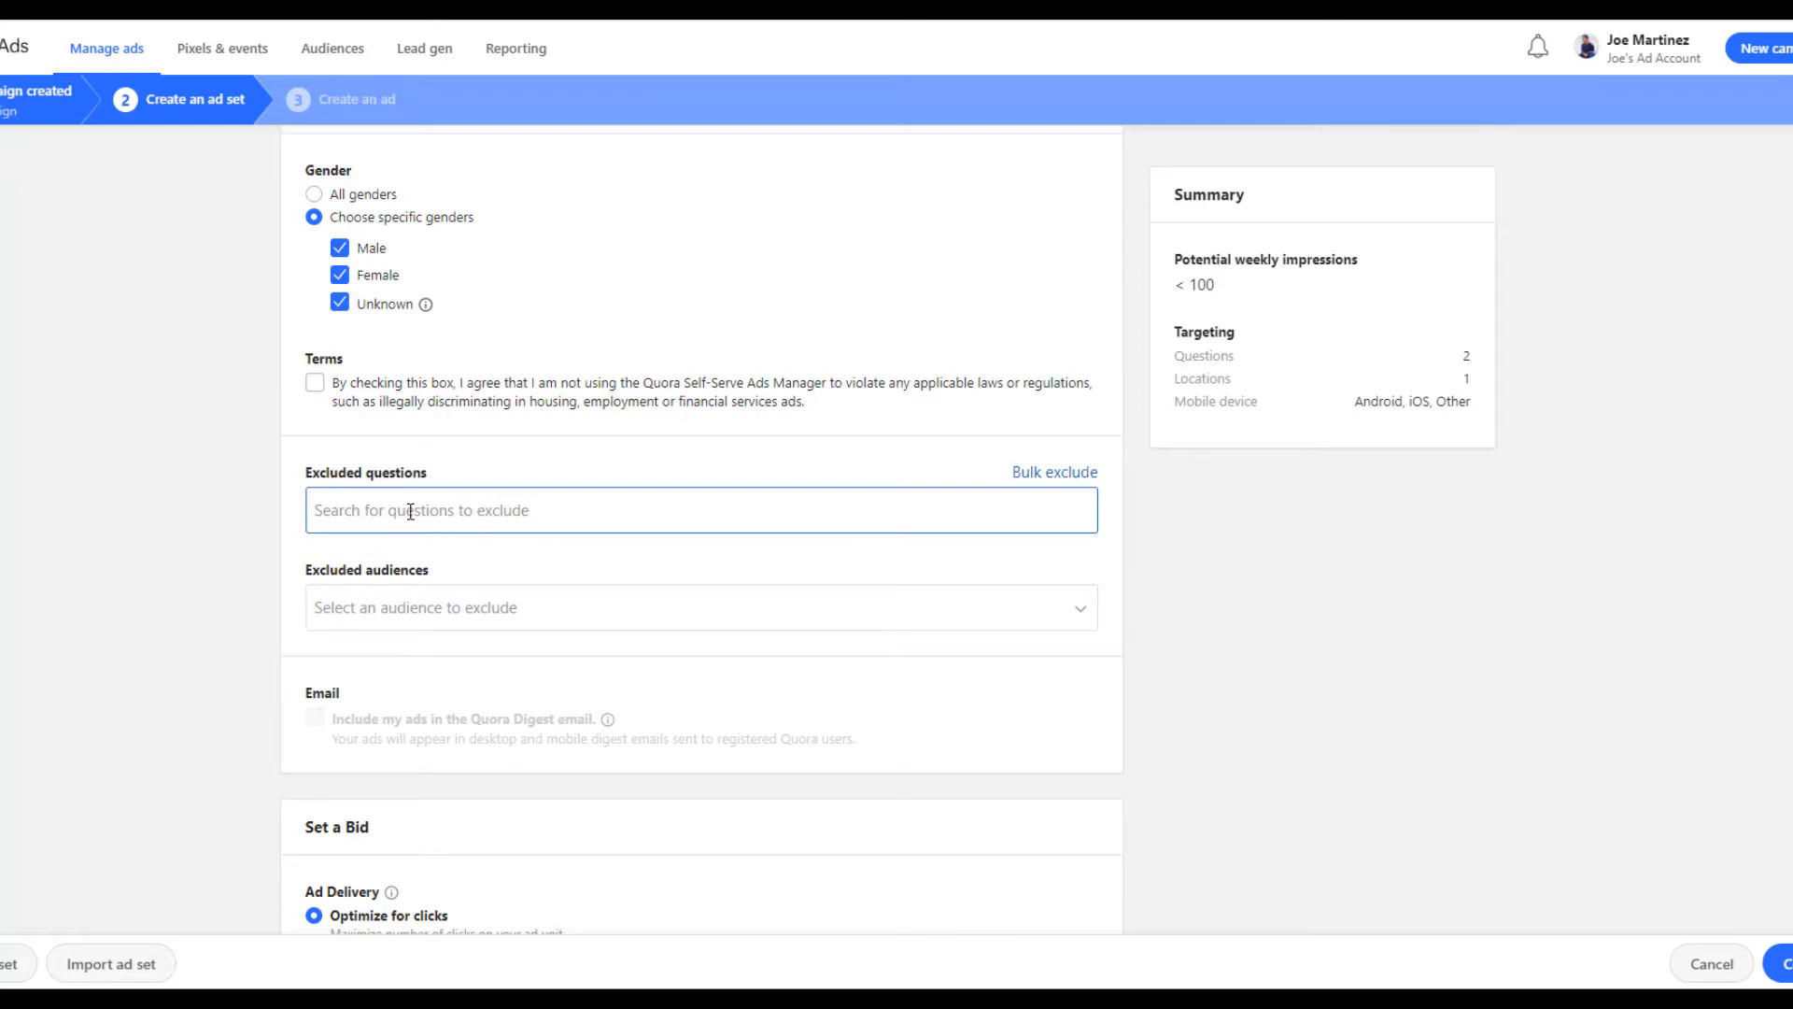
{"action": "type", "text": "enterprise a"}
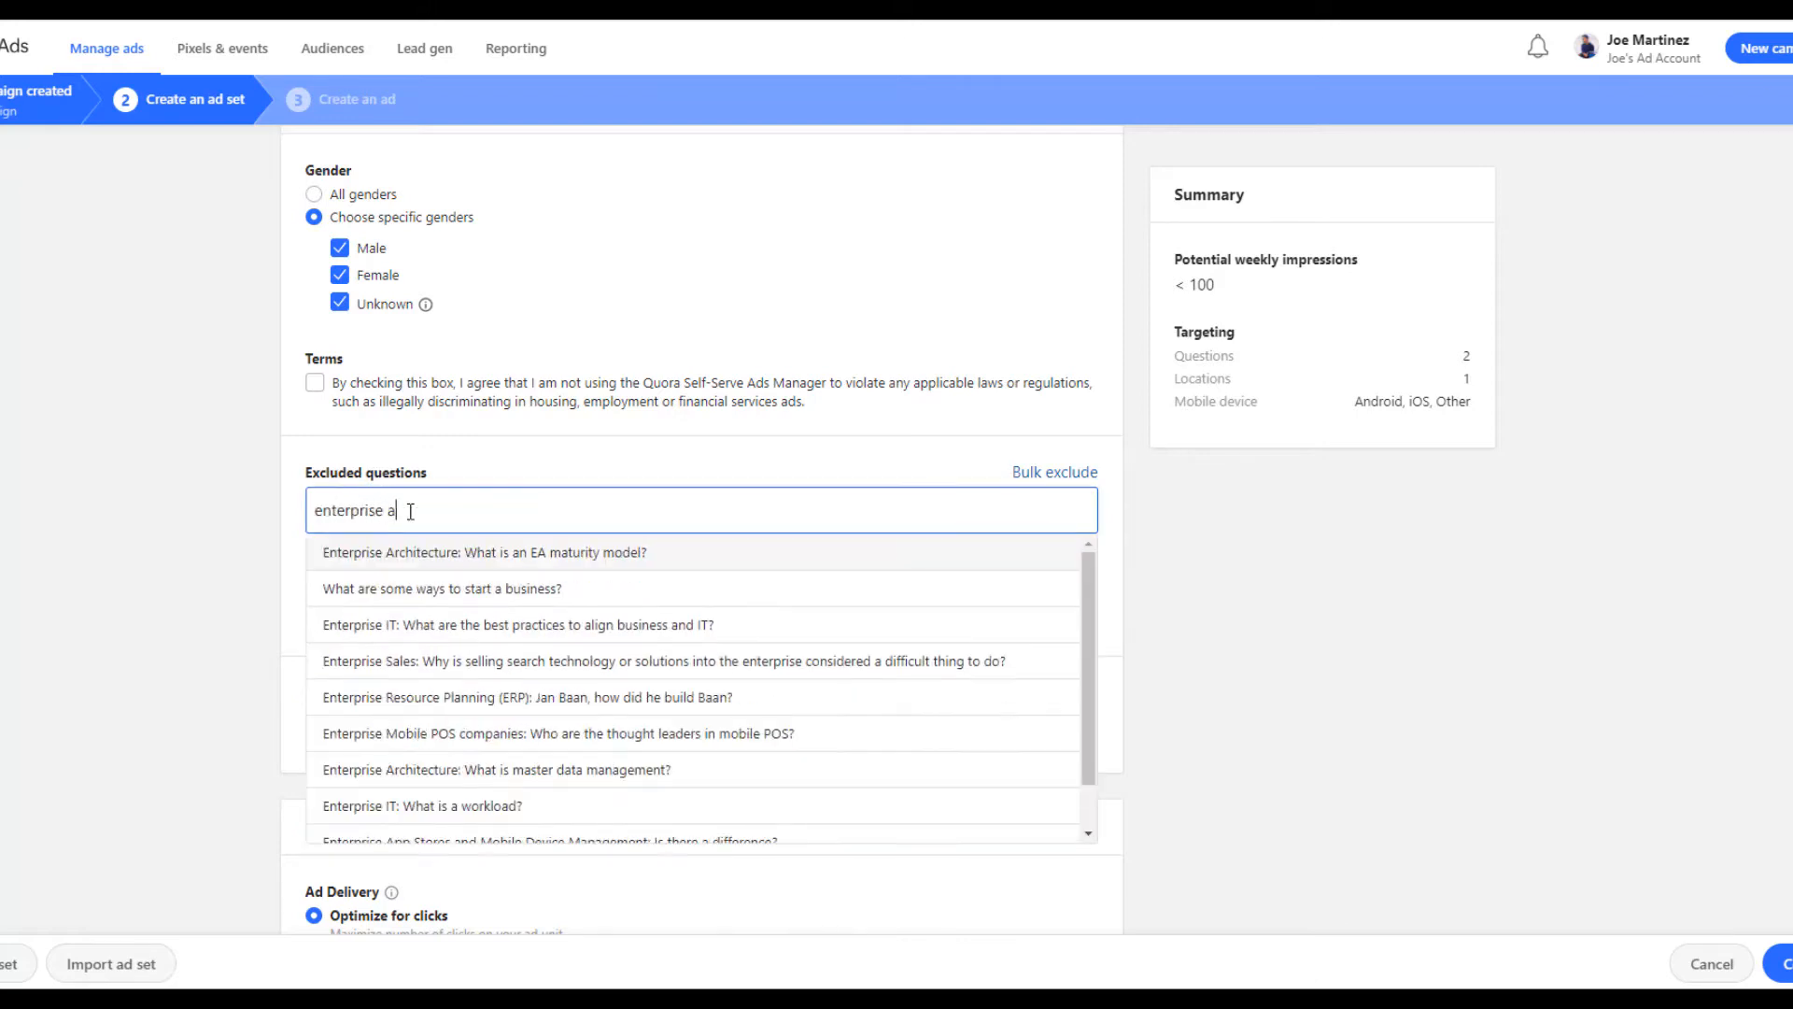
{"action": "type", "text": "ccounting"}
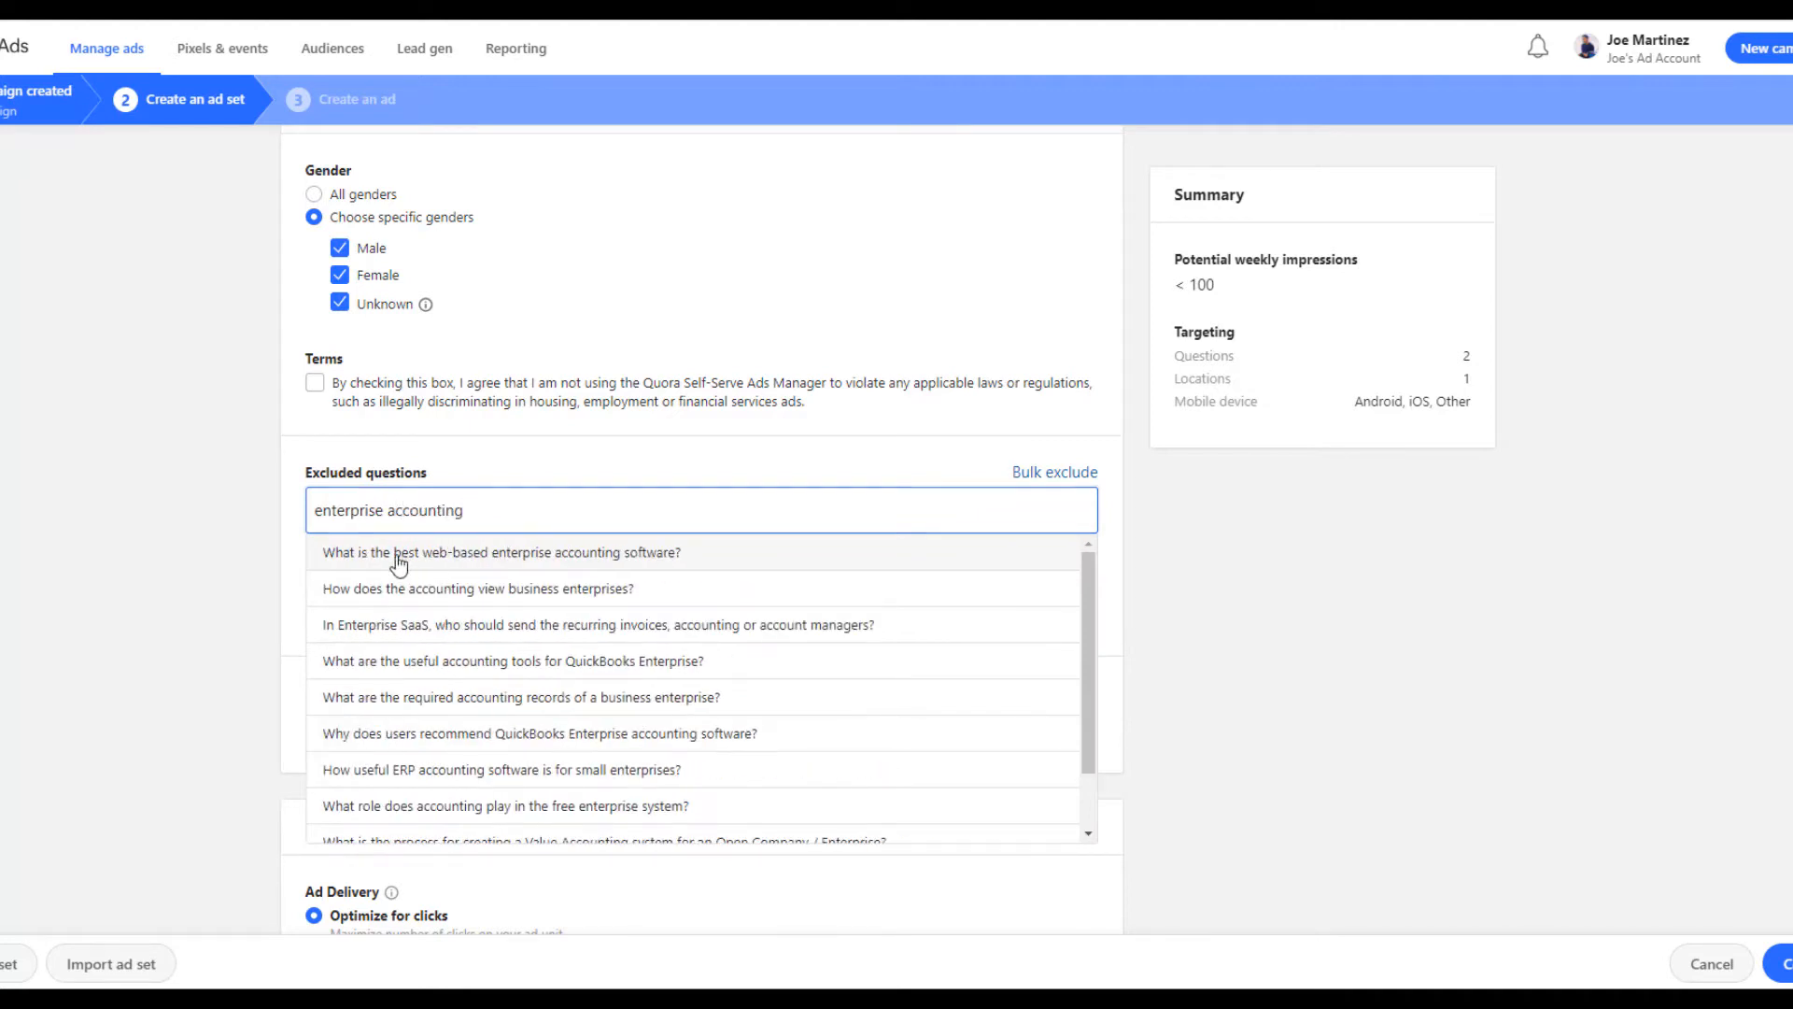
{"action": "left_click", "coordinate": [500, 553]}
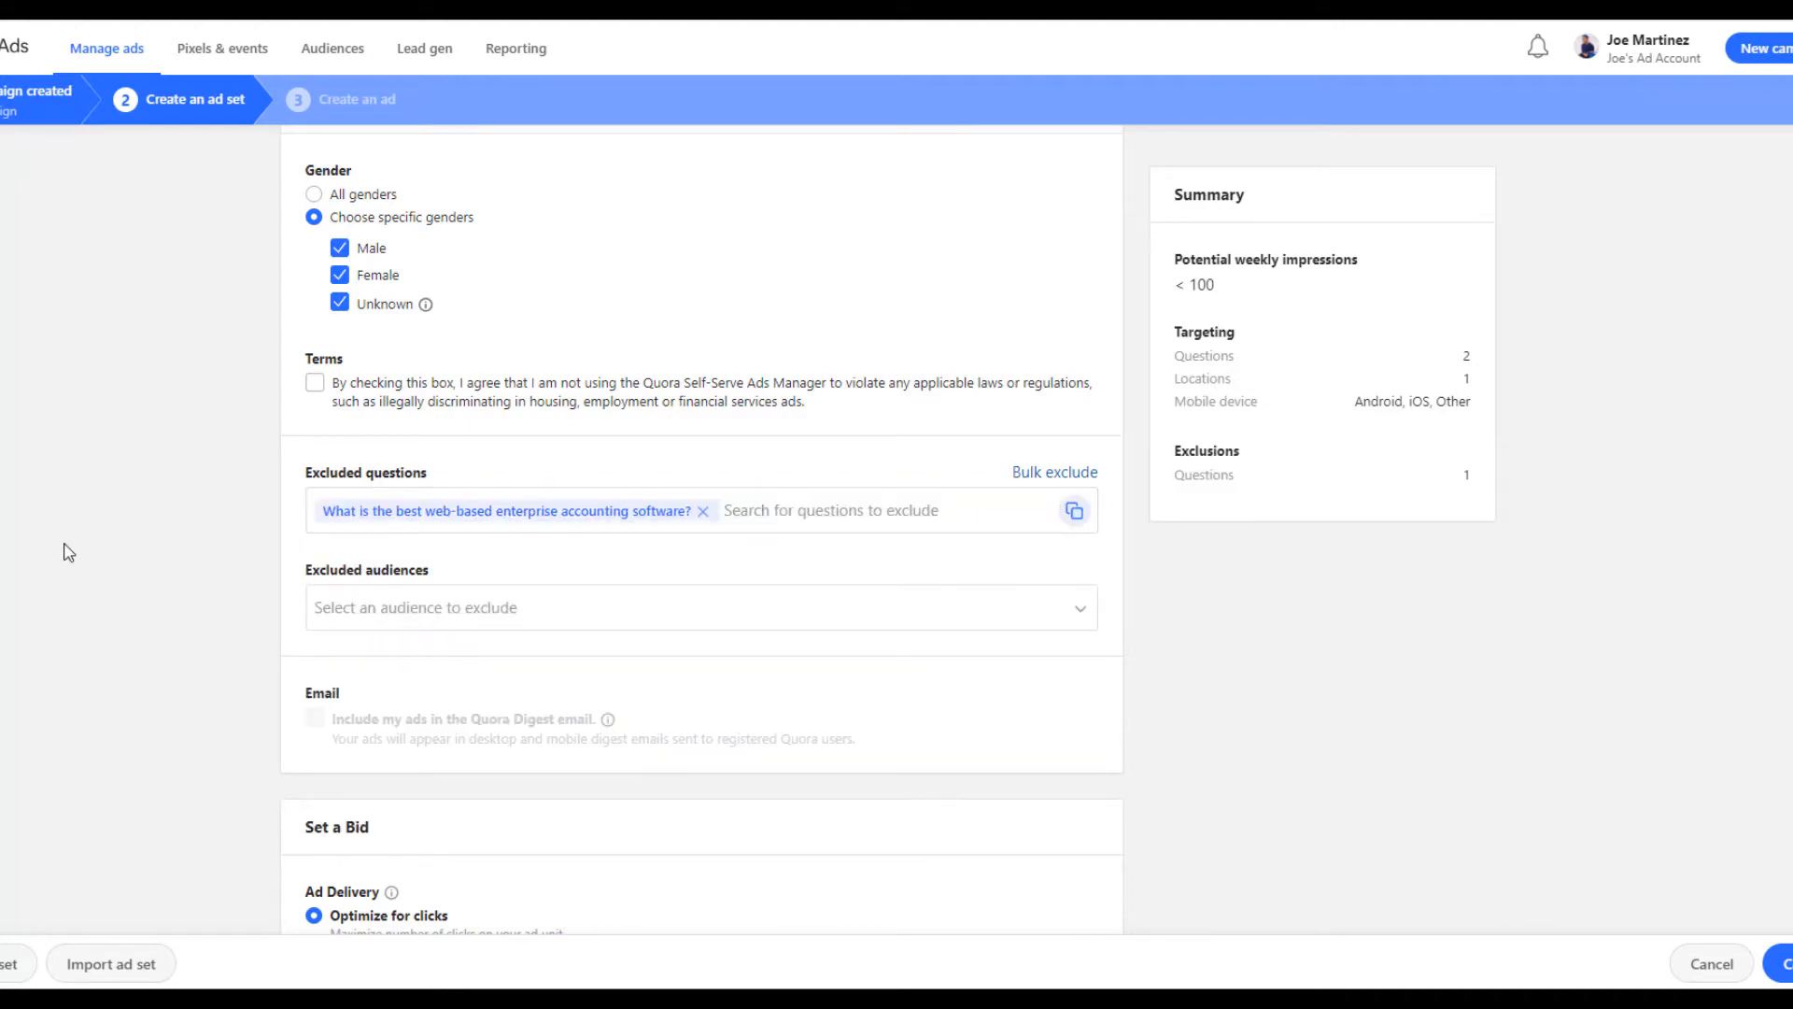